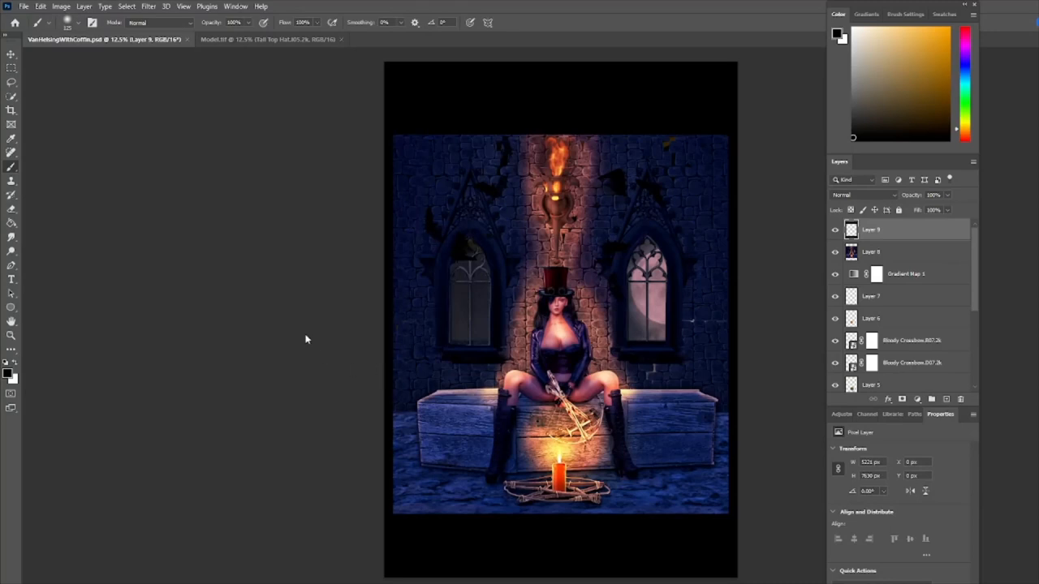
mouse_move(776, 425)
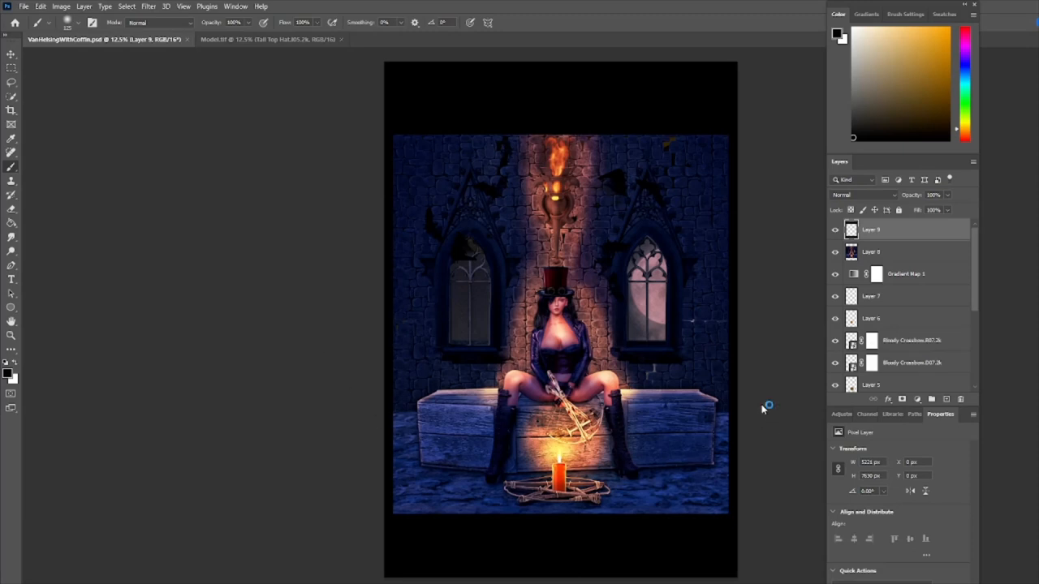
mouse_move(576, 347)
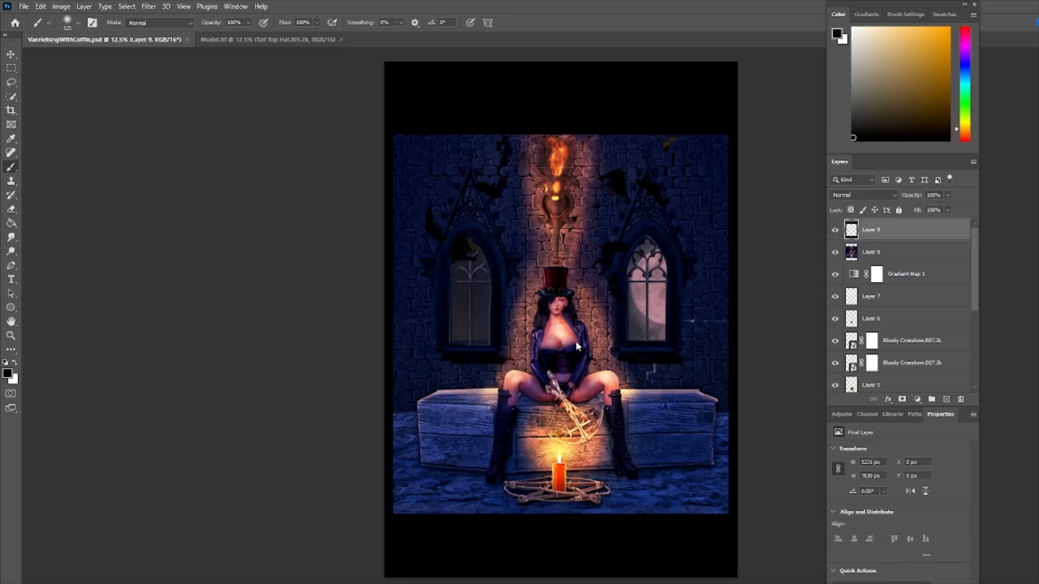
mouse_move(608, 470)
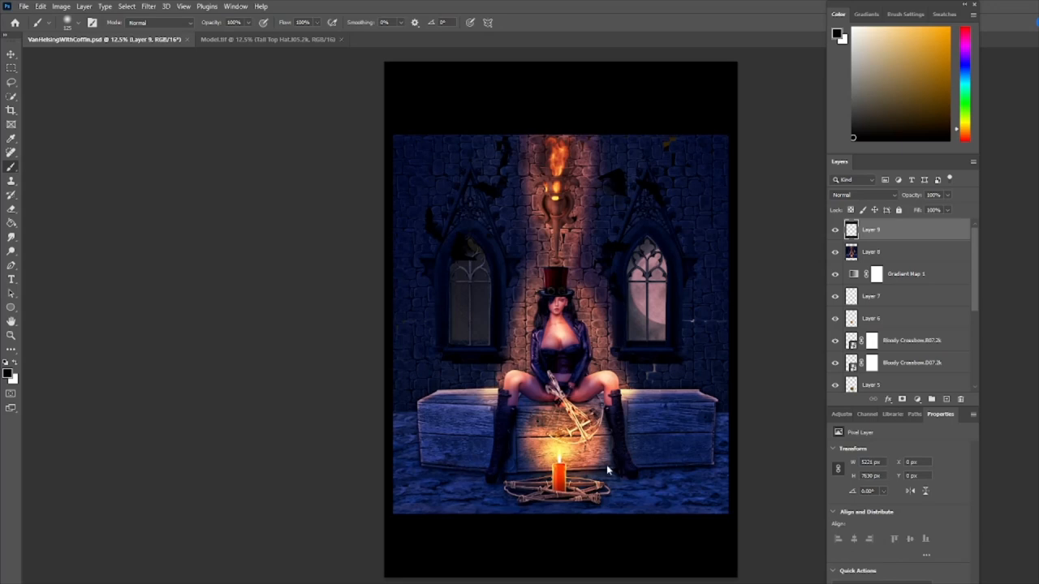
mouse_move(710, 457)
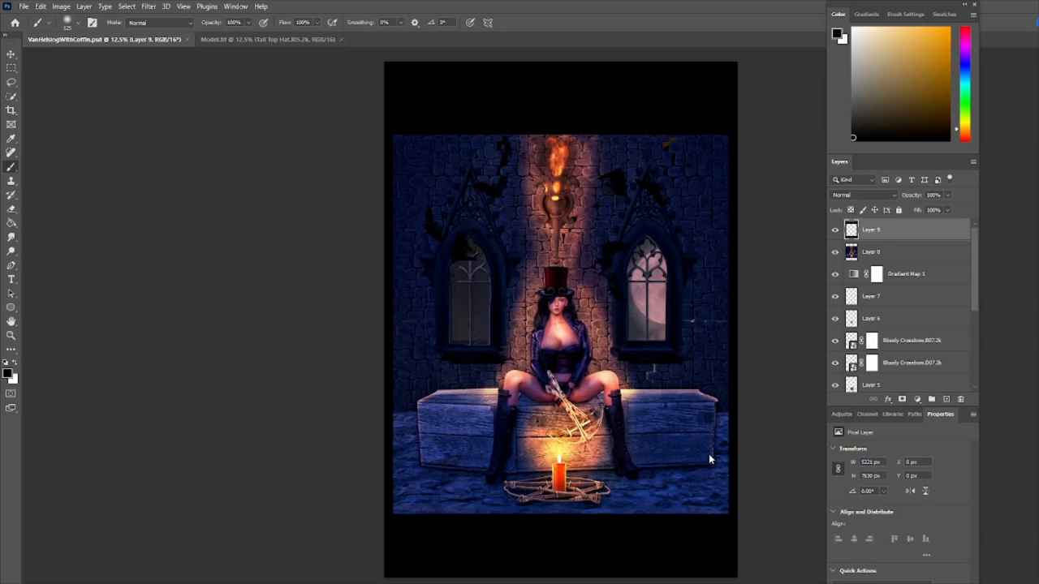
mouse_move(523, 448)
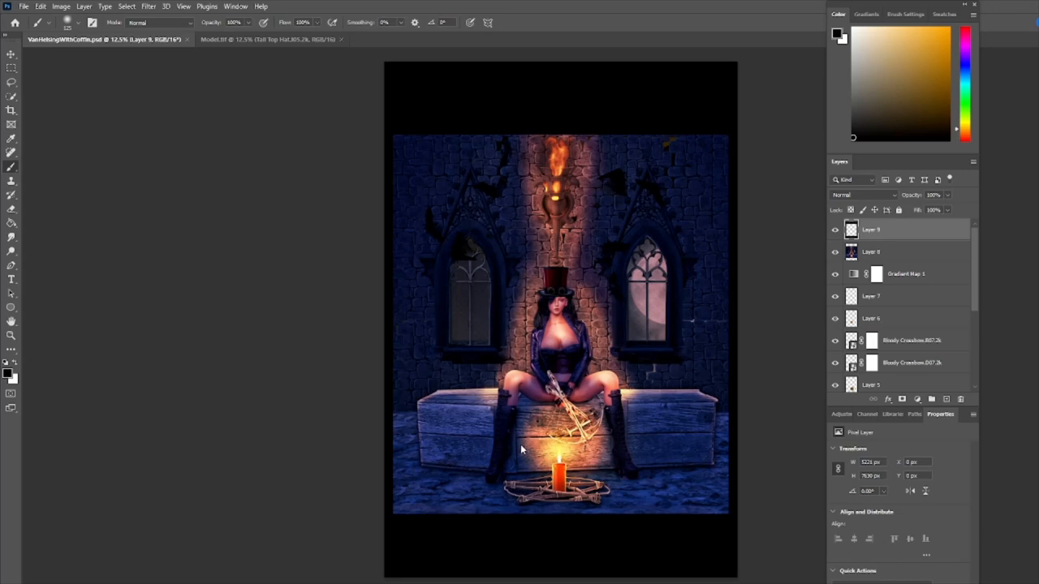
mouse_move(539, 396)
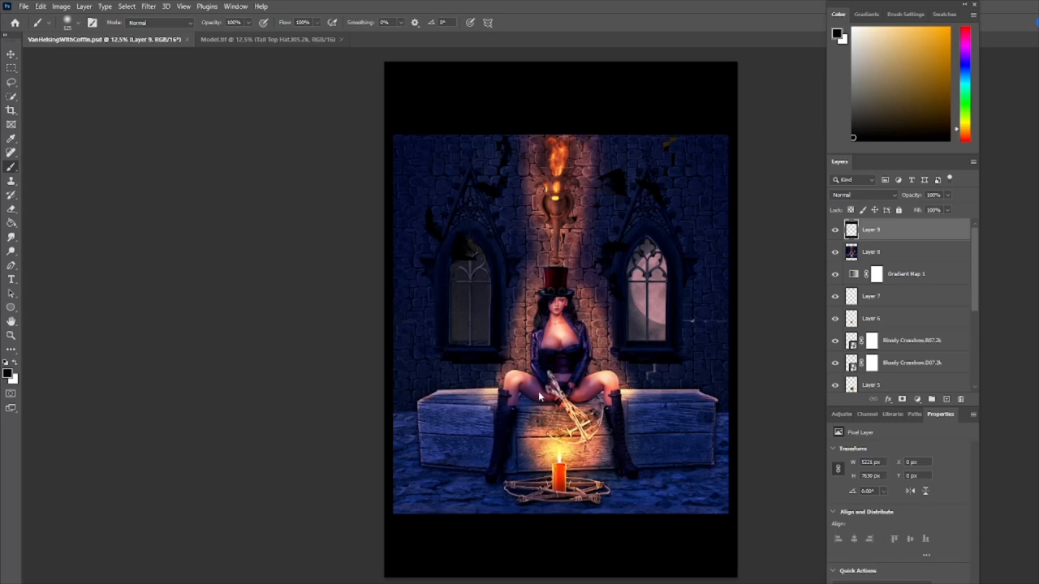
mouse_move(636, 477)
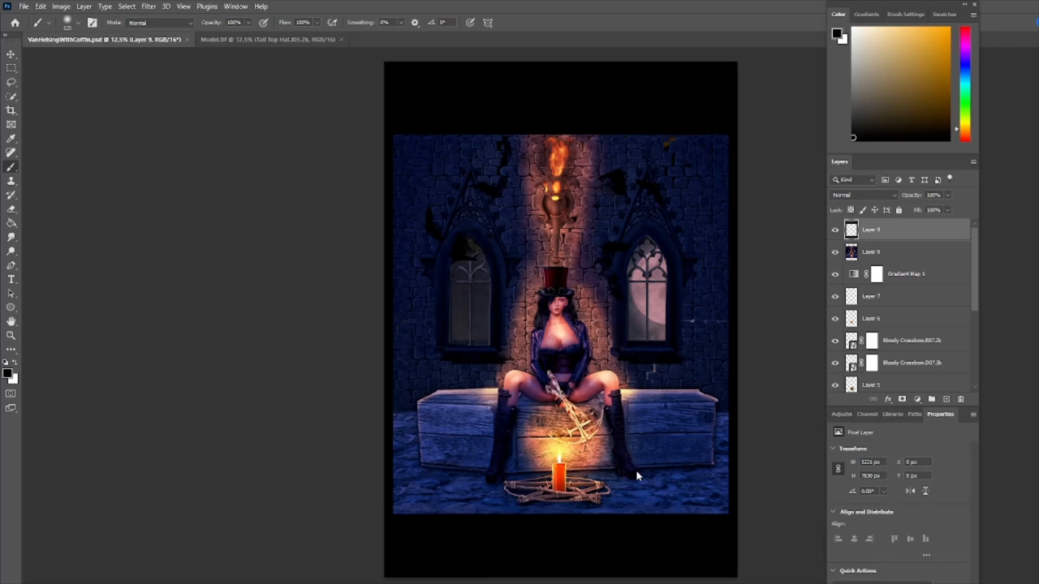
mouse_move(393, 305)
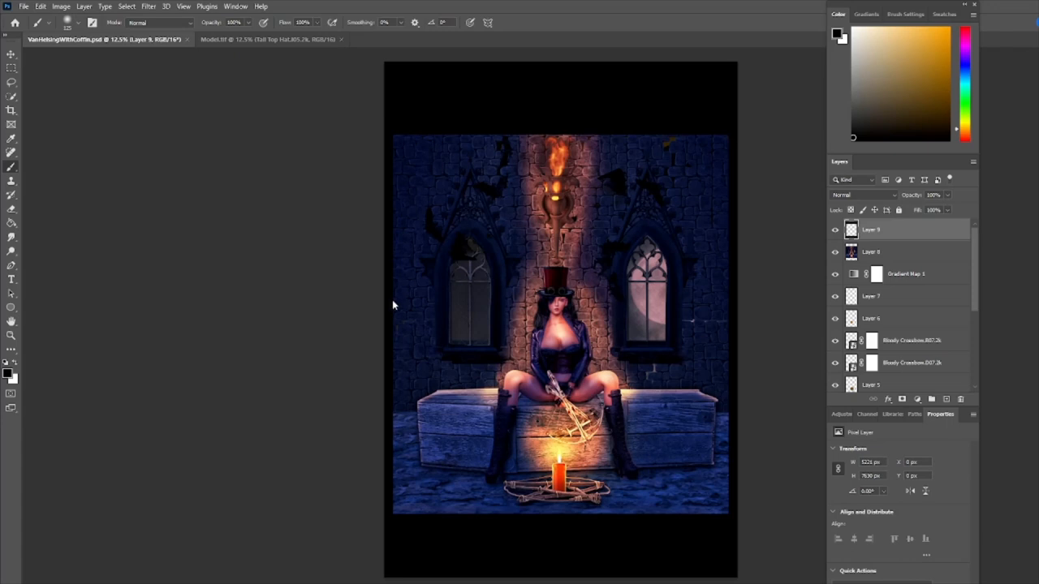
mouse_move(292, 347)
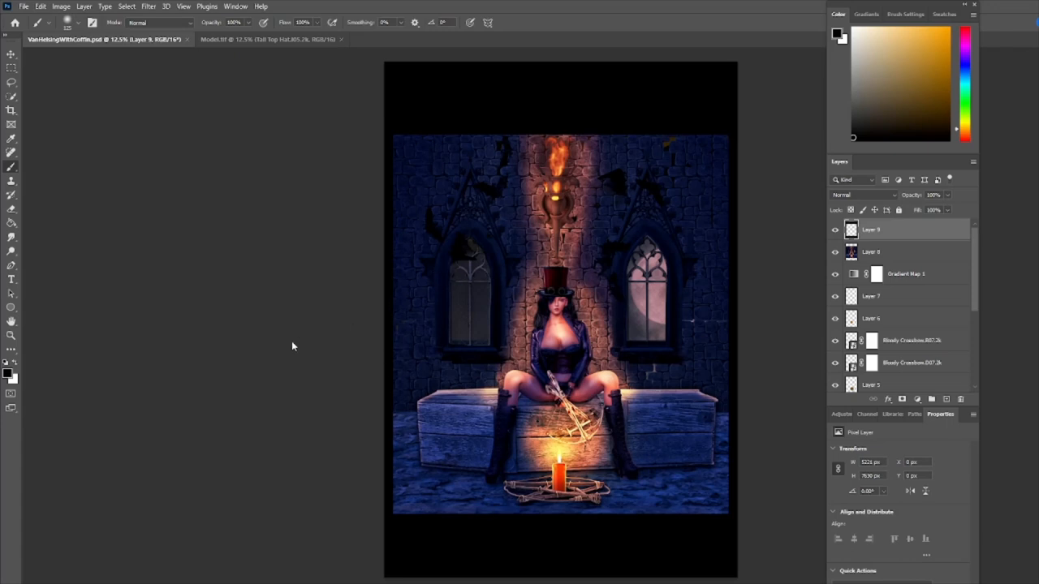
mouse_move(292, 344)
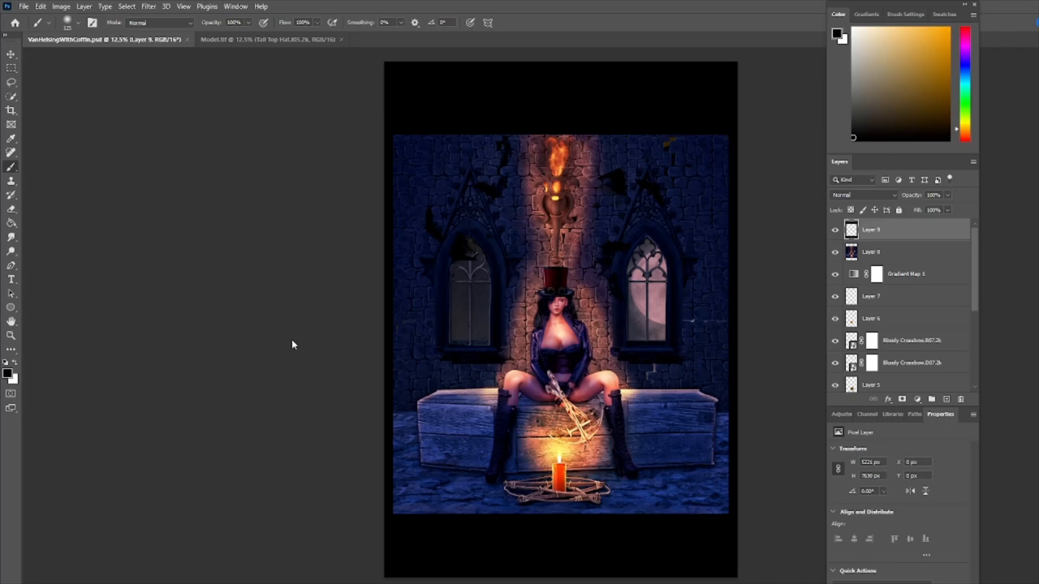
mouse_move(747, 402)
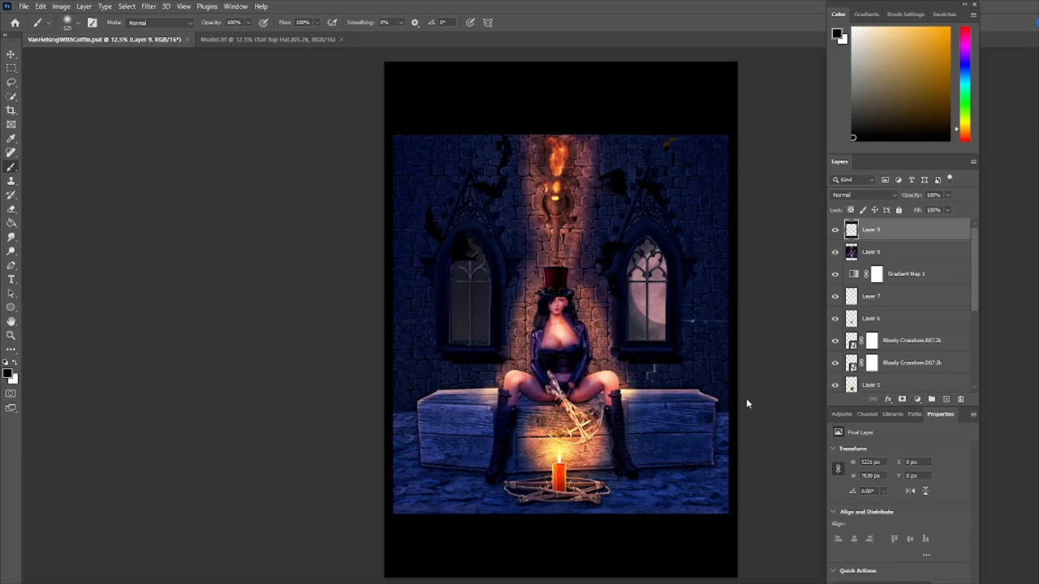
mouse_move(701, 402)
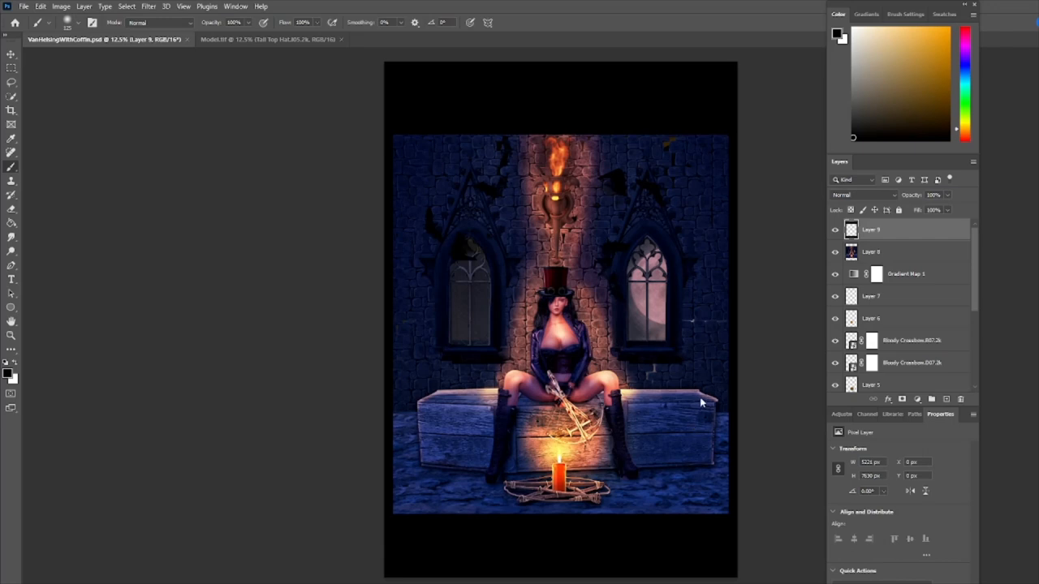
mouse_move(699, 405)
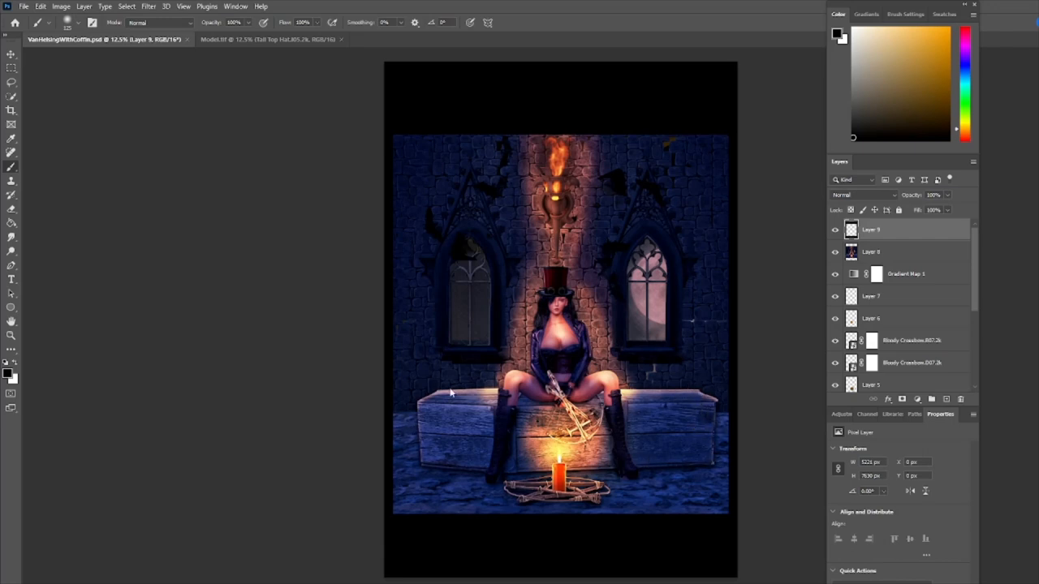
mouse_move(706, 453)
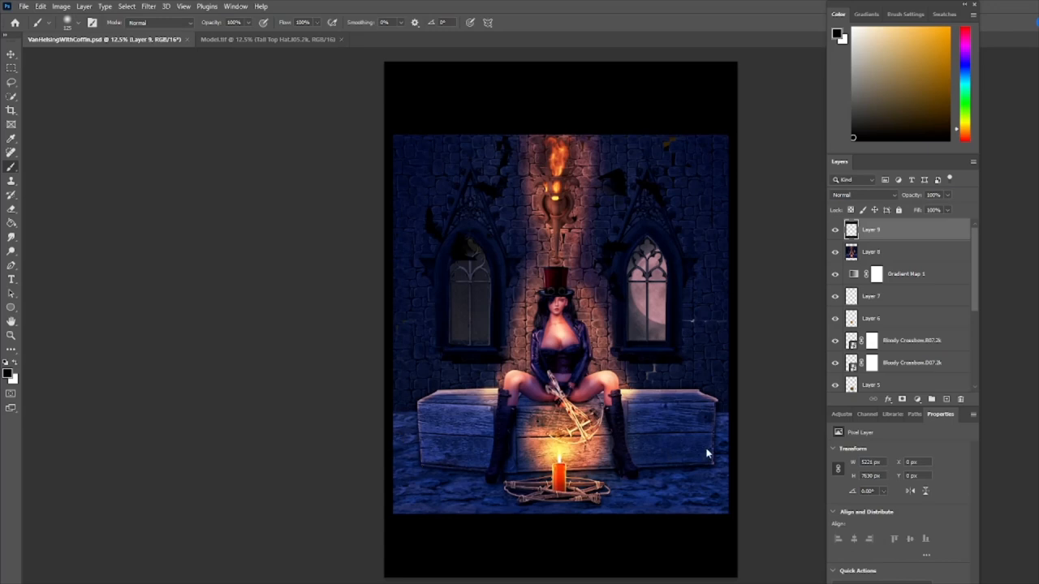
mouse_move(568, 472)
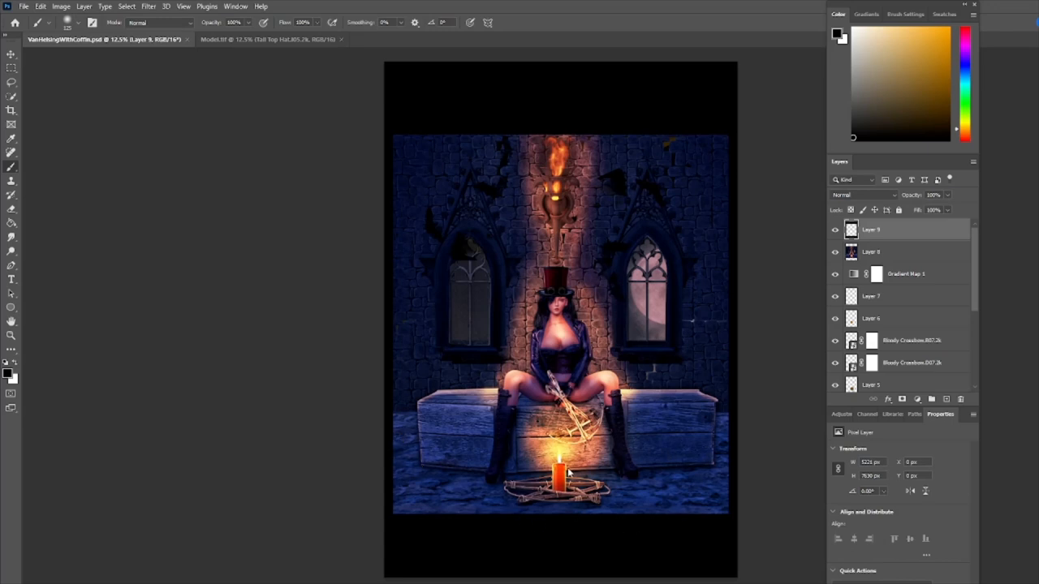
mouse_move(772, 418)
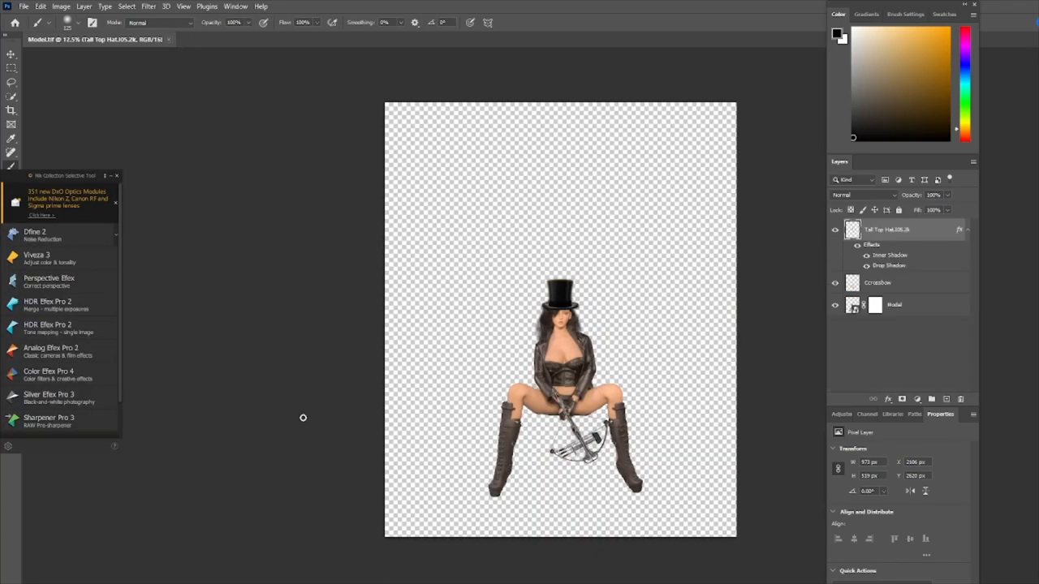
mouse_move(746, 382)
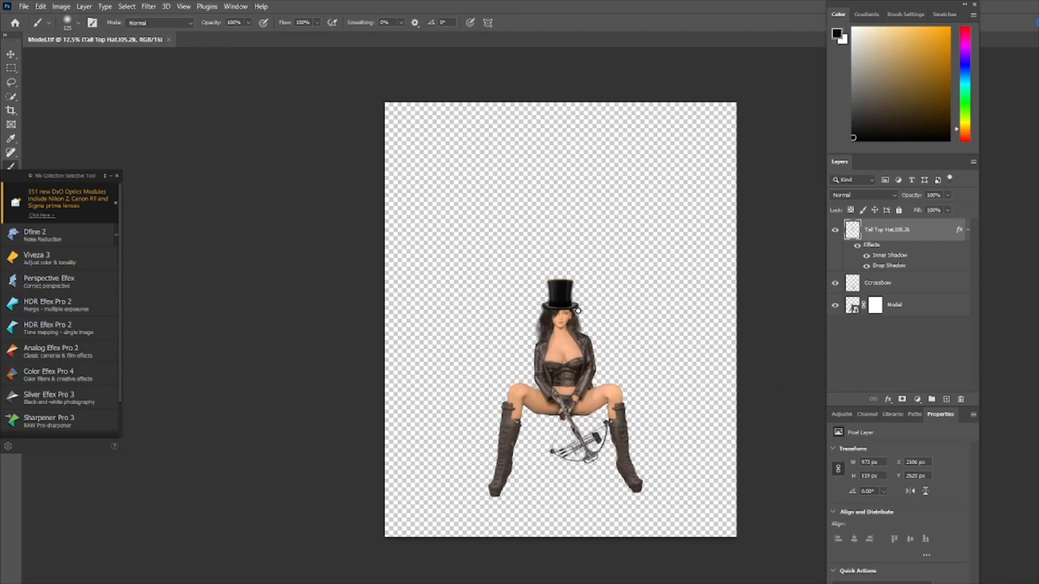
mouse_move(556, 480)
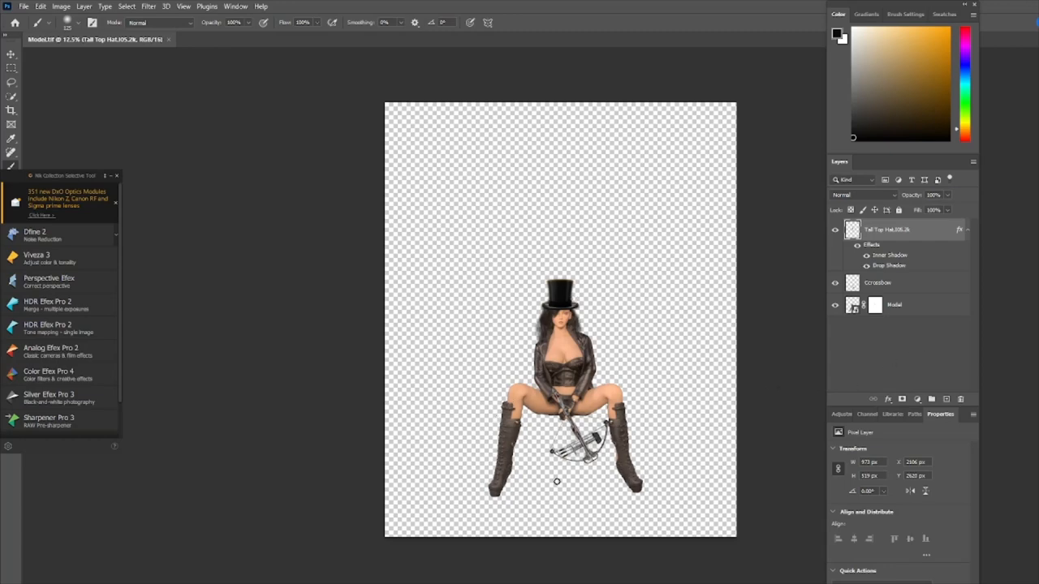
mouse_move(124, 185)
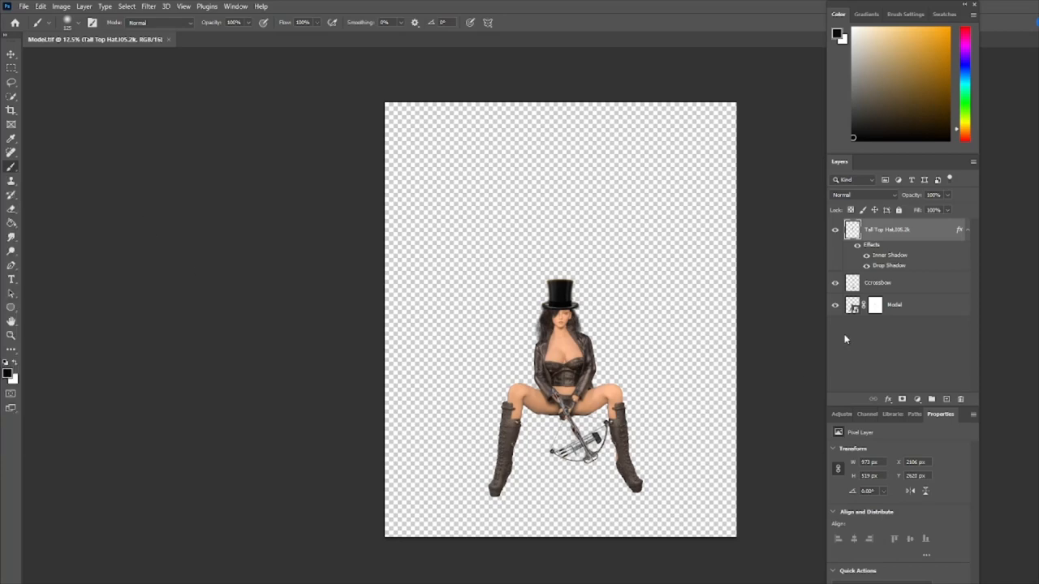
Step: Briefly hide and re-show the top hat layer, leaving the cut-out figure unchanged
click(834, 282)
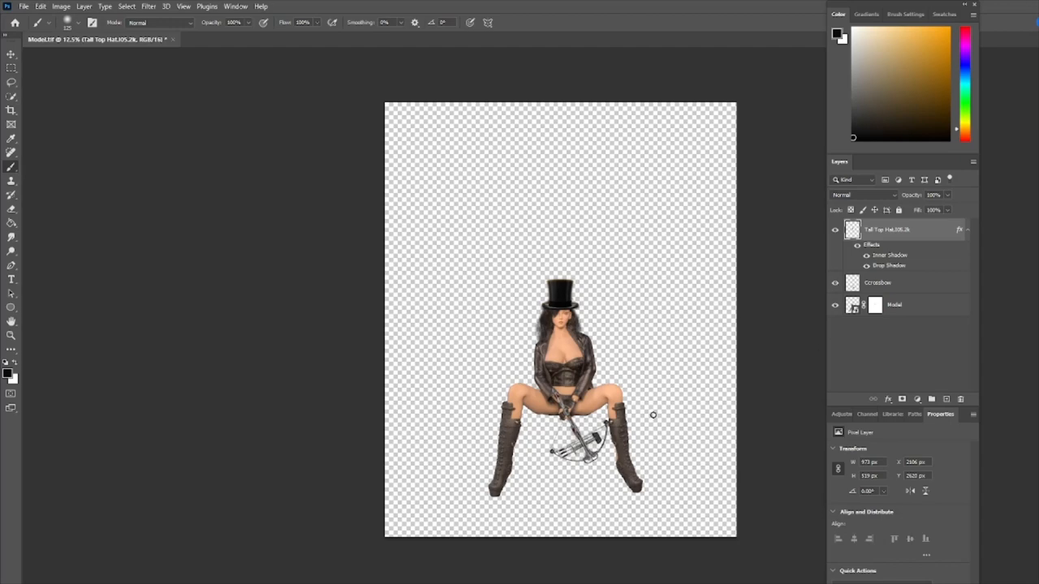
click(834, 230)
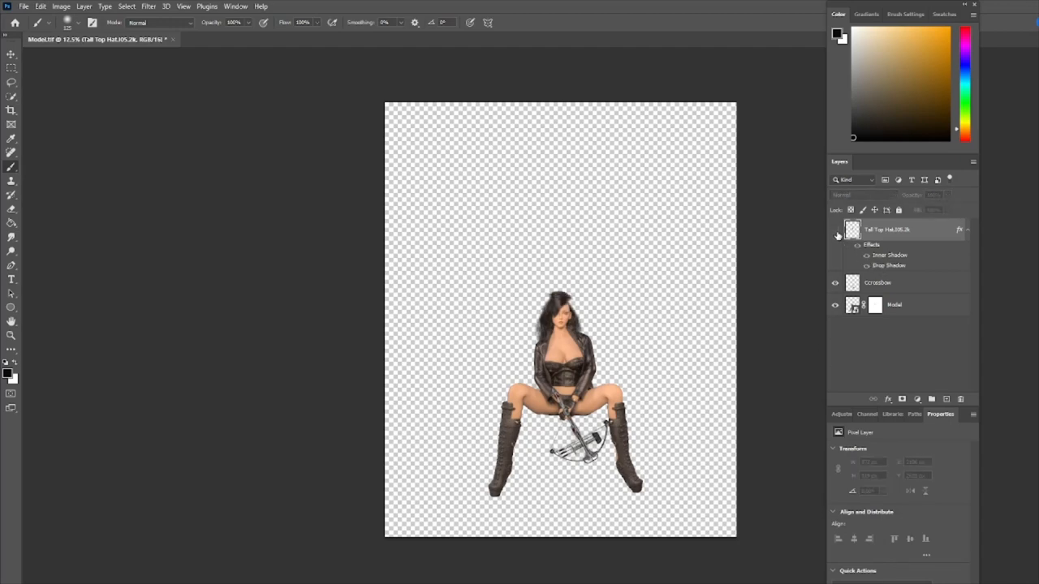
click(834, 228)
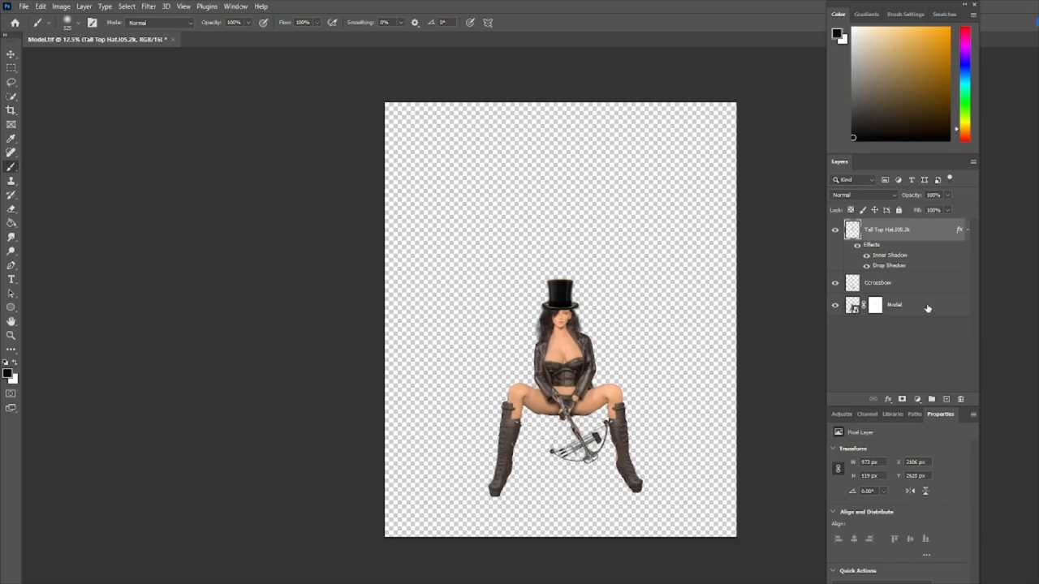
Step: Add a new layer beneath the model and fill it with a solid brown backdrop colour
click(894, 305)
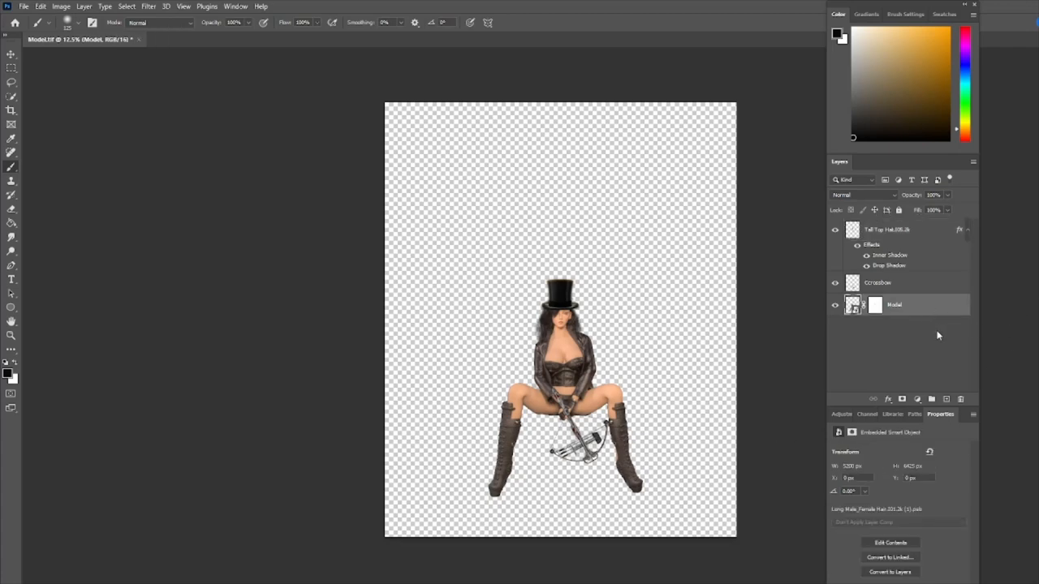
click(944, 399)
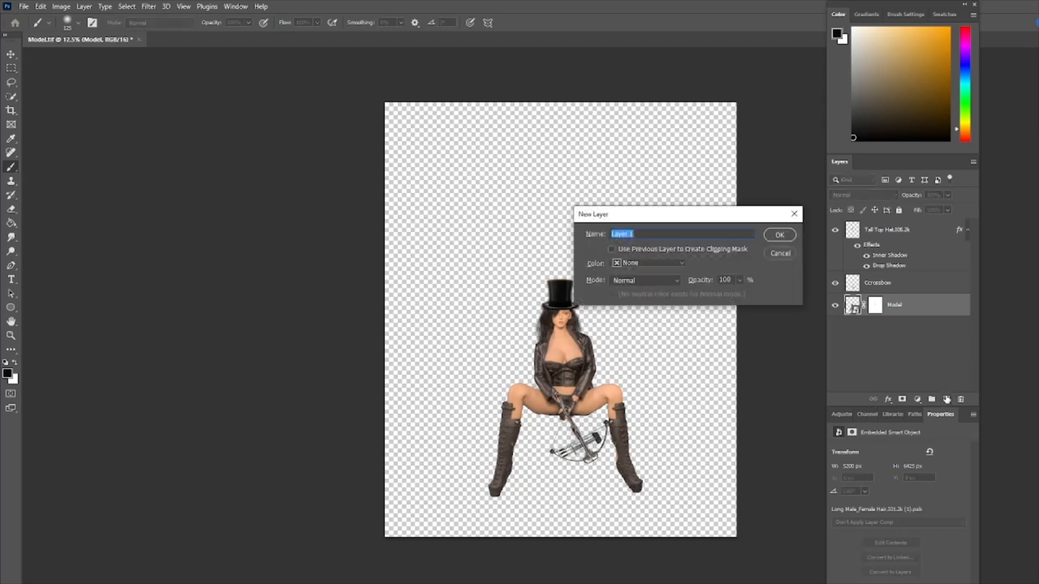
click(779, 233)
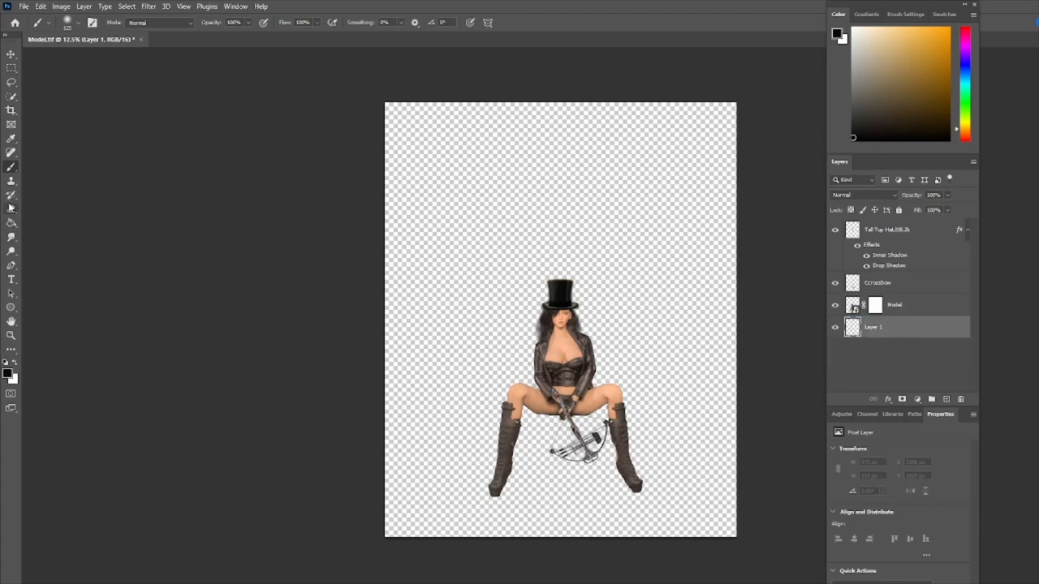
mouse_move(10, 378)
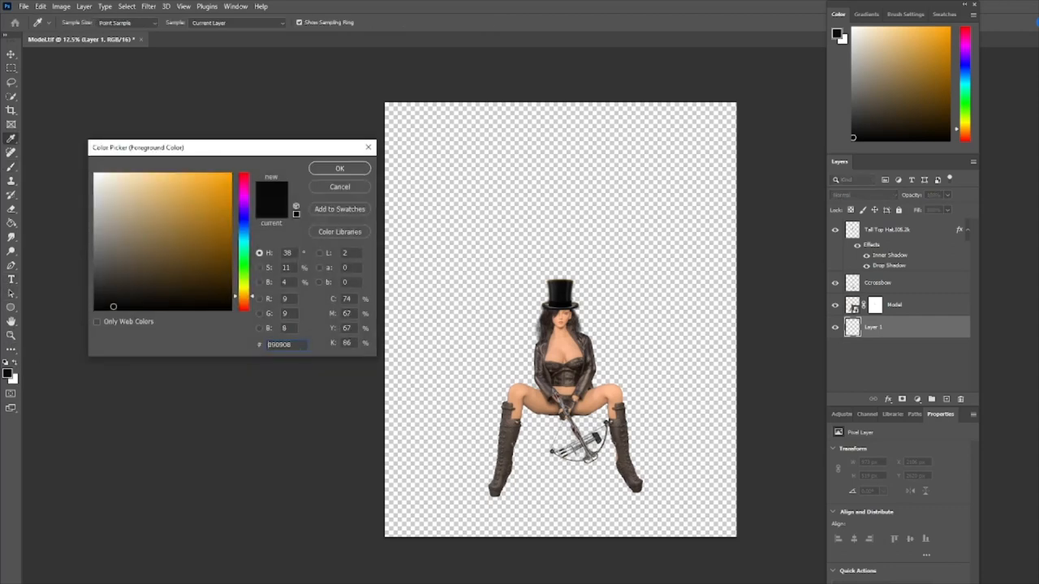
click(231, 256)
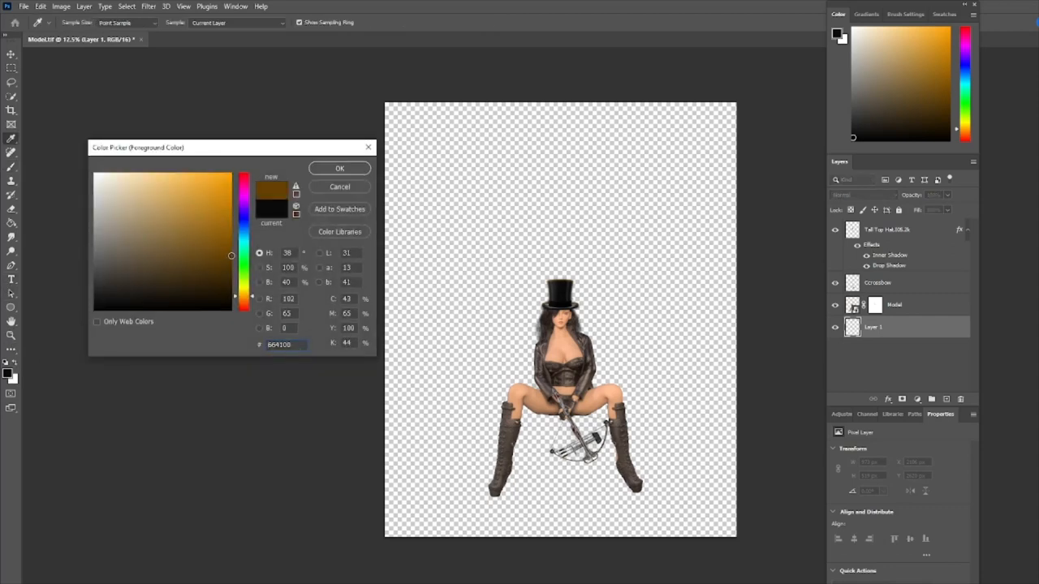
click(339, 167)
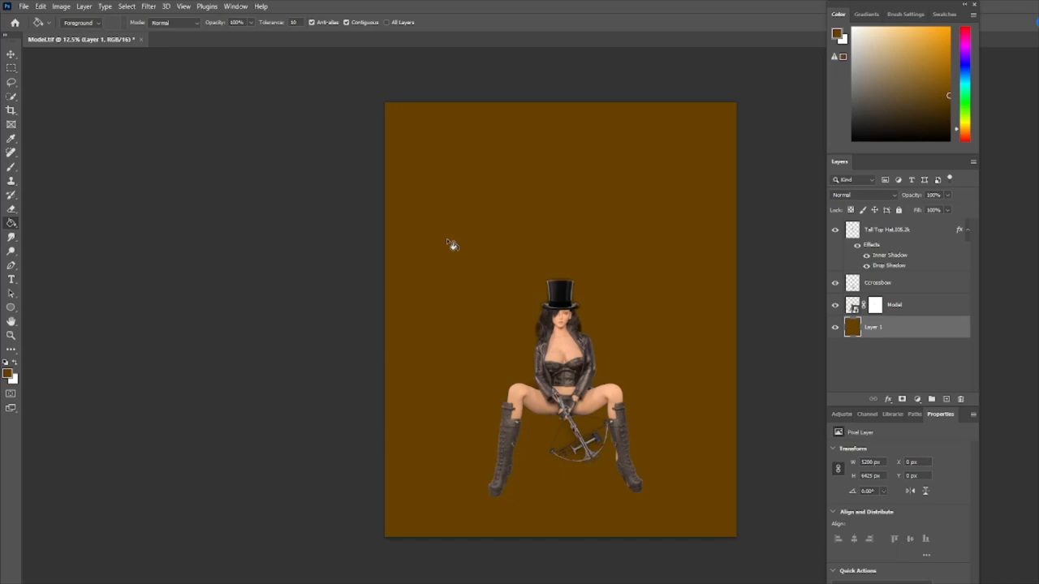
mouse_move(636, 349)
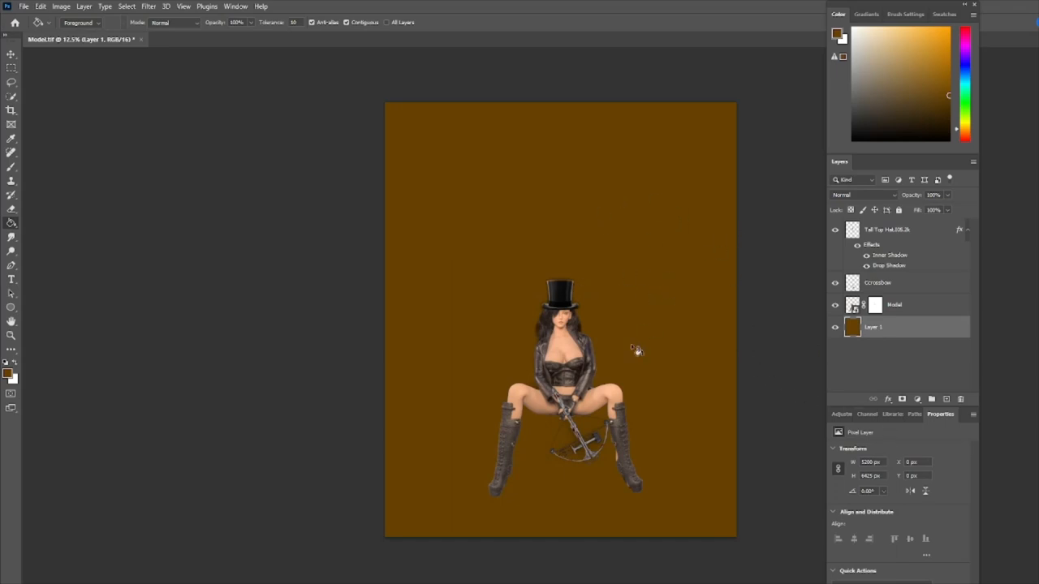
mouse_move(743, 379)
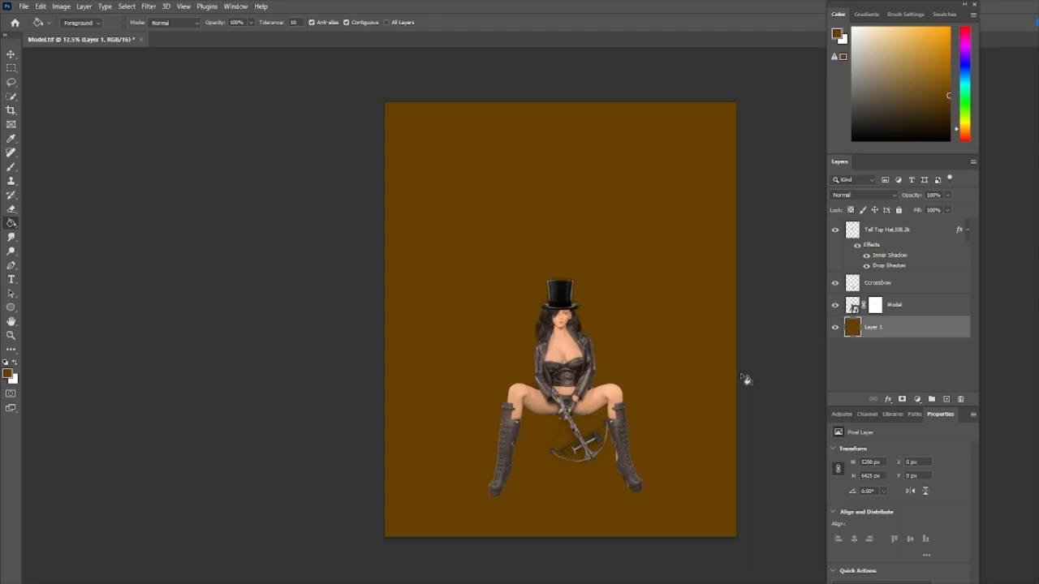
mouse_move(743, 379)
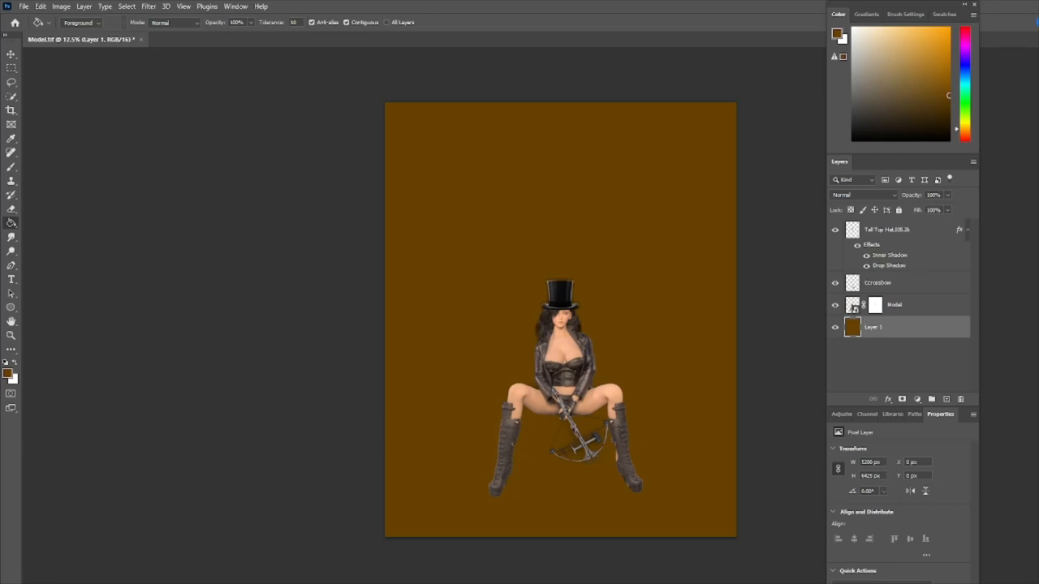
mouse_move(690, 257)
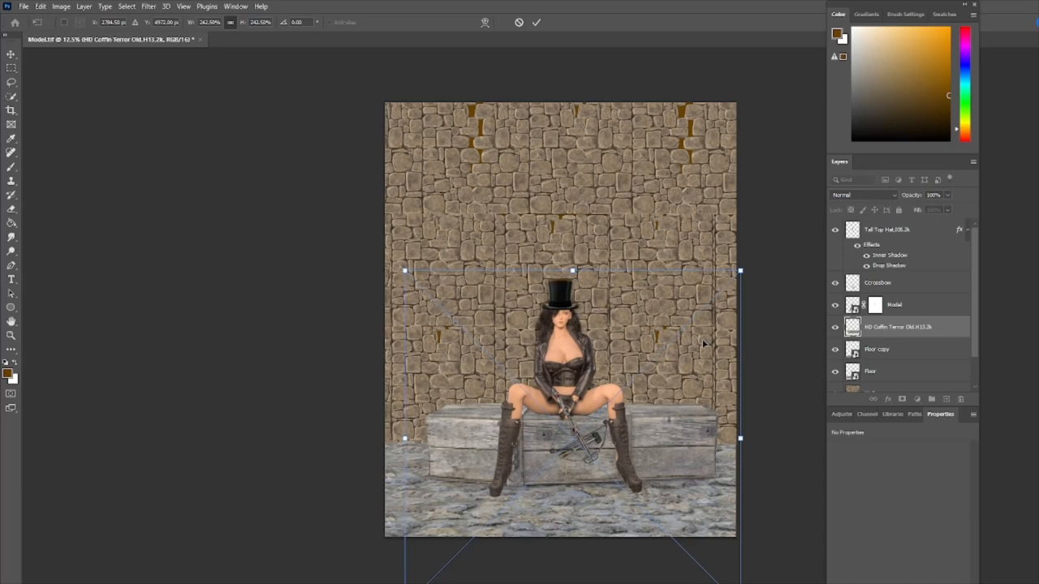
mouse_move(701, 373)
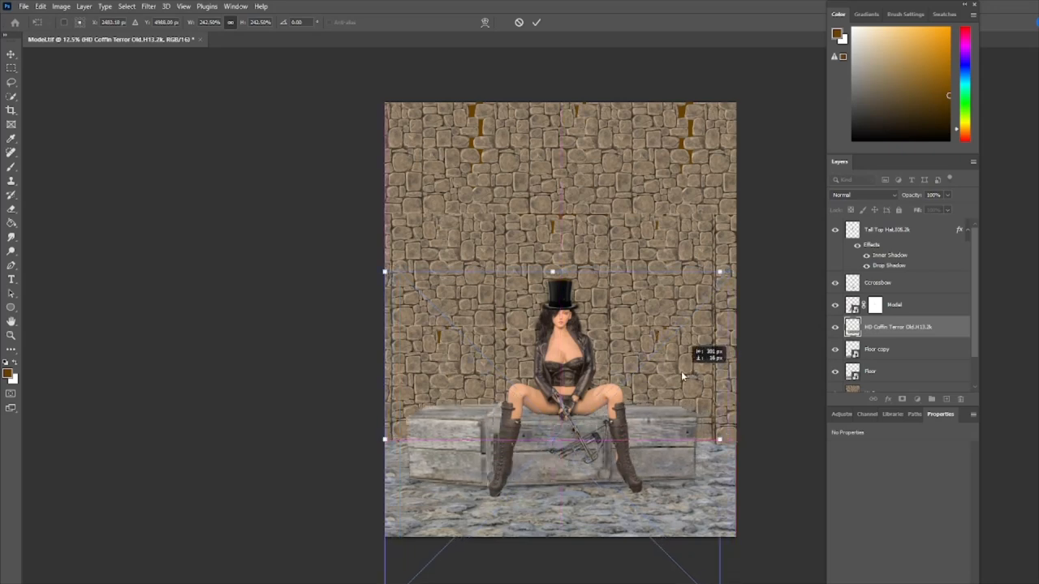
Step: Commit the scaled coffin scene so the model sits on the coffin against the stone wall
click(535, 23)
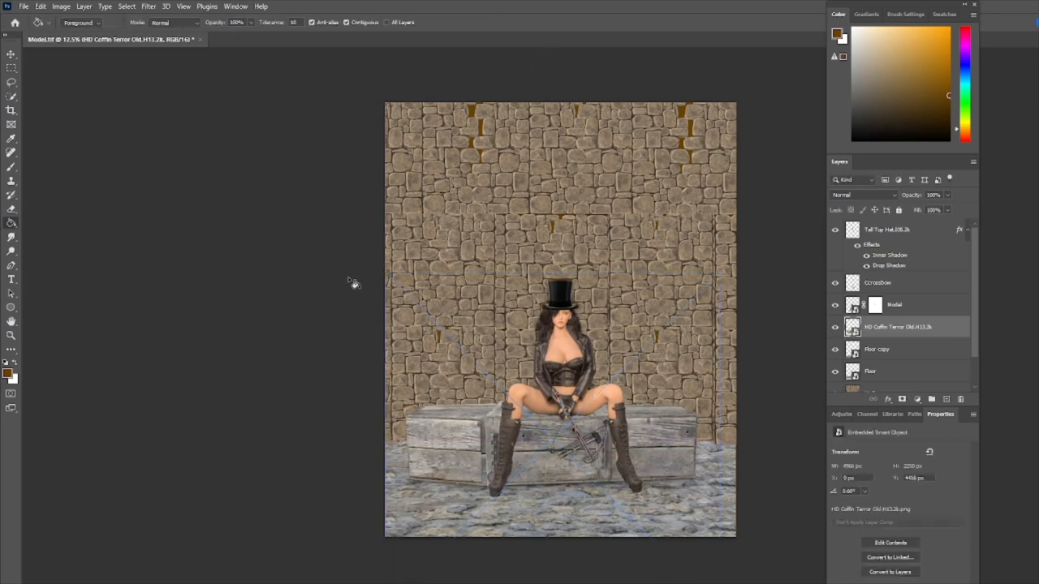
mouse_move(515, 292)
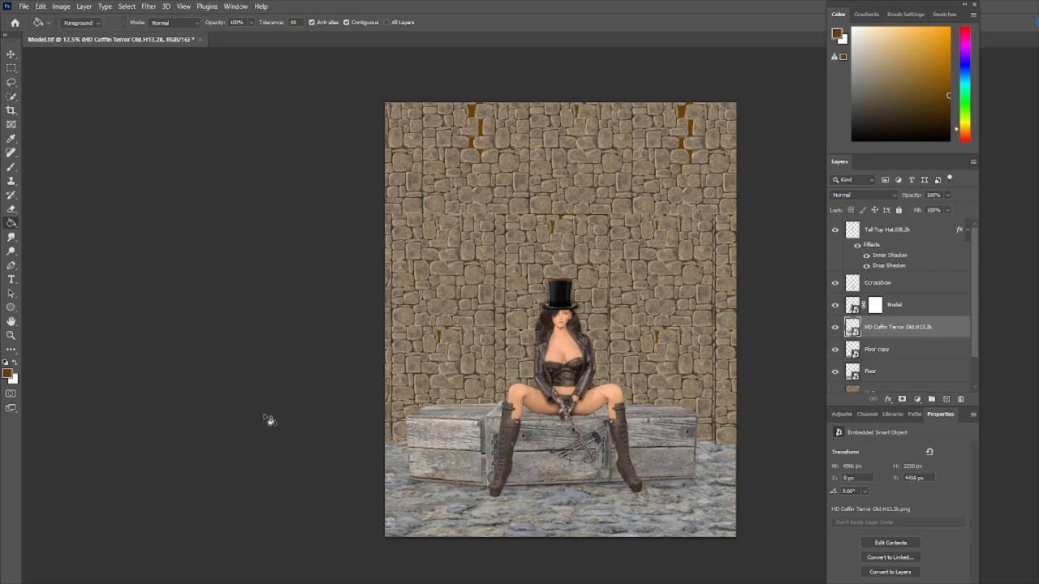
mouse_move(276, 422)
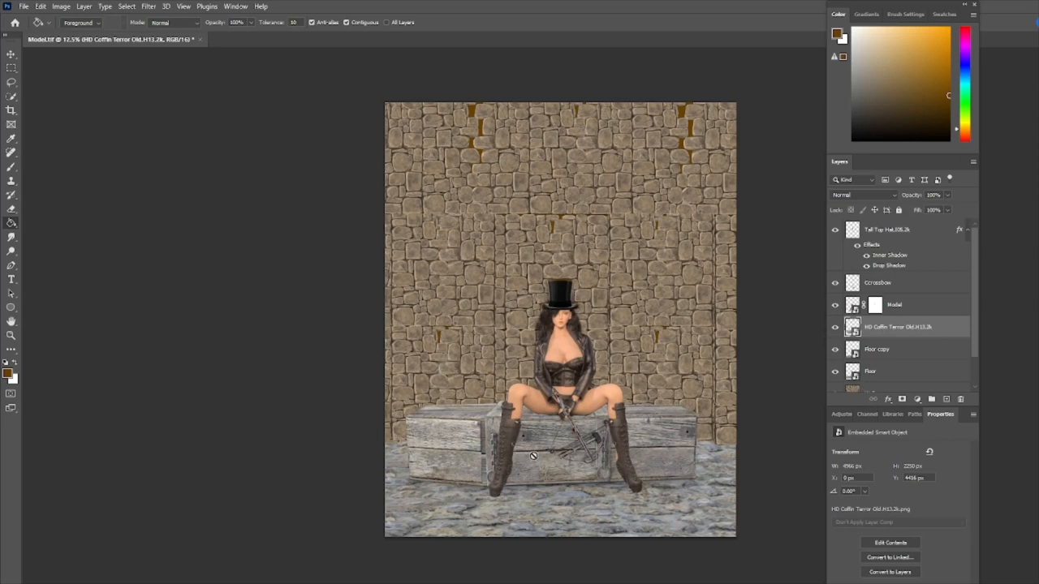
mouse_move(766, 394)
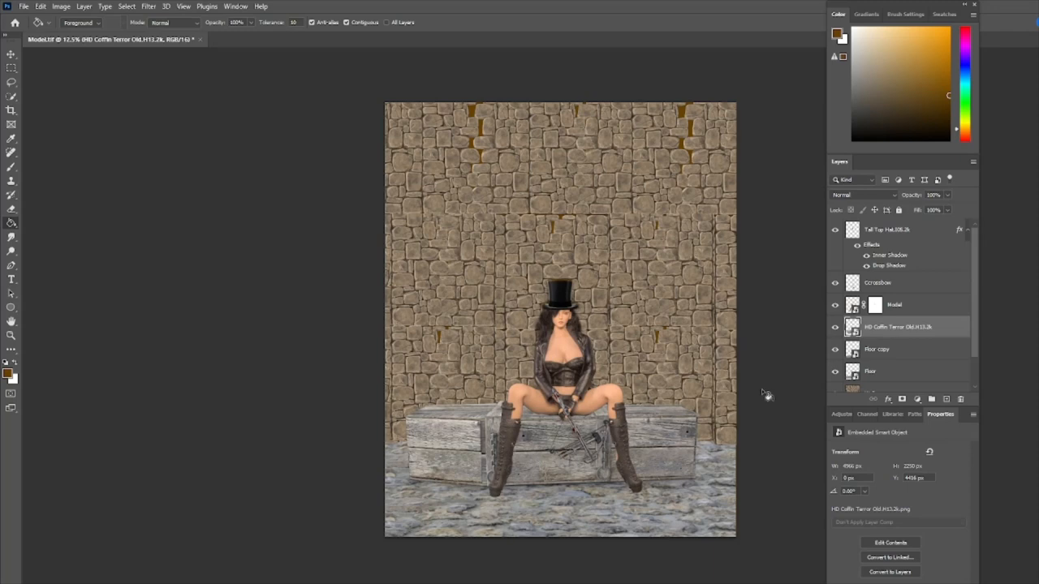
mouse_move(928, 396)
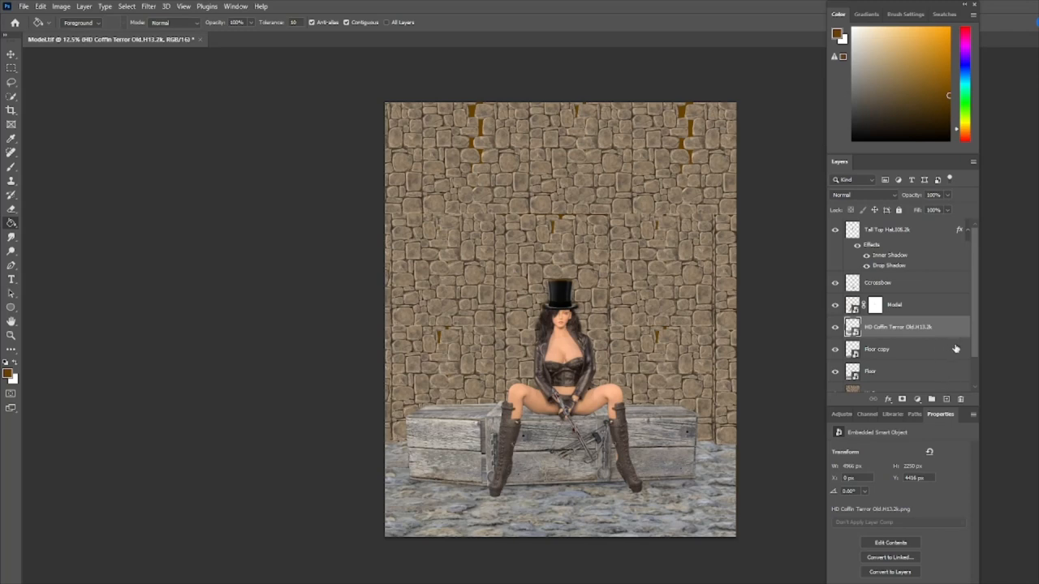
scroll(down, 3)
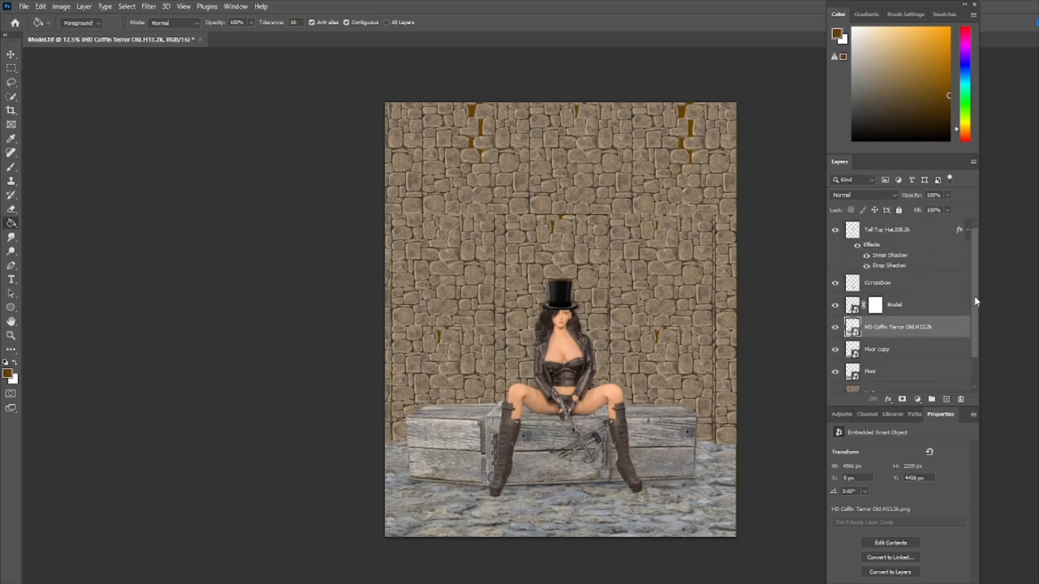
click(893, 305)
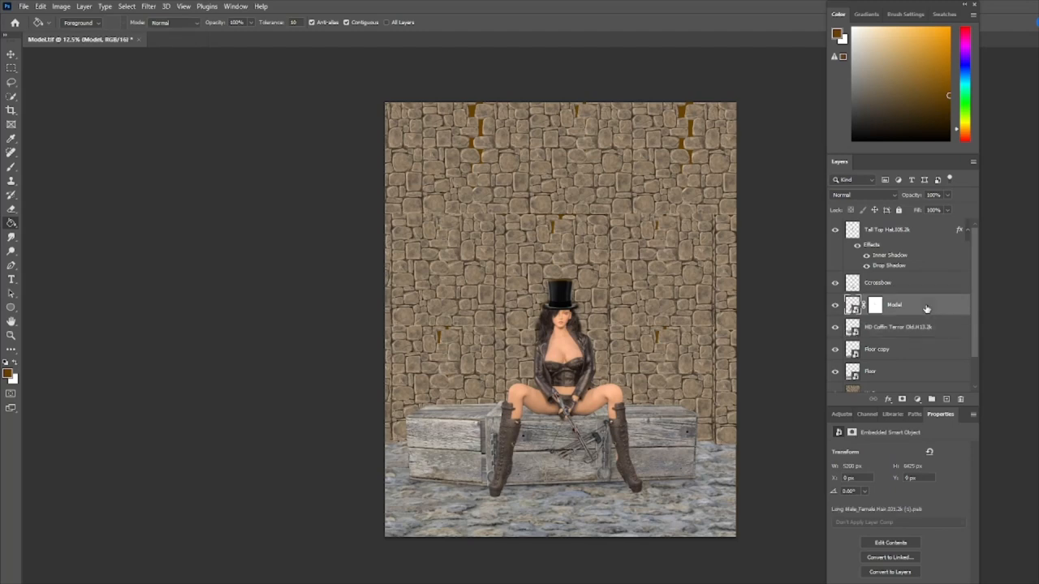
mouse_move(566, 344)
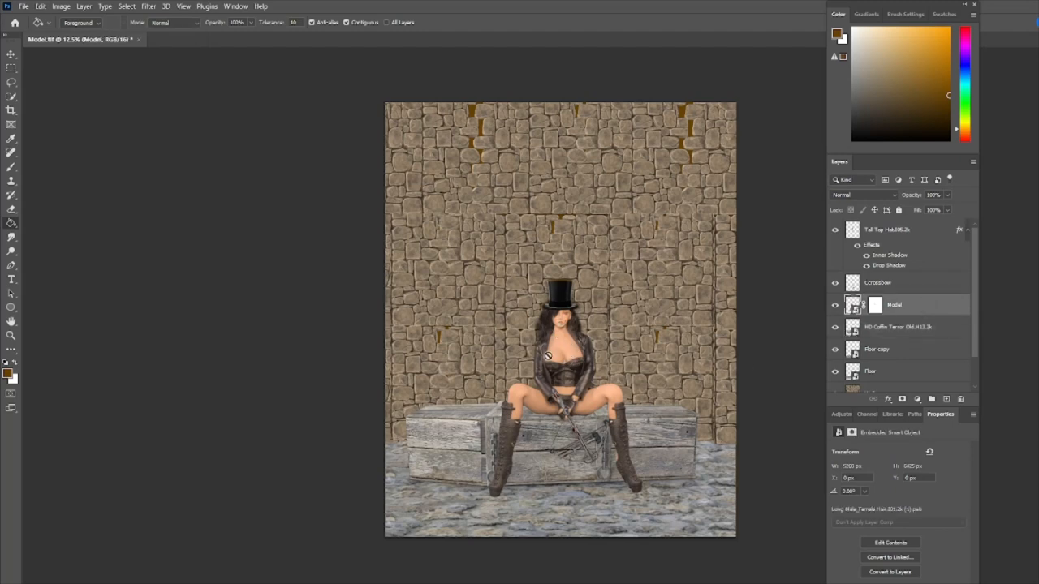
mouse_move(597, 404)
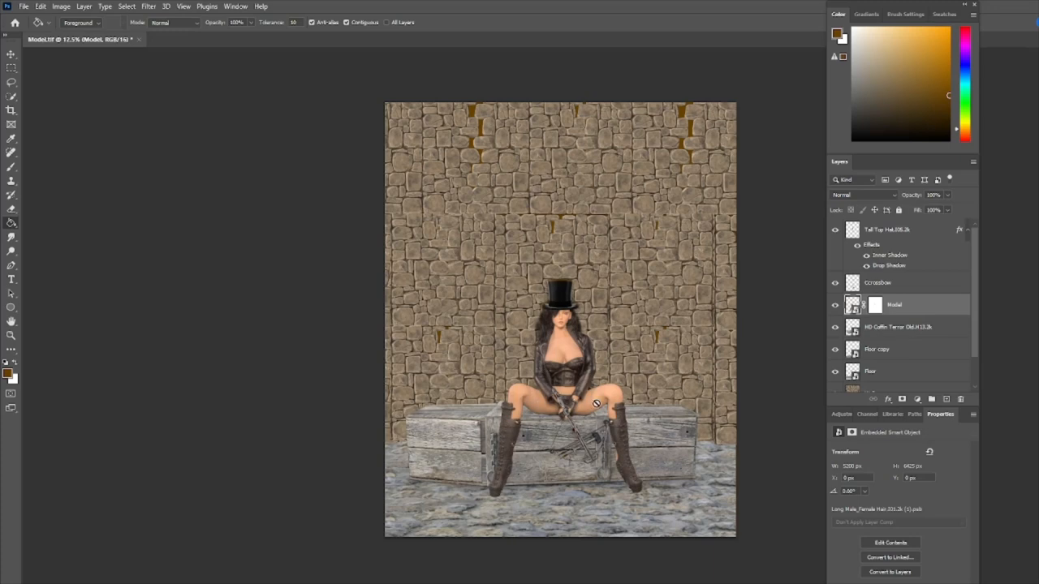
mouse_move(504, 421)
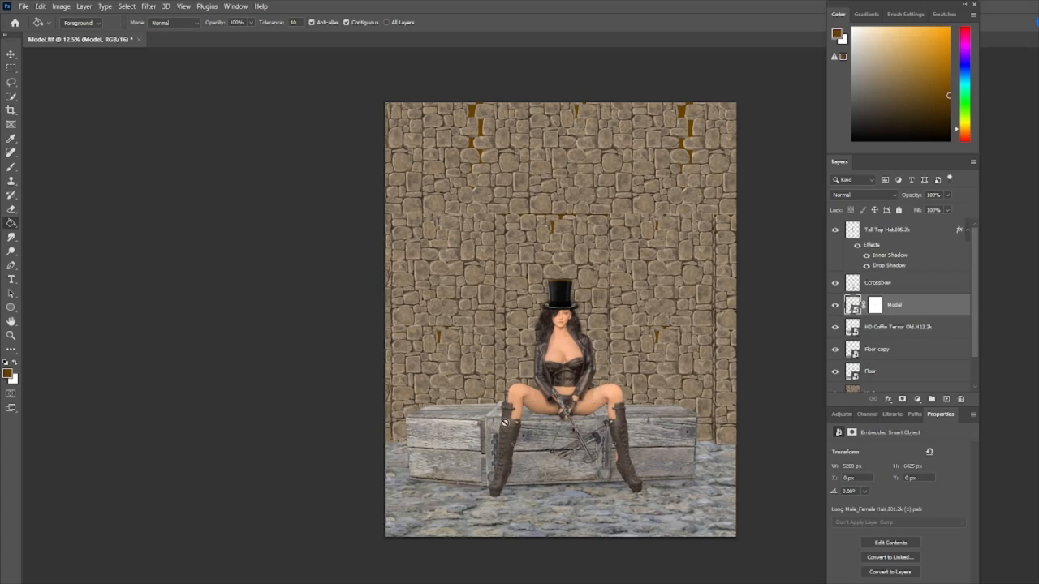
mouse_move(868, 333)
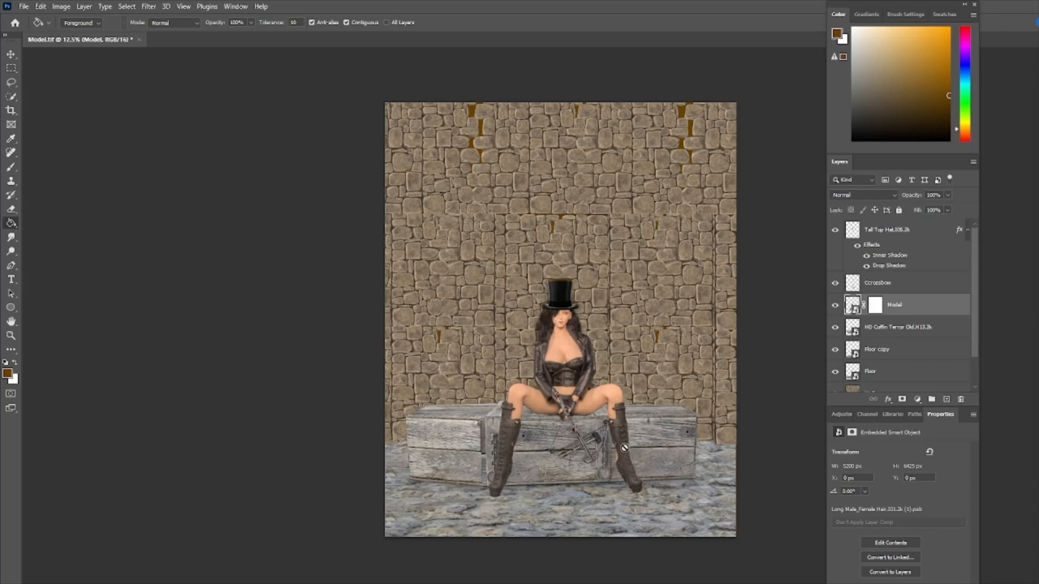
mouse_move(787, 355)
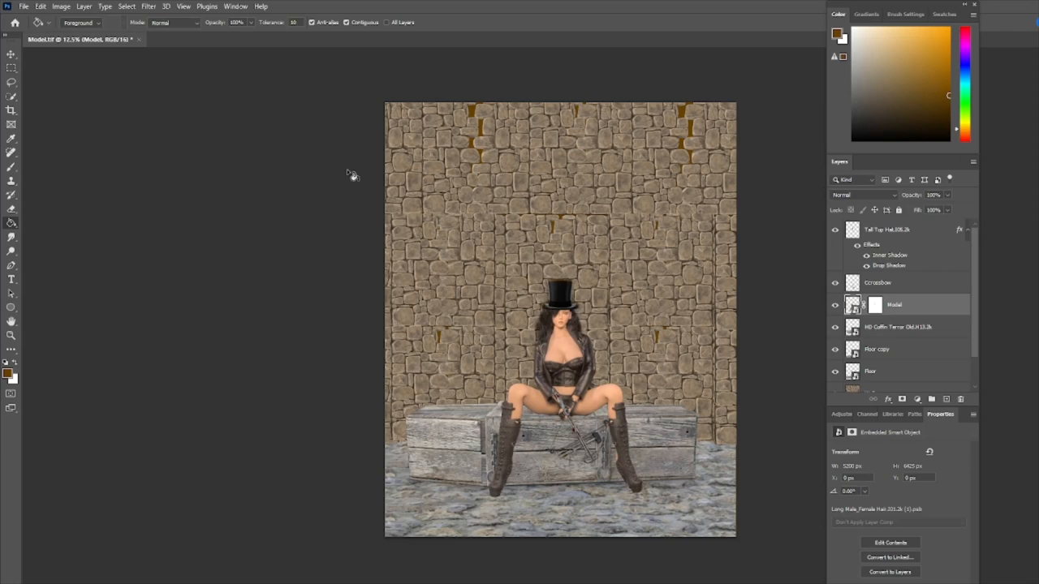
Step: Apply a Camera Raw filter to the model and raise its Clarity
click(147, 7)
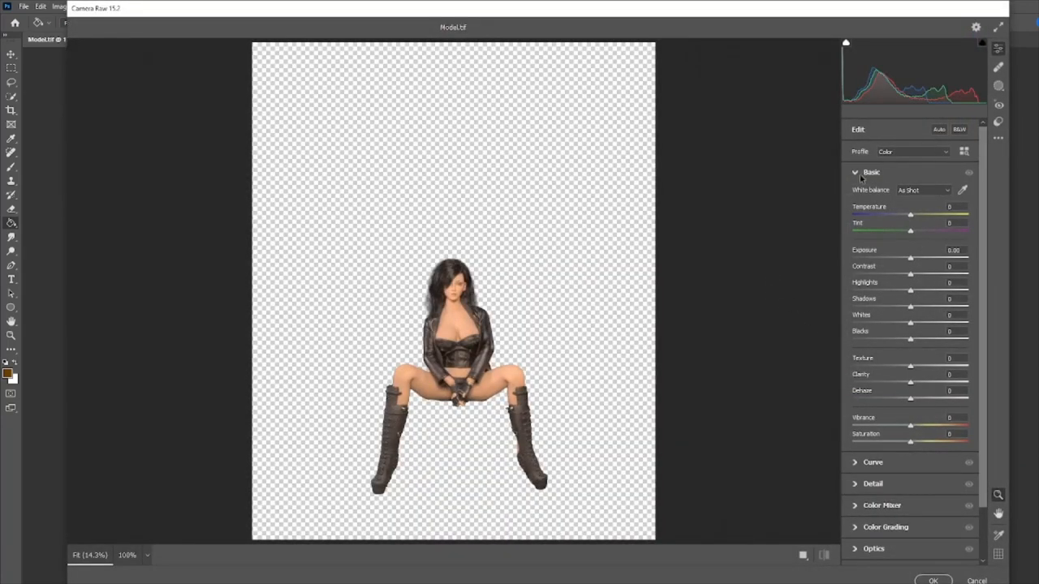
mouse_move(912, 385)
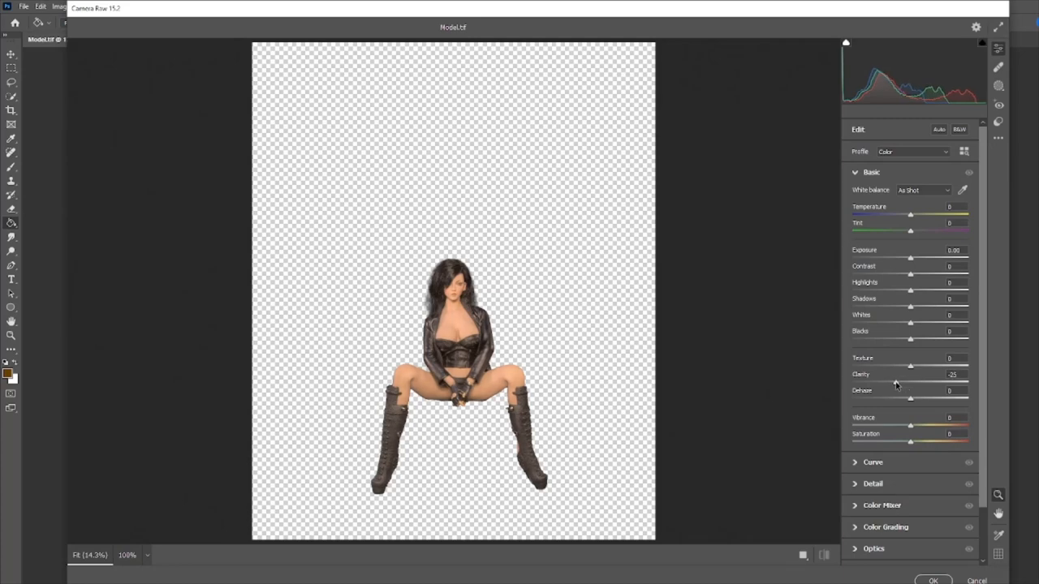
drag(893, 383, 884, 383)
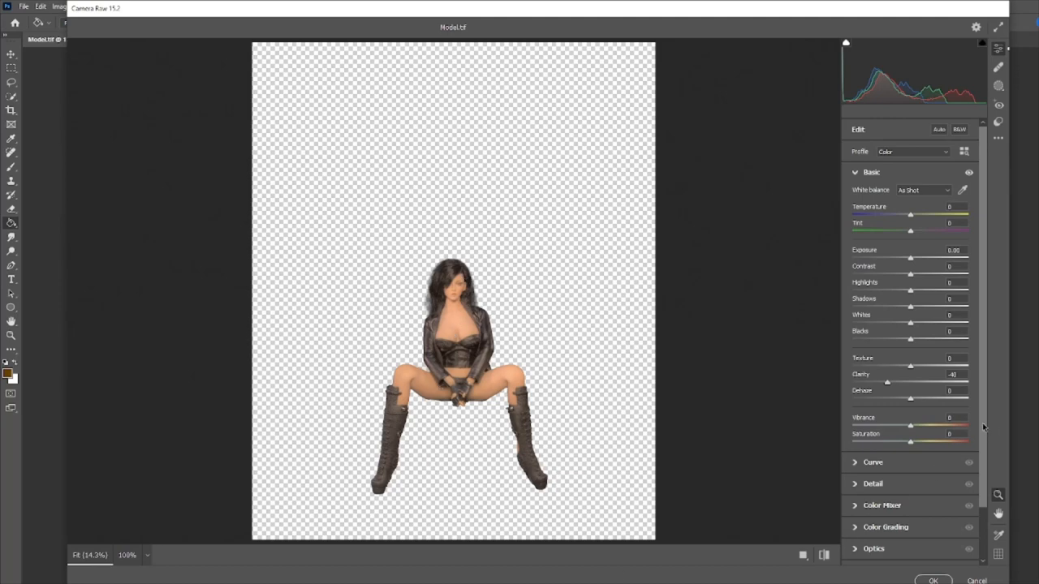
click(872, 172)
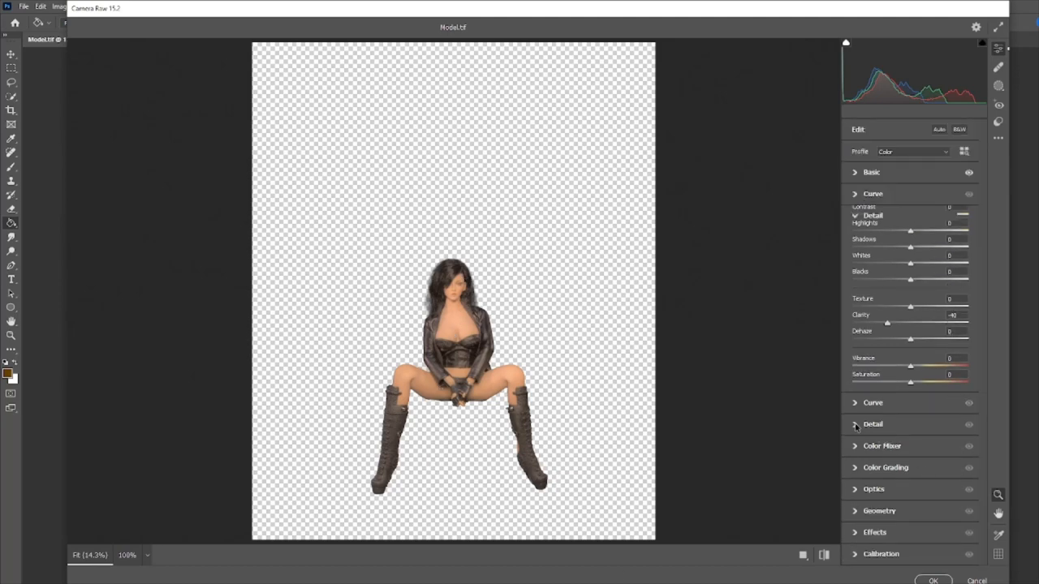
click(873, 424)
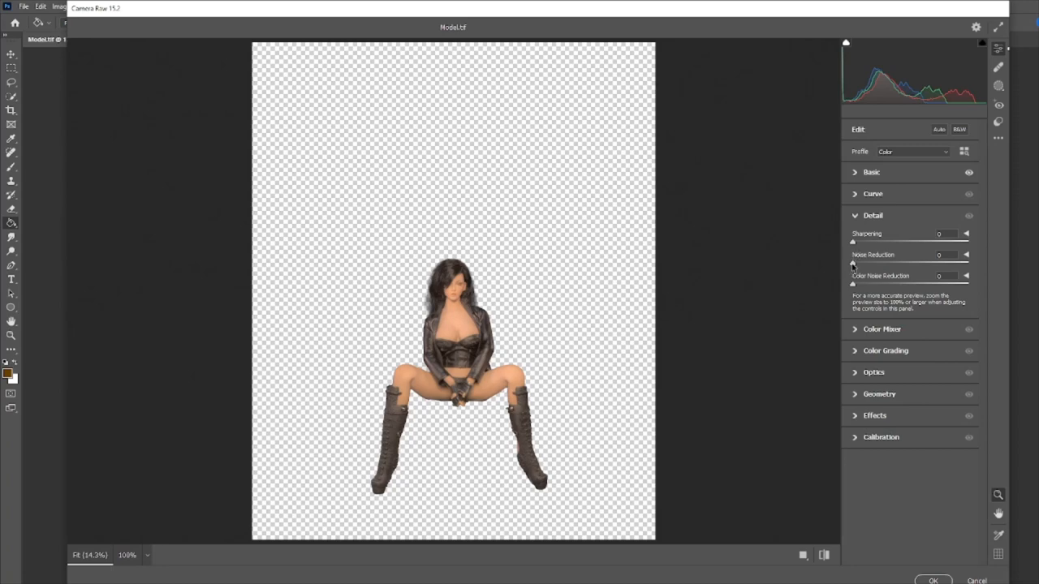
Step: Raise Noise Reduction, Color Noise Reduction and Sharpening in the Detail settings
drag(853, 266, 896, 266)
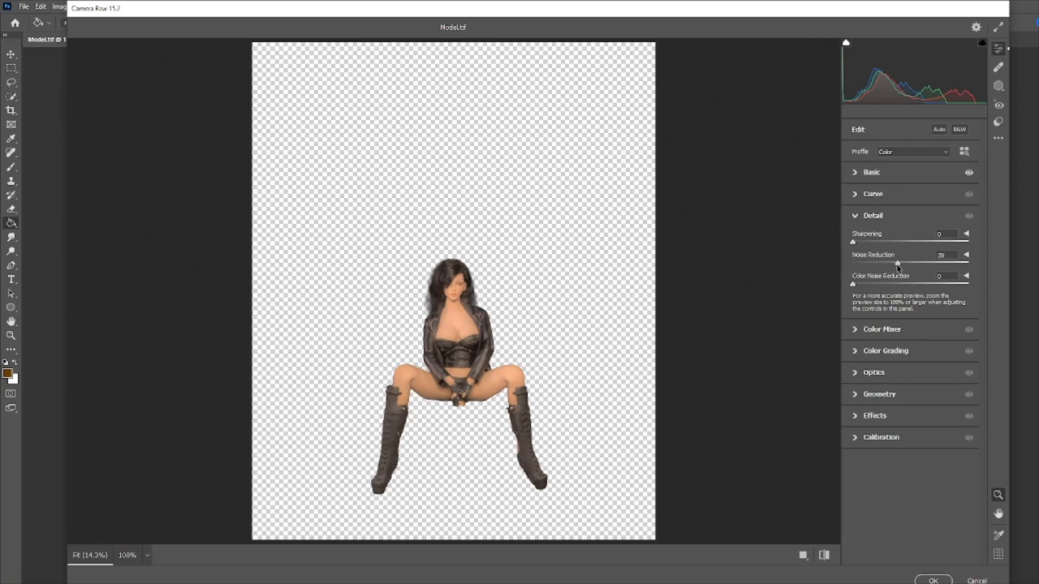
drag(896, 263, 899, 263)
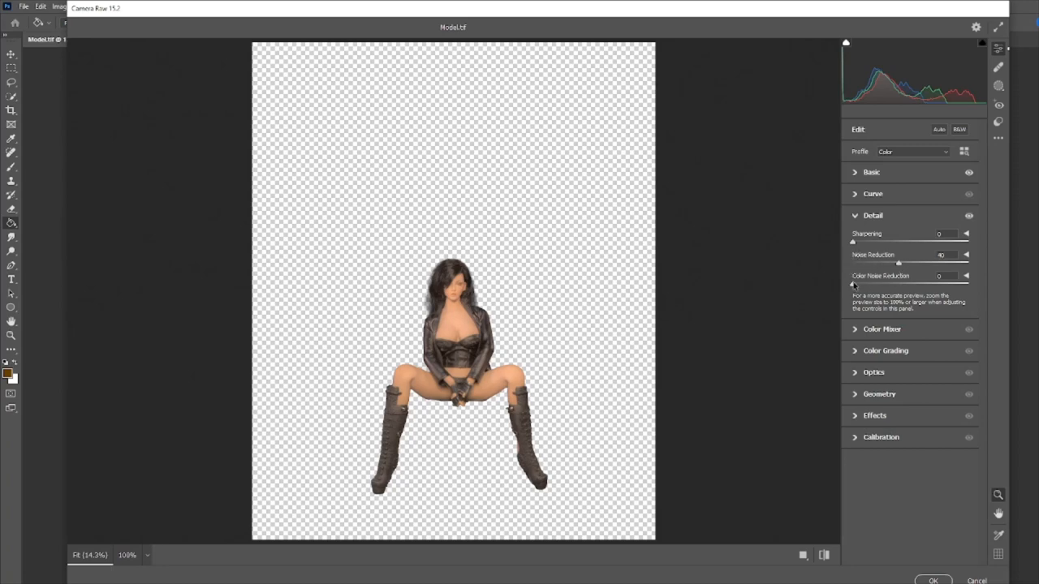
drag(854, 284, 902, 284)
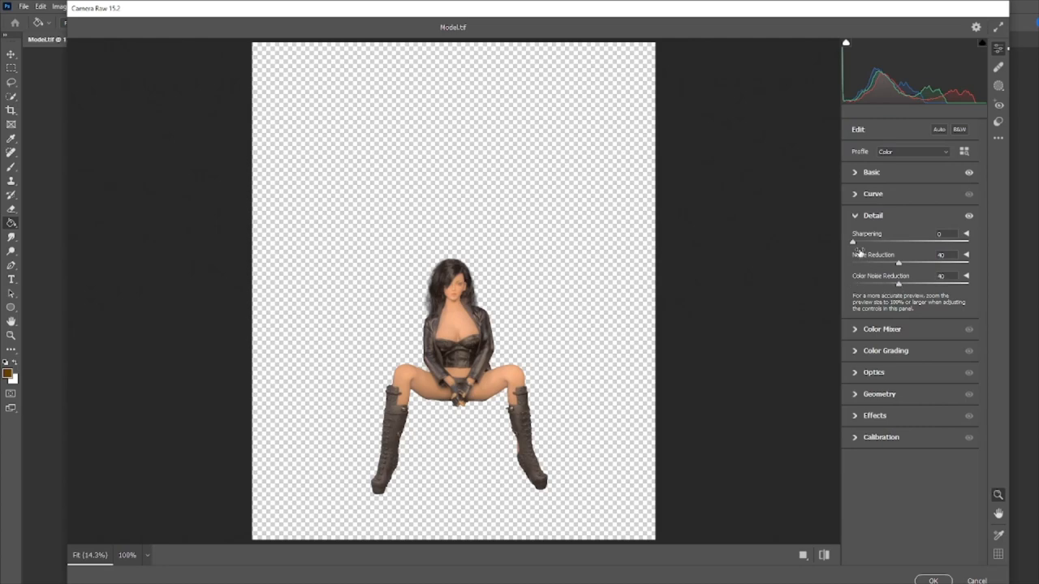
drag(850, 243, 873, 244)
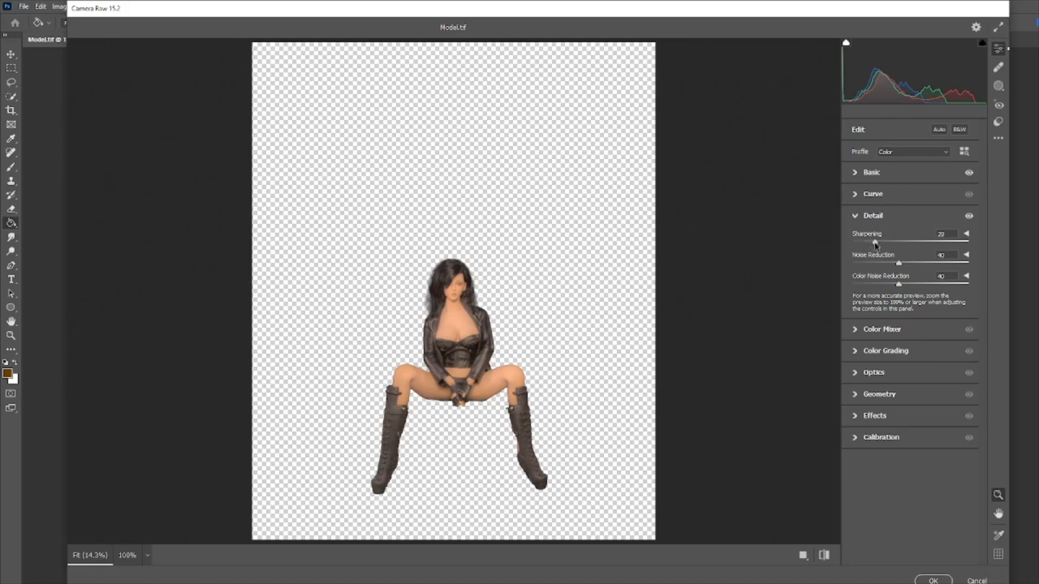
drag(877, 243, 933, 244)
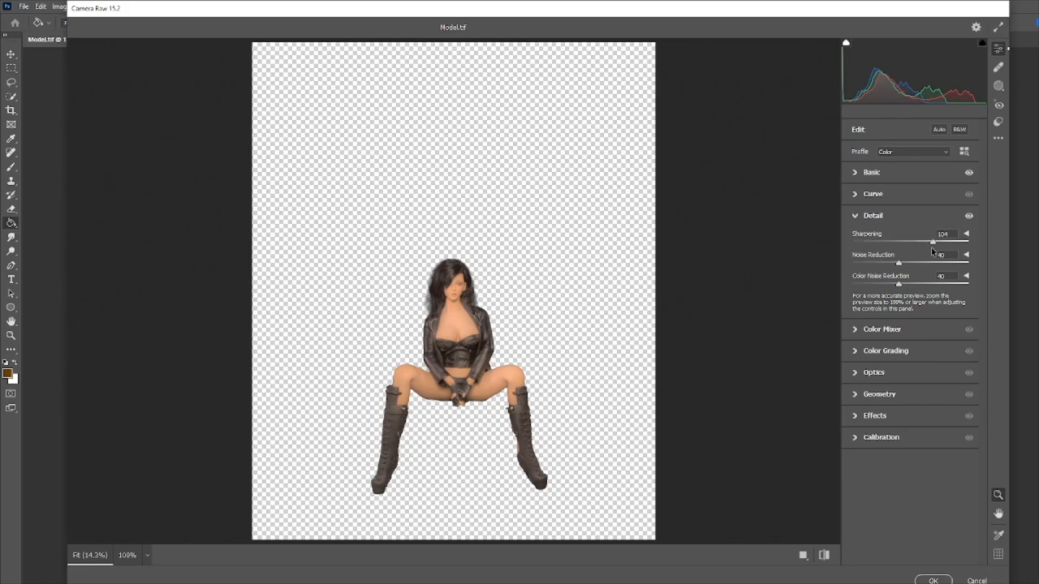
drag(935, 244, 928, 243)
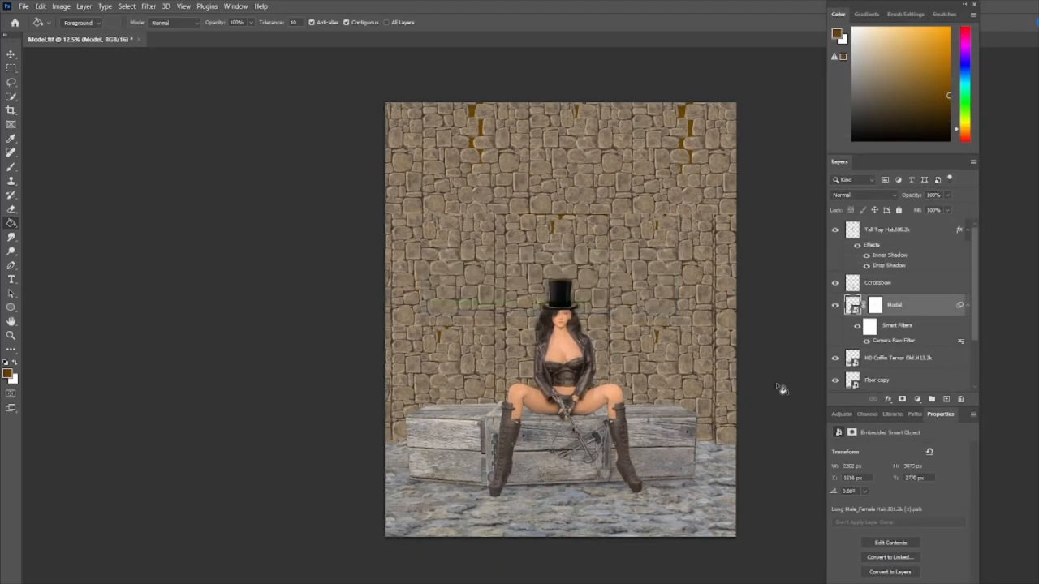
mouse_move(800, 396)
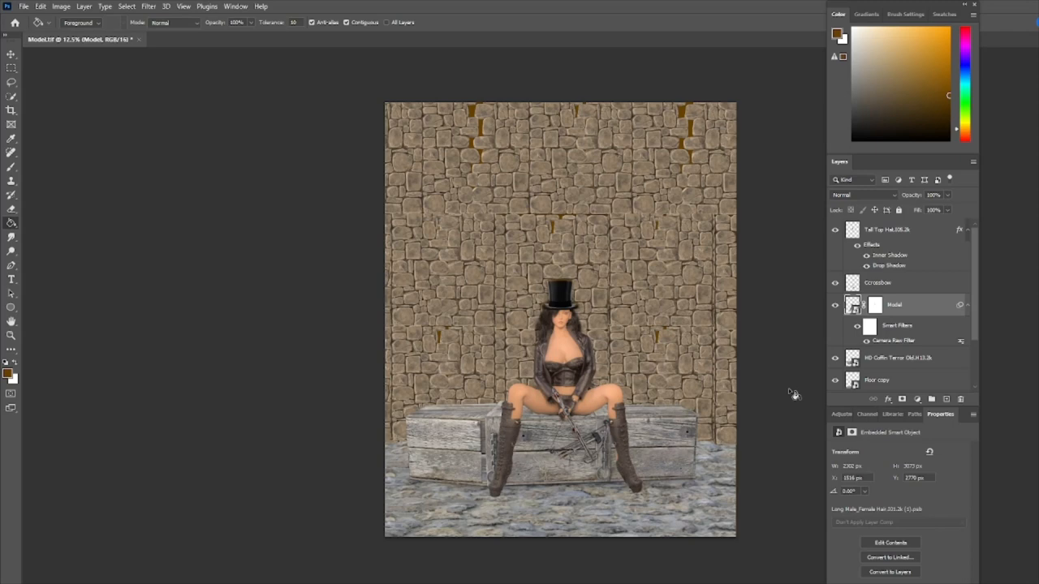
mouse_move(785, 386)
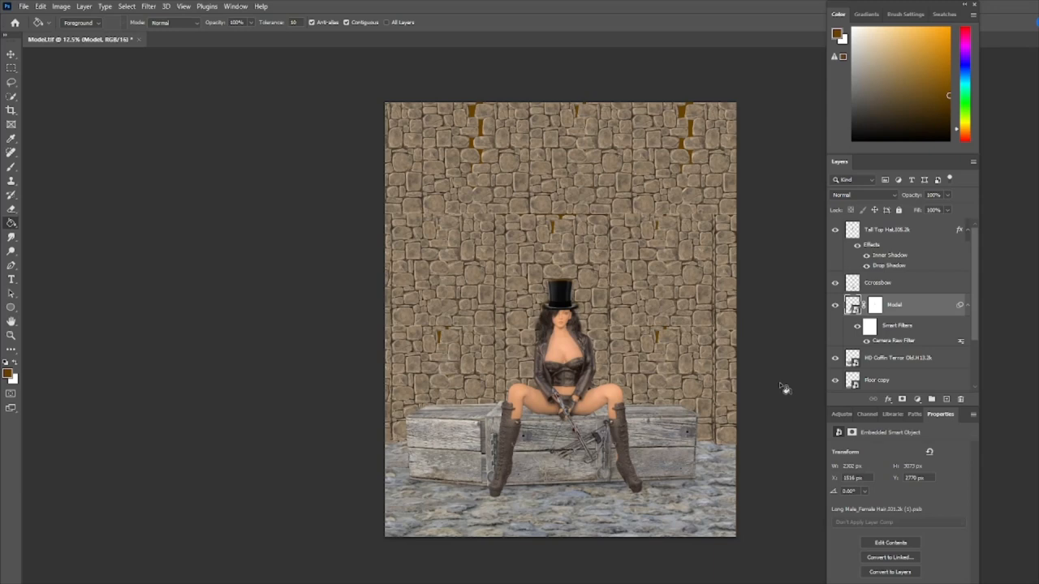
mouse_move(796, 383)
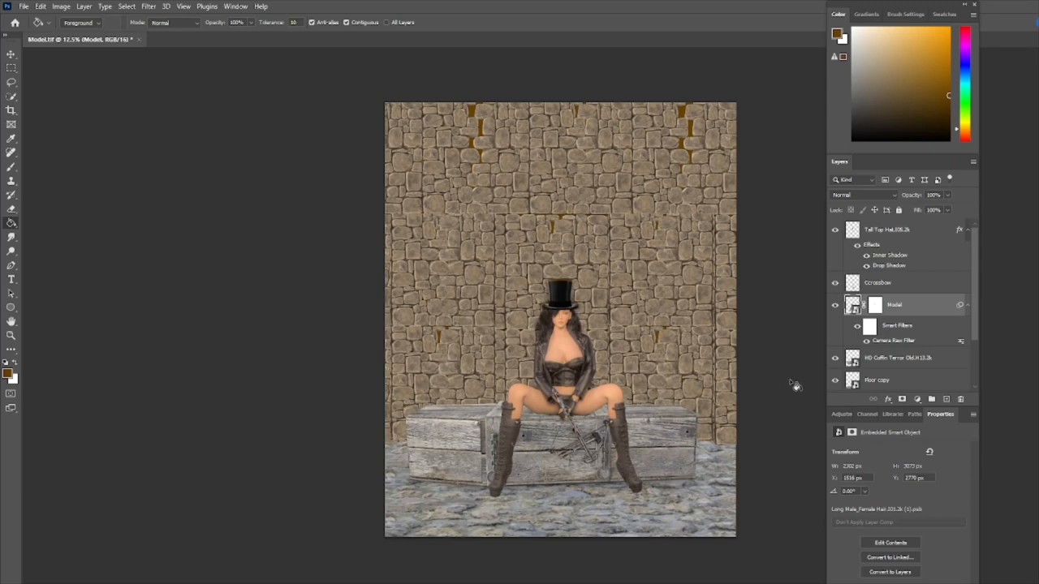
mouse_move(363, 365)
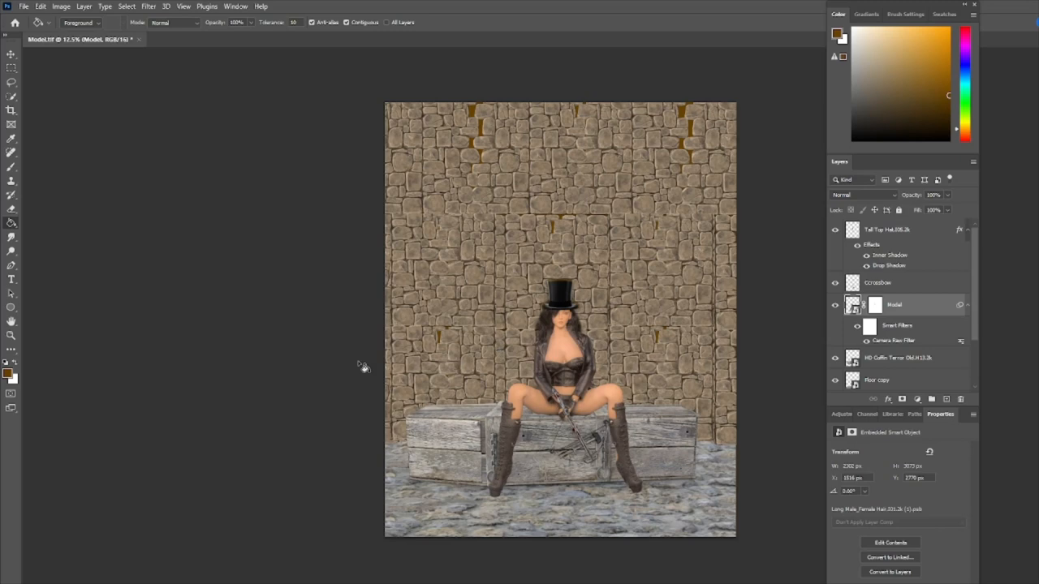
Step: Run a second Color Efex Pro pass on the model's smart object, postponing the Nik update prompt
click(148, 6)
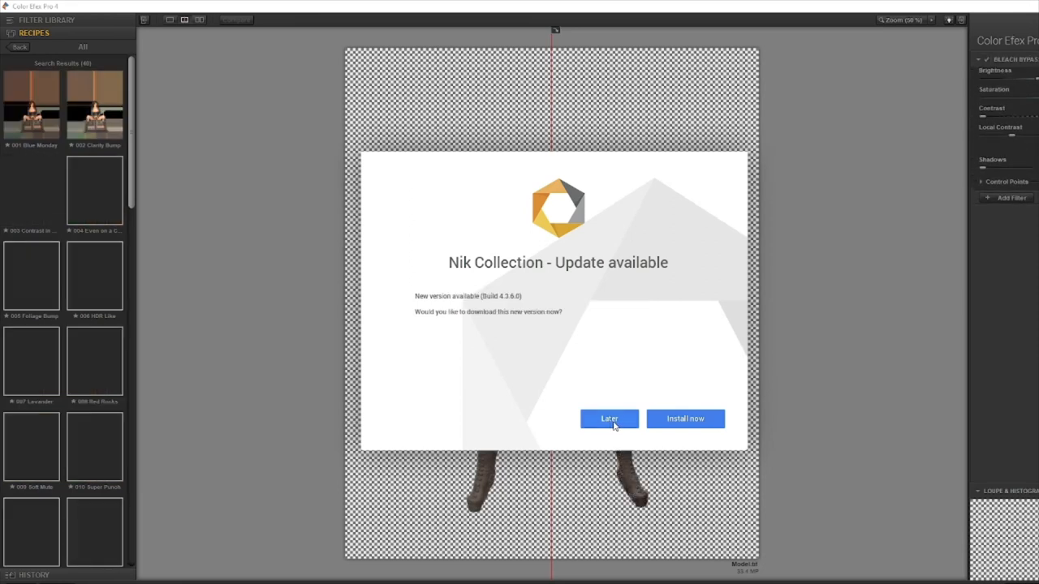
click(608, 418)
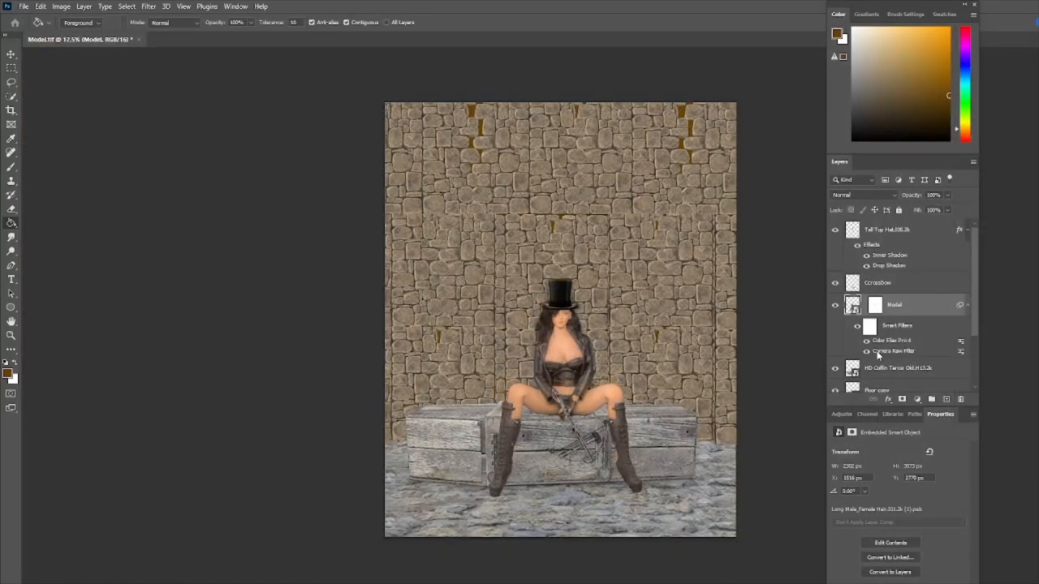
click(148, 7)
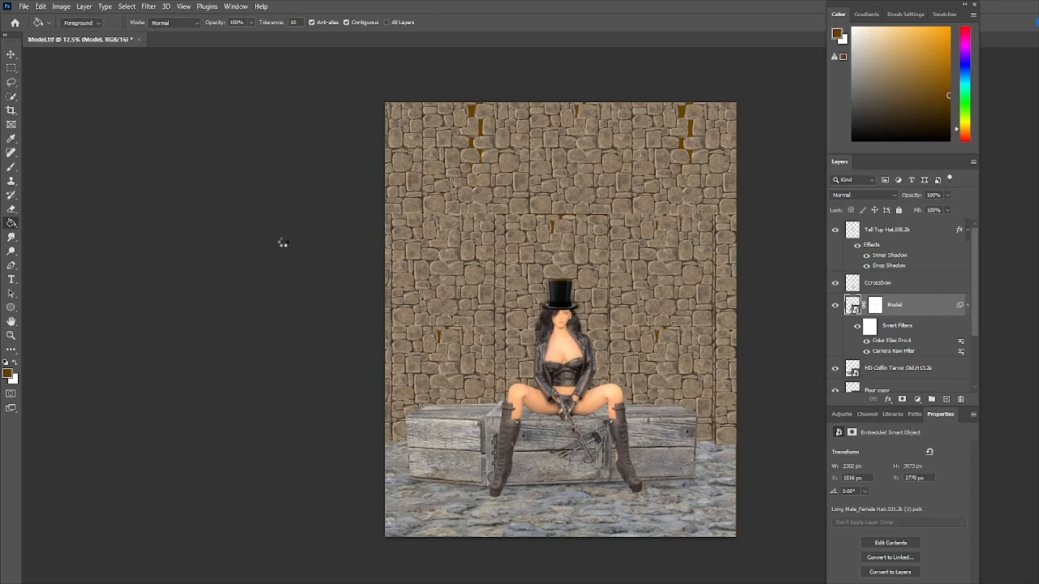
mouse_move(282, 246)
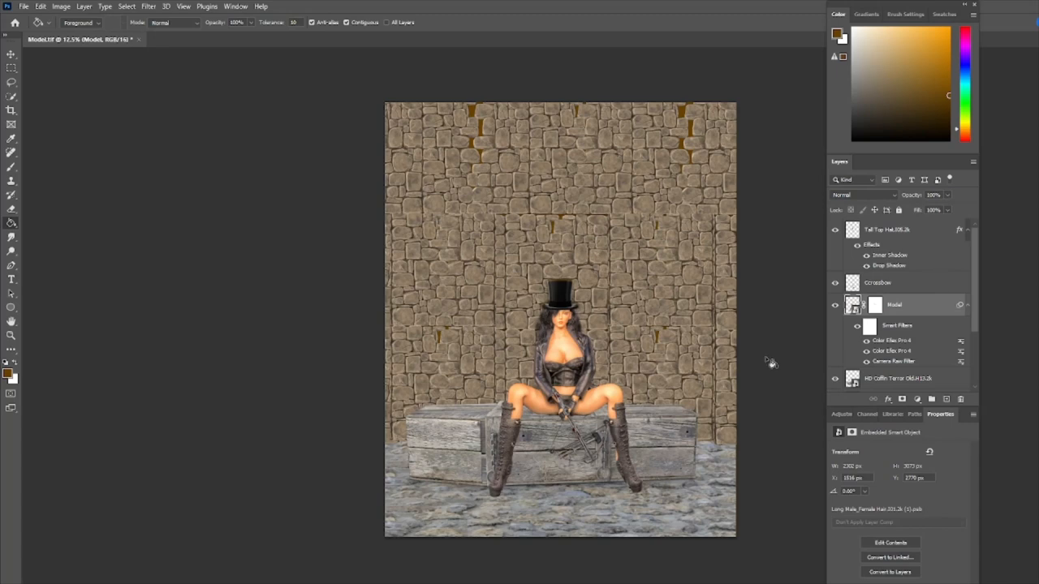
mouse_move(680, 387)
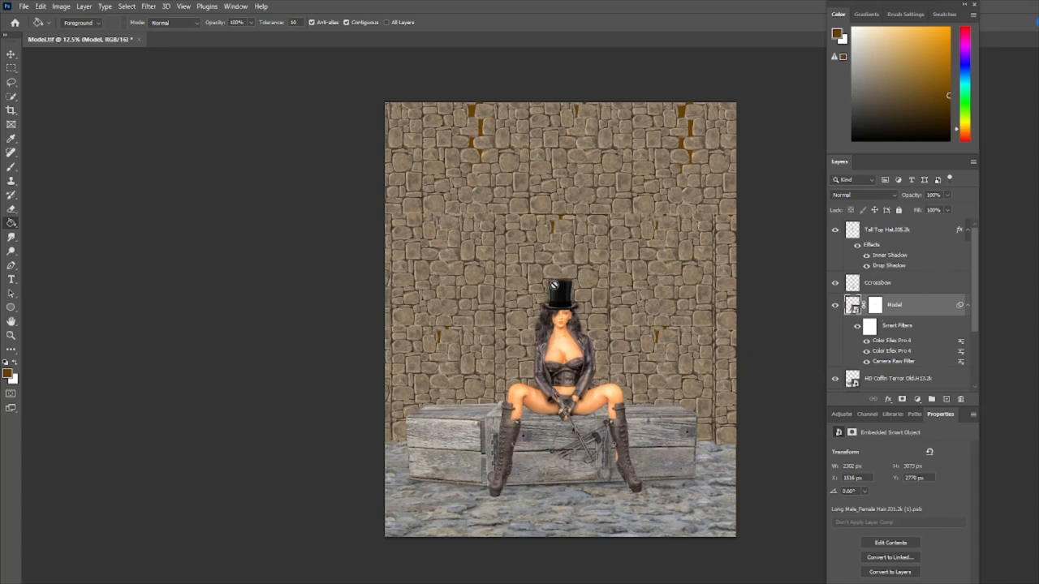
mouse_move(574, 396)
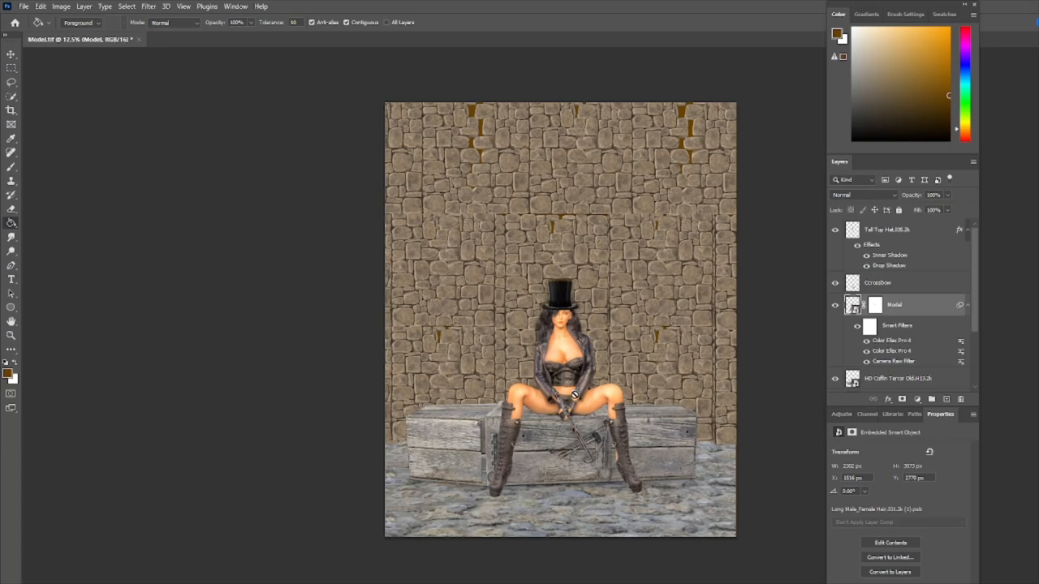
mouse_move(565, 370)
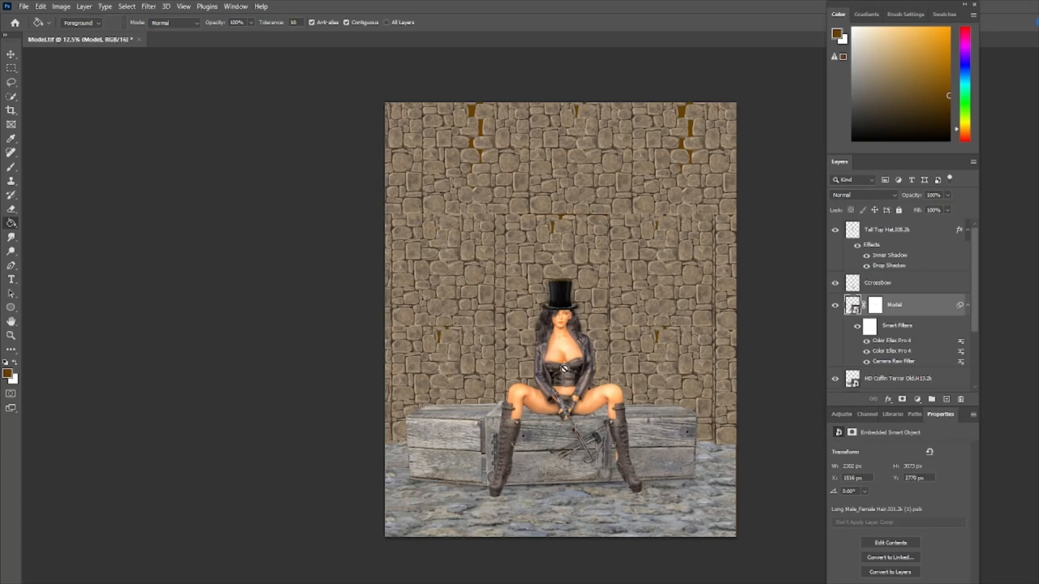
mouse_move(937, 242)
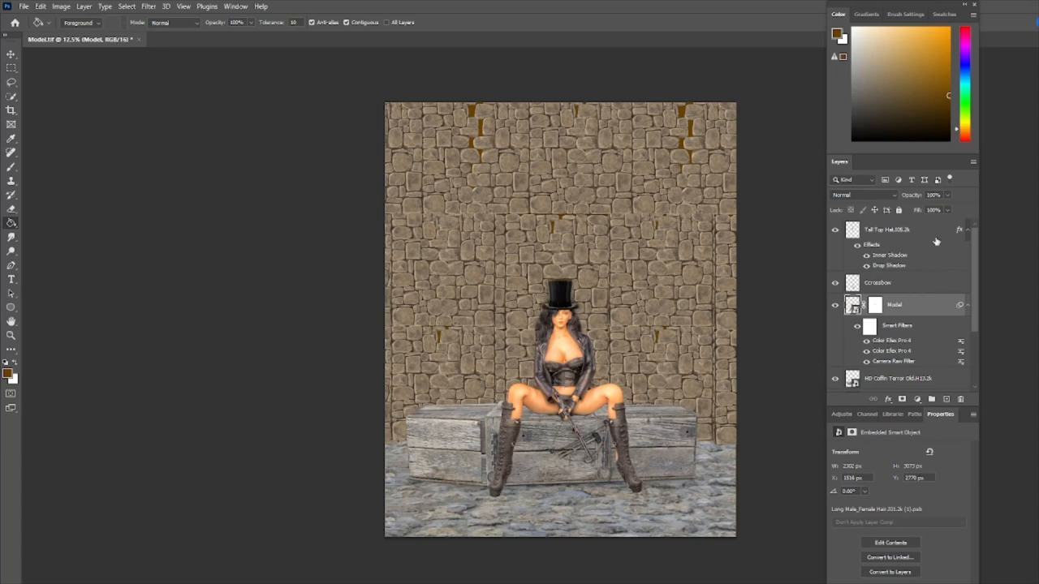
Step: Add a new layer named HatPaint above the hat and choose dark red as the paint colour
click(886, 229)
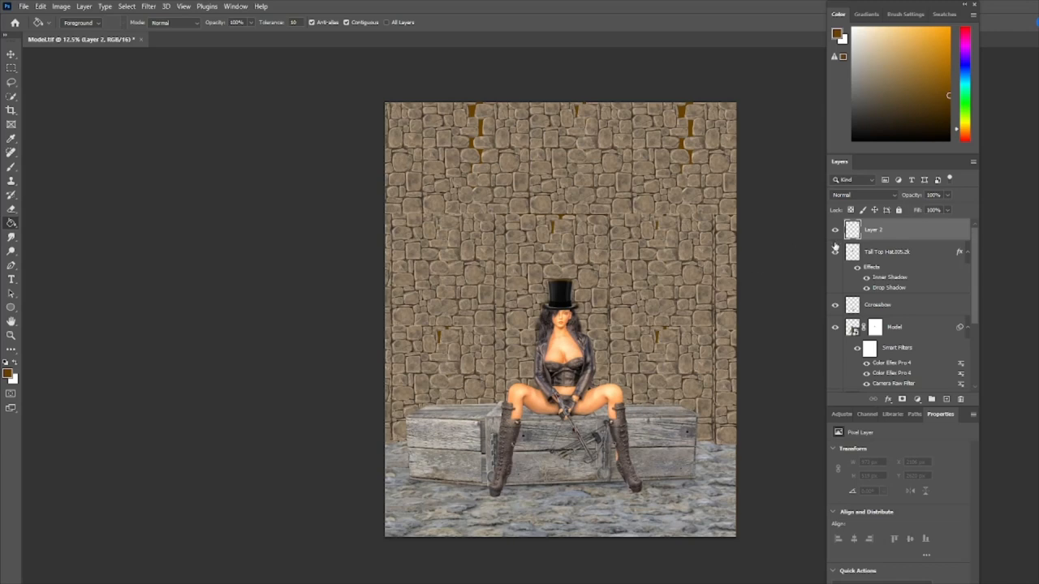
double_click(873, 229)
text(RedPaint)
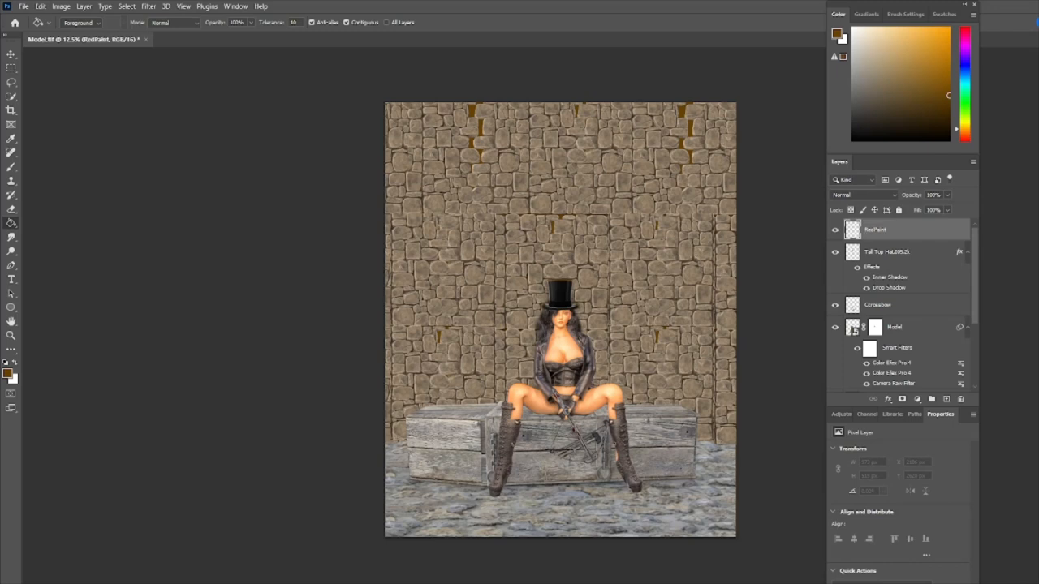
click(839, 33)
text(4f0202)
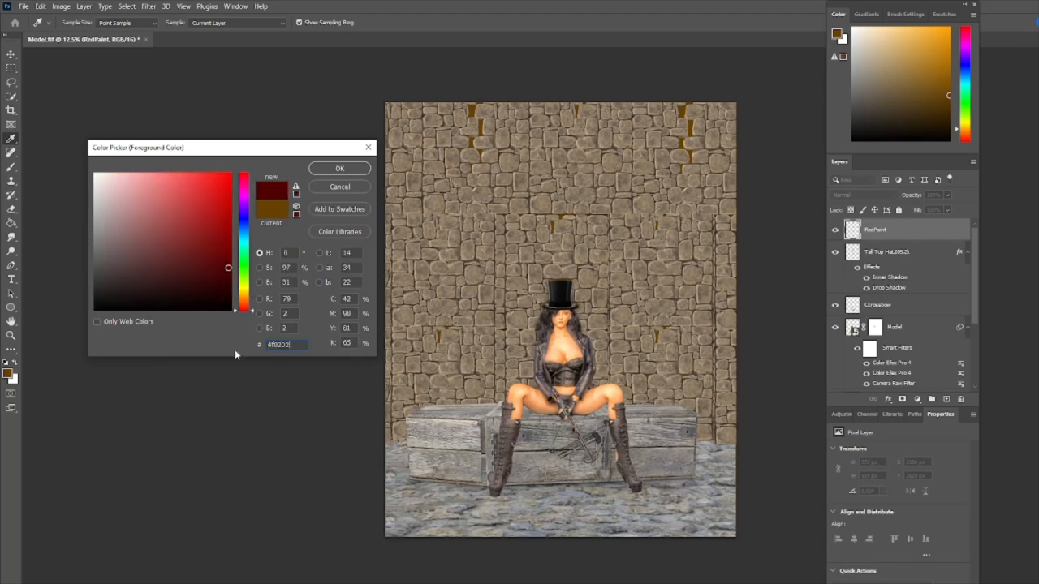
click(339, 167)
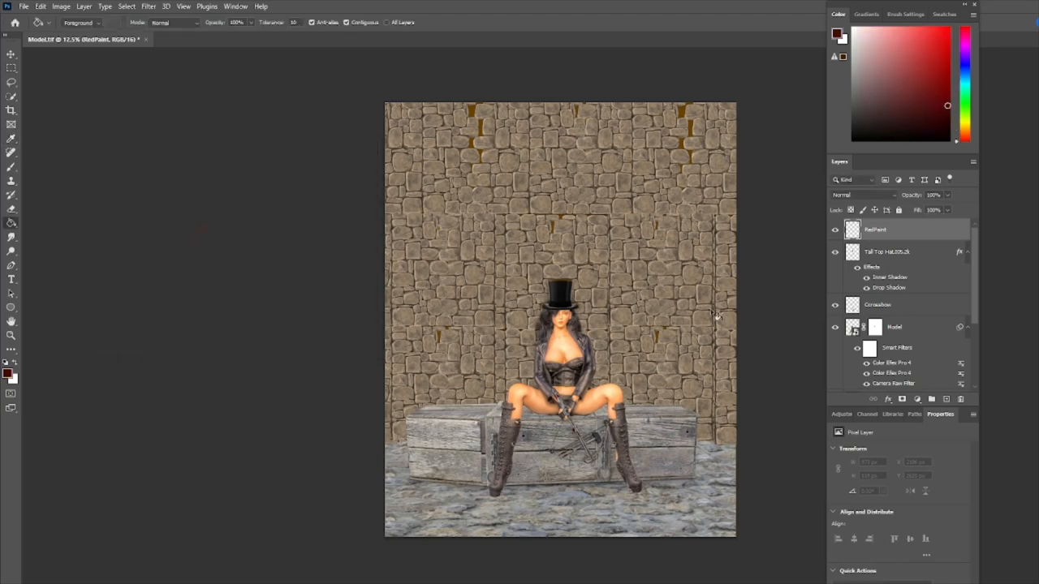
Step: Set the HatPaint layer's blend mode to Color
click(864, 195)
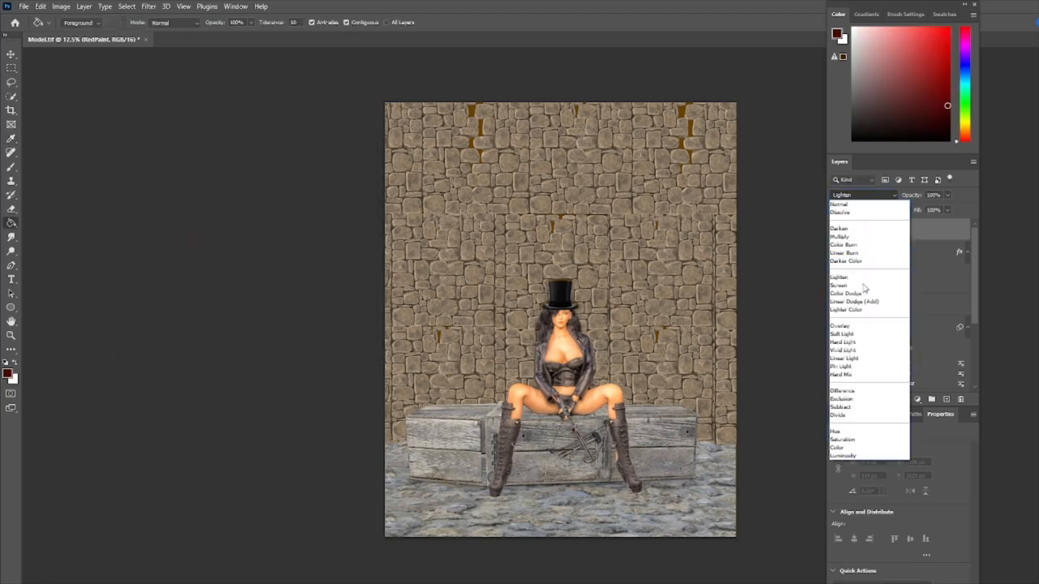
click(837, 448)
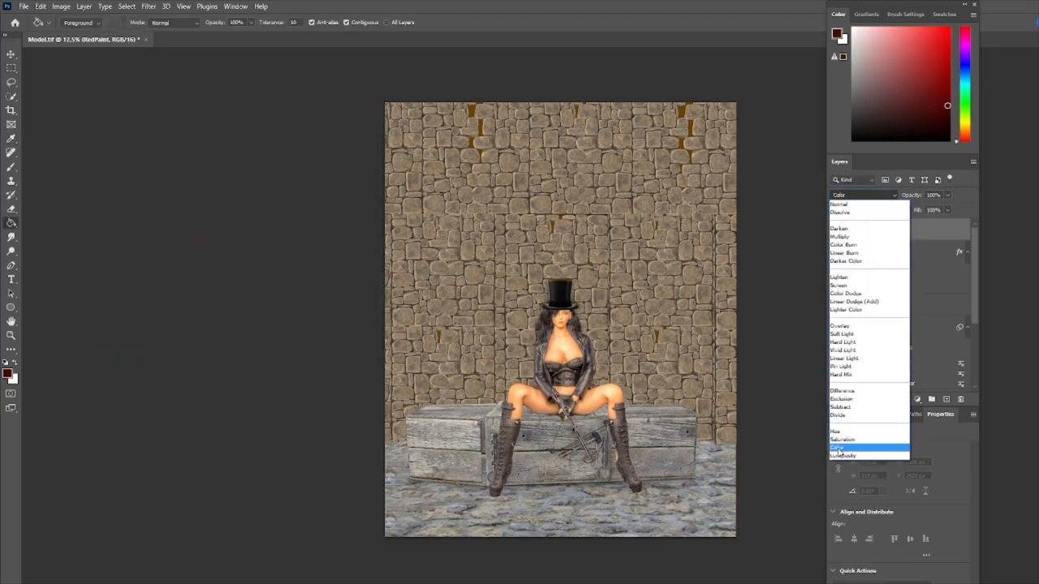
click(838, 448)
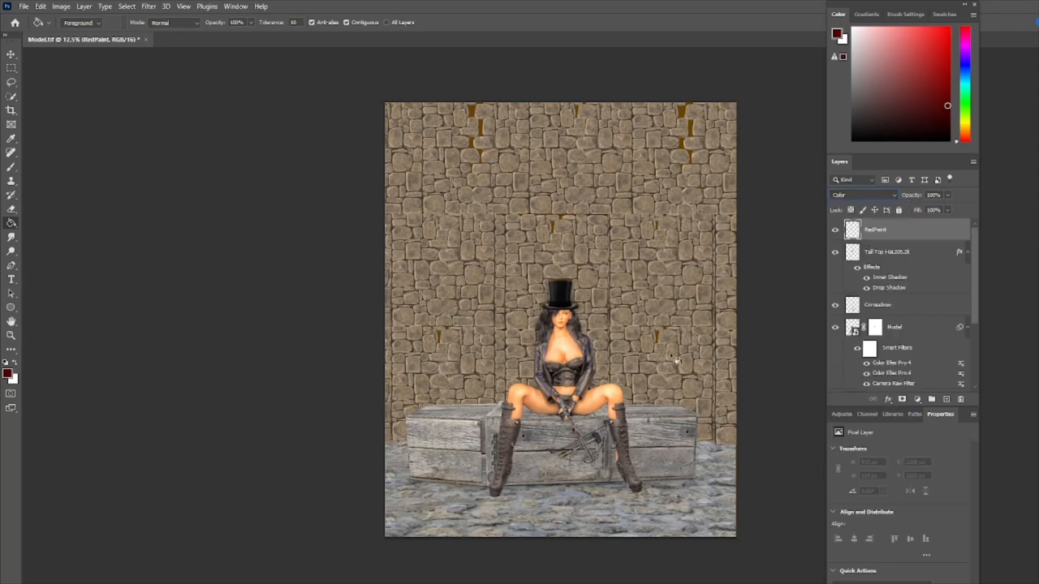
mouse_move(566, 298)
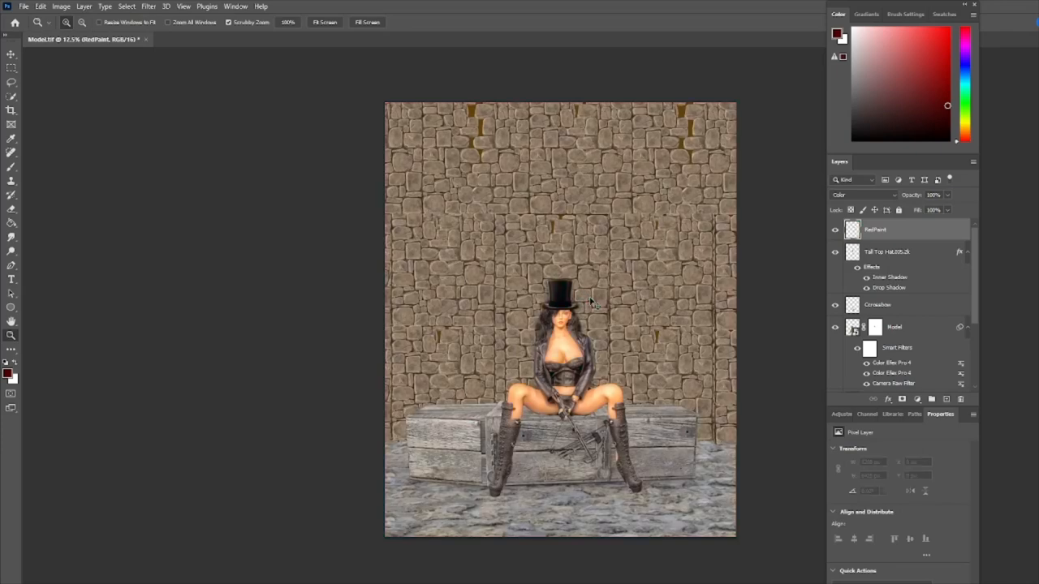
mouse_move(13, 169)
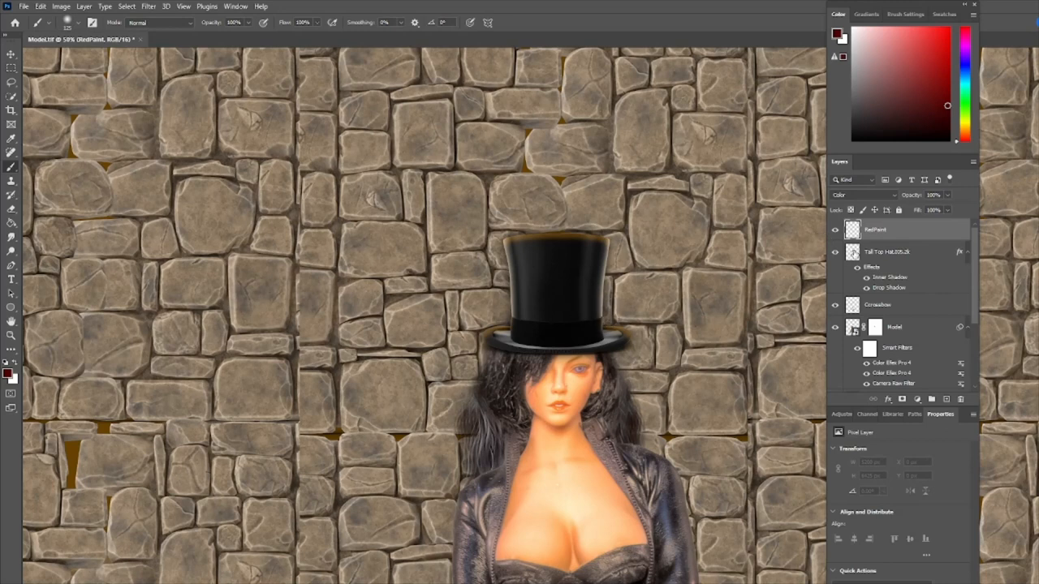
mouse_move(331, 214)
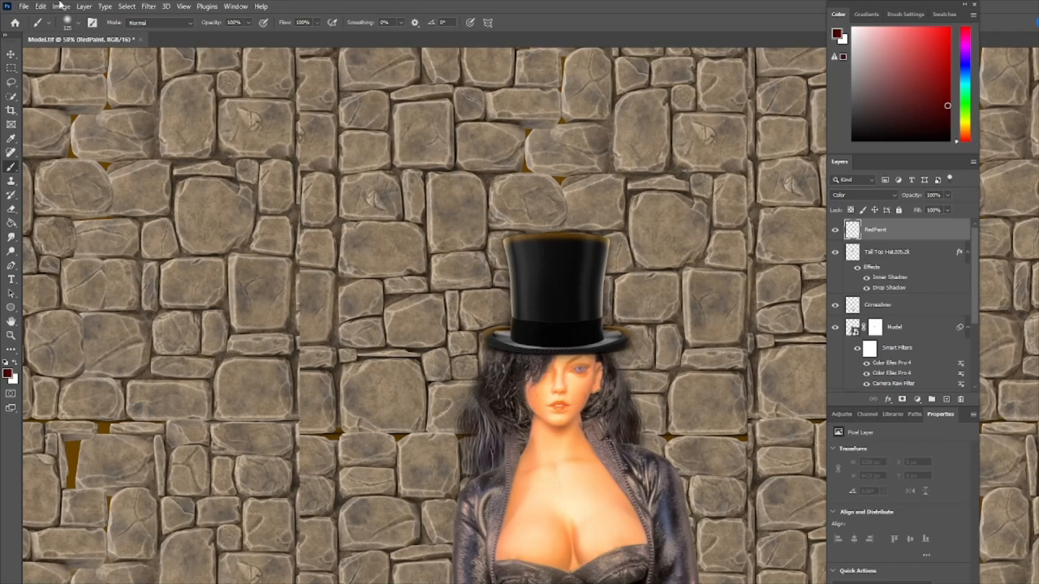
Step: Brush dark red over the whole crown of the top hat on the HatPaint layer
click(68, 23)
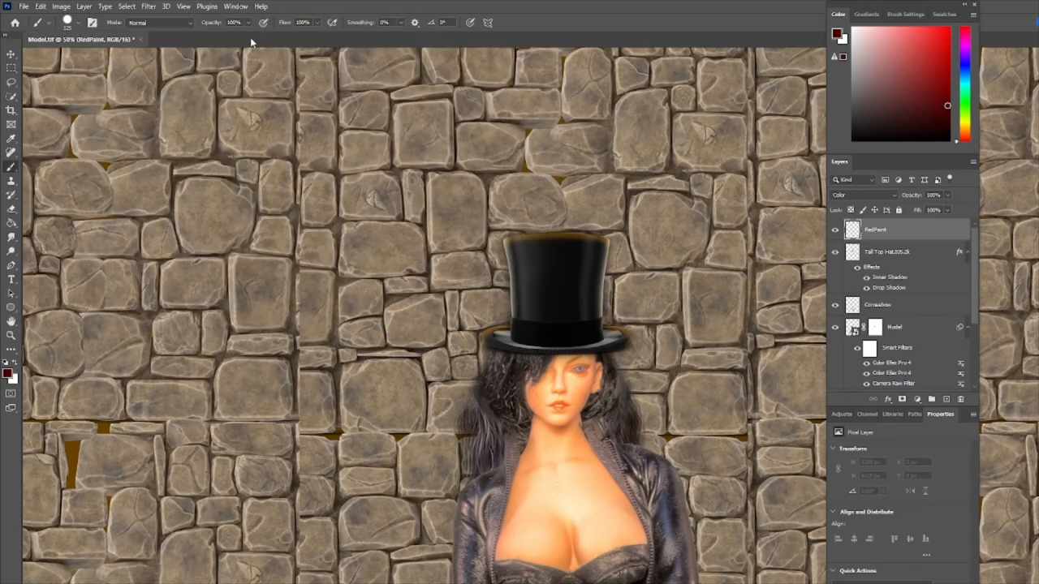
mouse_move(539, 314)
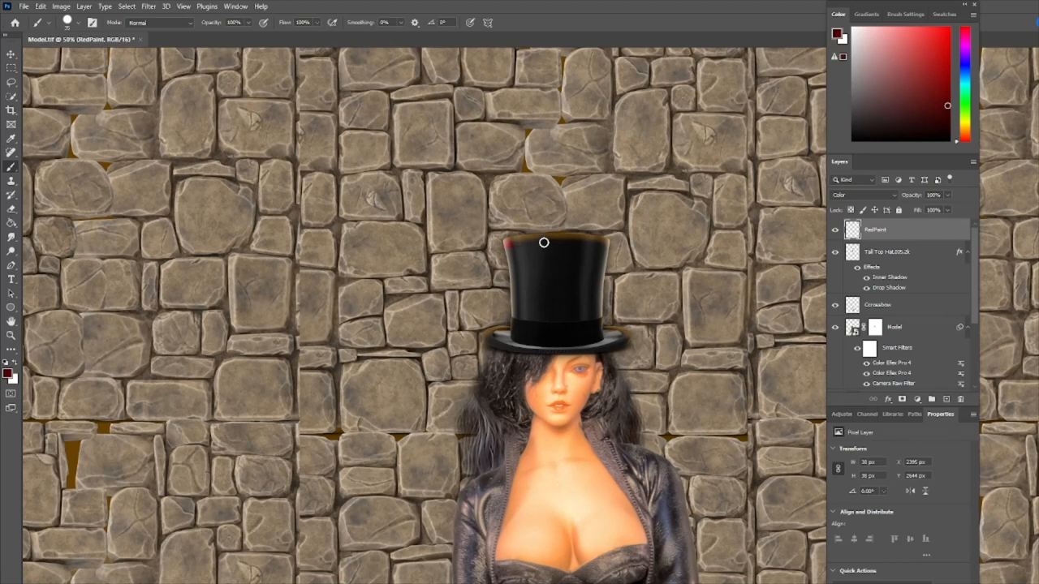
drag(543, 242, 571, 243)
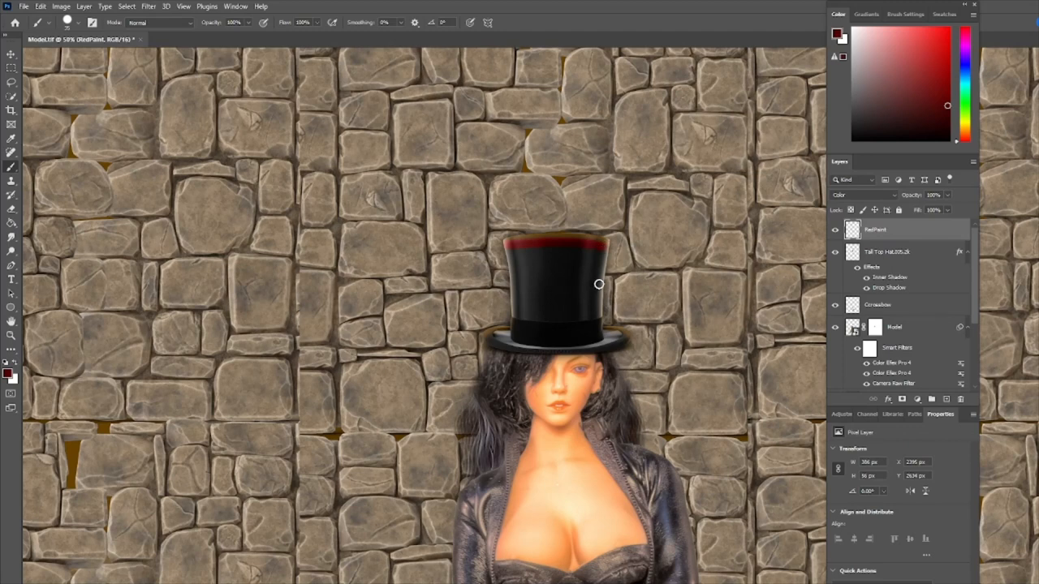
drag(598, 284, 597, 312)
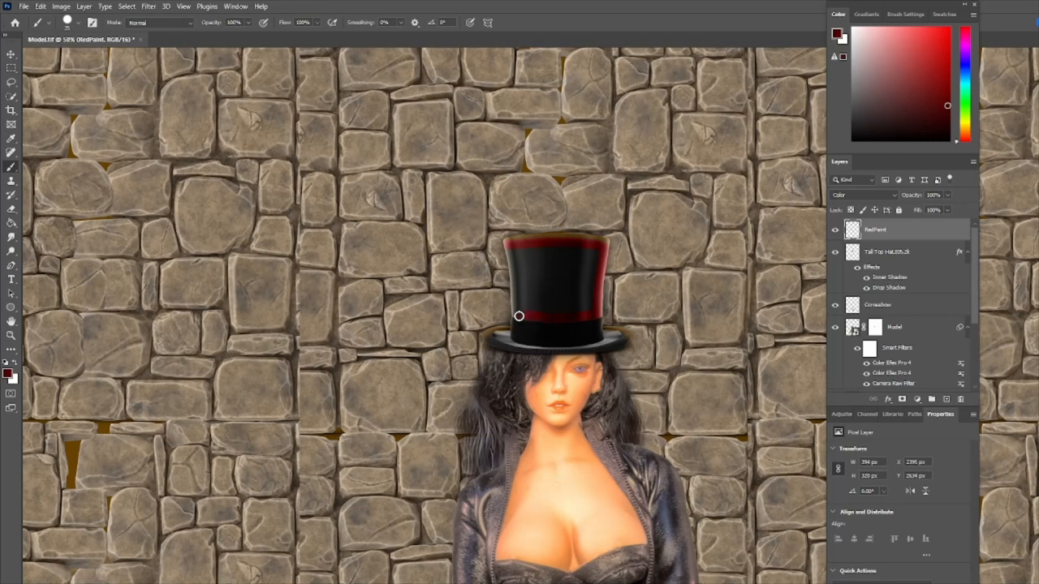
mouse_move(514, 293)
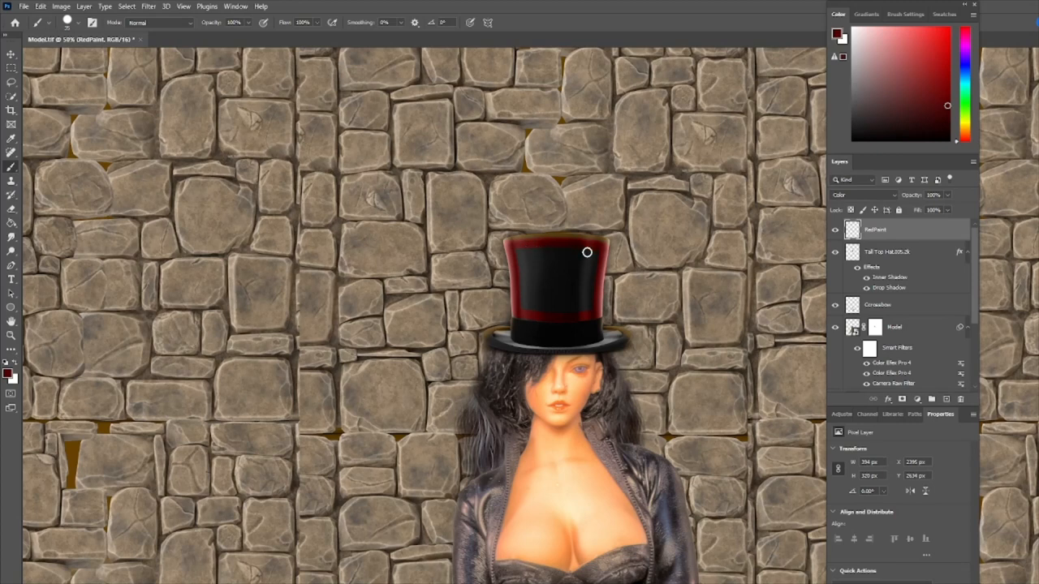
drag(588, 253, 564, 308)
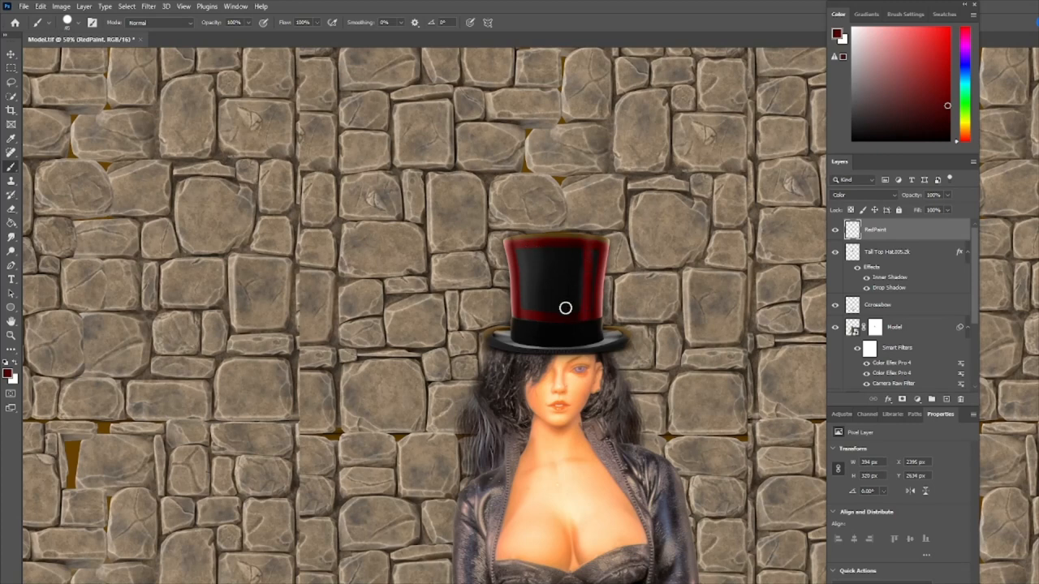
drag(565, 308, 522, 302)
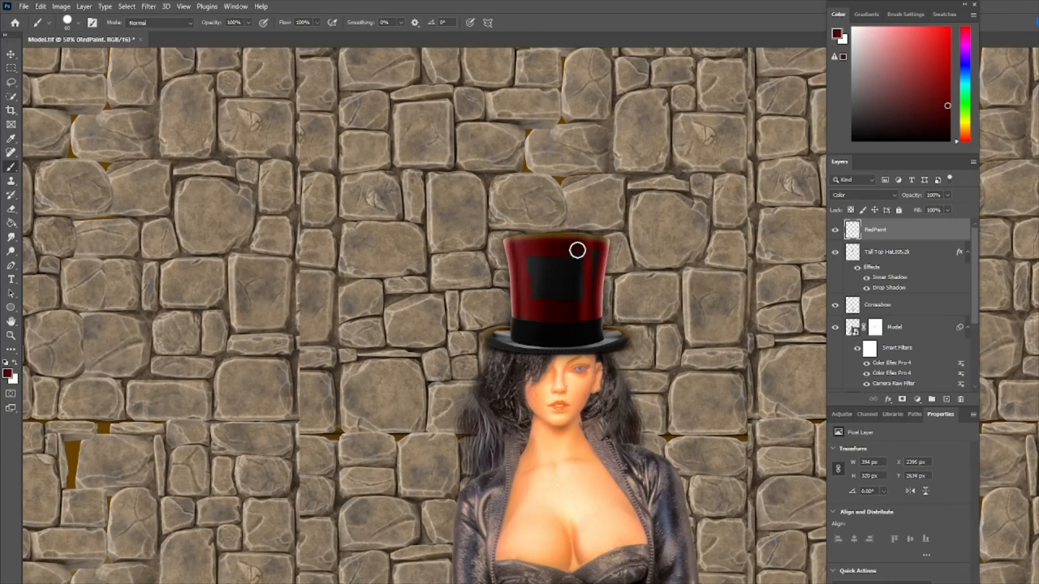
drag(576, 250, 529, 304)
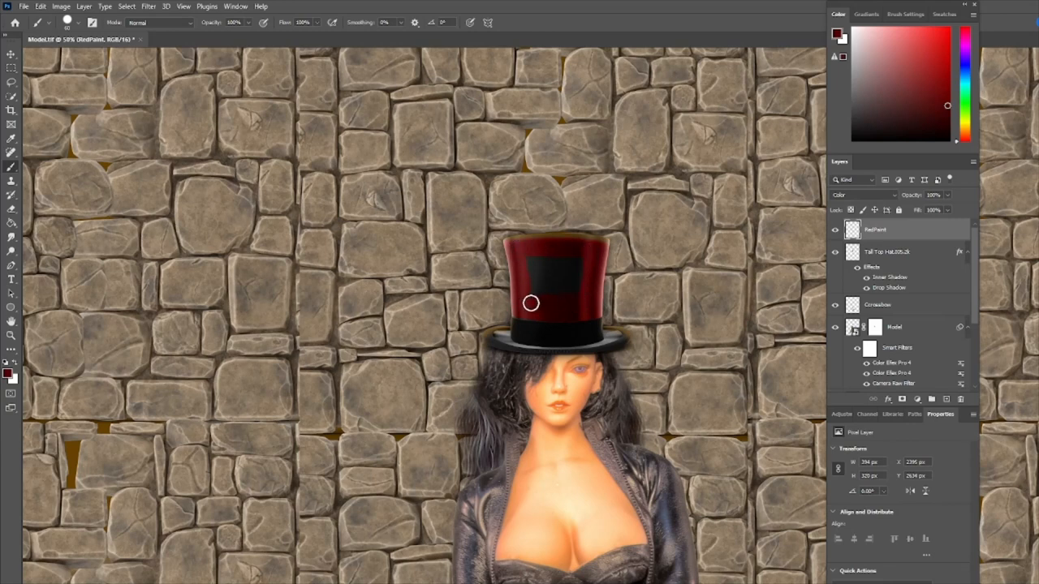
drag(529, 304, 571, 282)
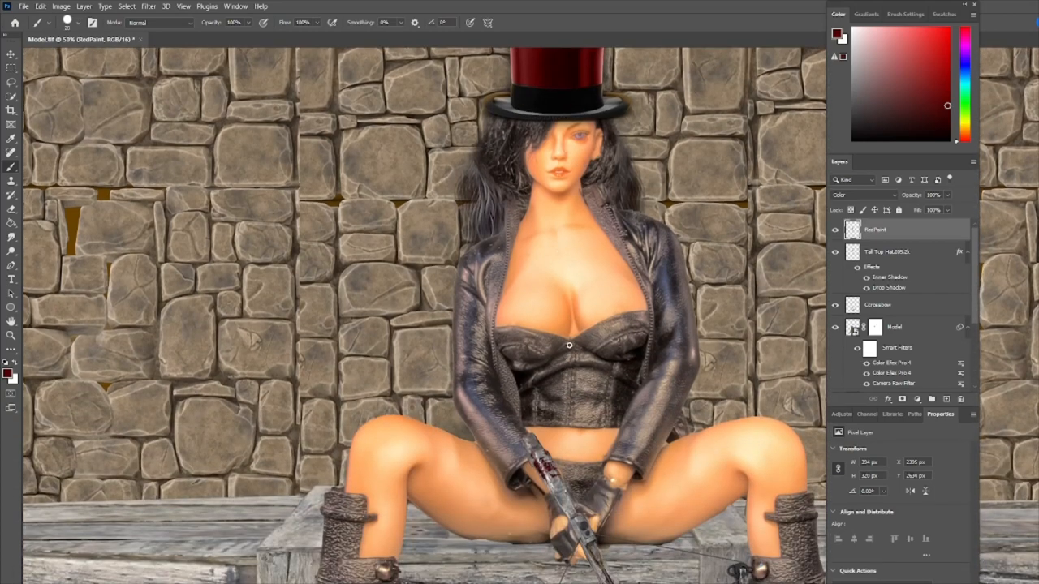
Step: Brush the same dark red over the model's corset to match the hat
drag(570, 347, 546, 370)
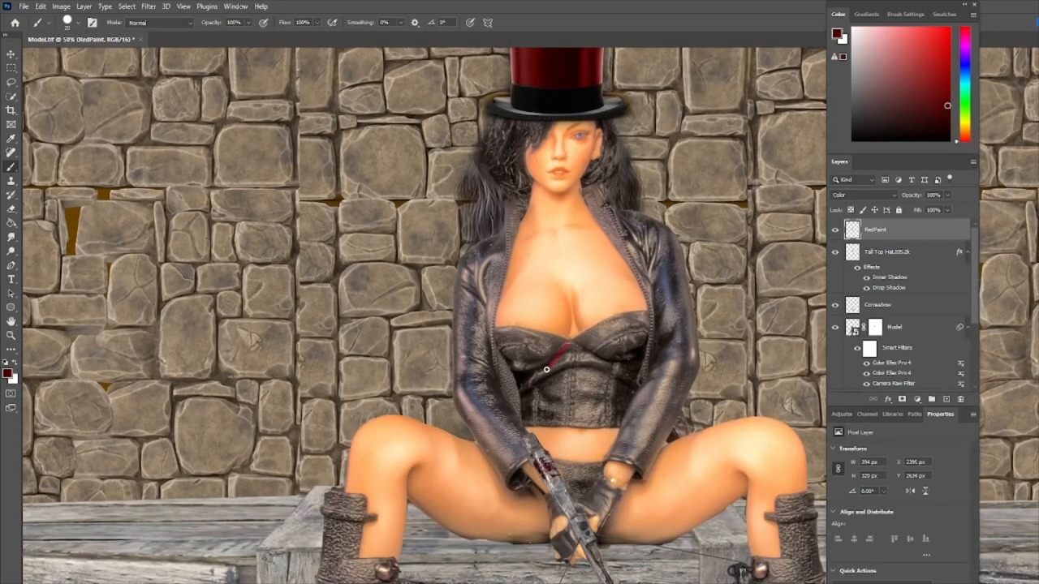
mouse_move(532, 381)
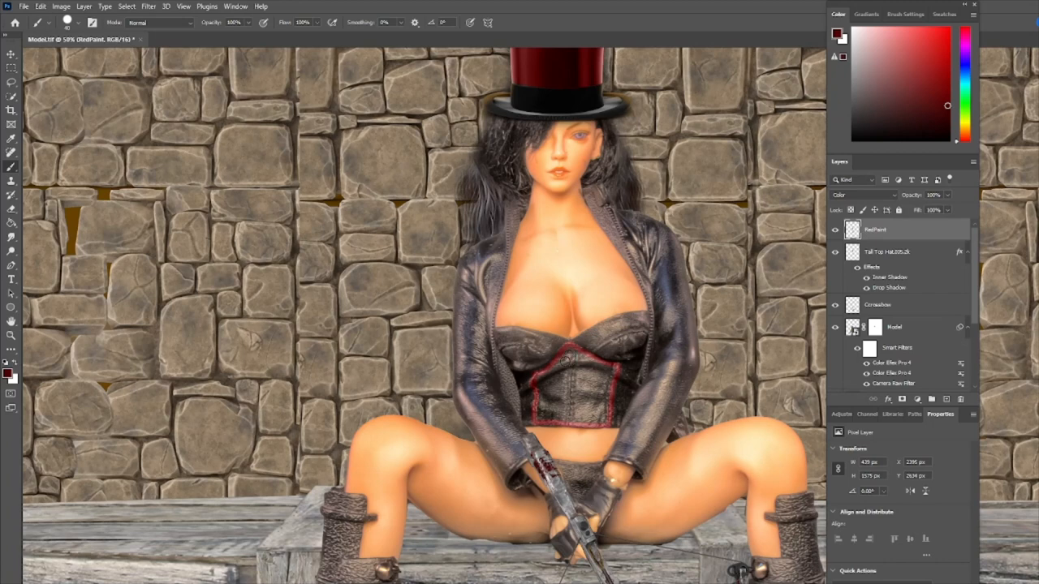
drag(558, 357, 607, 412)
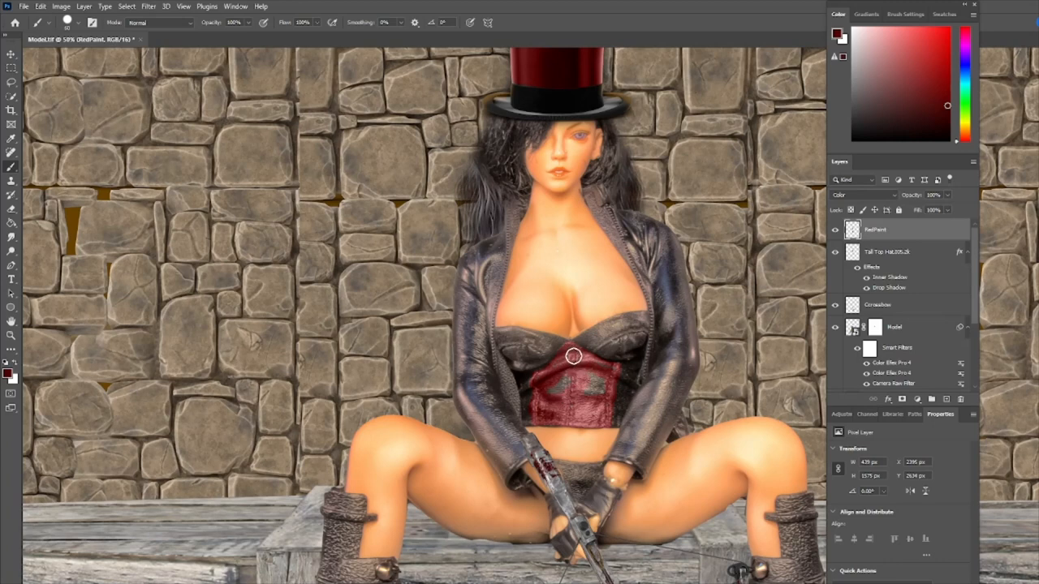
drag(573, 355, 590, 383)
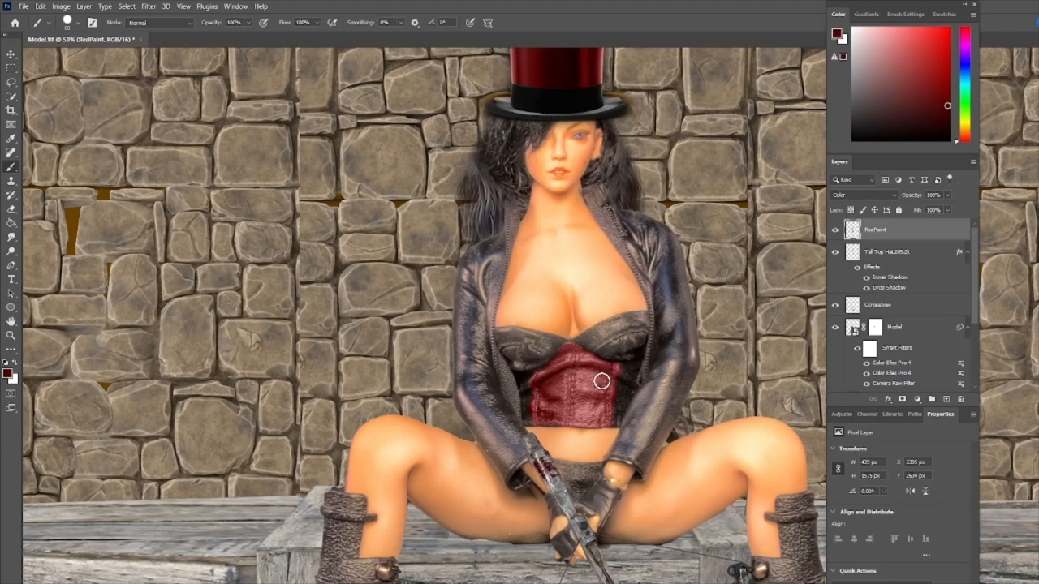
mouse_move(542, 419)
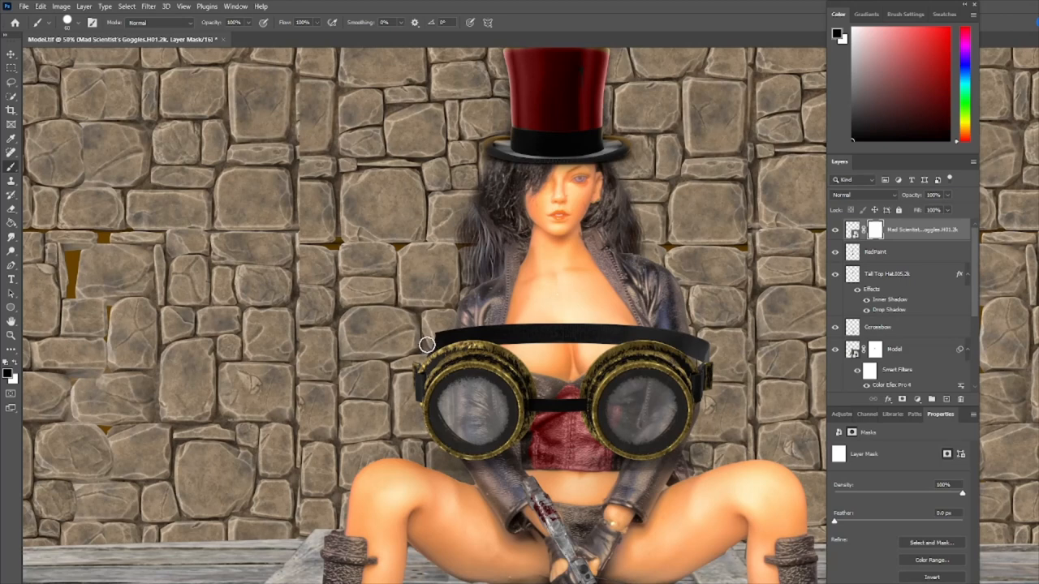
mouse_move(445, 334)
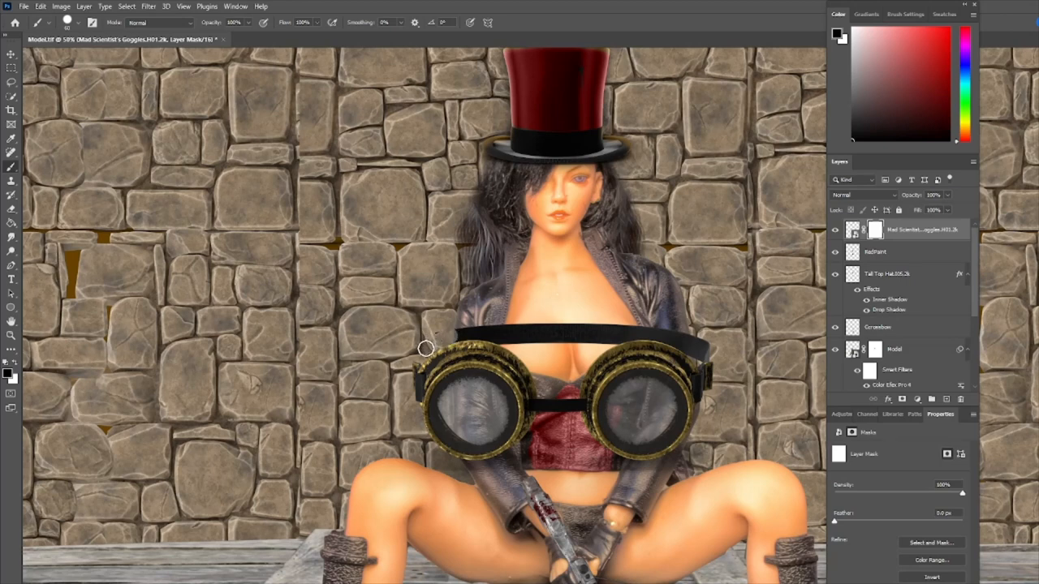
mouse_move(490, 332)
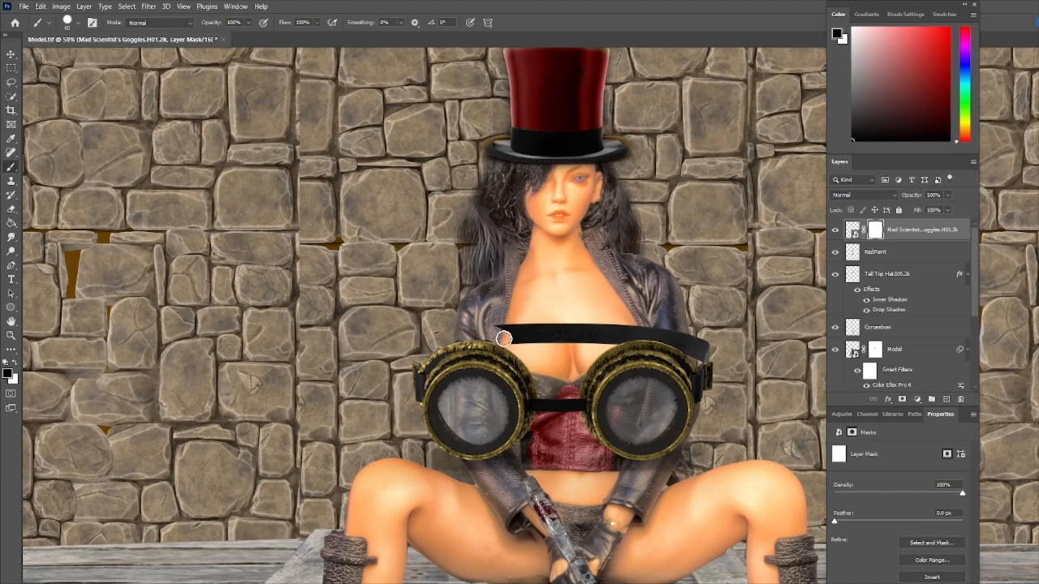
Step: Paint black on the goggles layer mask to hide the strap crossing the chest
drag(503, 340, 600, 339)
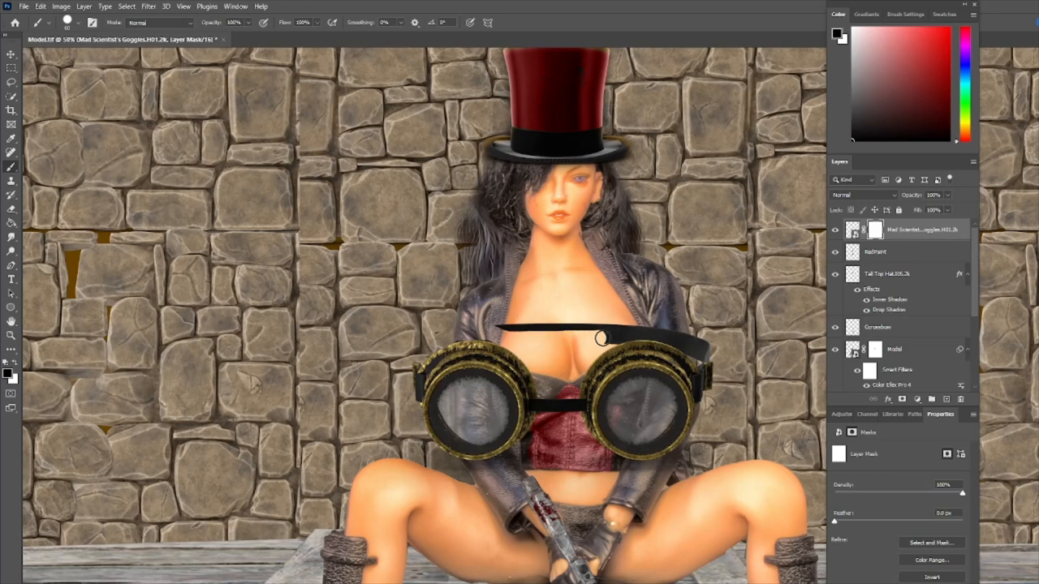
mouse_move(630, 335)
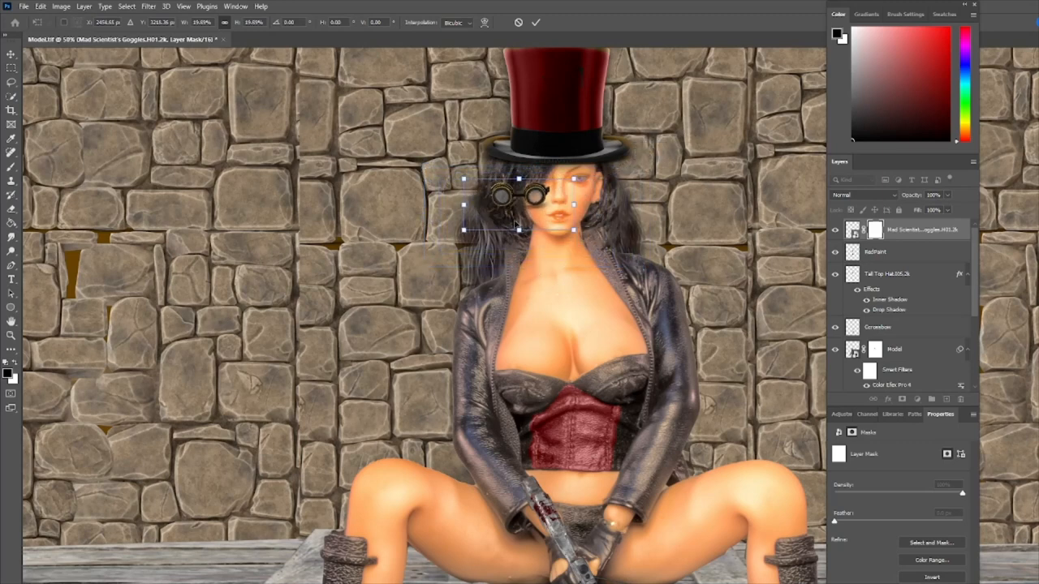
Step: Scale the goggles down and place them on the top hat's brim
drag(516, 203, 562, 210)
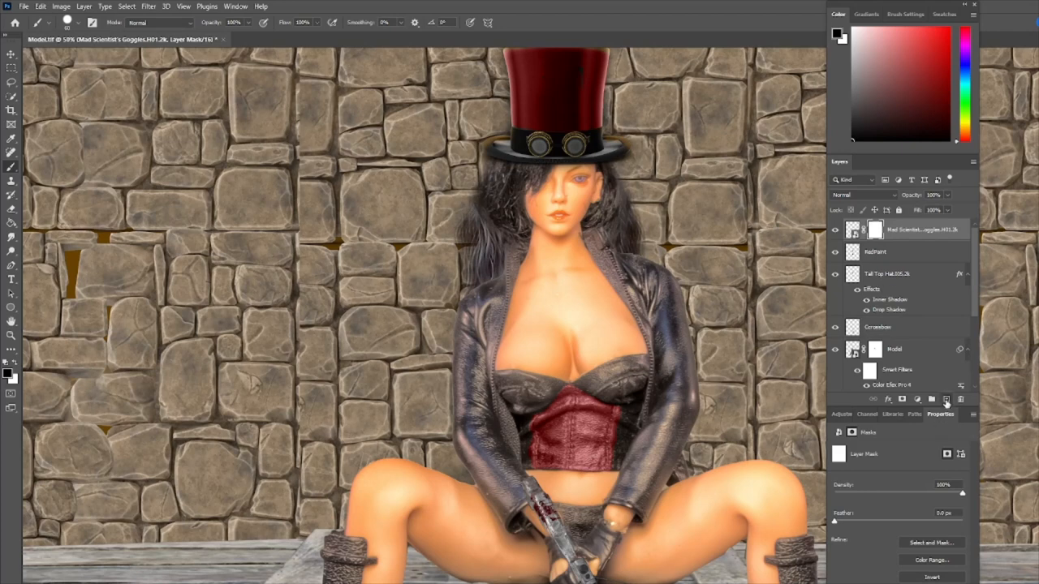
Step: Add a new GogglePaint layer and set its blend mode to Color
click(932, 399)
text(GogglePaint)
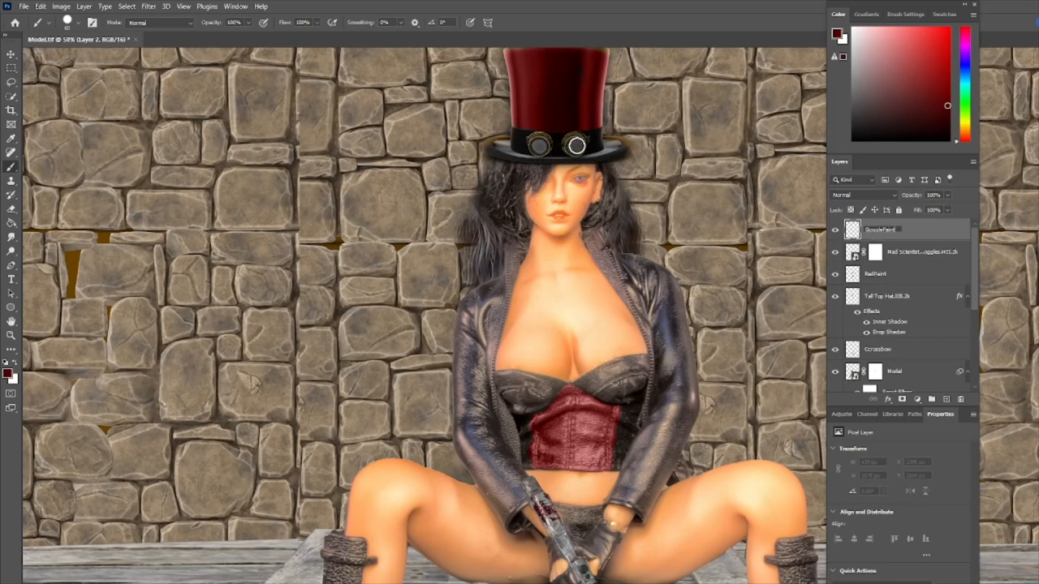
click(880, 229)
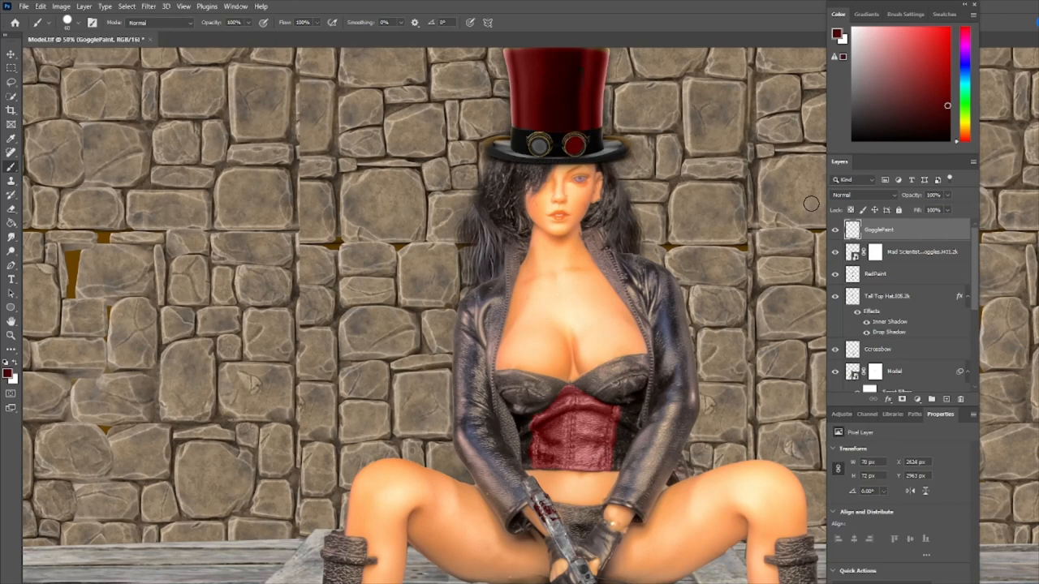
click(863, 195)
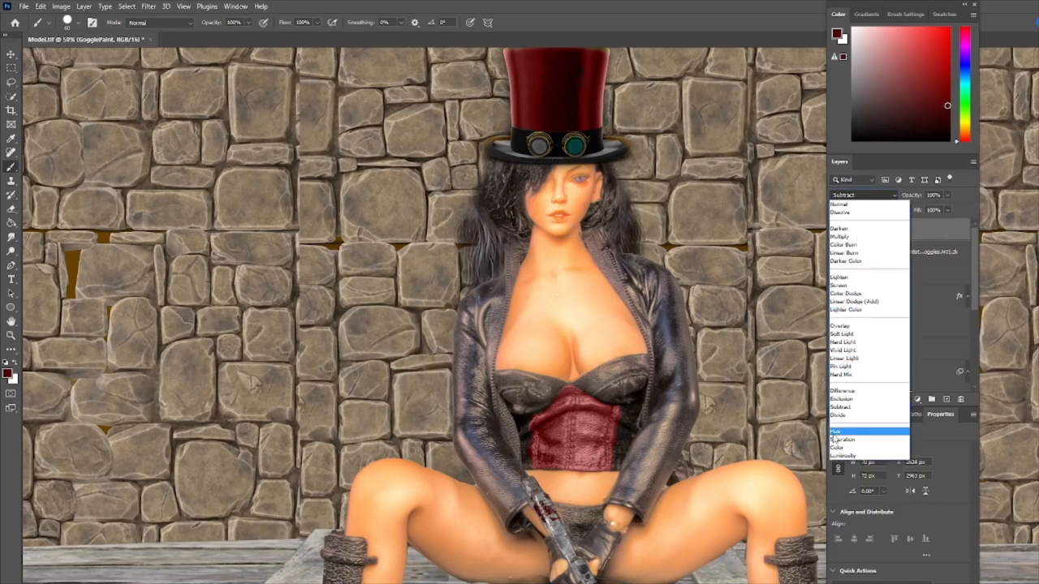
click(837, 448)
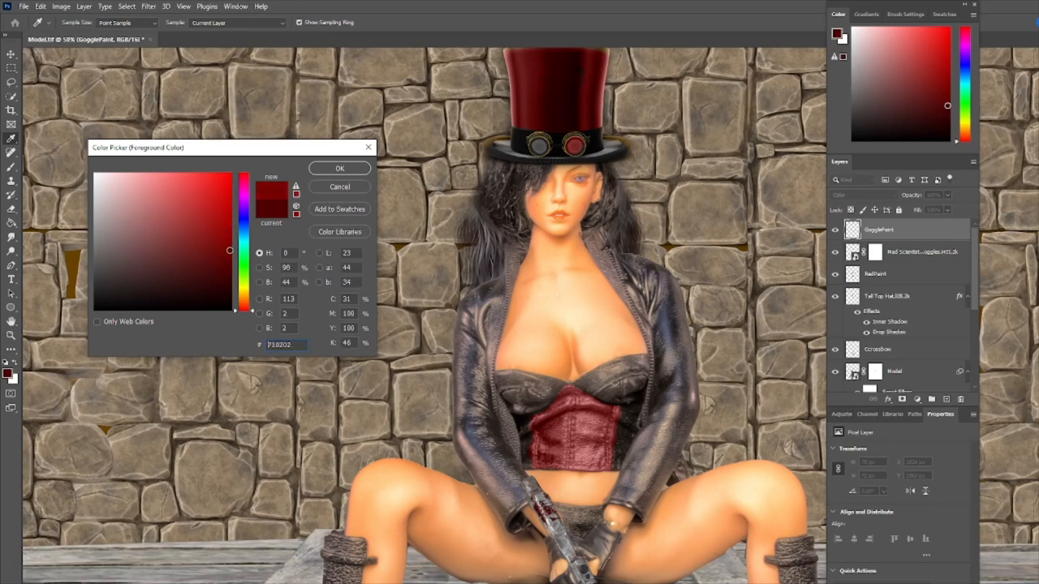
Step: Pick a blue foreground colour and brush it over the goggle lenses
click(244, 247)
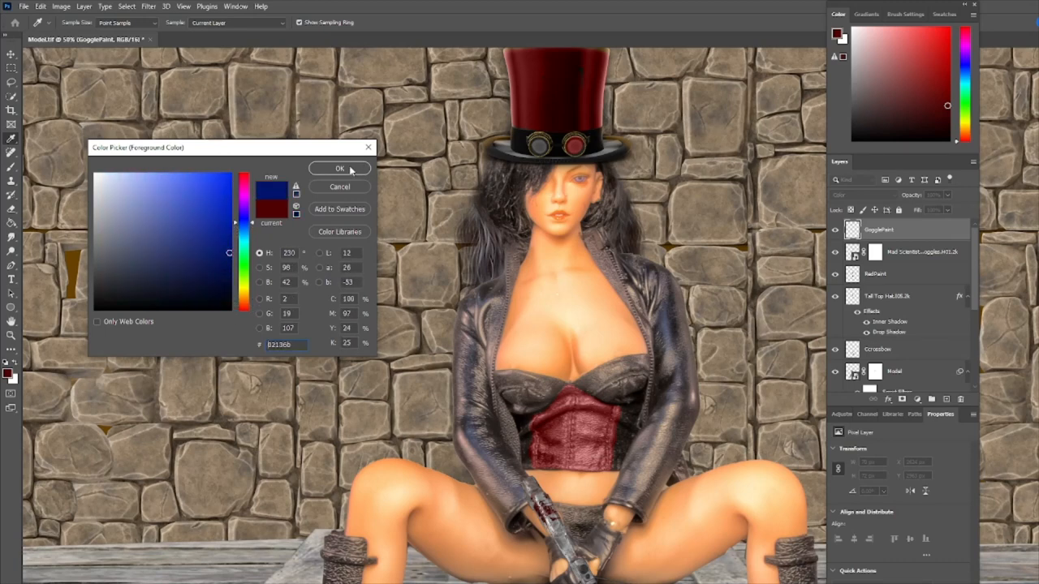
click(339, 167)
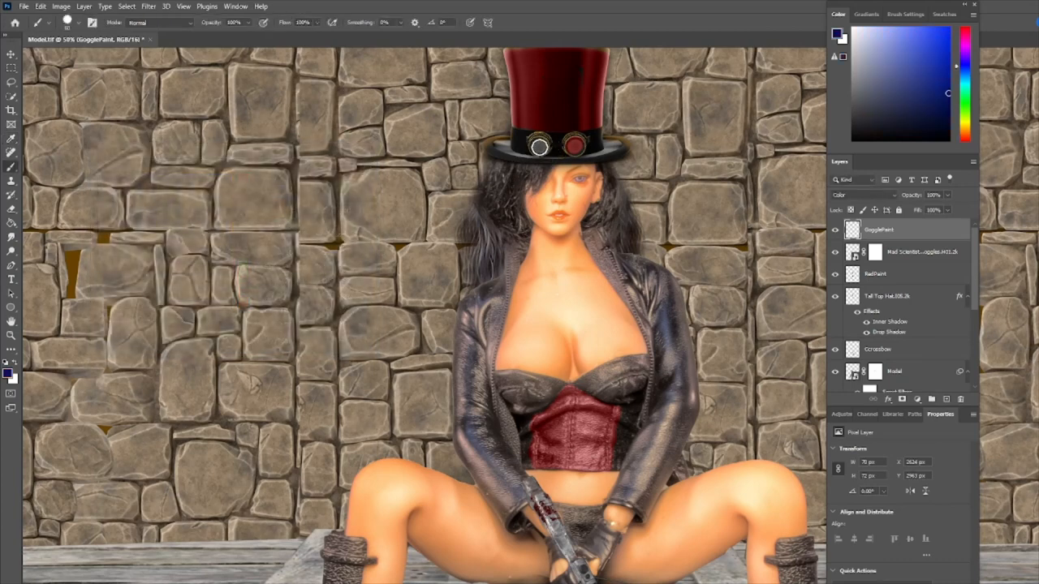
mouse_move(544, 156)
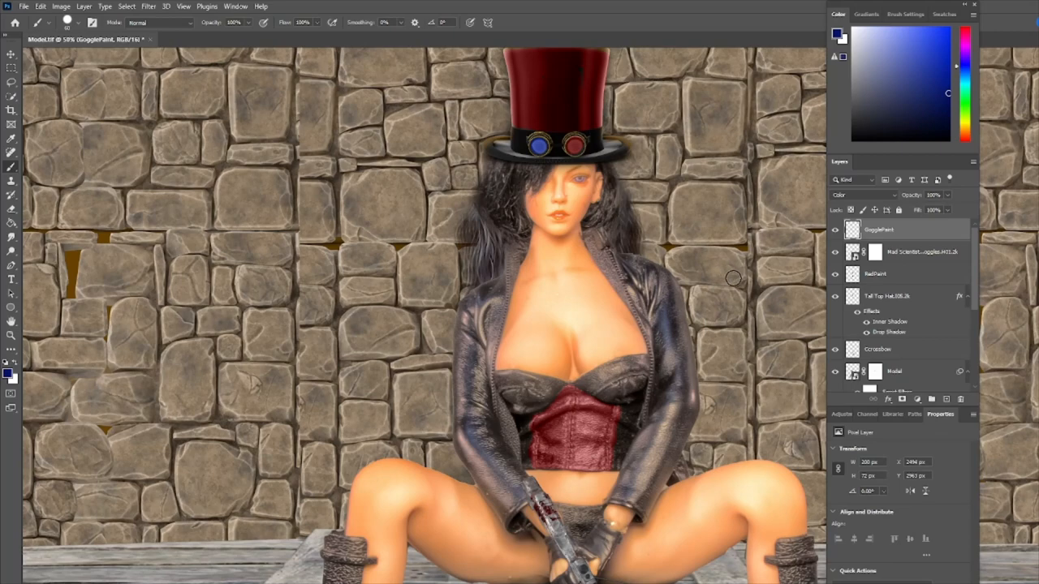
mouse_move(722, 295)
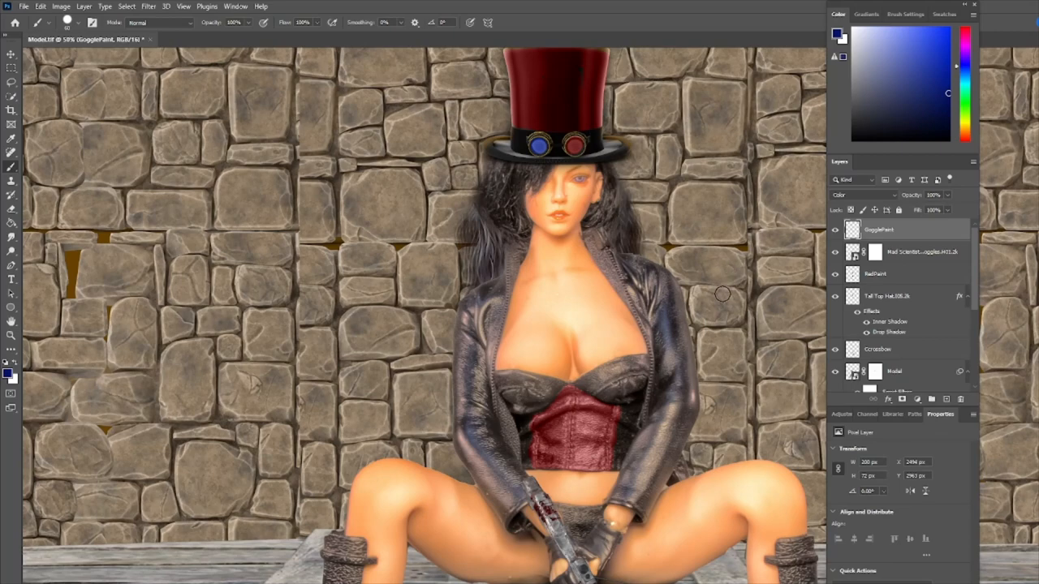
scroll(down, 3)
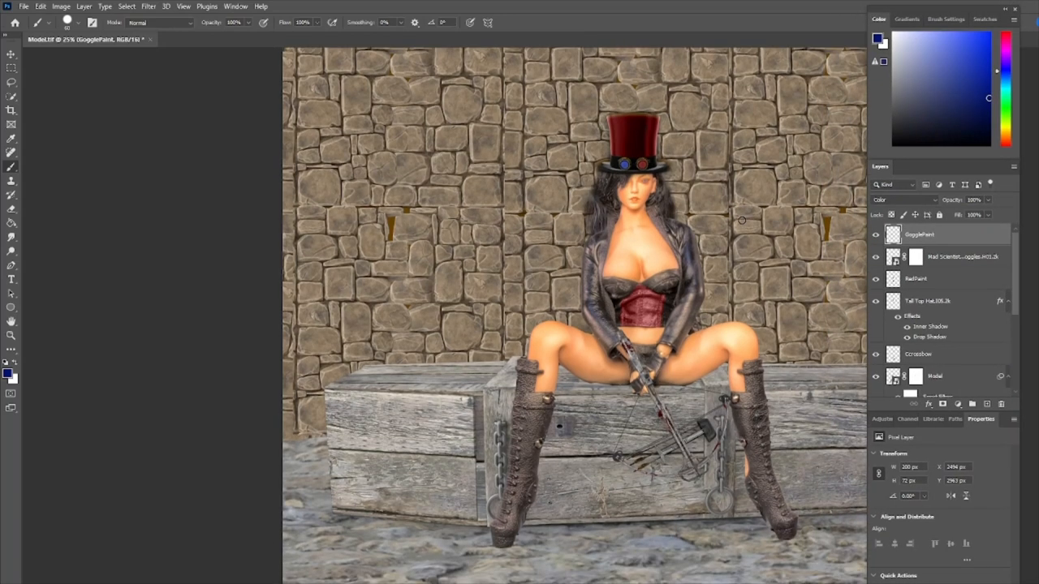
mouse_move(578, 413)
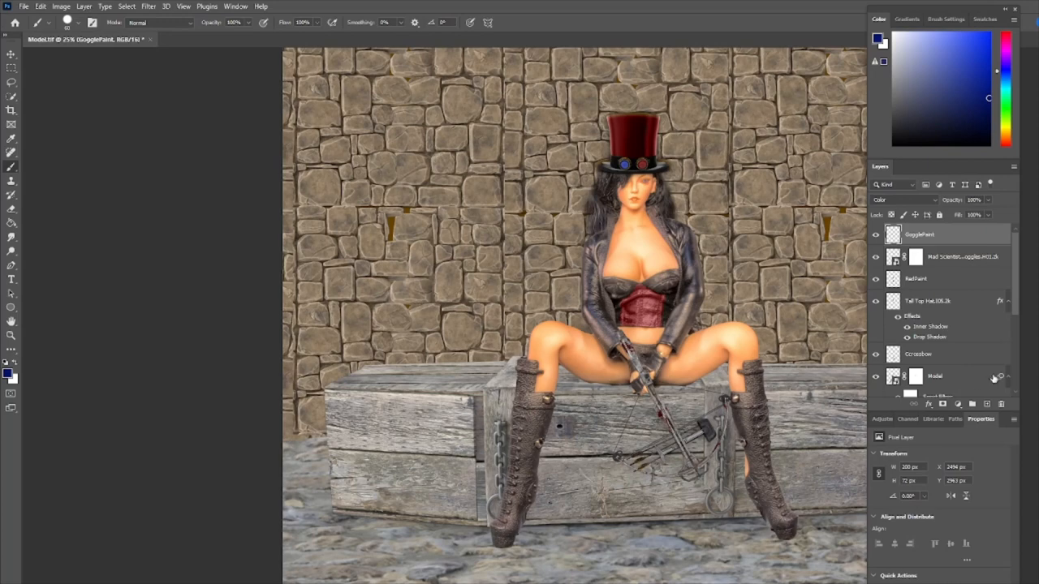
Step: Add a ModelShadow layer above the coffin and paint low-opacity black shadow under the boots
scroll(down, 3)
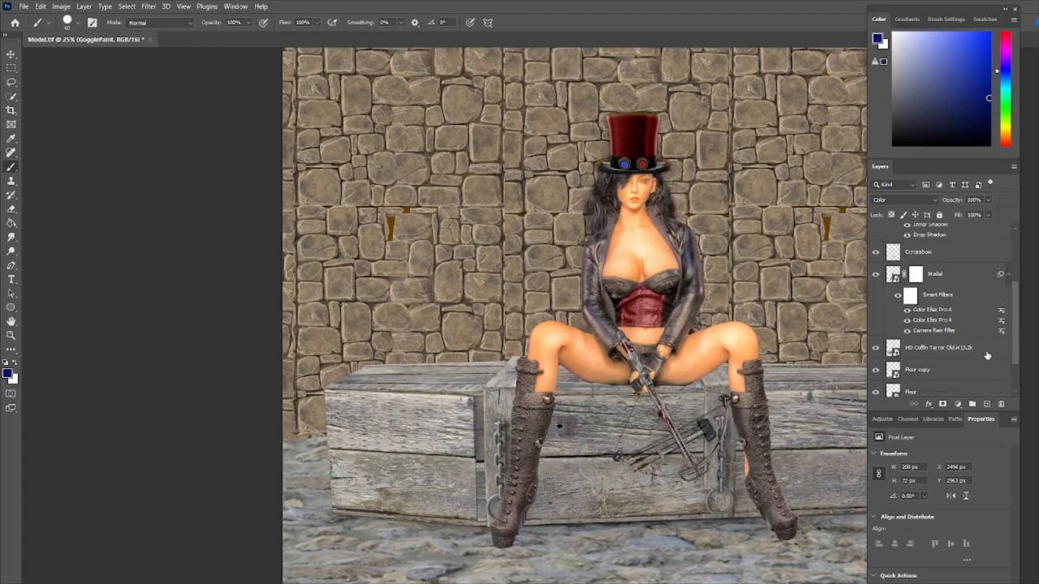
click(938, 347)
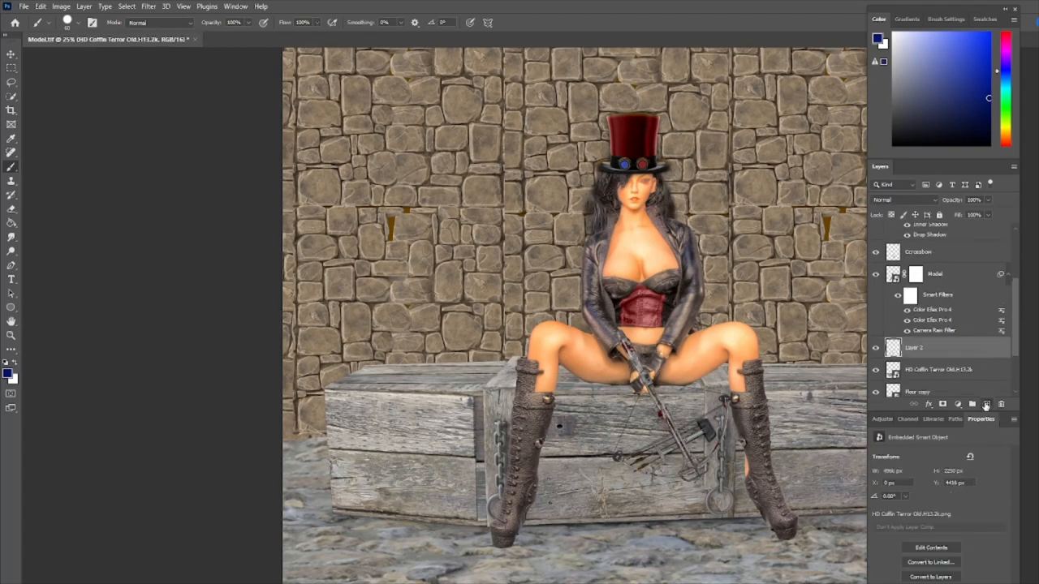
click(916, 347)
text(ModelShadow)
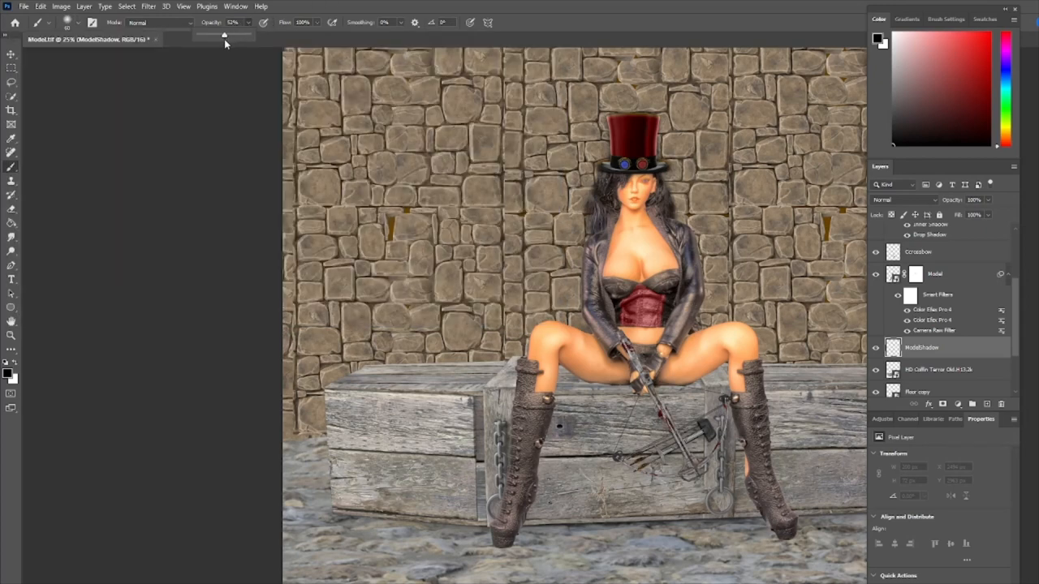
drag(223, 36, 217, 36)
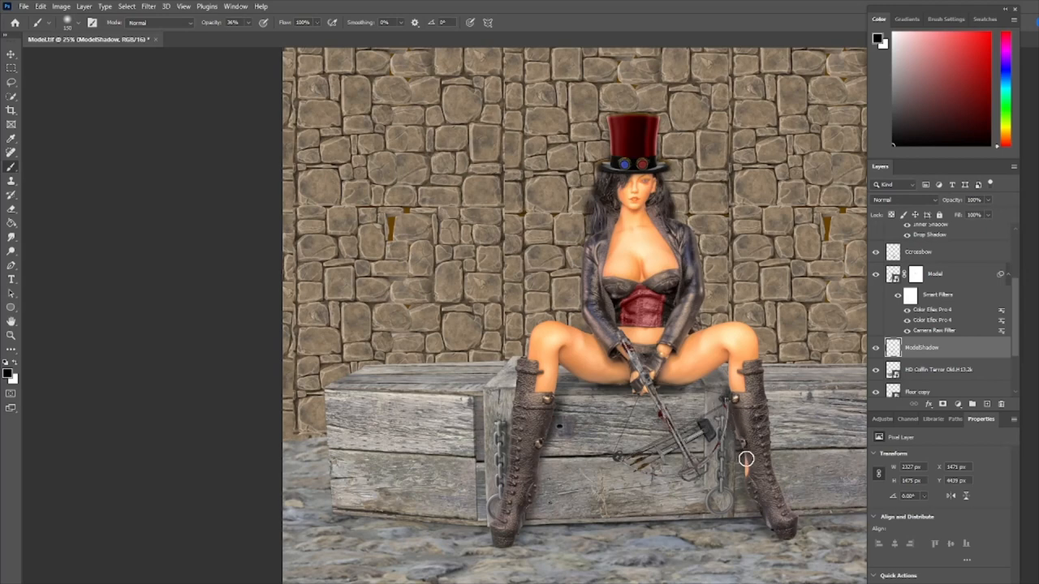
mouse_move(535, 438)
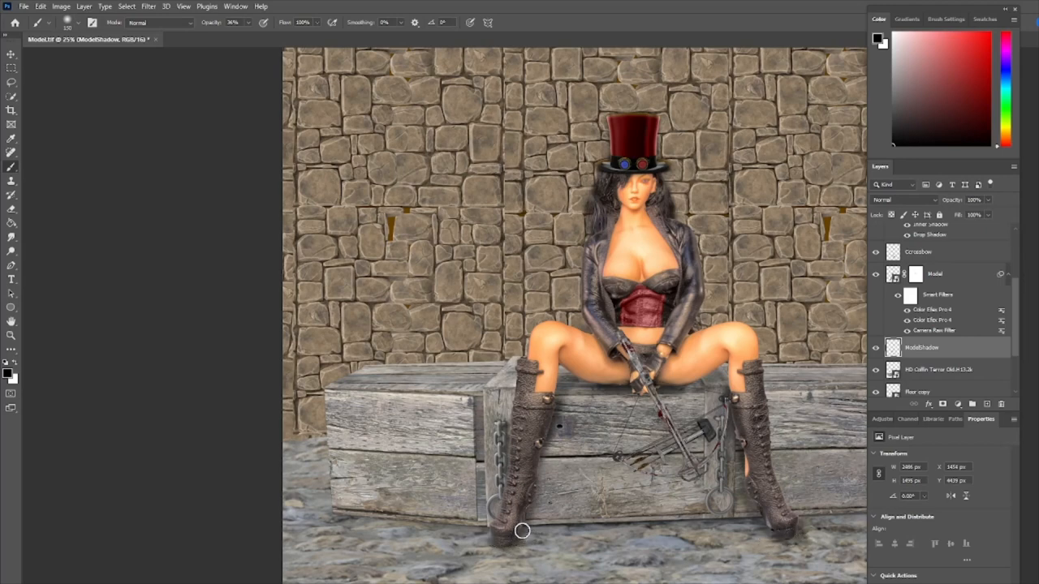
mouse_move(771, 527)
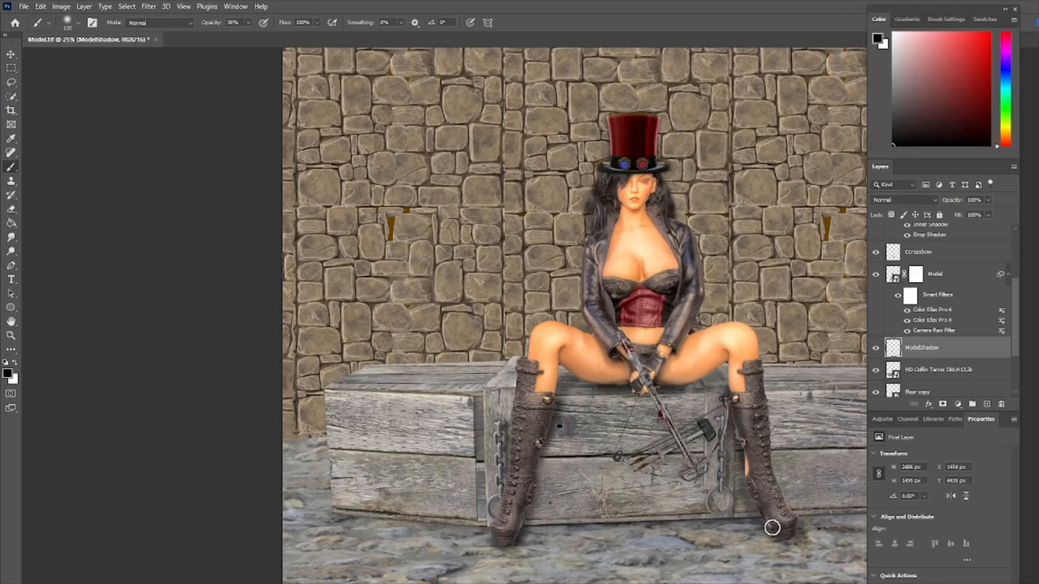
mouse_move(785, 530)
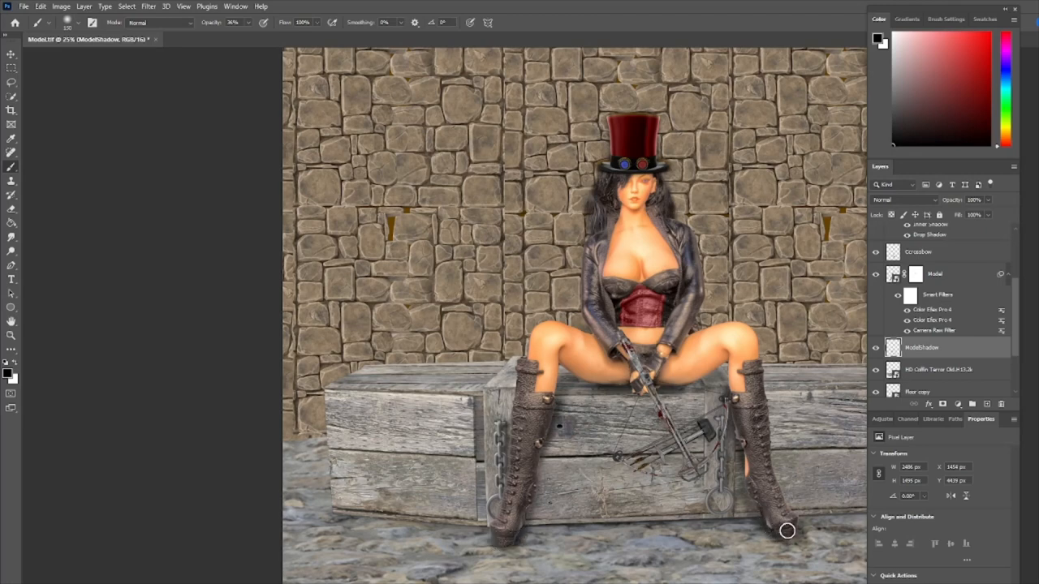
click(876, 347)
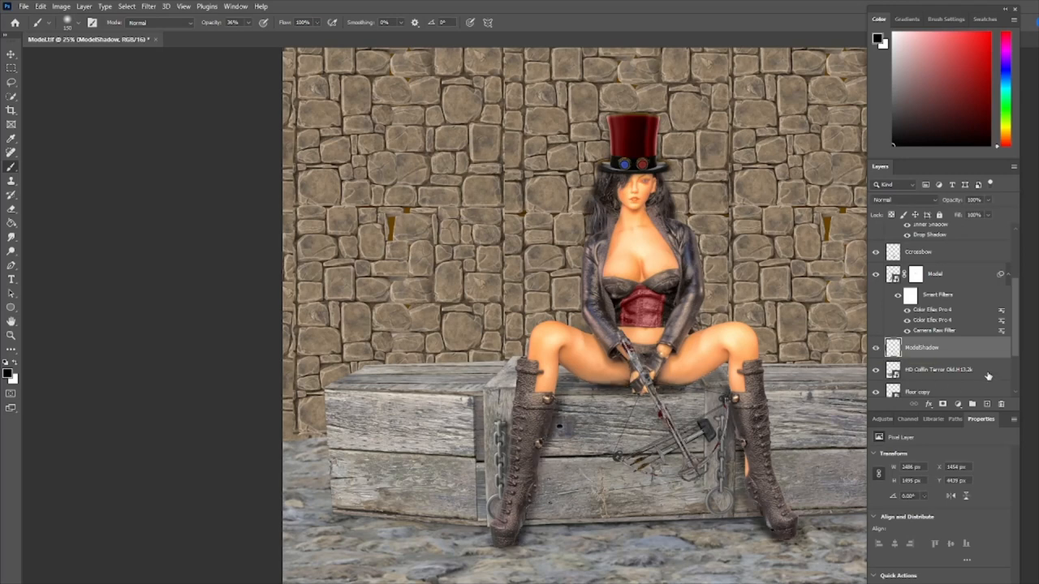
Step: Enable a Drop Shadow layer style on the coffin layer
click(938, 370)
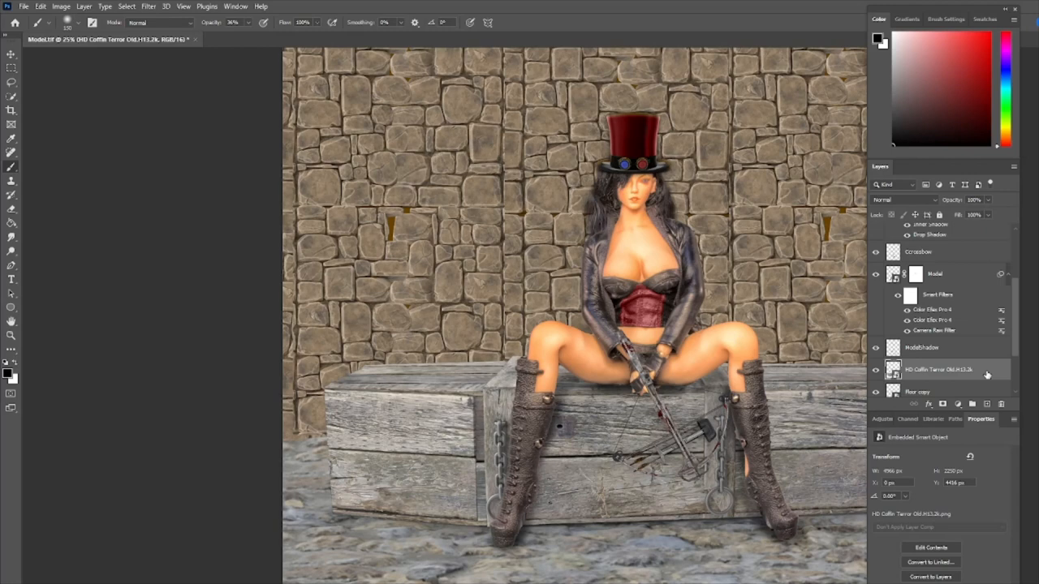
double_click(938, 370)
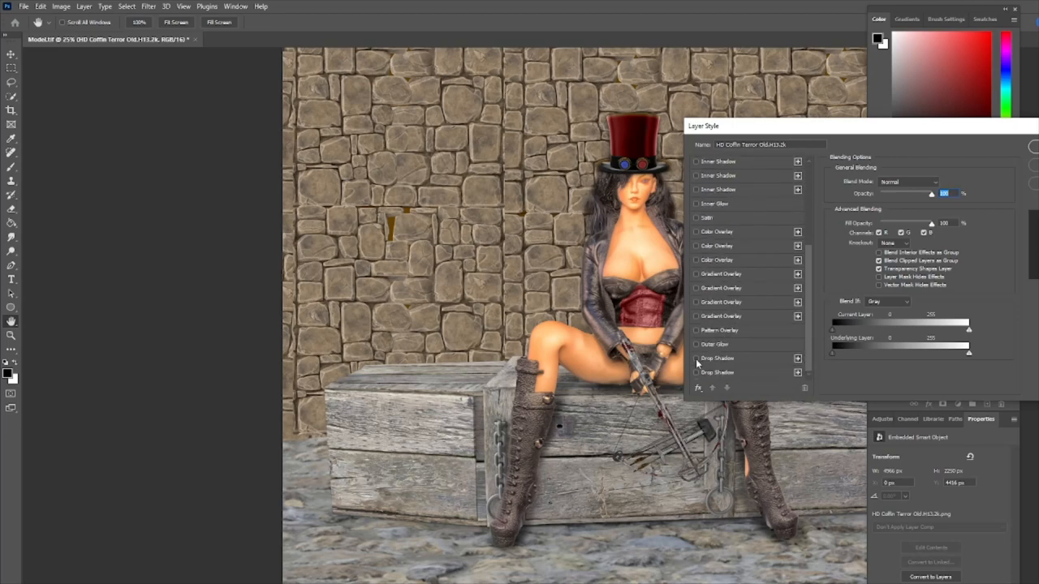
click(718, 358)
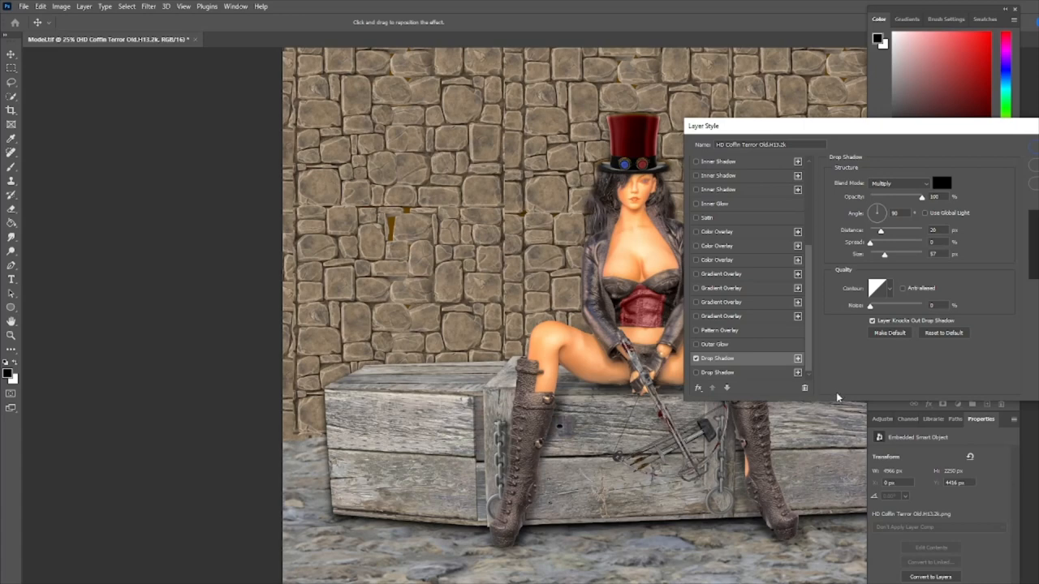
mouse_move(774, 336)
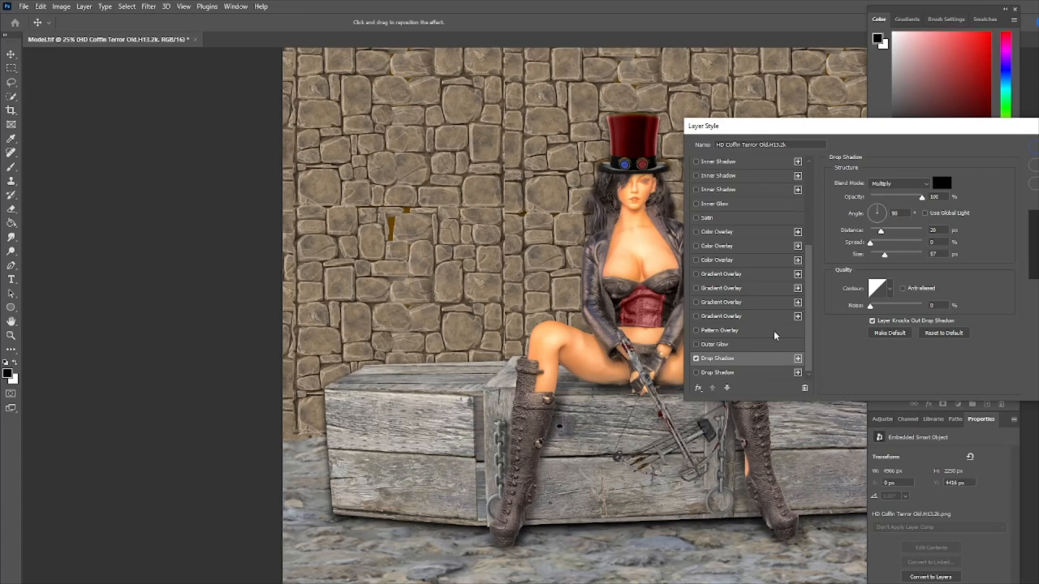
mouse_move(935, 173)
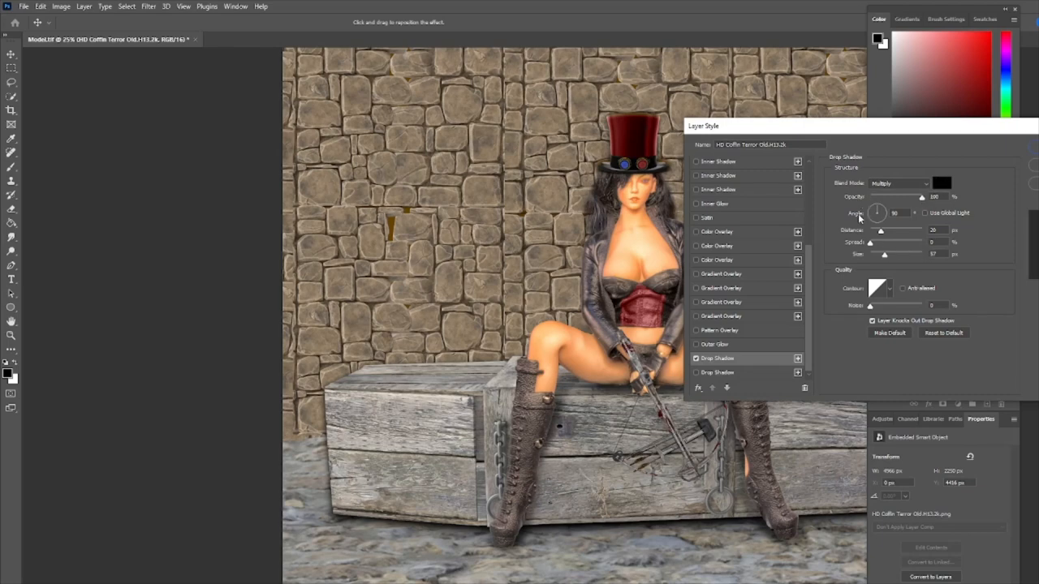
mouse_move(890, 234)
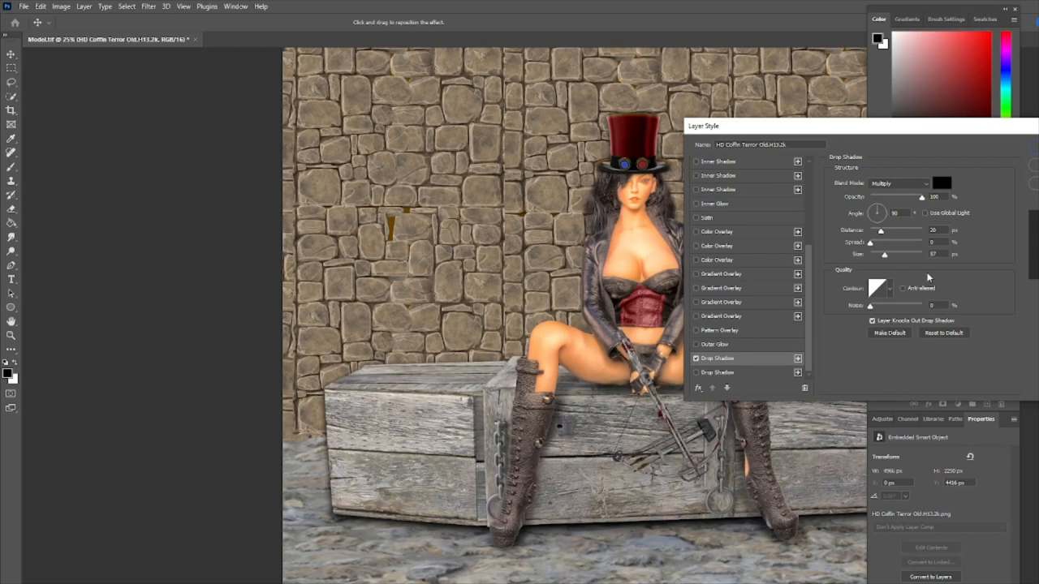
mouse_move(928, 277)
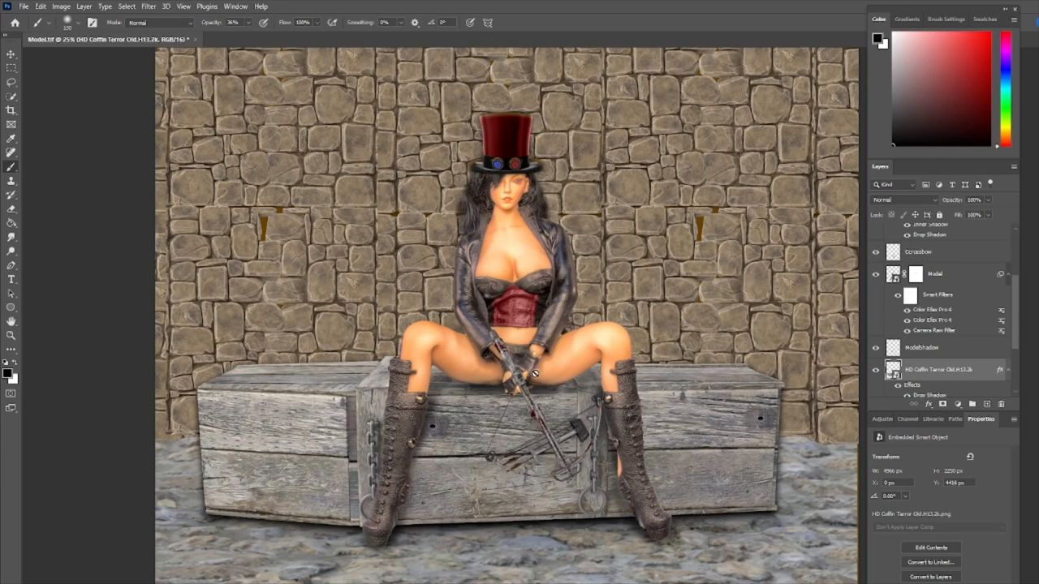
mouse_move(367, 529)
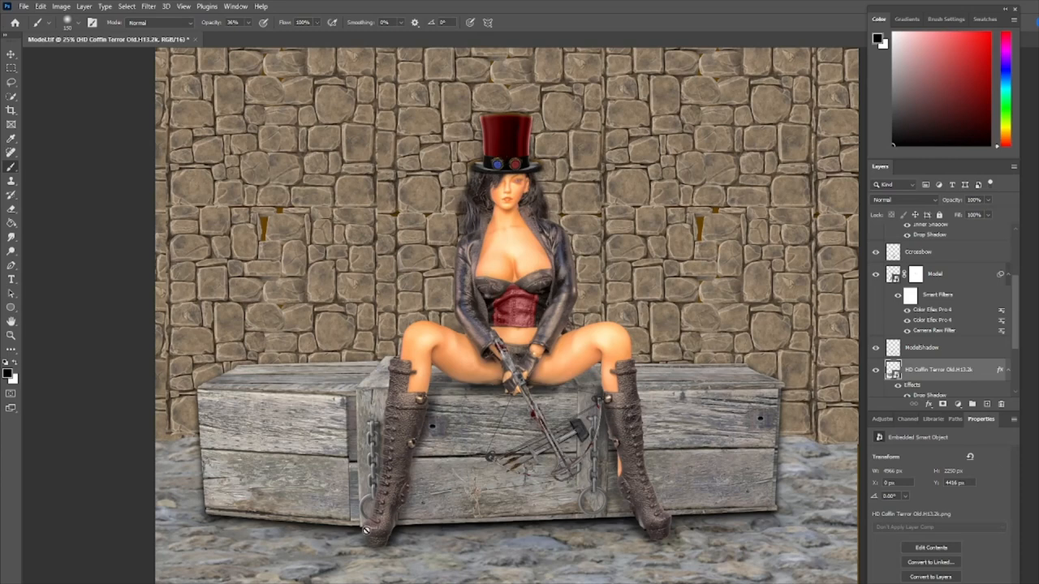
mouse_move(620, 454)
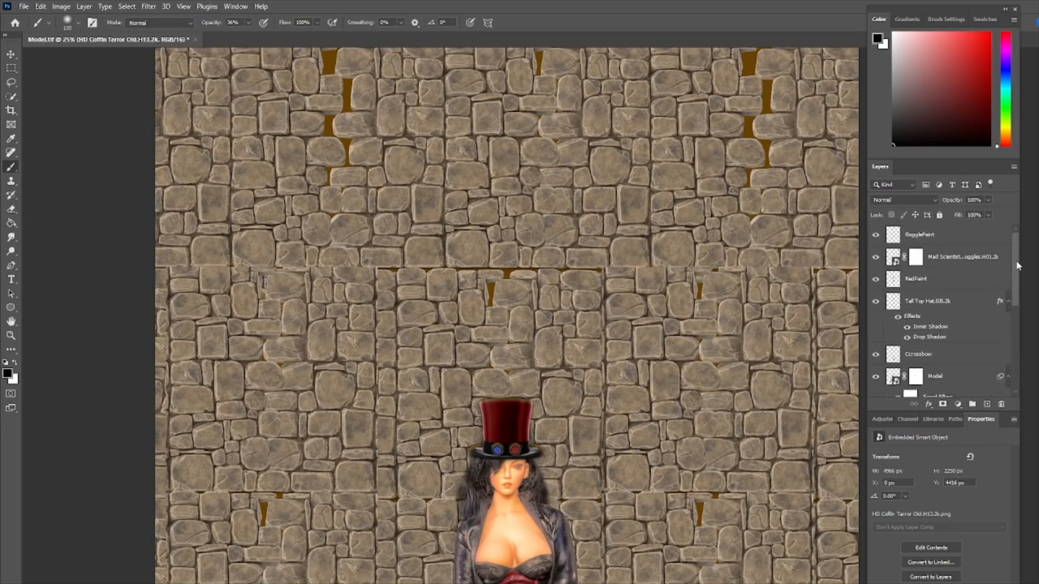
mouse_move(971, 243)
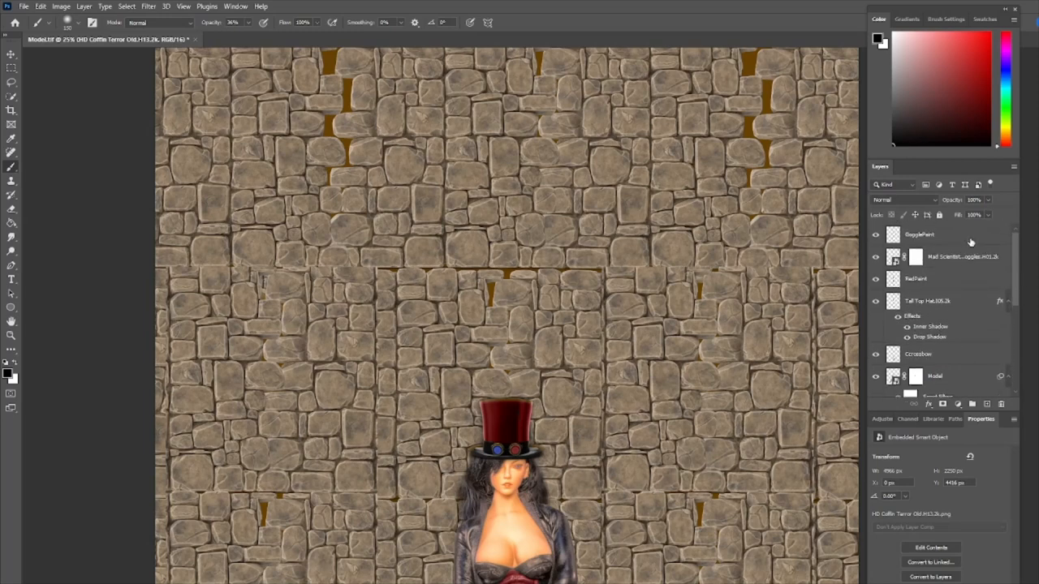
Step: Position and enlarge the Gothic window left of the woman, then duplicate it for the right side
click(933, 234)
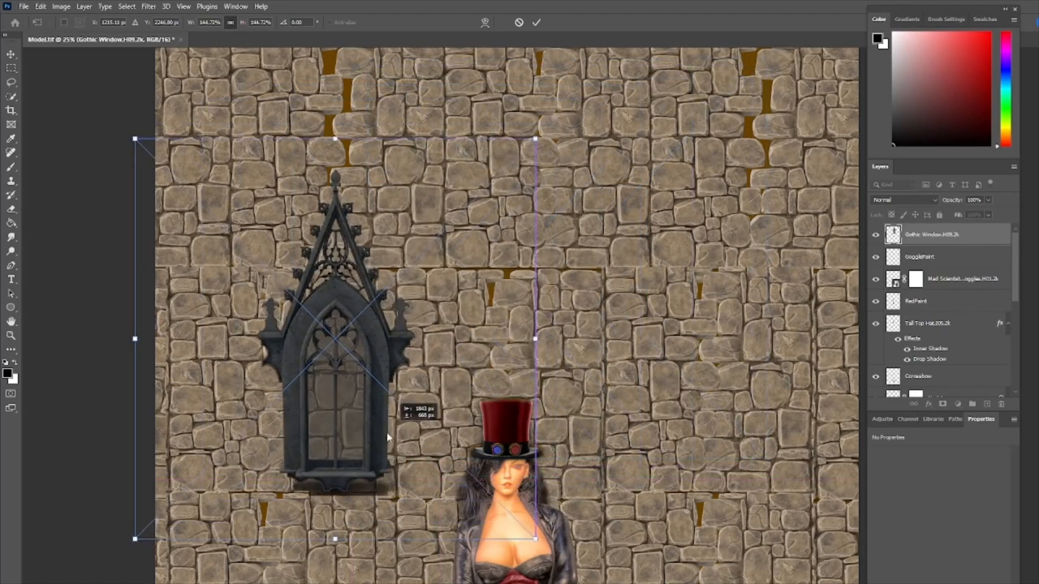
drag(387, 435, 393, 484)
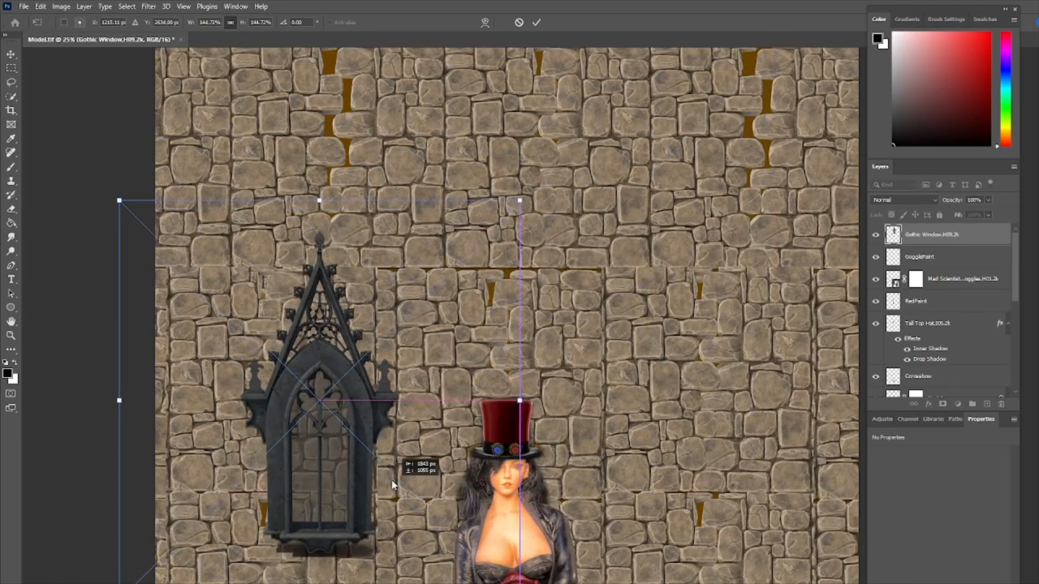
drag(393, 485, 404, 453)
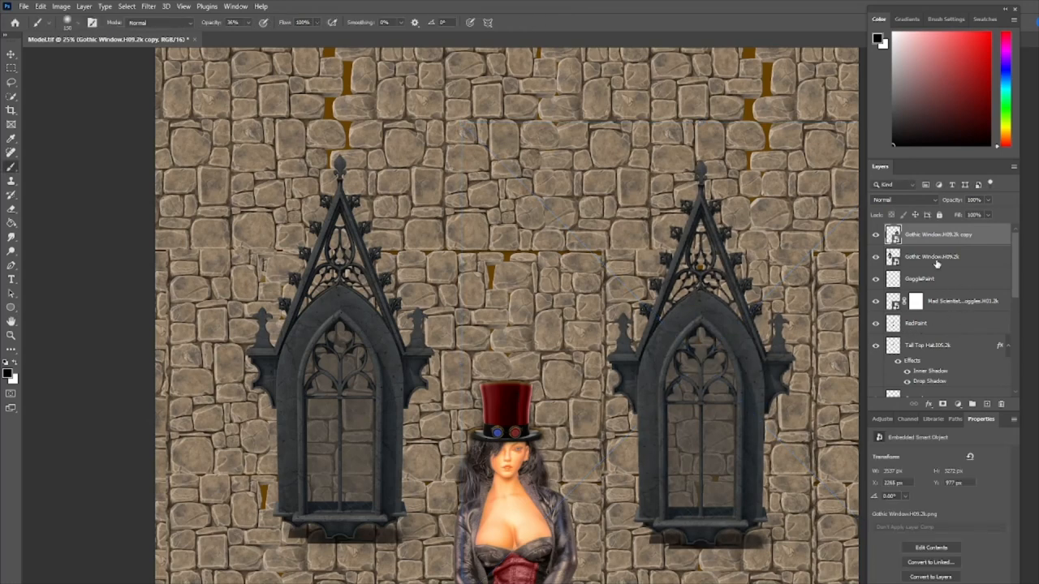
click(933, 257)
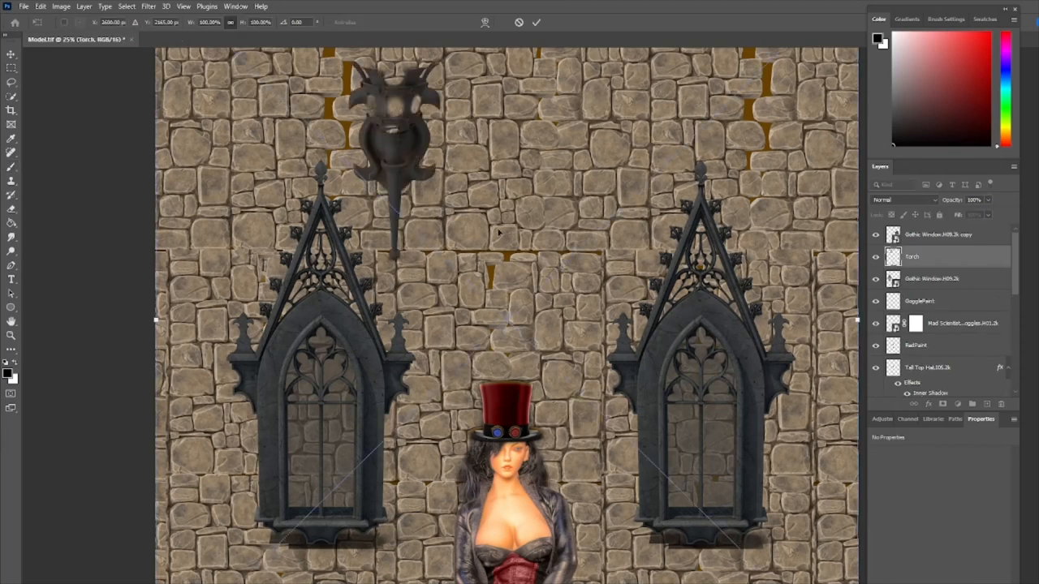
Step: Scale and centre the torch between the windows above her head and commit it
drag(392, 129, 507, 195)
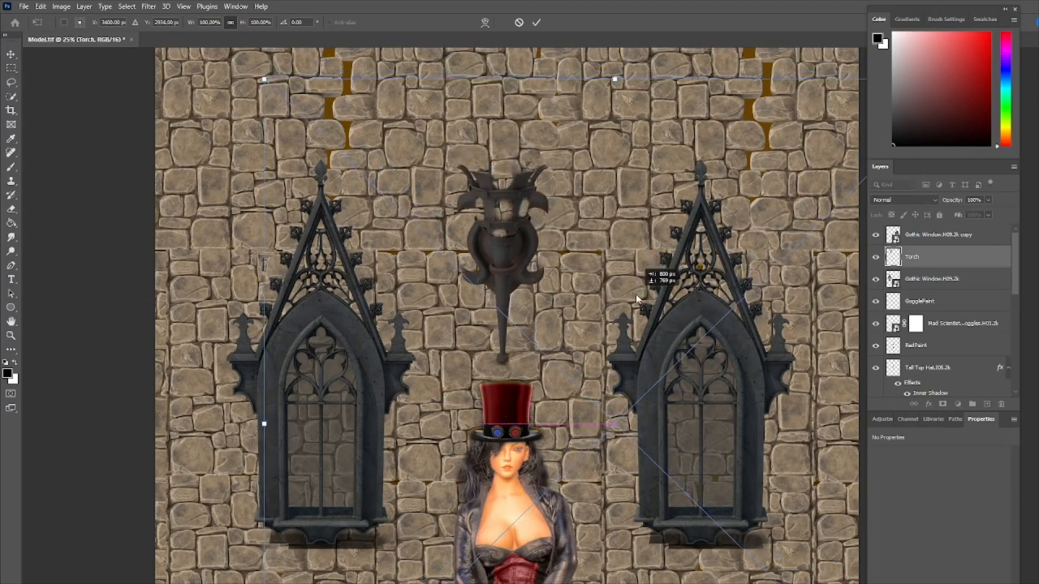
click(535, 23)
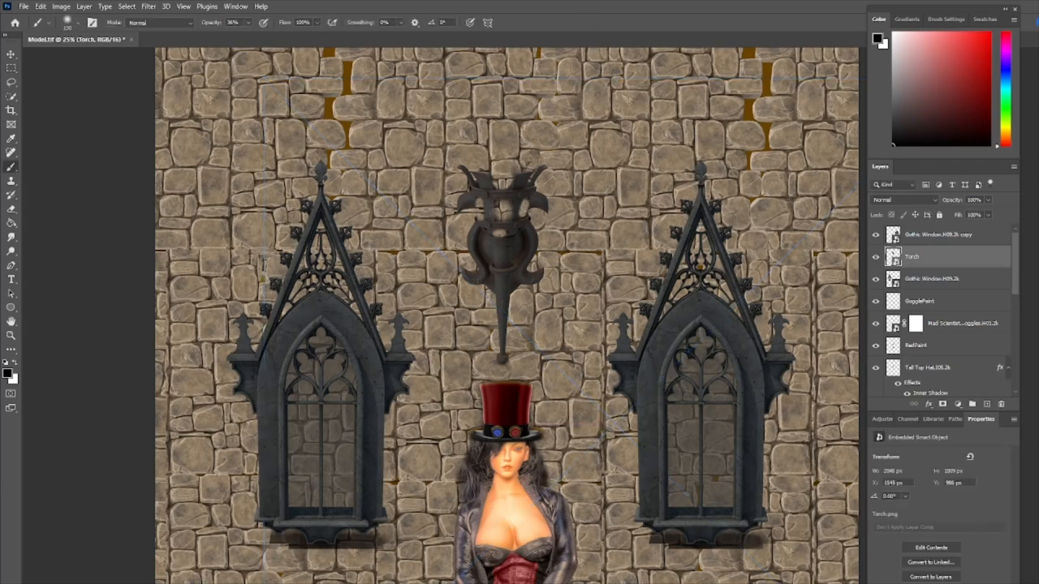
click(933, 279)
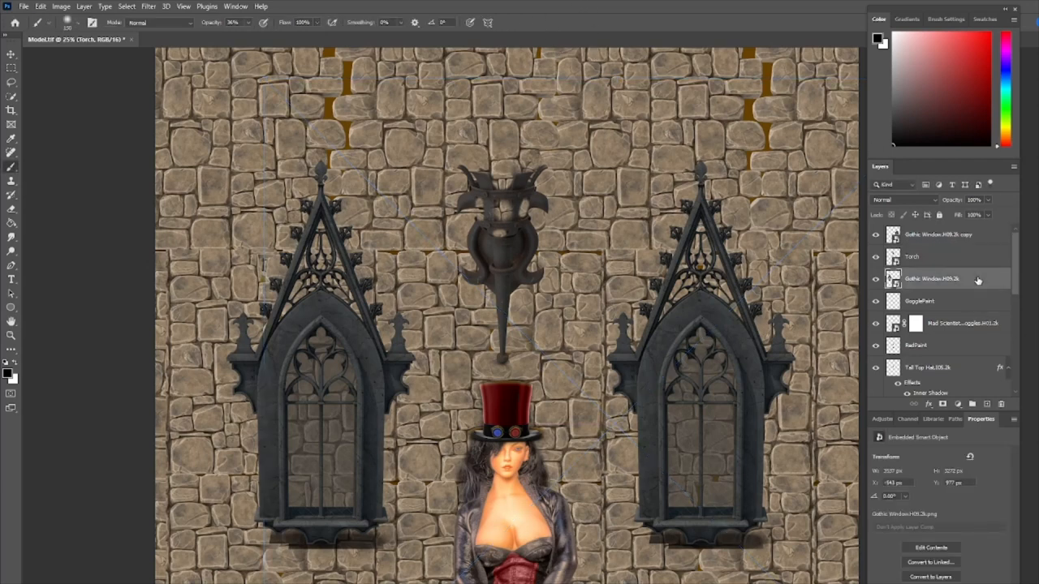
click(931, 279)
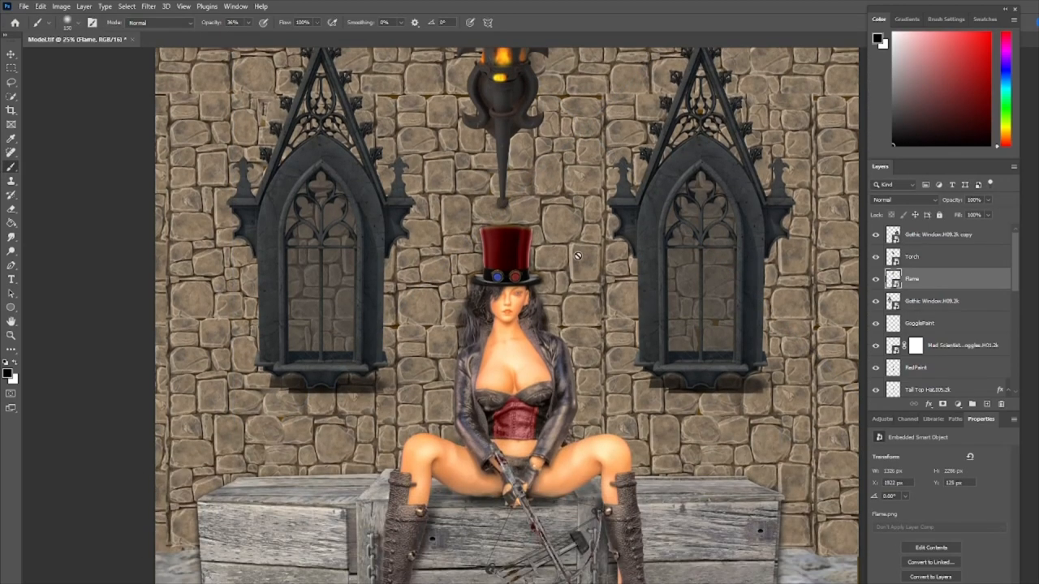
Step: Place the red candle onto the iron trap and commit its transform
scroll(down, 3)
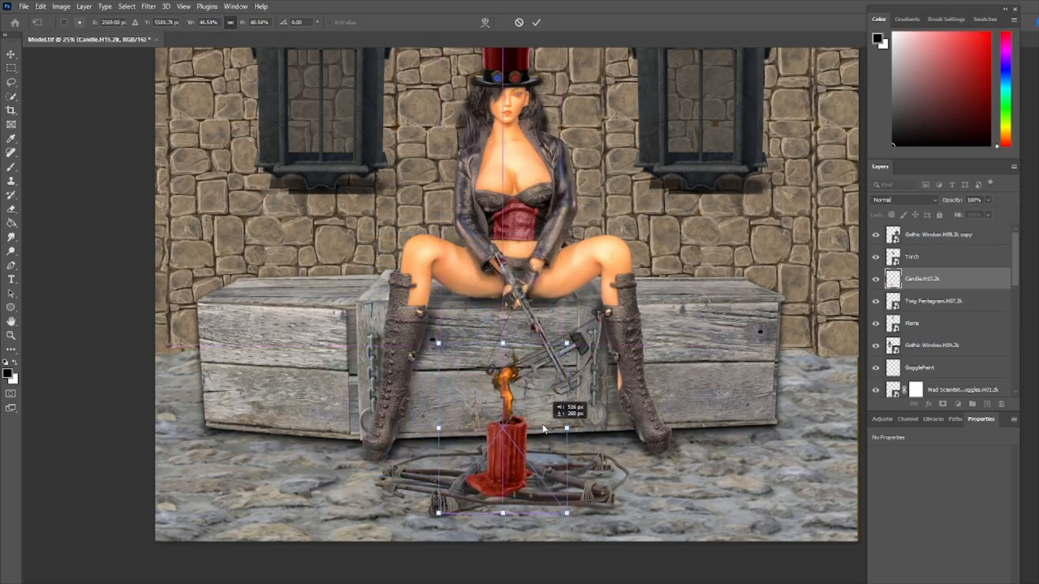
click(536, 22)
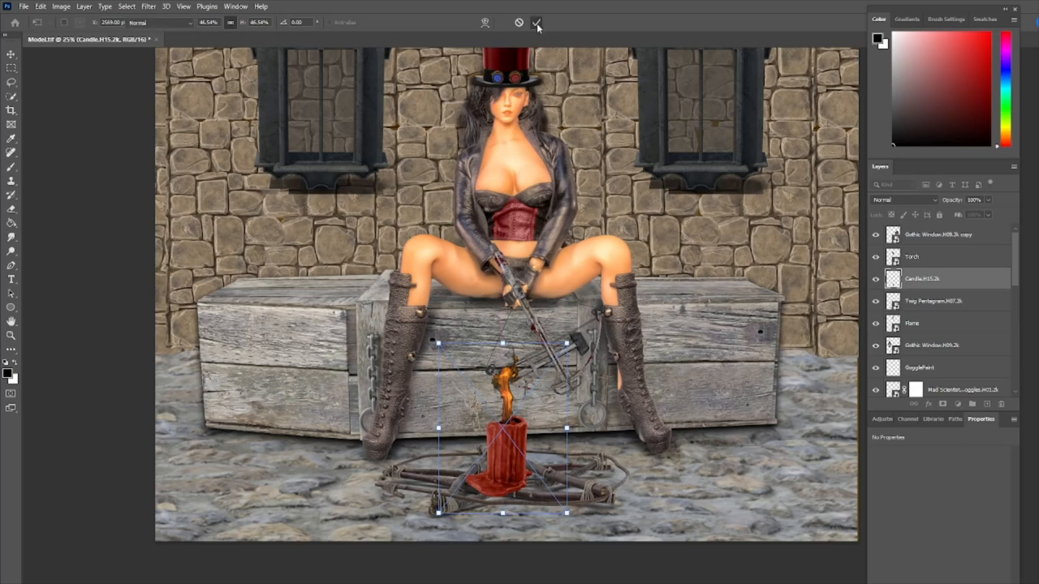
Step: Commit the candle and add a layer mask to blend its base behind the trap bars
click(535, 23)
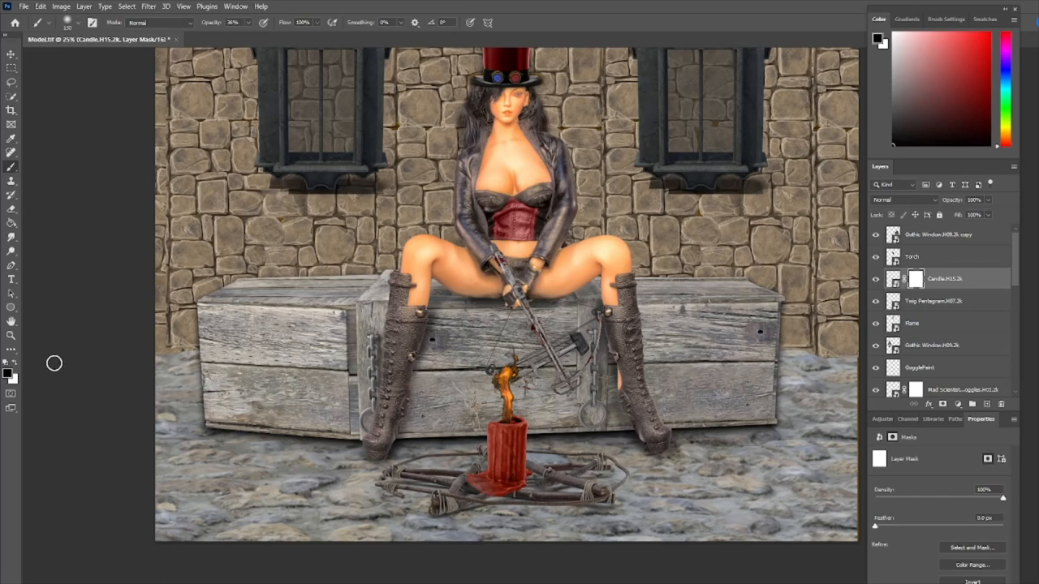
click(247, 23)
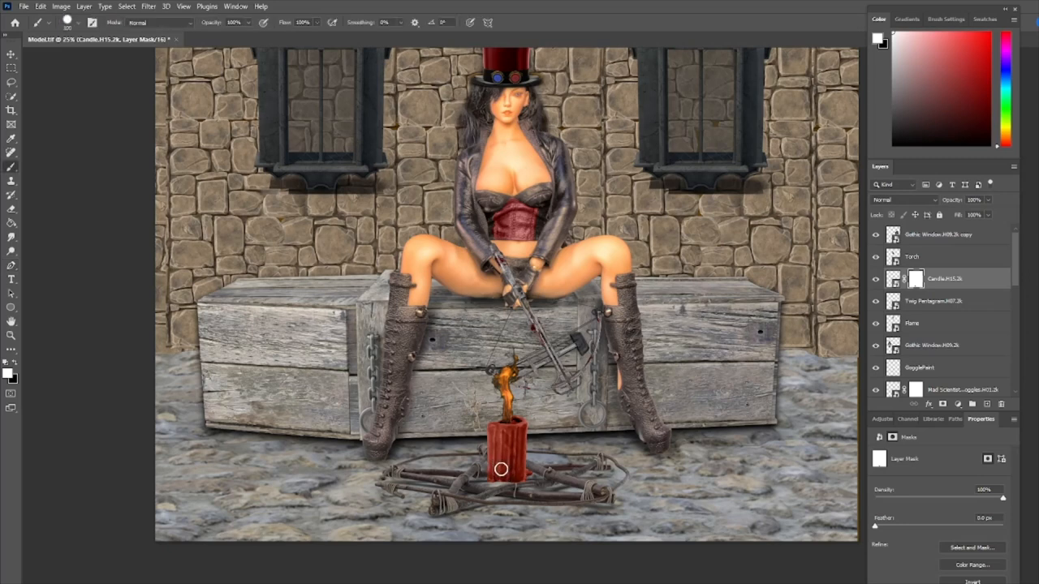
mouse_move(500, 480)
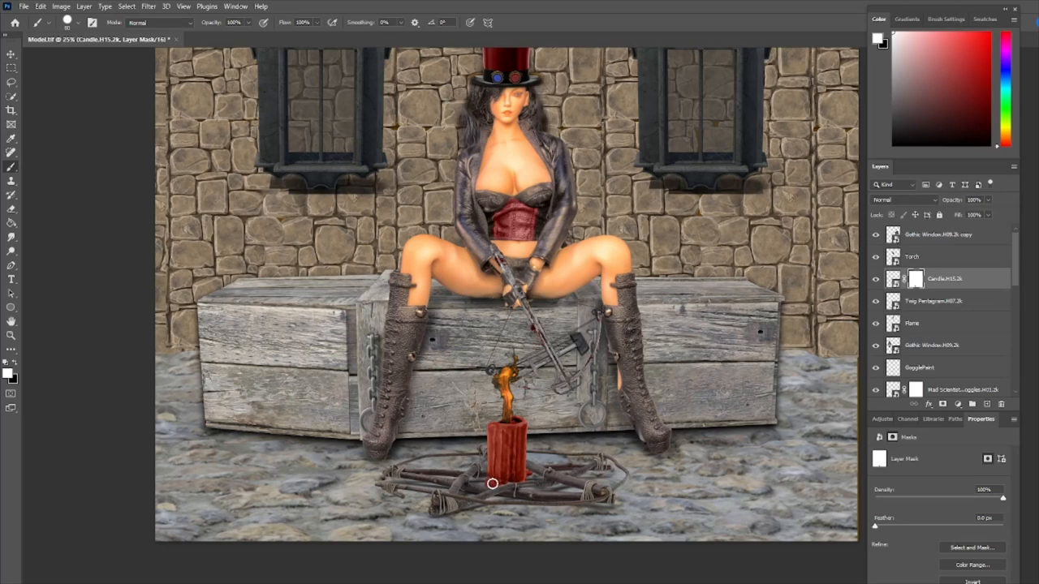
mouse_move(509, 477)
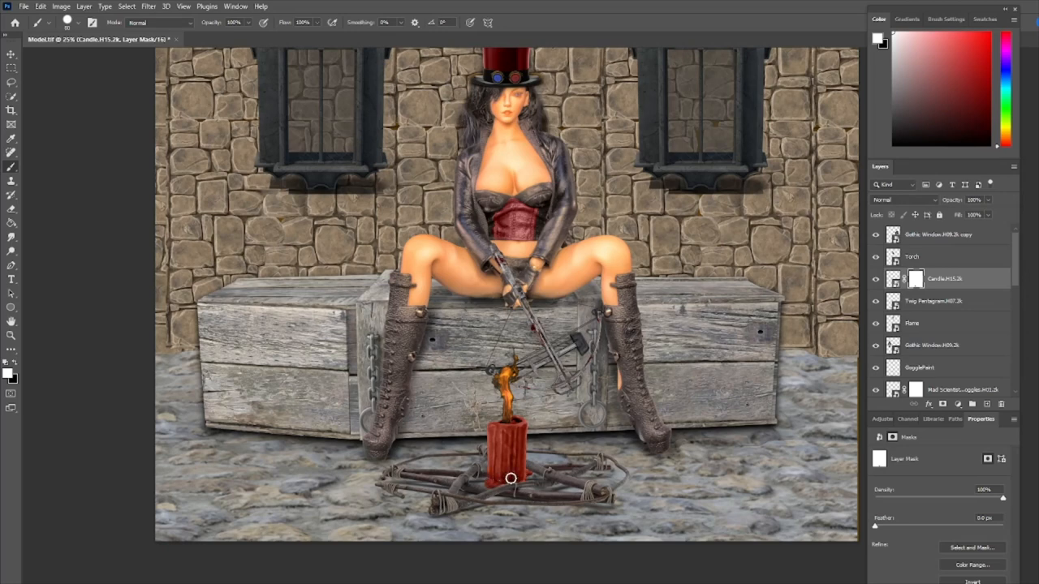
mouse_move(730, 500)
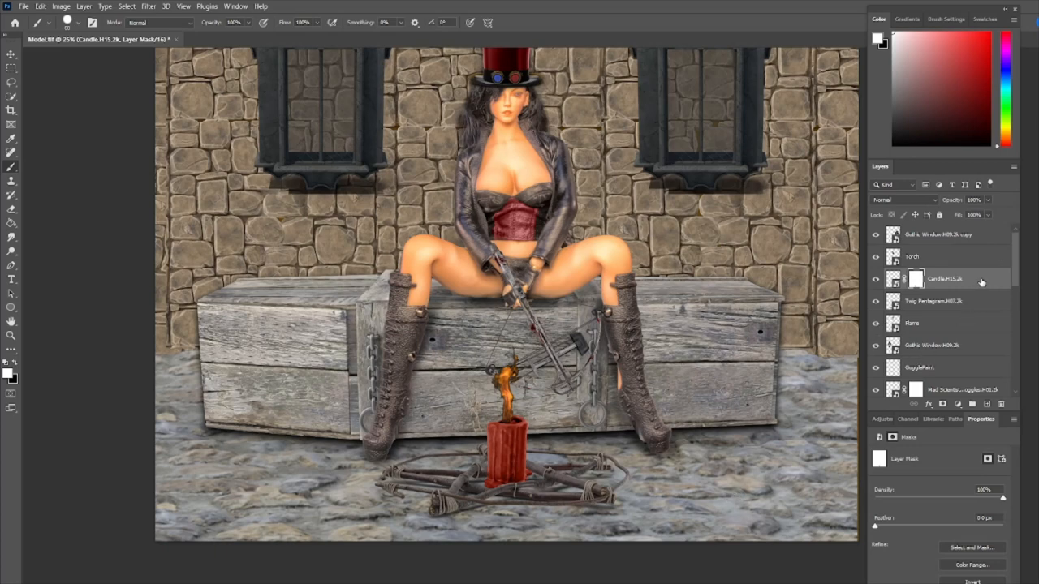
Step: Give the candle a drop shadow and shift it into position on the floor
double_click(941, 279)
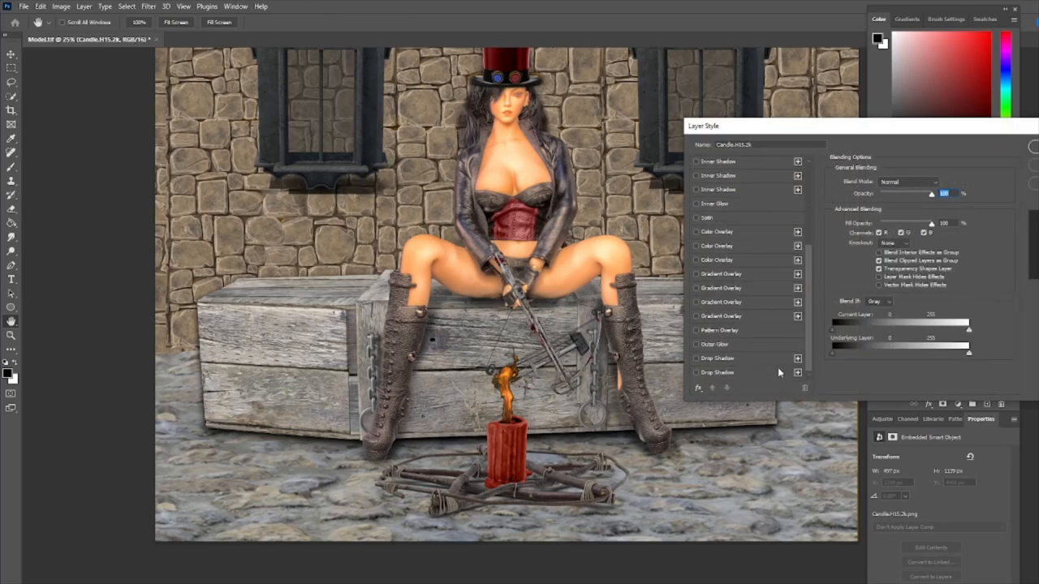
click(717, 359)
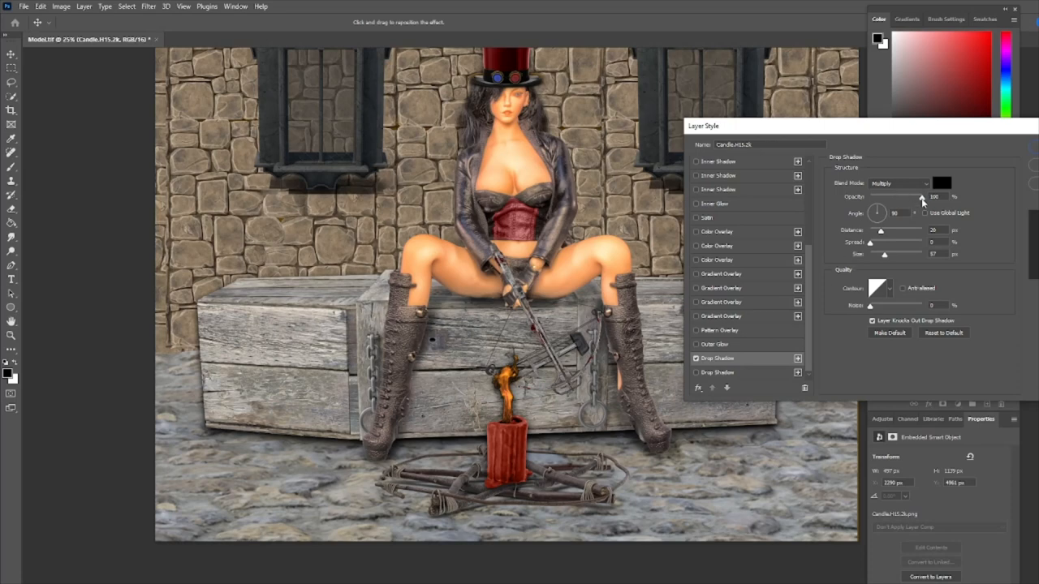
drag(921, 196, 899, 196)
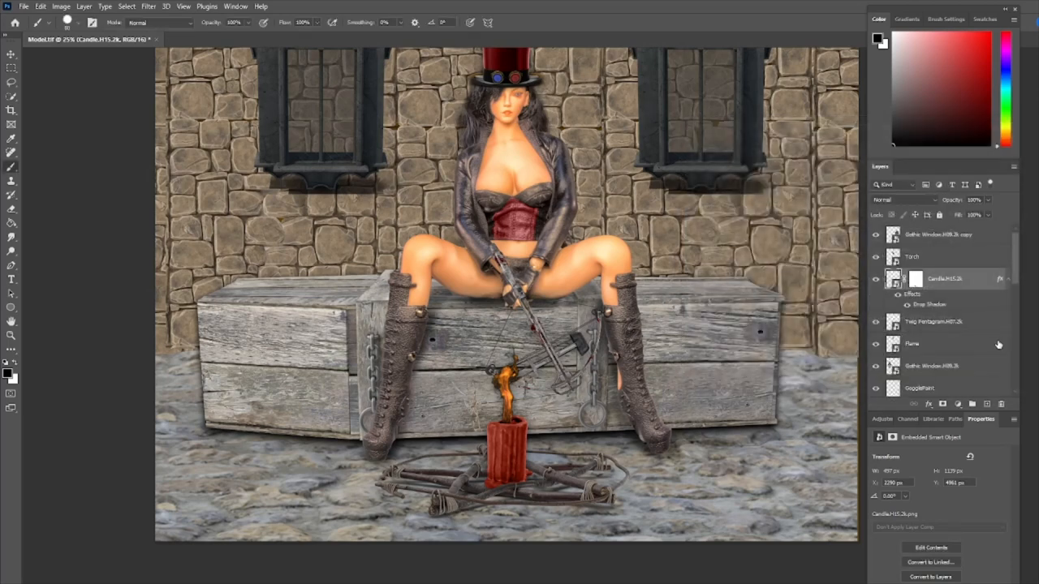
mouse_move(988, 328)
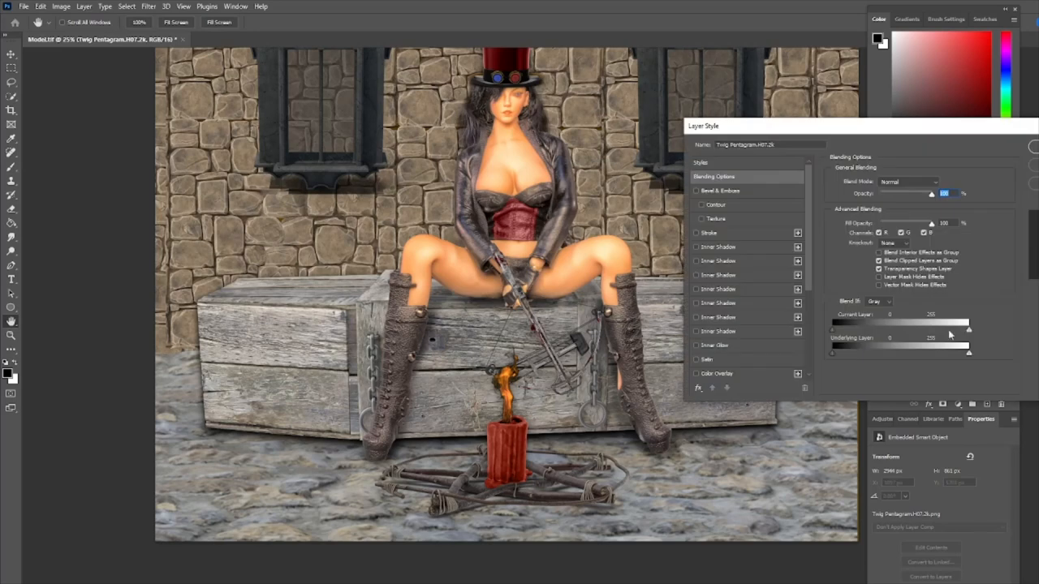
Step: Give the Trap Pentagram layer a matching drop shadow
scroll(down, 3)
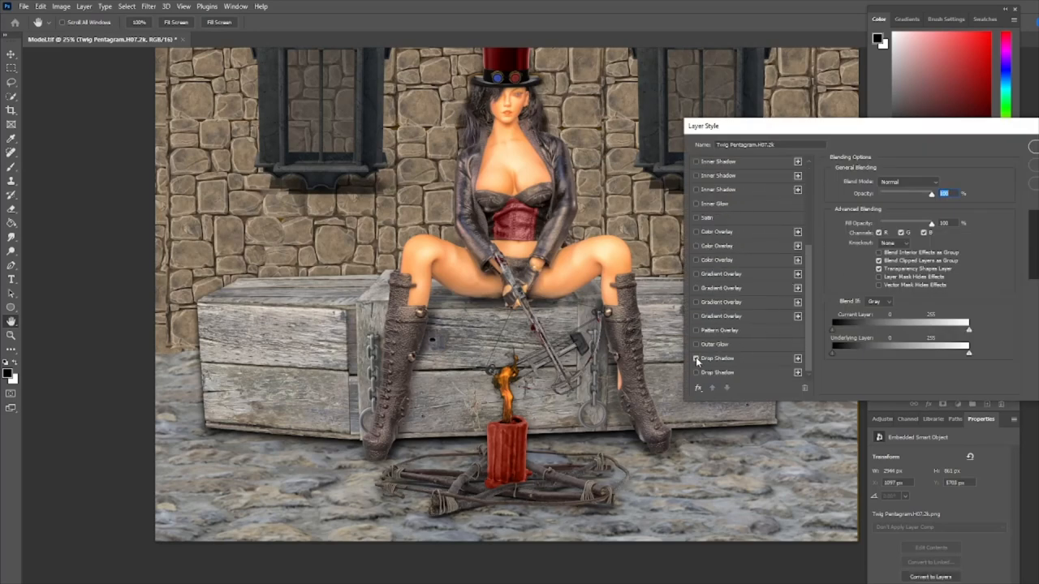
click(695, 358)
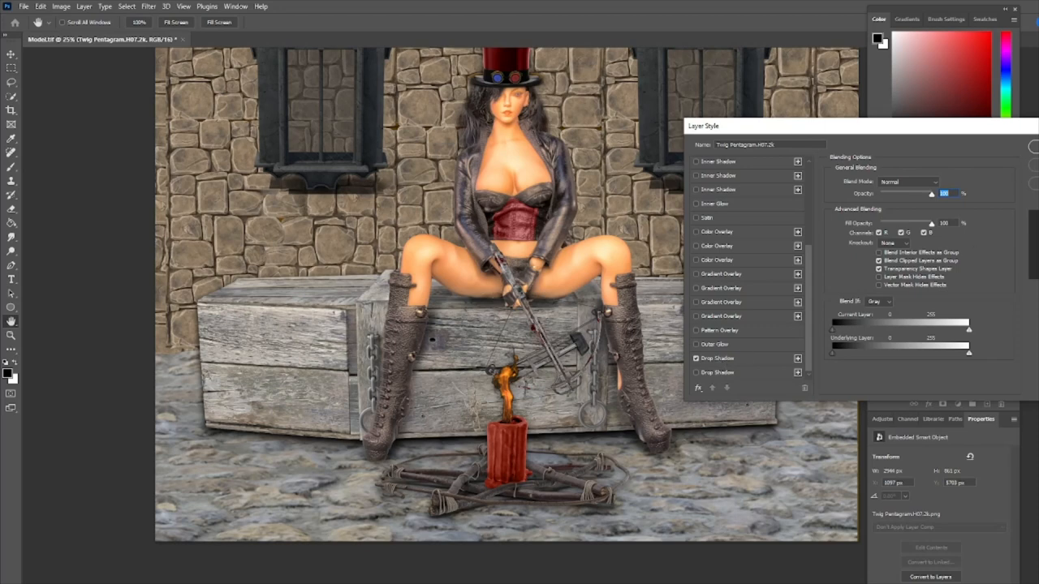
click(717, 359)
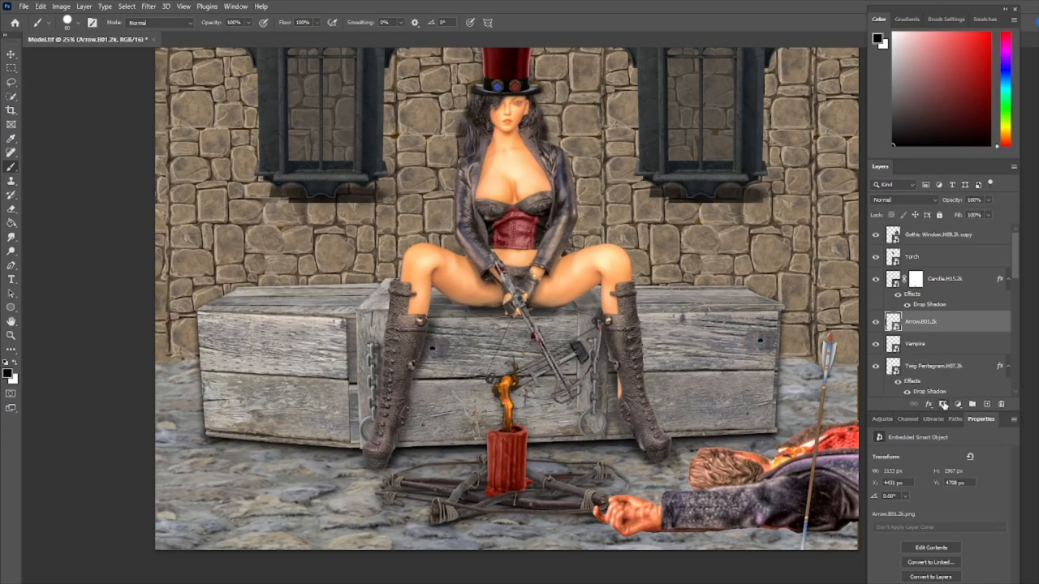
Step: Add a layer mask to the Arrow layer for hiding the buried shaft
click(944, 402)
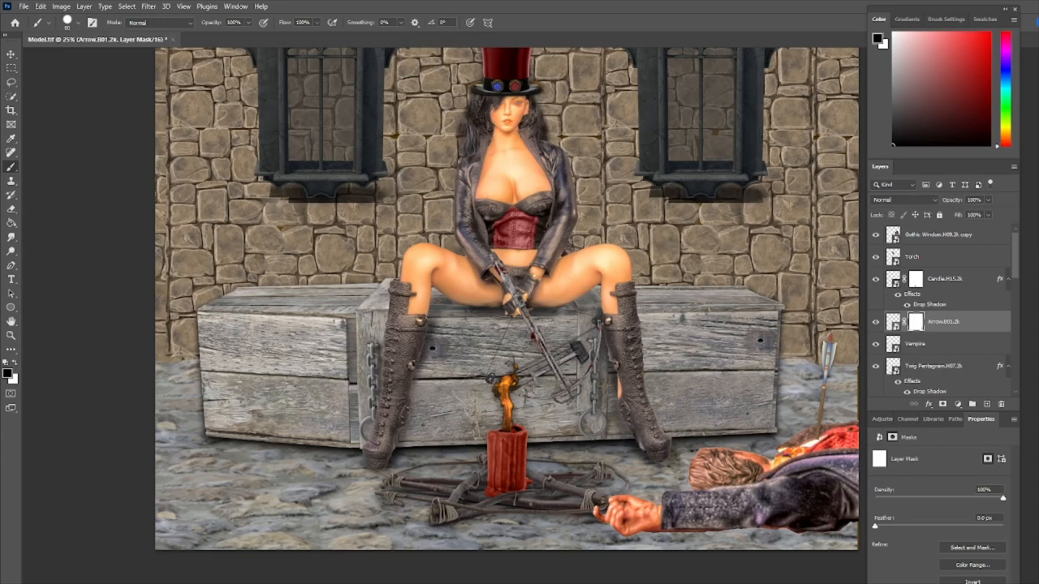
mouse_move(977, 369)
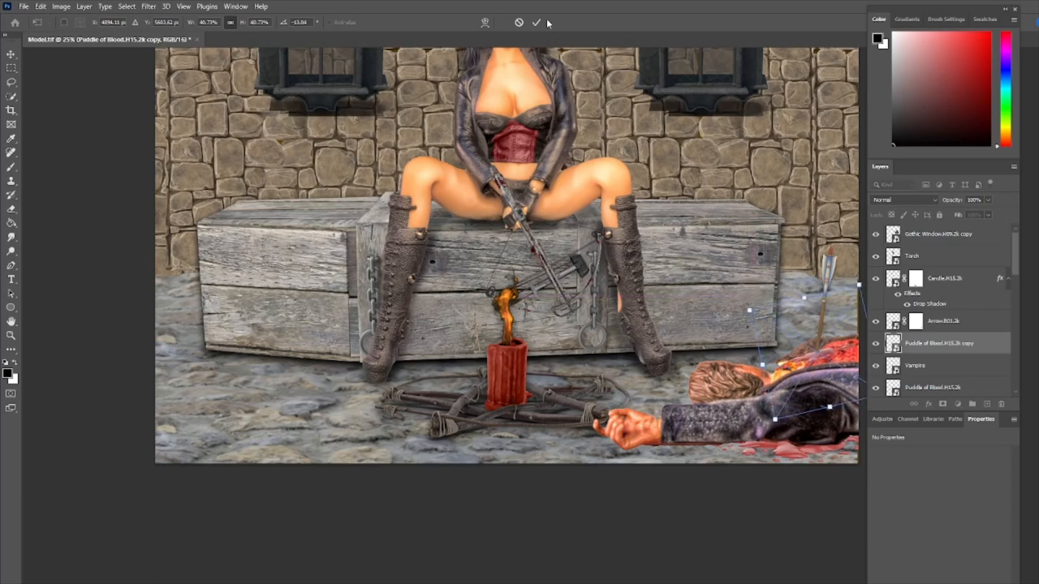
Step: Commit the duplicated blood puddle's placement and lower its layer opacity
click(535, 23)
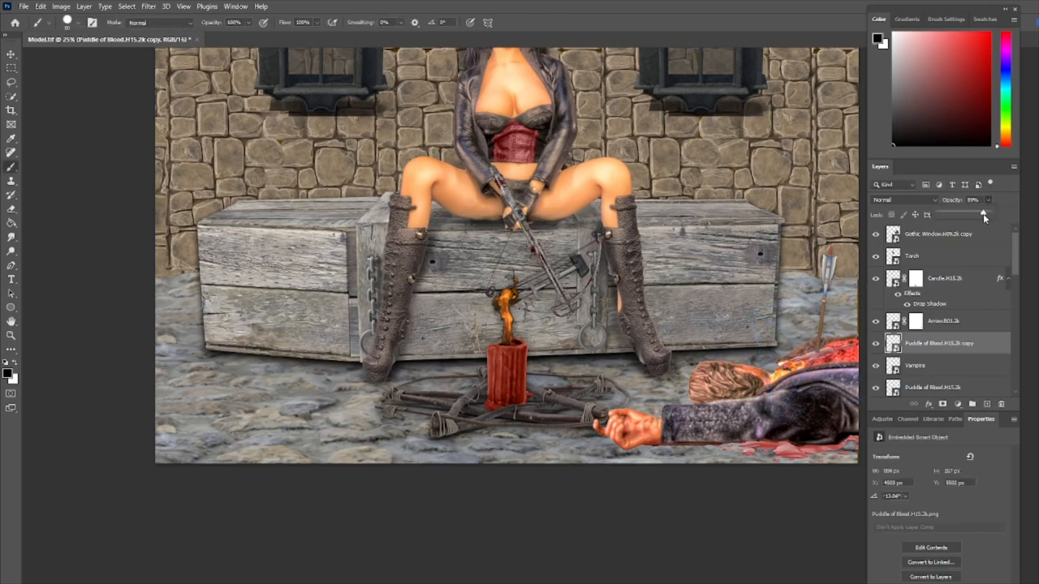
click(980, 214)
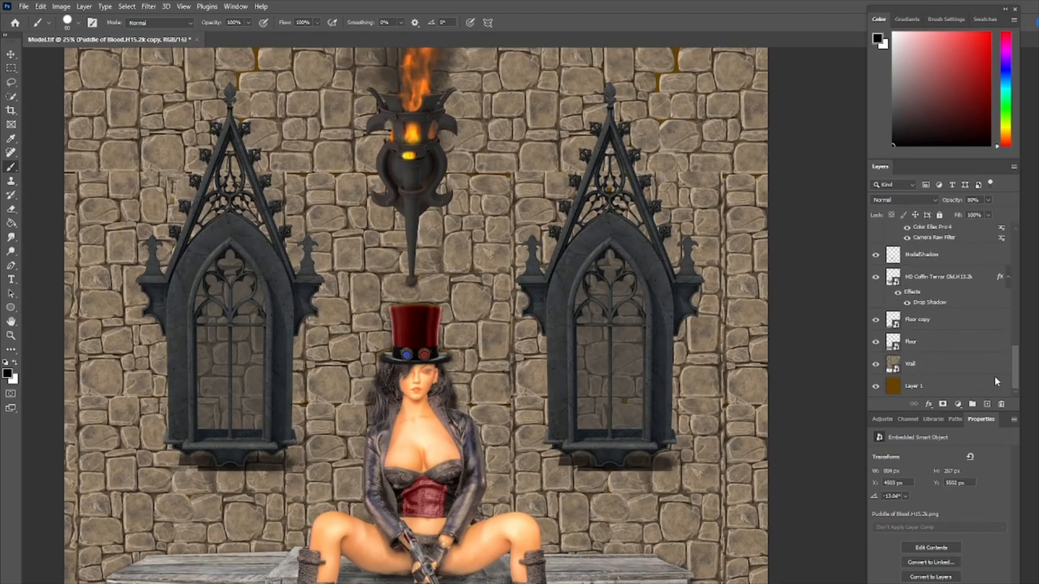
Step: Mask the Wall layer and paint the wall out of the right window's panes
click(910, 363)
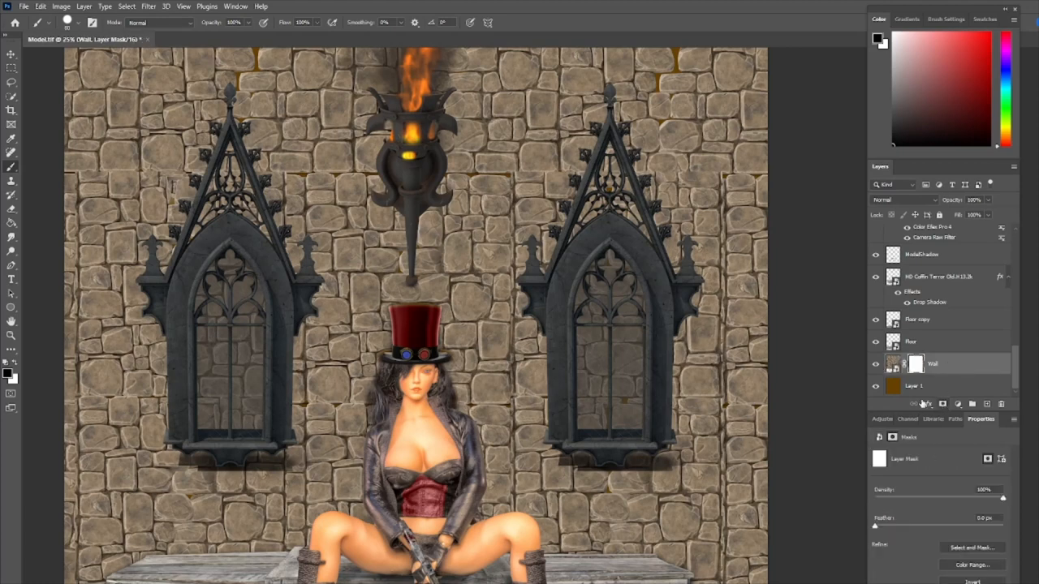
mouse_move(604, 261)
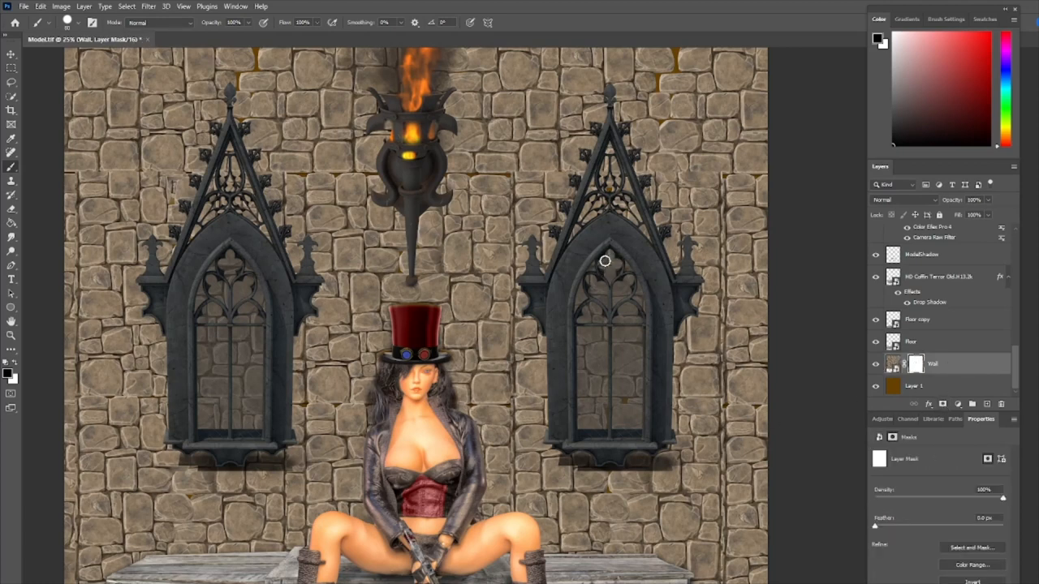
drag(603, 260, 590, 360)
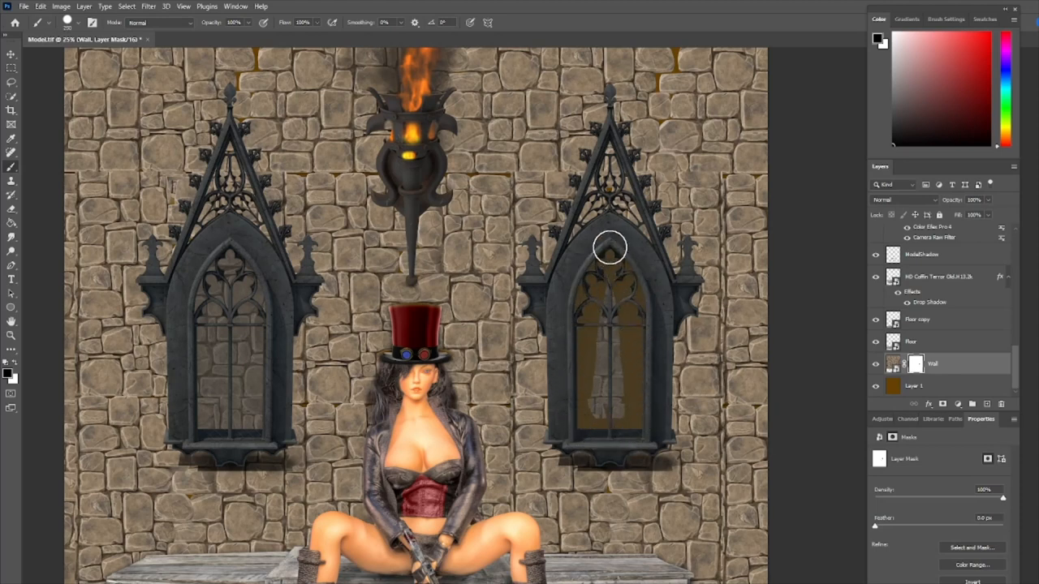
drag(609, 246, 629, 397)
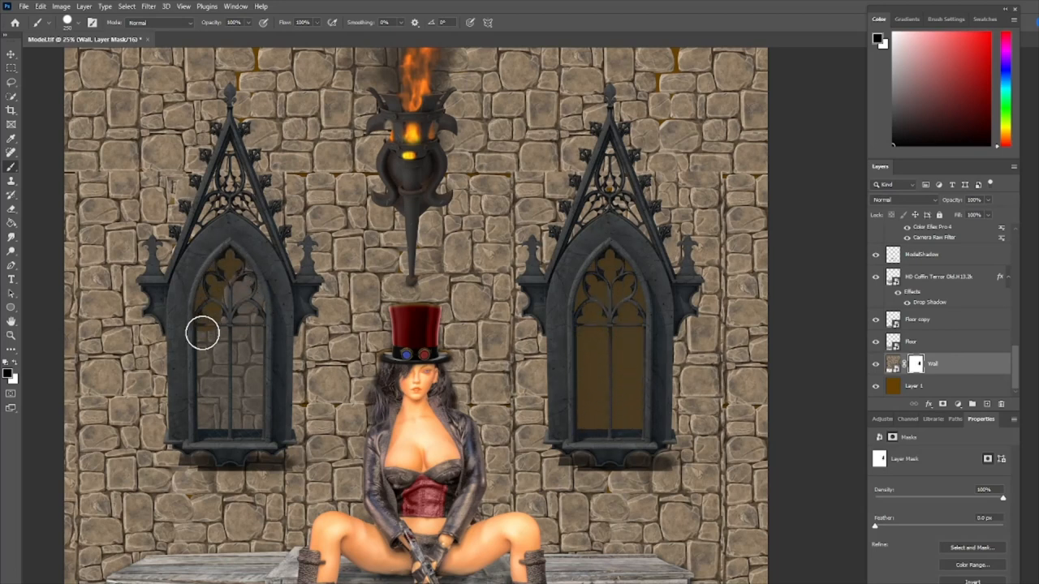
Step: Paint the wall out of the left window, then commit the Sky image placed beneath the wall
drag(201, 332, 256, 403)
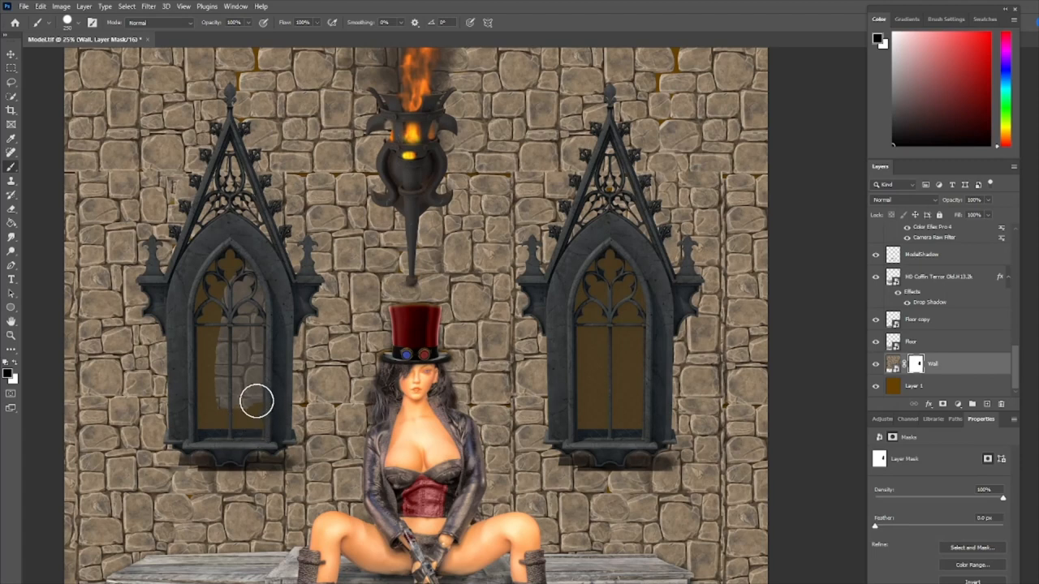
drag(256, 401, 224, 409)
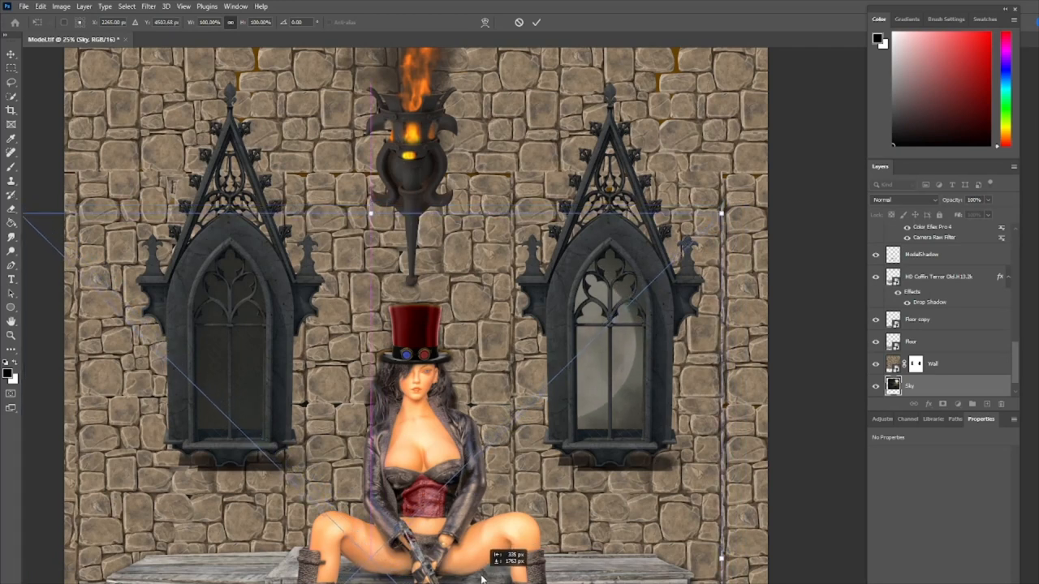
click(536, 23)
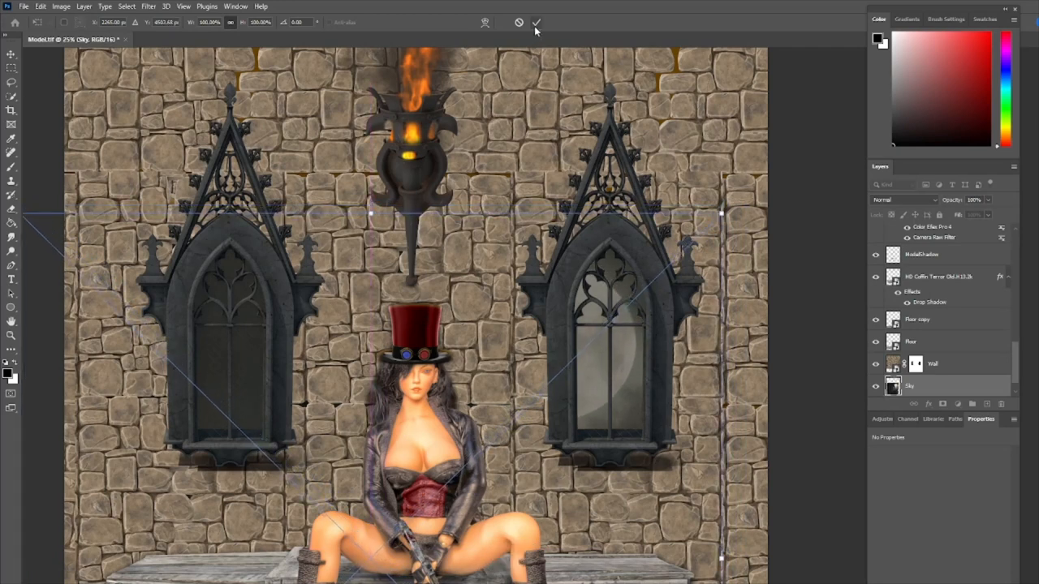
click(535, 23)
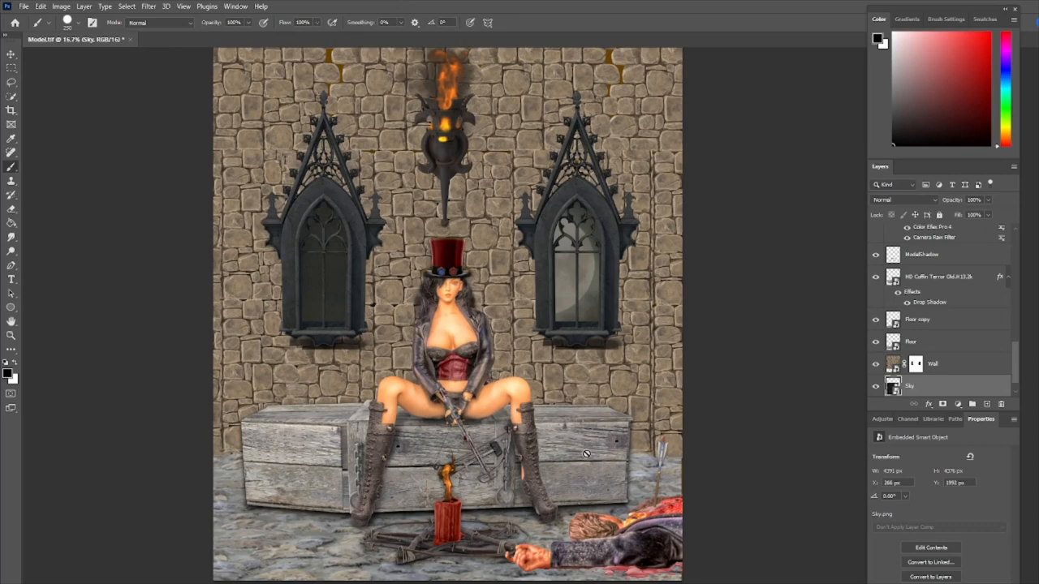
mouse_move(746, 451)
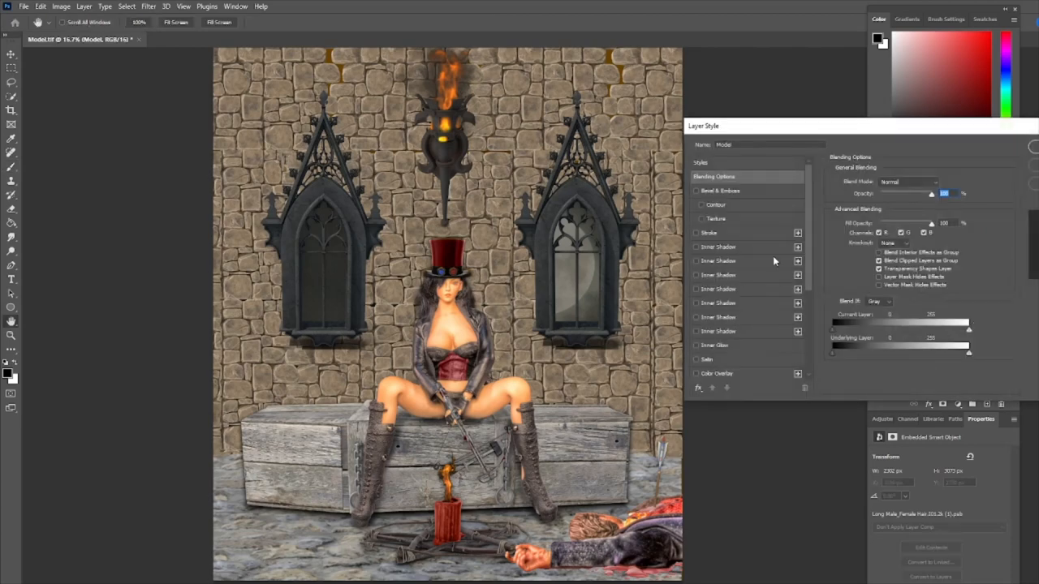
mouse_move(701, 250)
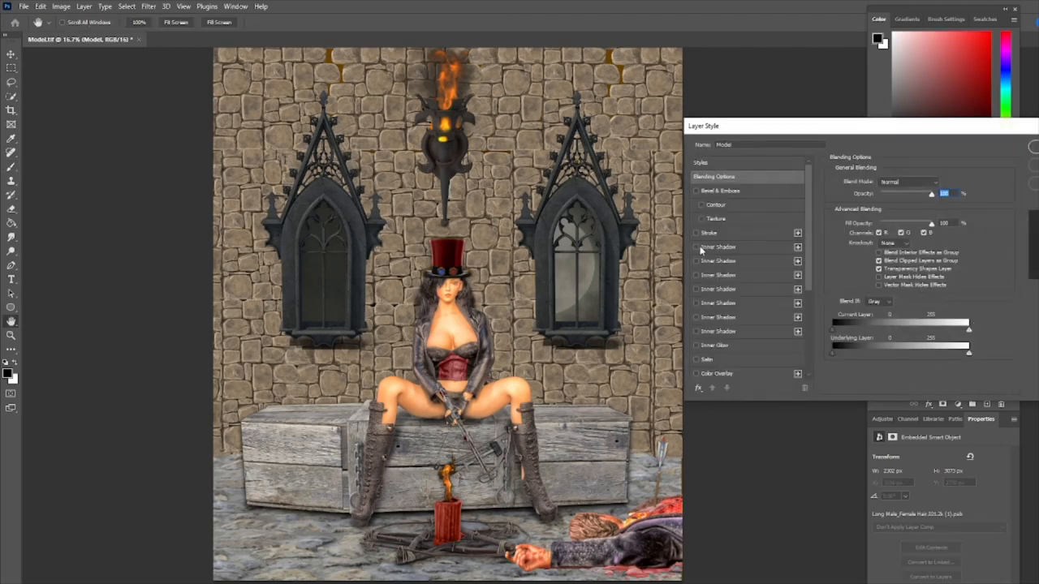
Step: Enable Inner Shadow on the Model layer and tune its distance, choke and size
click(696, 246)
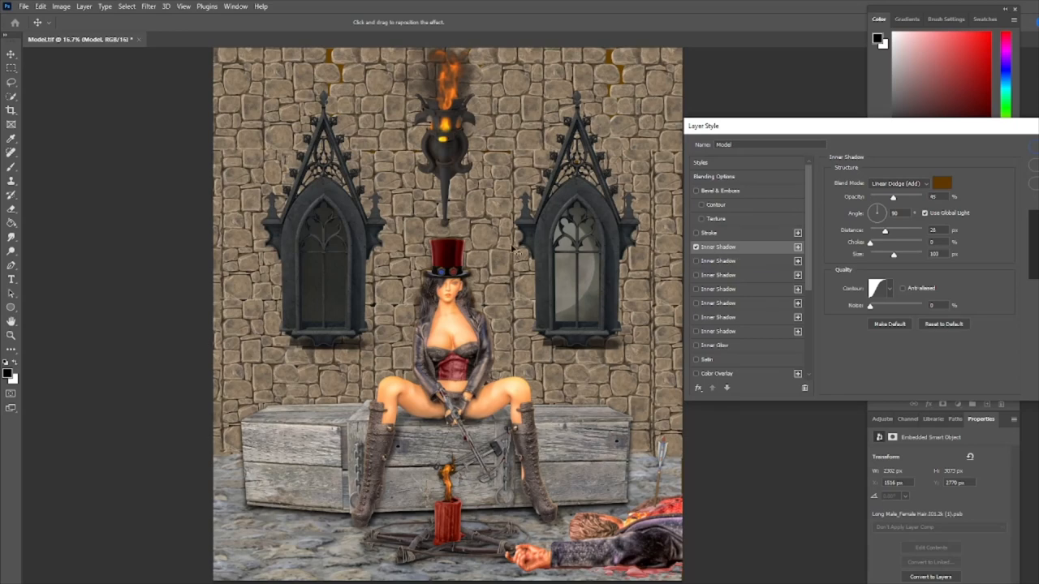
mouse_move(389, 430)
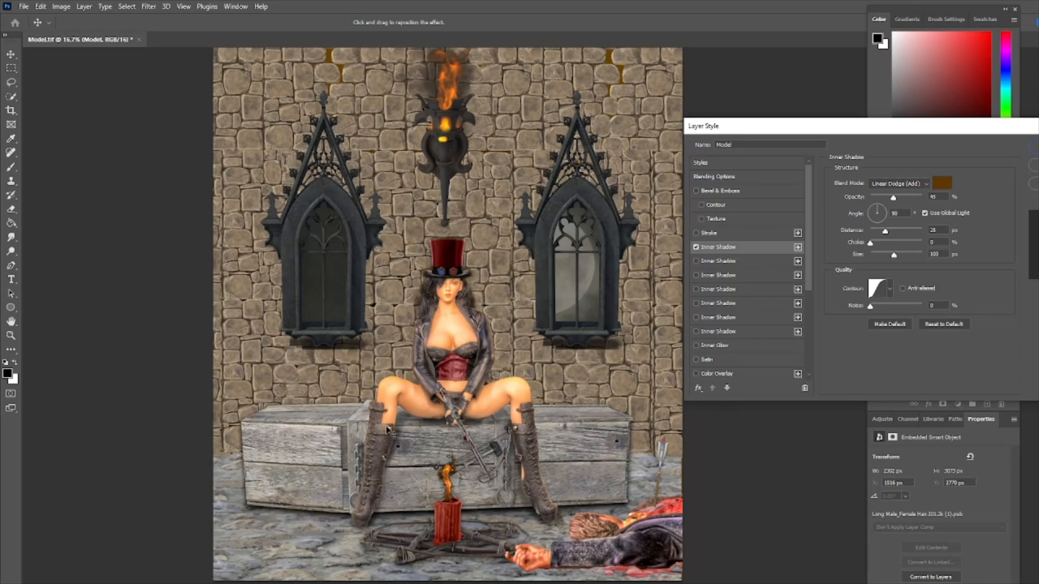
mouse_move(1003, 236)
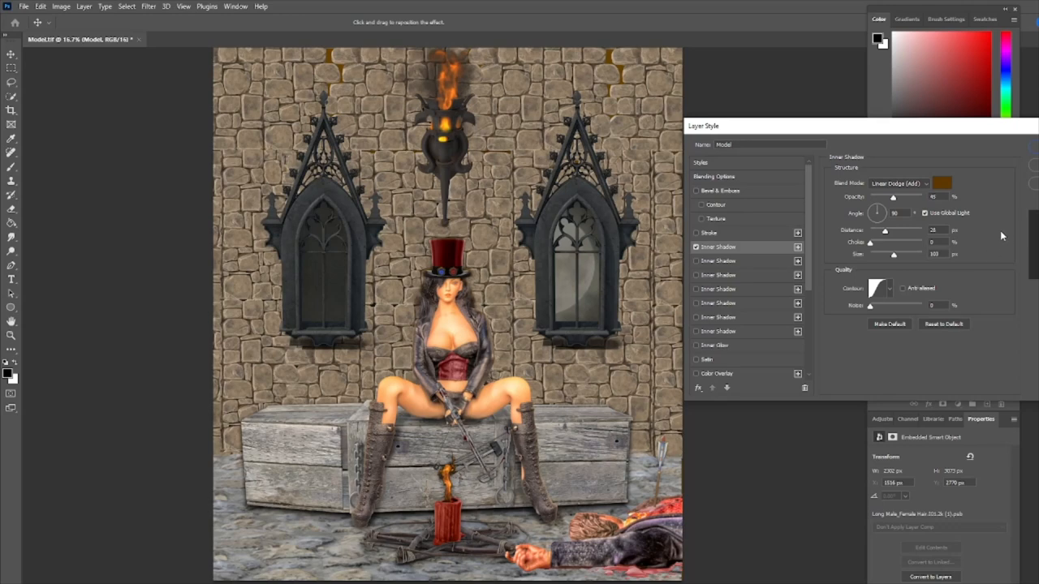
mouse_move(990, 231)
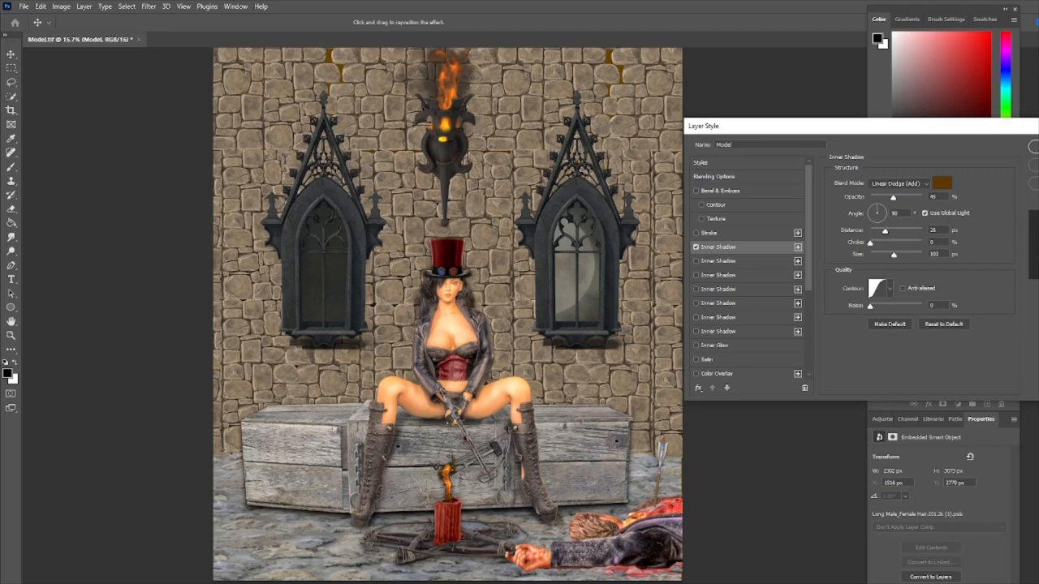
mouse_move(1003, 243)
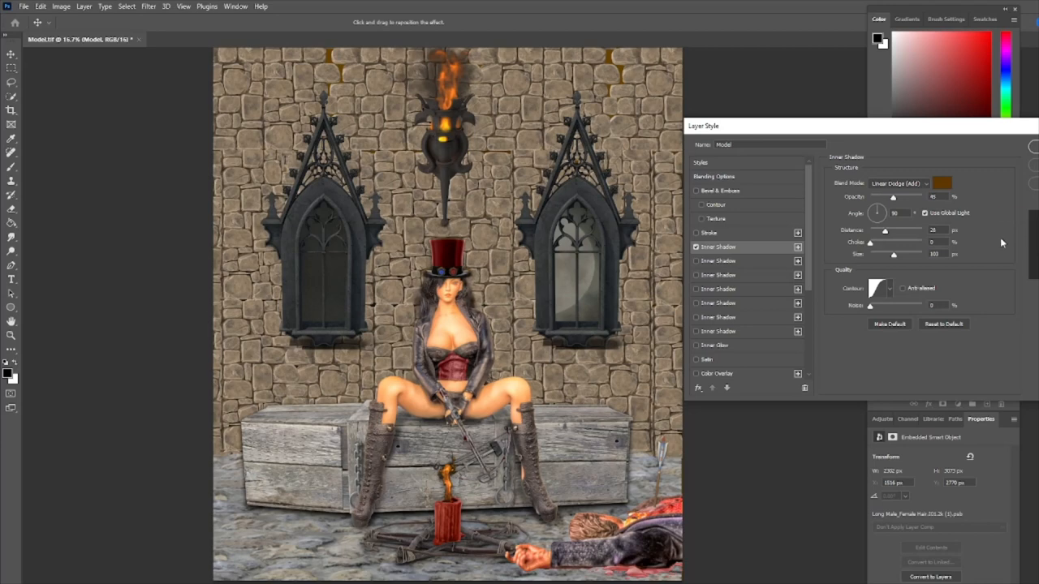
drag(889, 230, 883, 230)
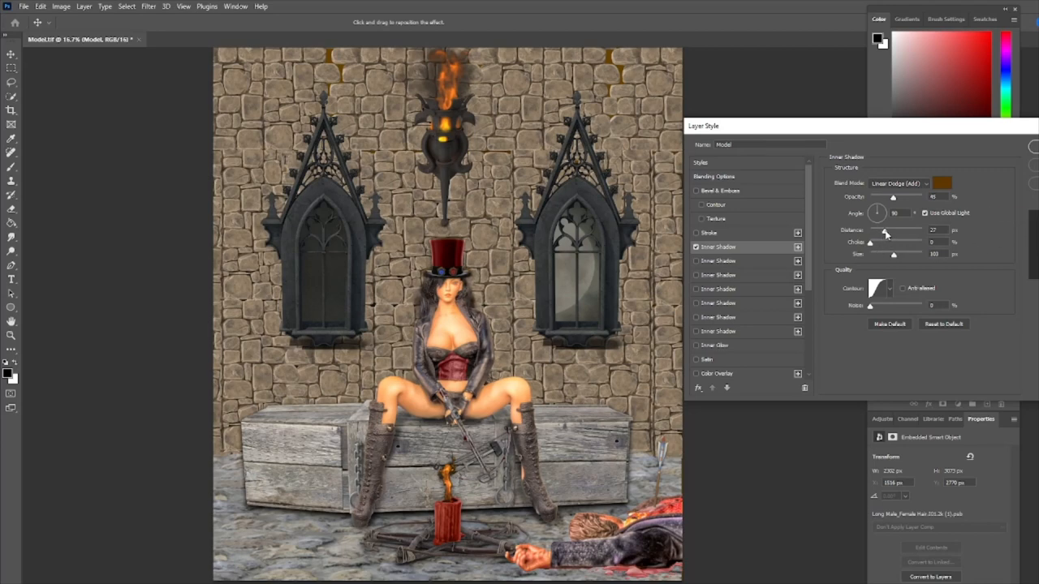
drag(882, 234, 889, 234)
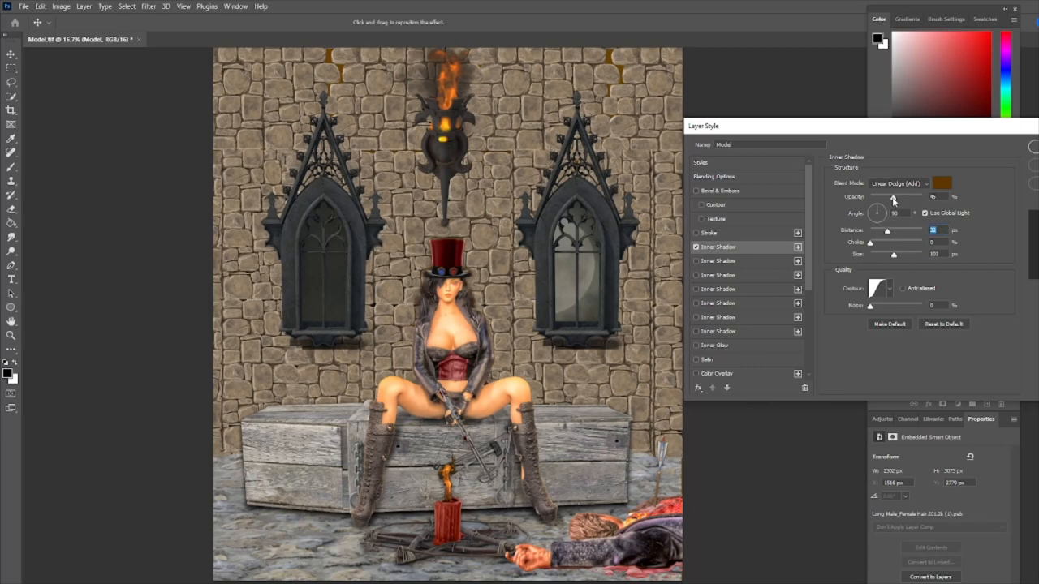
drag(892, 196, 912, 196)
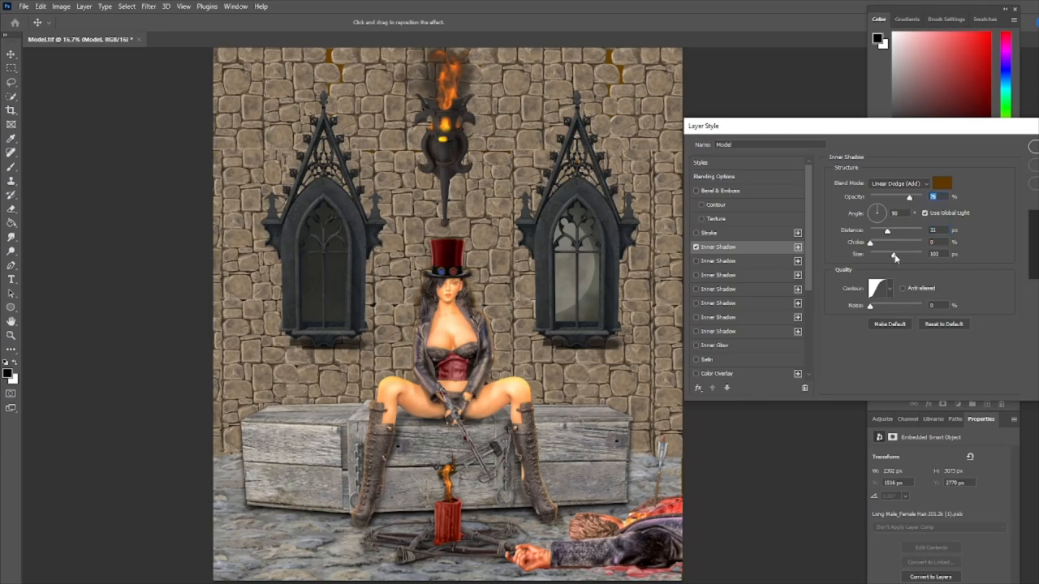
drag(894, 254, 905, 254)
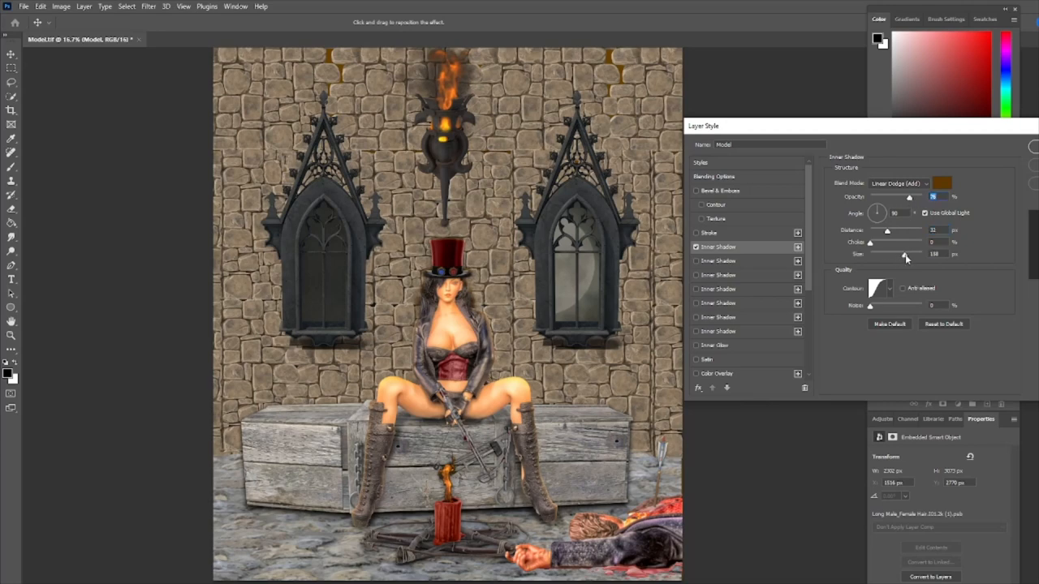
drag(906, 253, 899, 253)
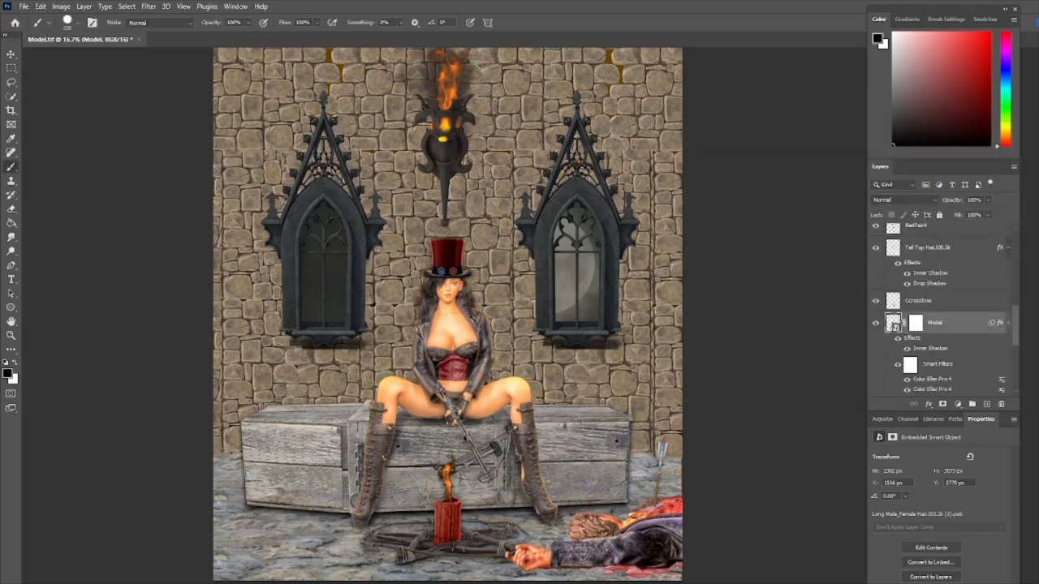
Step: Enable an Inner Shadow effect in the coffin layer's Layer Style
scroll(down, 3)
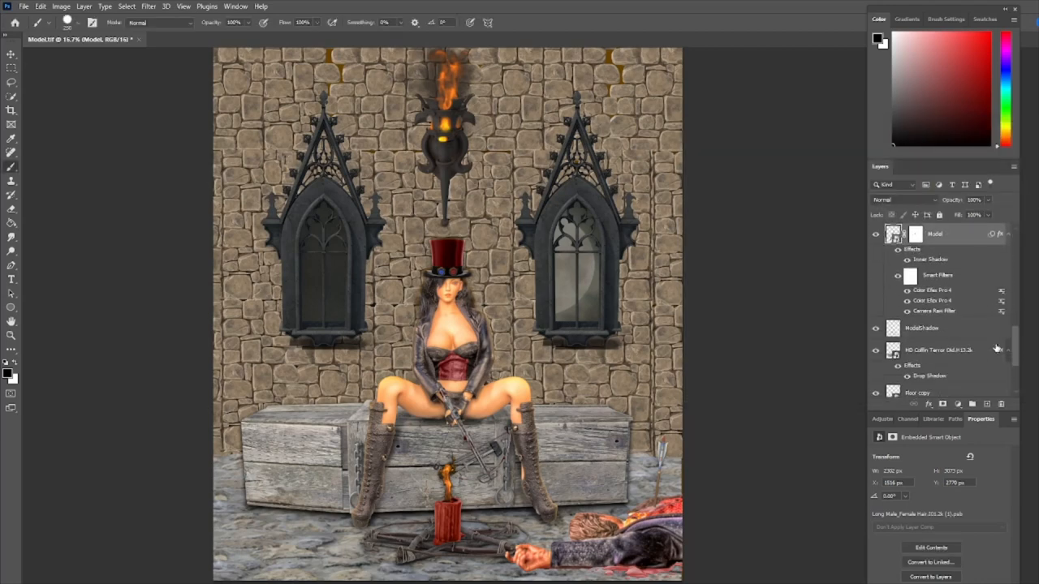
click(938, 350)
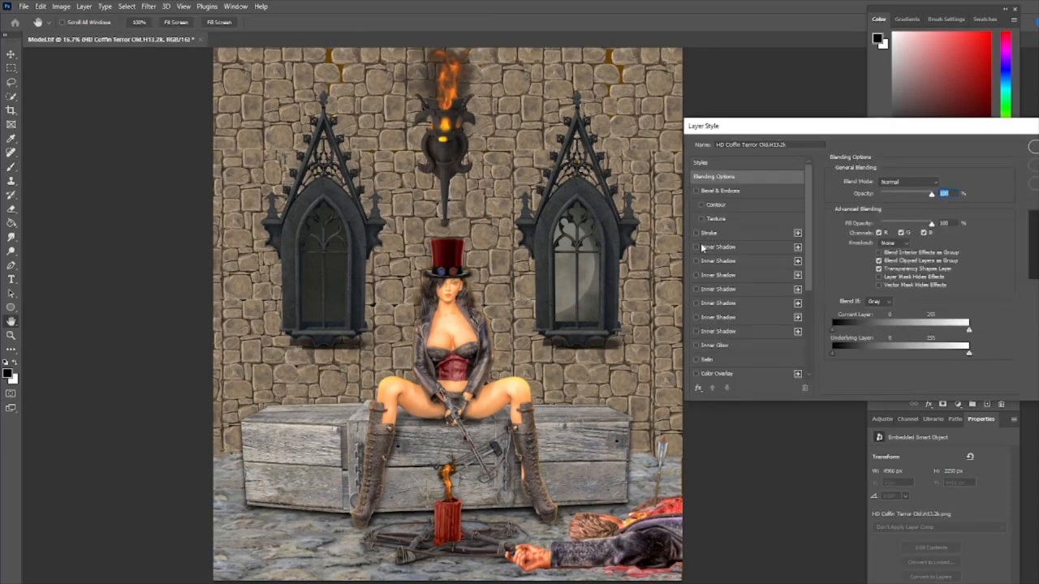
click(717, 246)
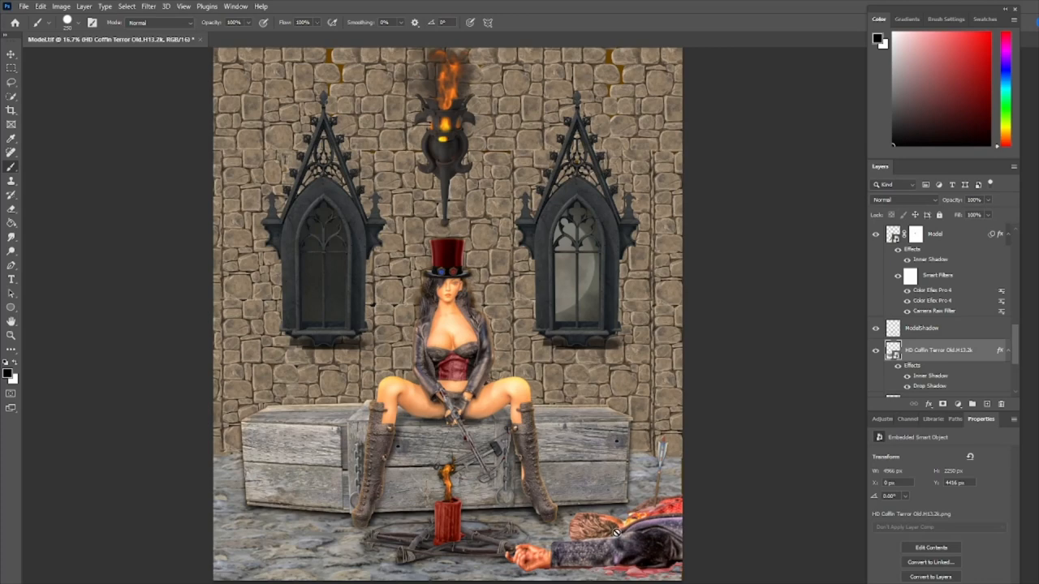
mouse_move(495, 521)
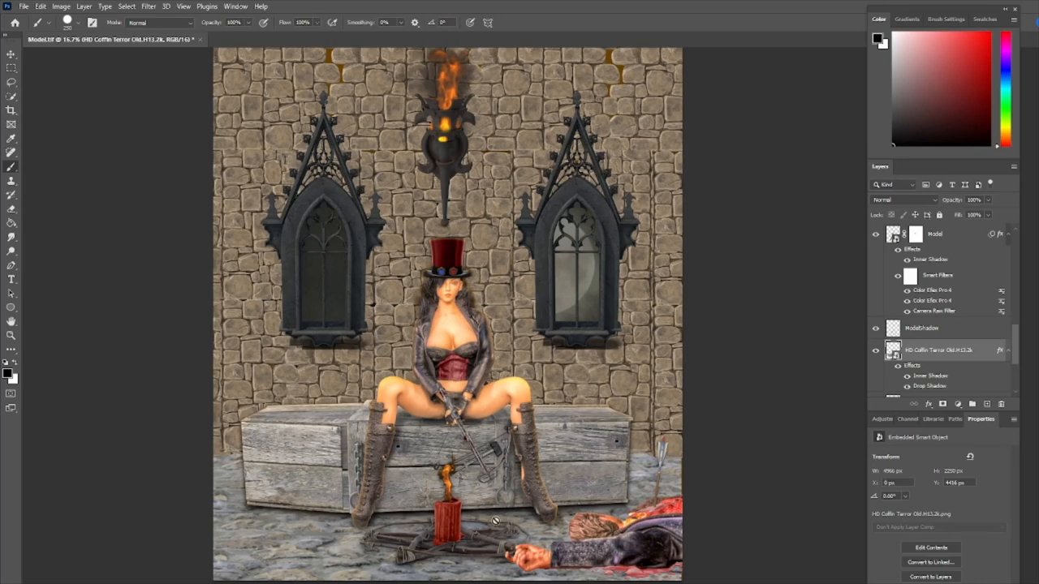
mouse_move(424, 428)
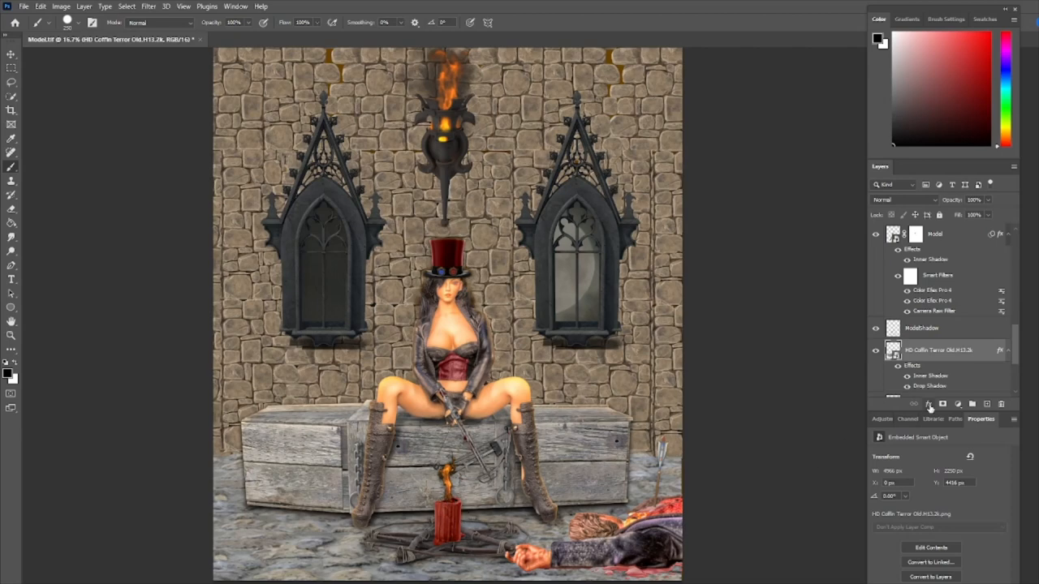
Step: Enable an Inner Shadow effect in the Vampire layer's Layer Style
scroll(down, 3)
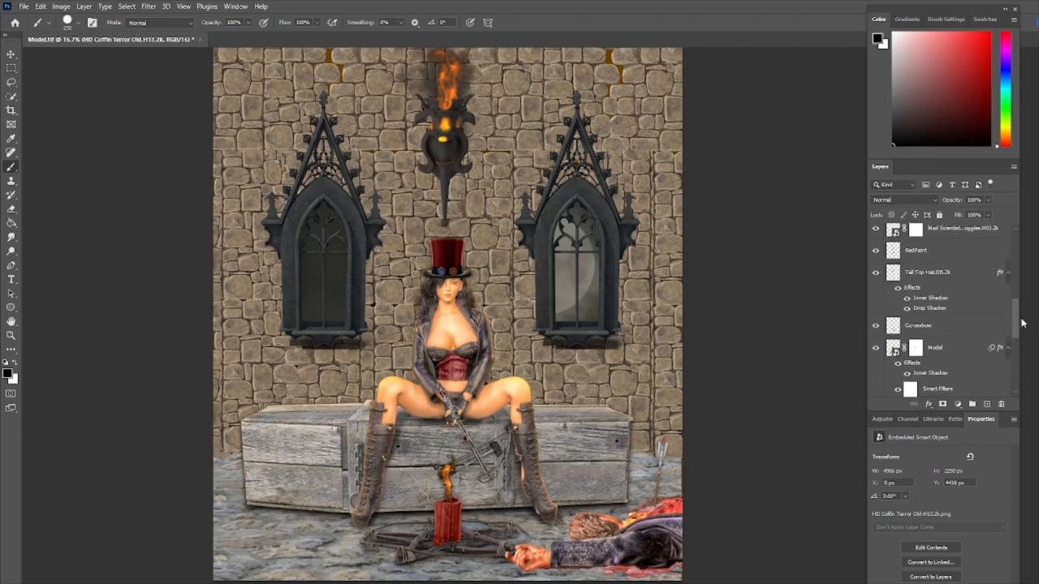
scroll(down, 3)
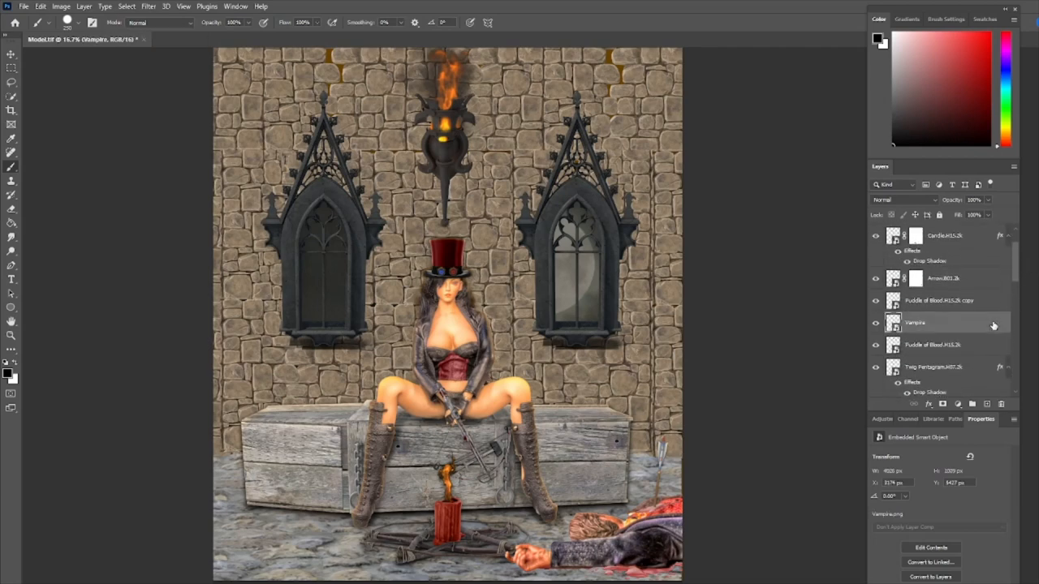
double_click(915, 322)
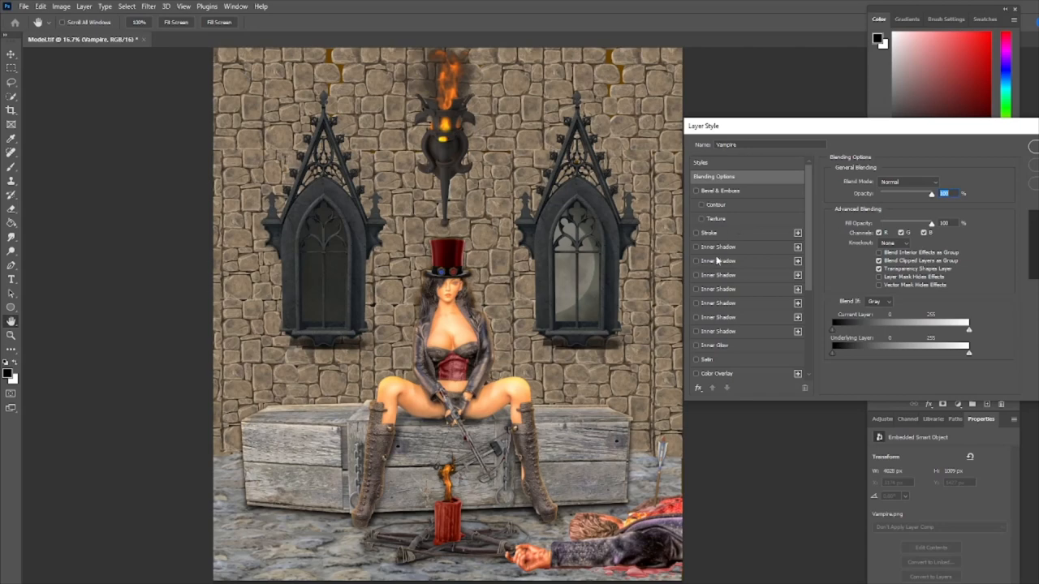
click(717, 247)
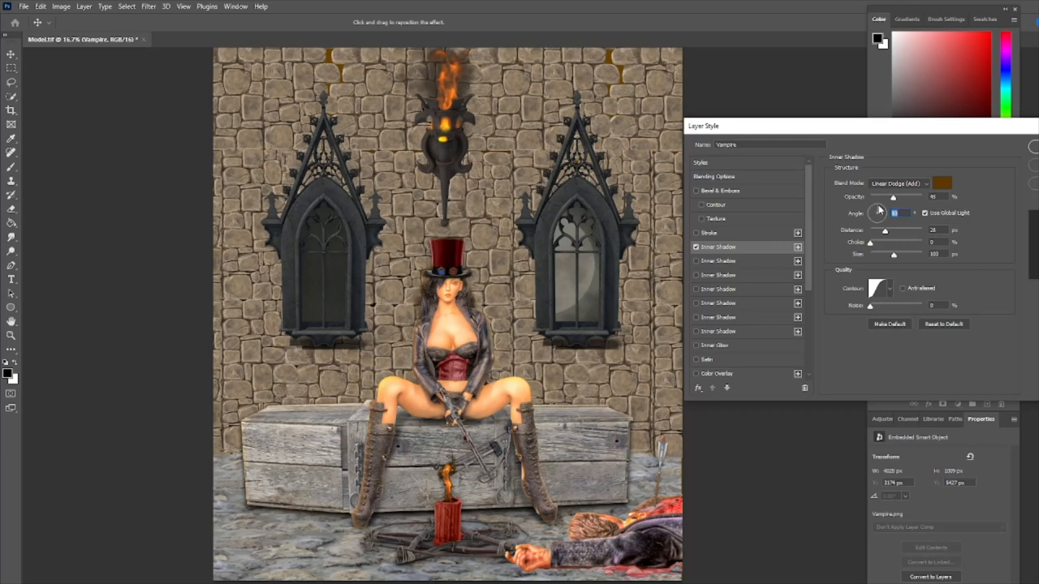
mouse_move(880, 209)
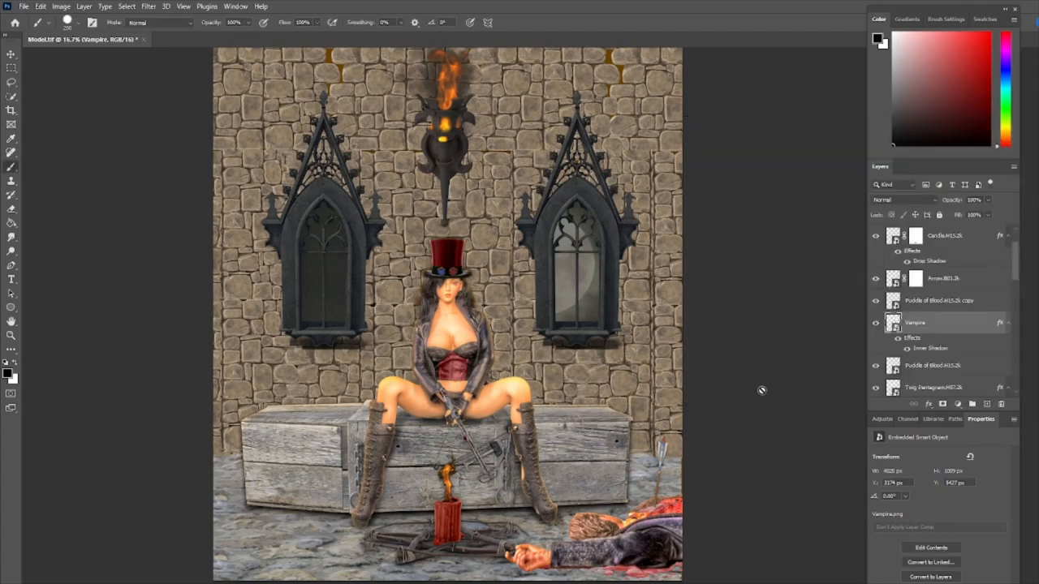
mouse_move(564, 324)
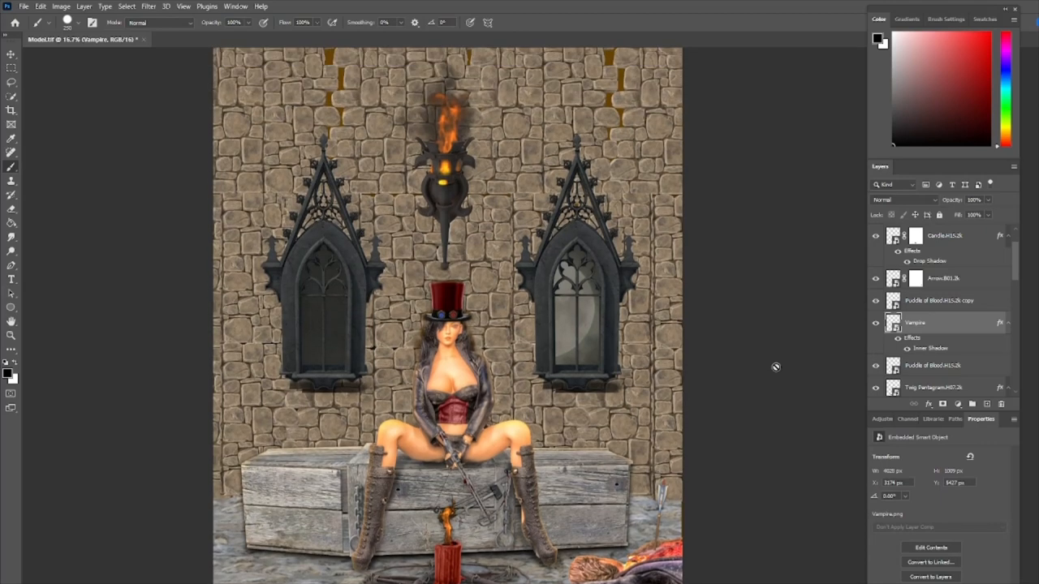
mouse_move(1019, 273)
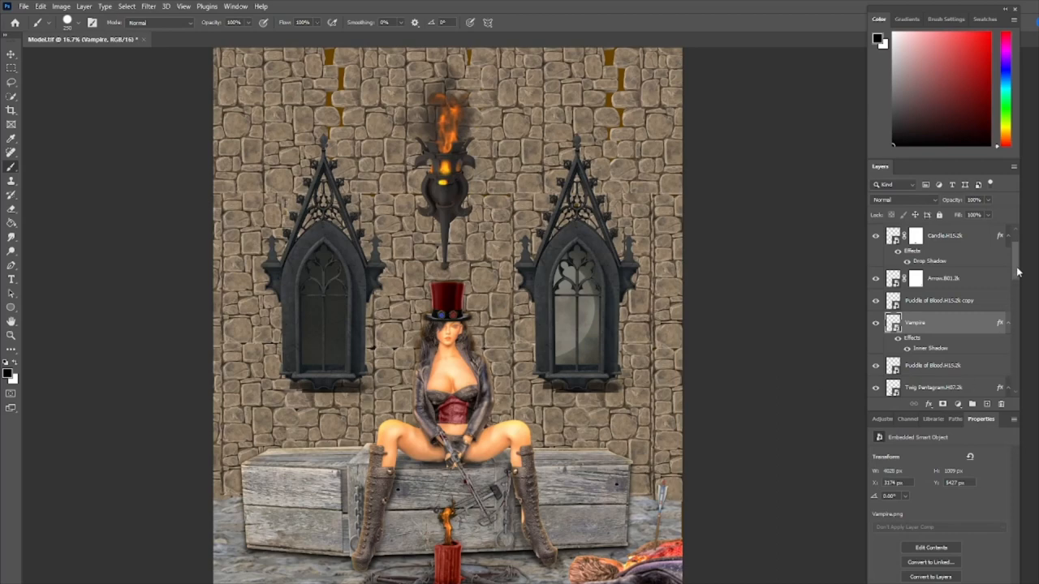
Step: Select the original Wall layer beneath its duplicate
scroll(down, 3)
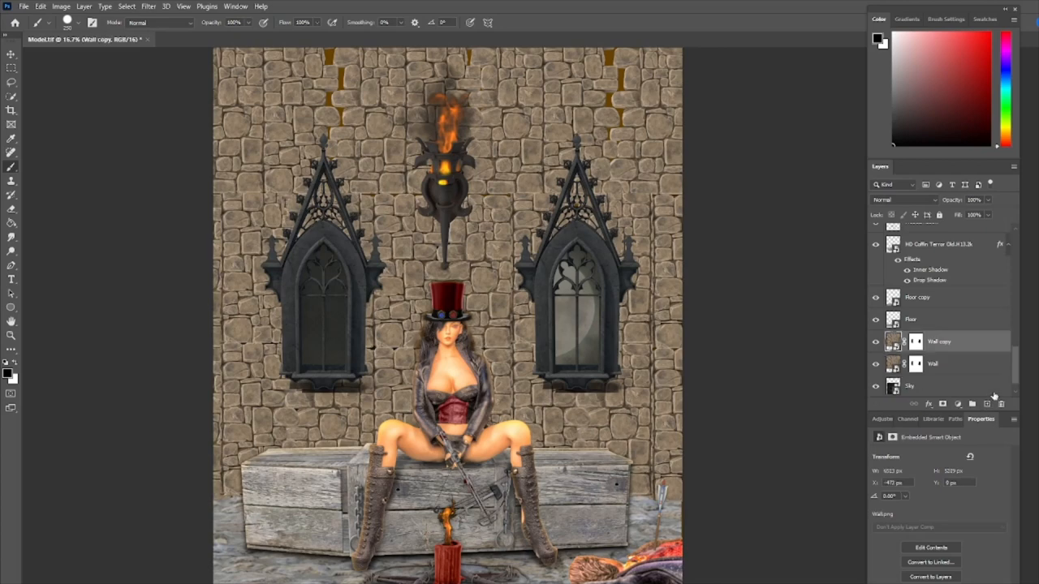
click(933, 363)
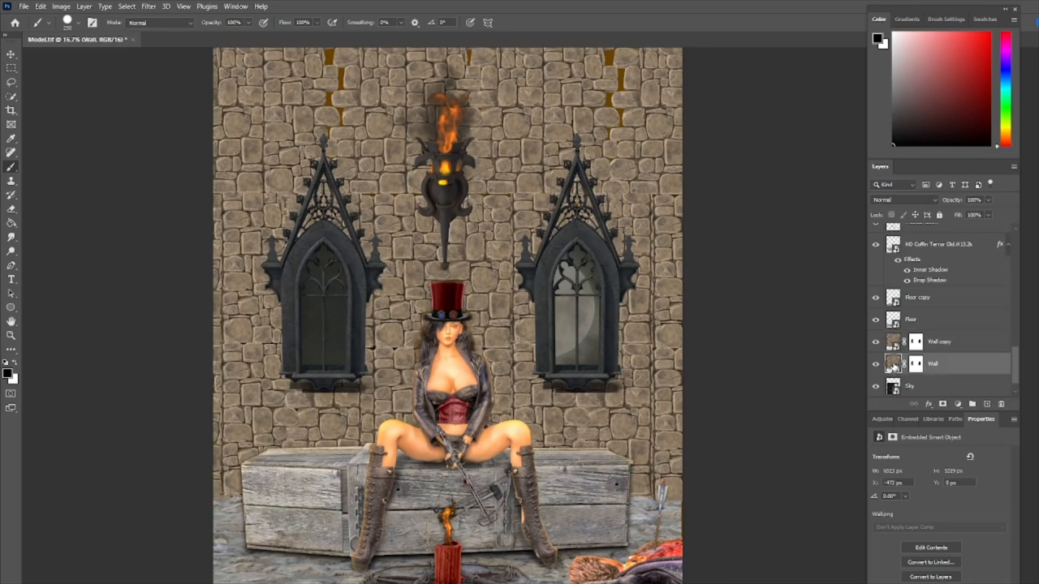
mouse_move(893, 364)
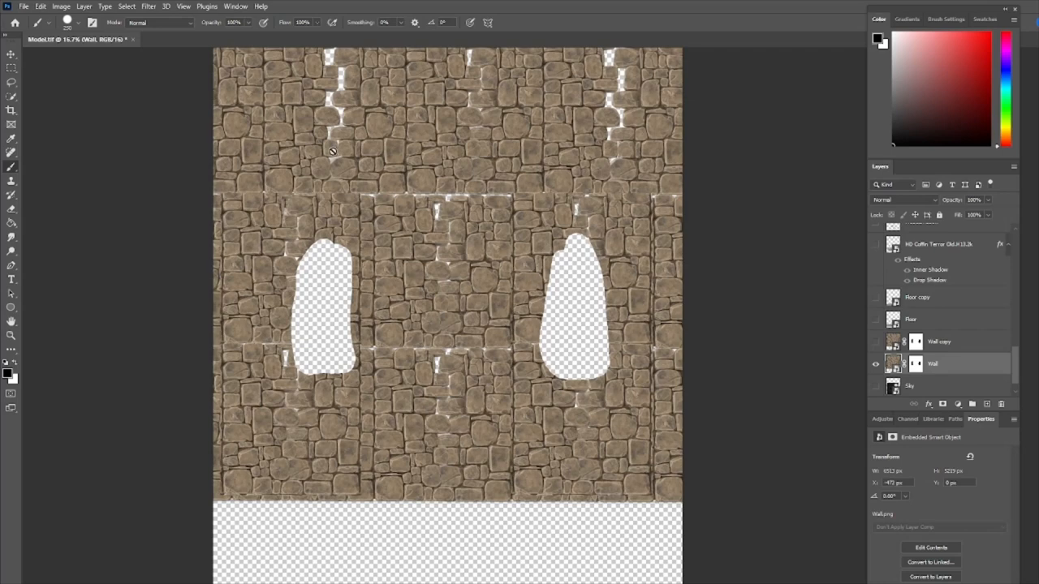
Step: Apply a Camera Raw filter to the wall and shift its white balance to cool the brown
click(150, 7)
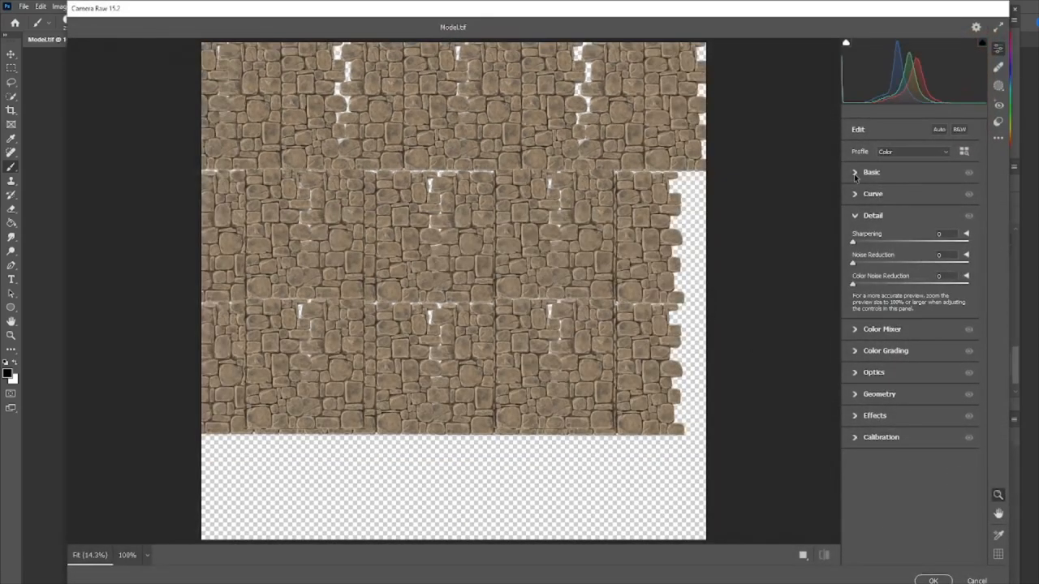
click(869, 172)
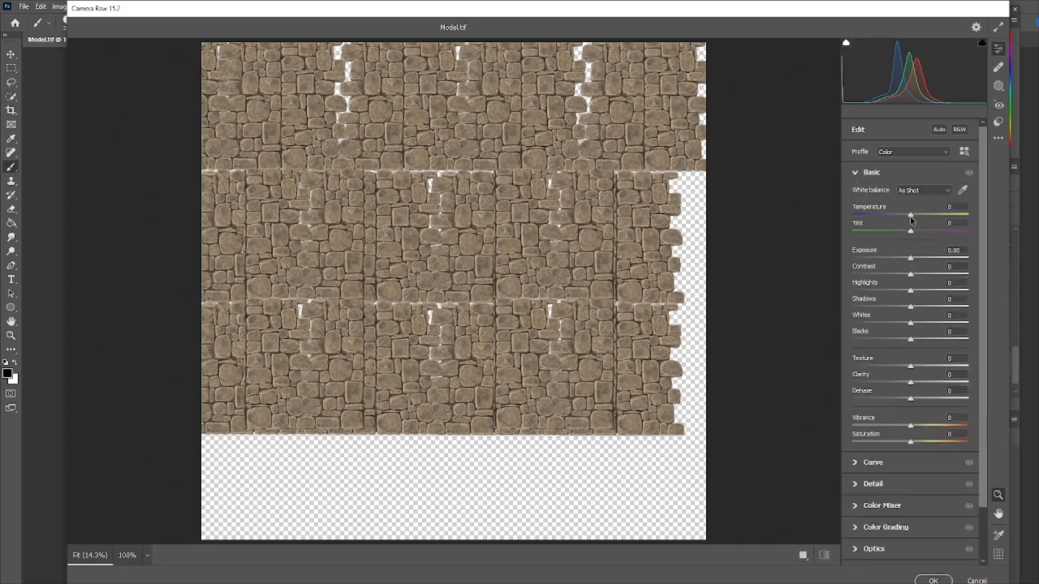
drag(911, 216, 967, 215)
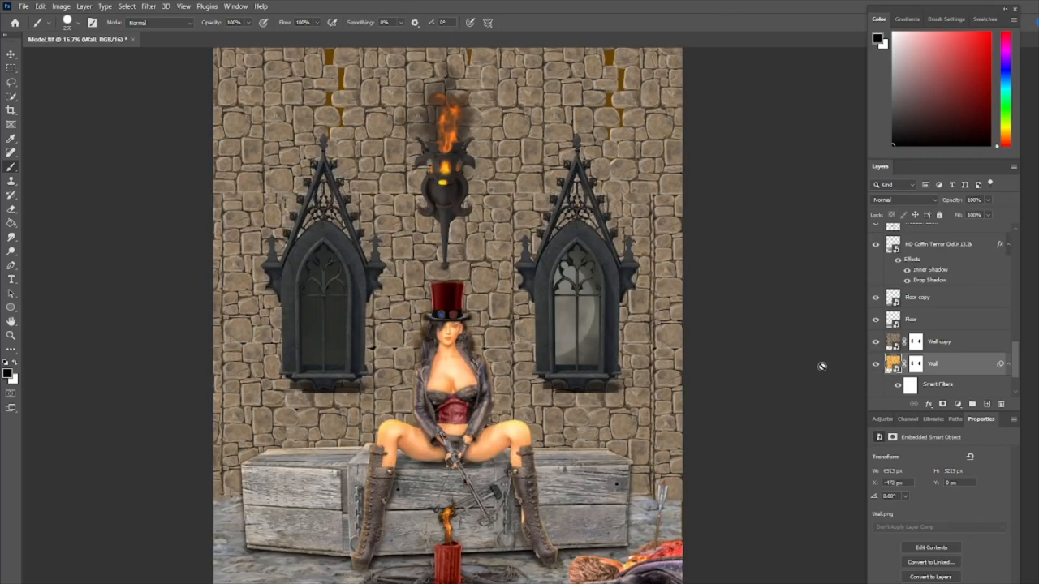
mouse_move(766, 357)
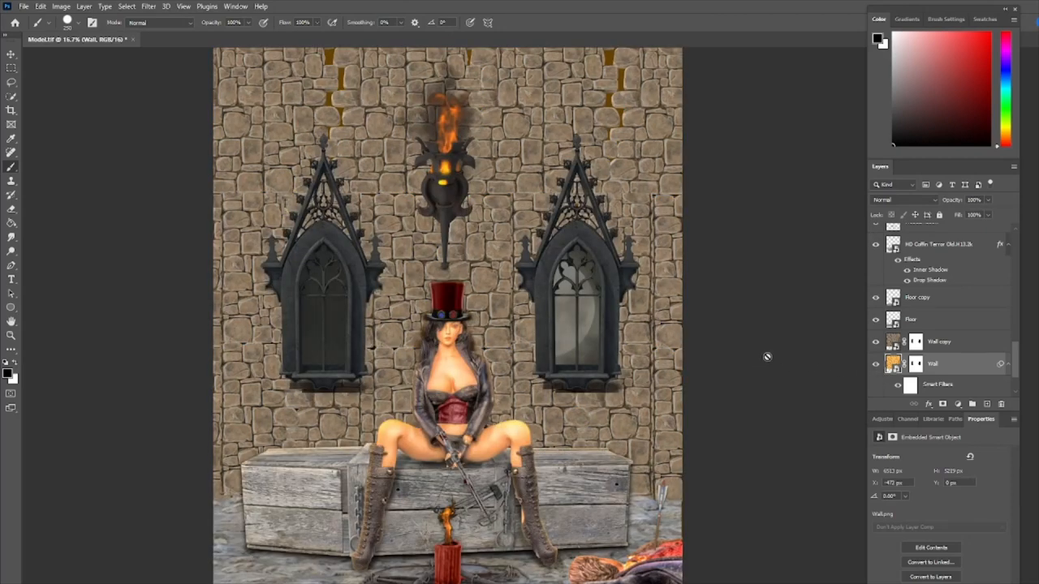
mouse_move(738, 347)
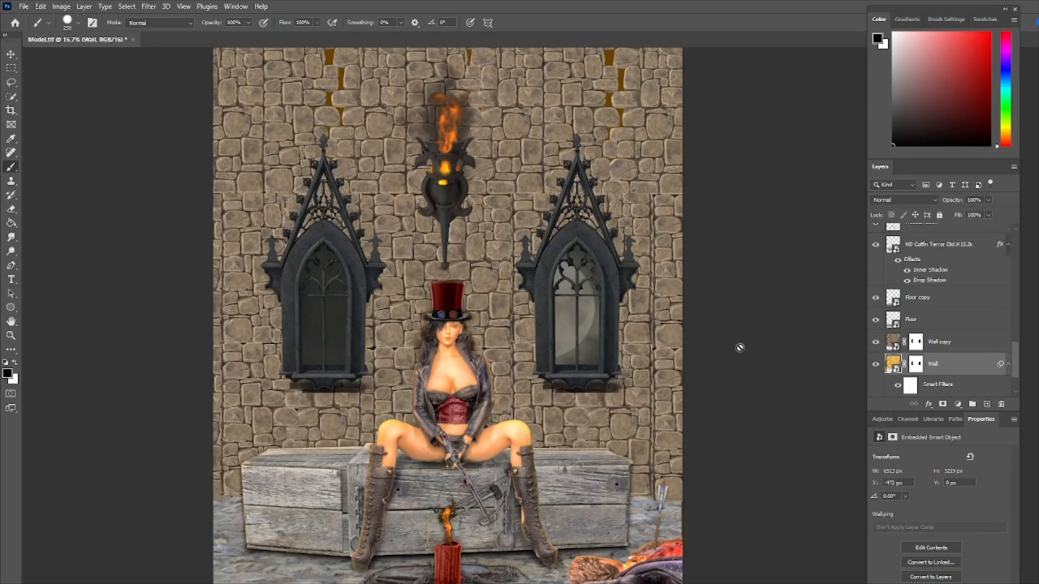
mouse_move(520, 263)
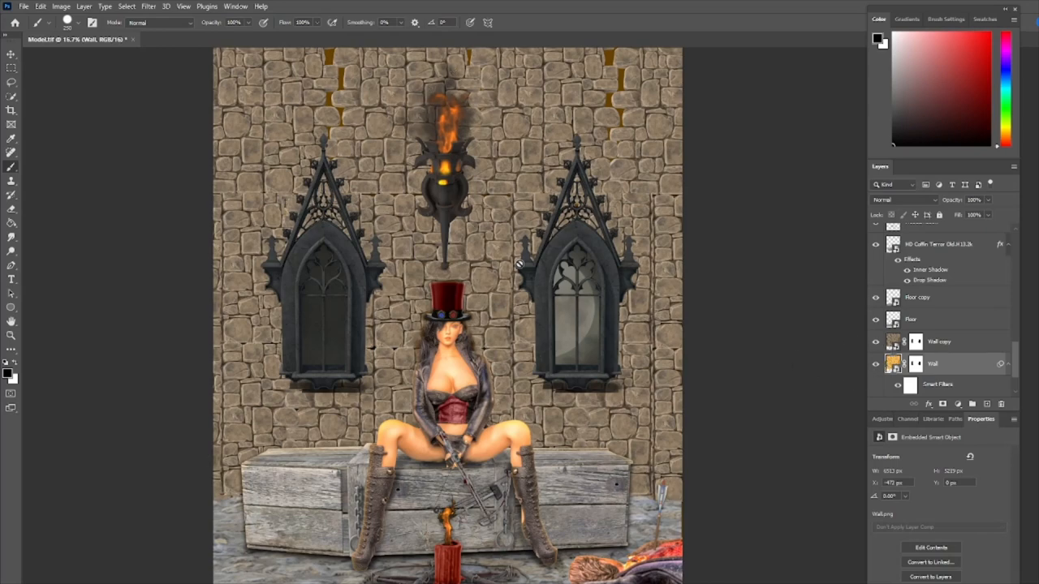
mouse_move(417, 111)
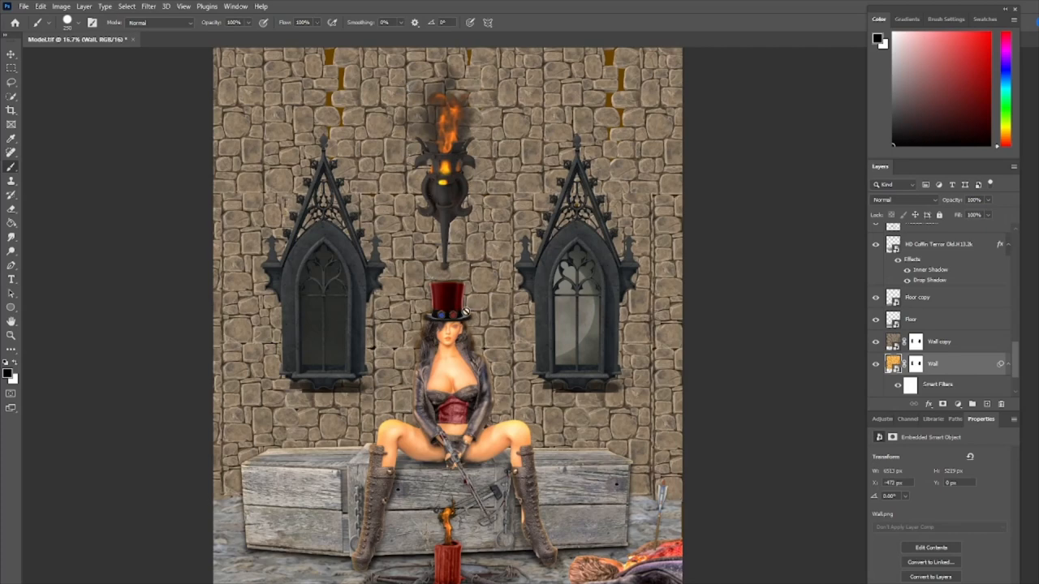
mouse_move(477, 49)
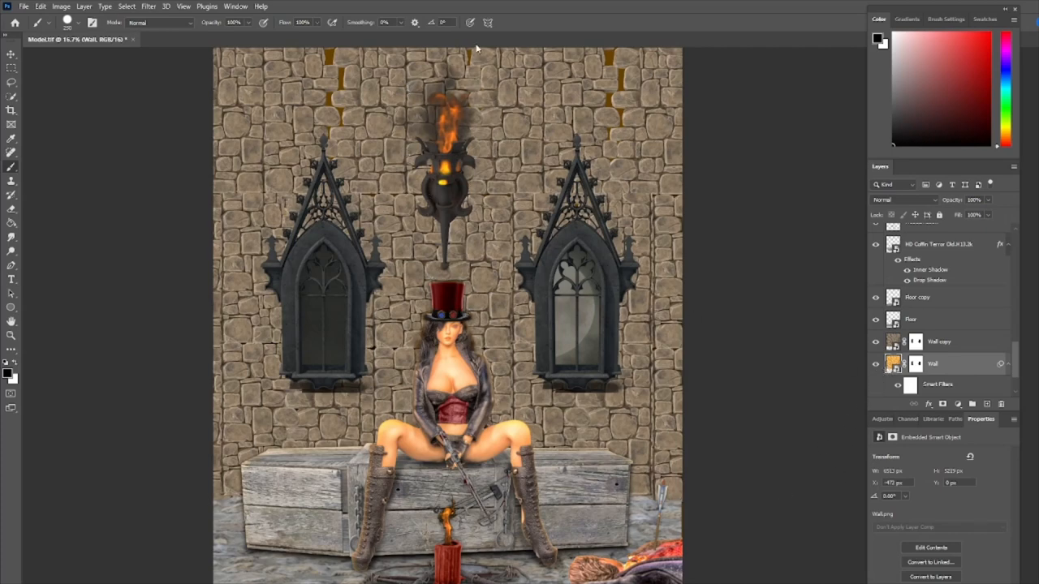
mouse_move(803, 305)
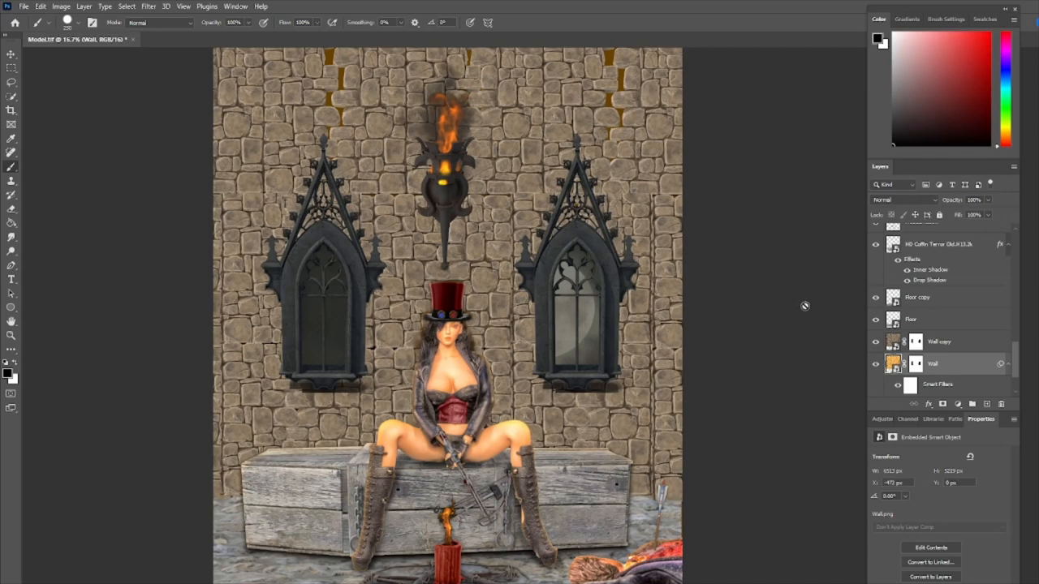
mouse_move(829, 328)
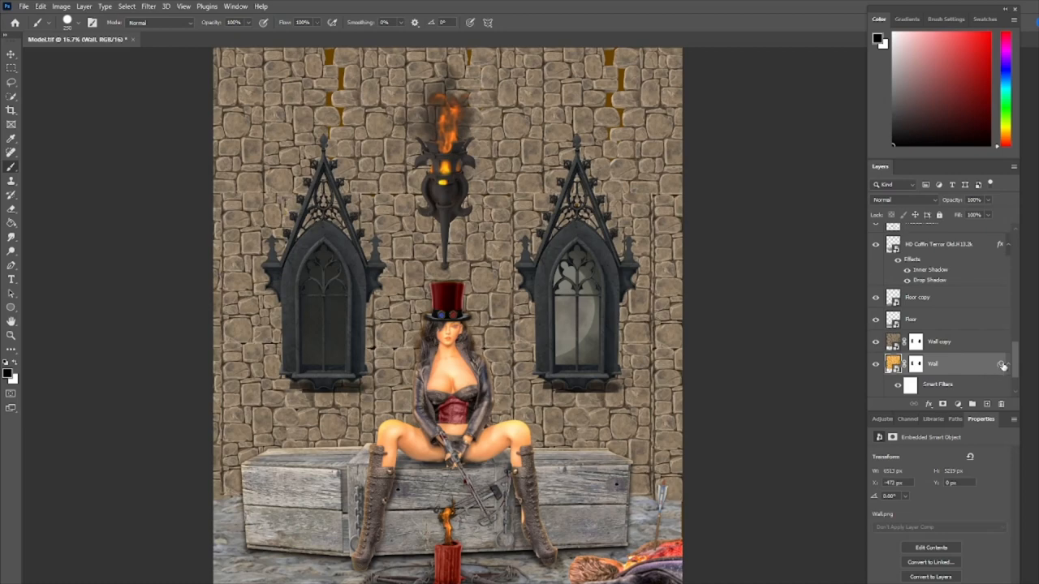
Step: Select the Gothic Windows copy layer at the top of the stack
scroll(down, 3)
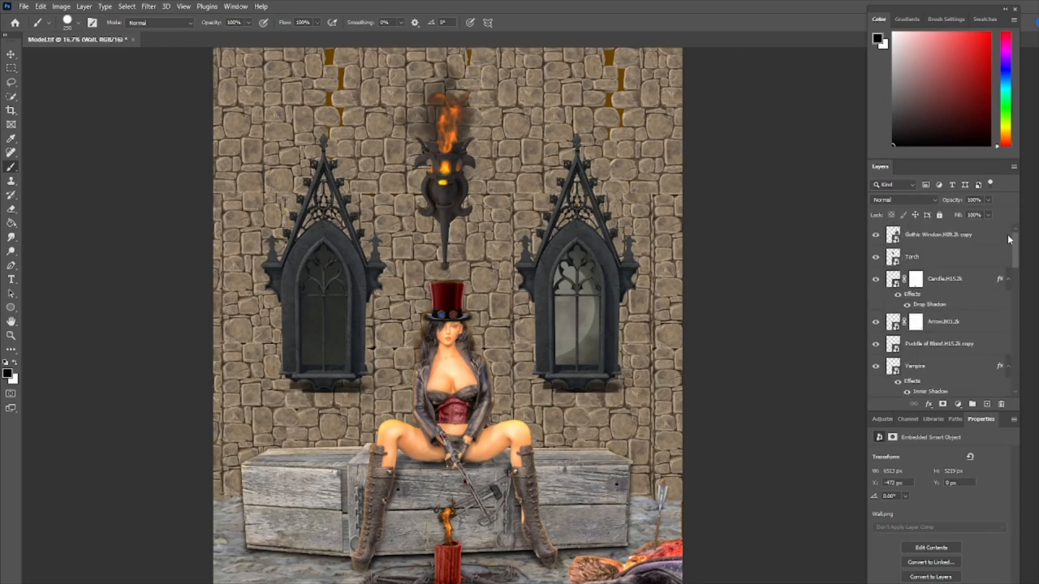
click(938, 233)
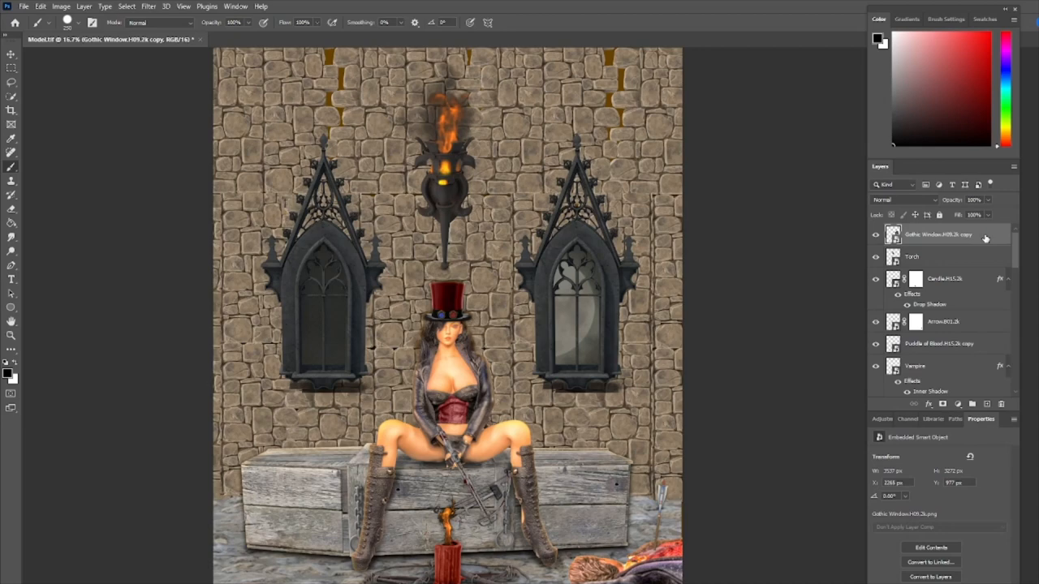
Step: Add a Color Lookup adjustment layer using the Moonlight 3DLUT preset
click(958, 403)
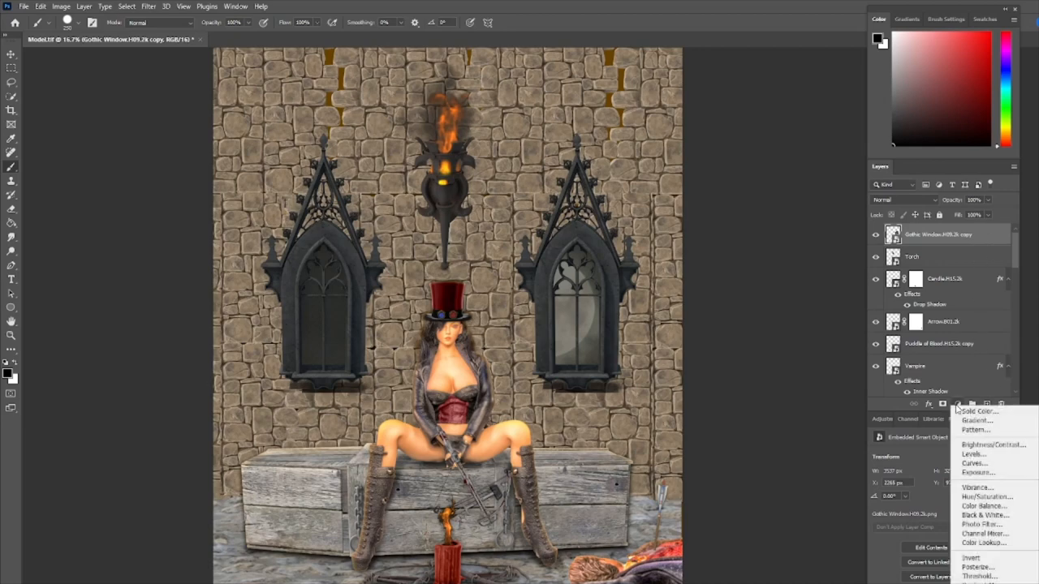
mouse_move(982, 542)
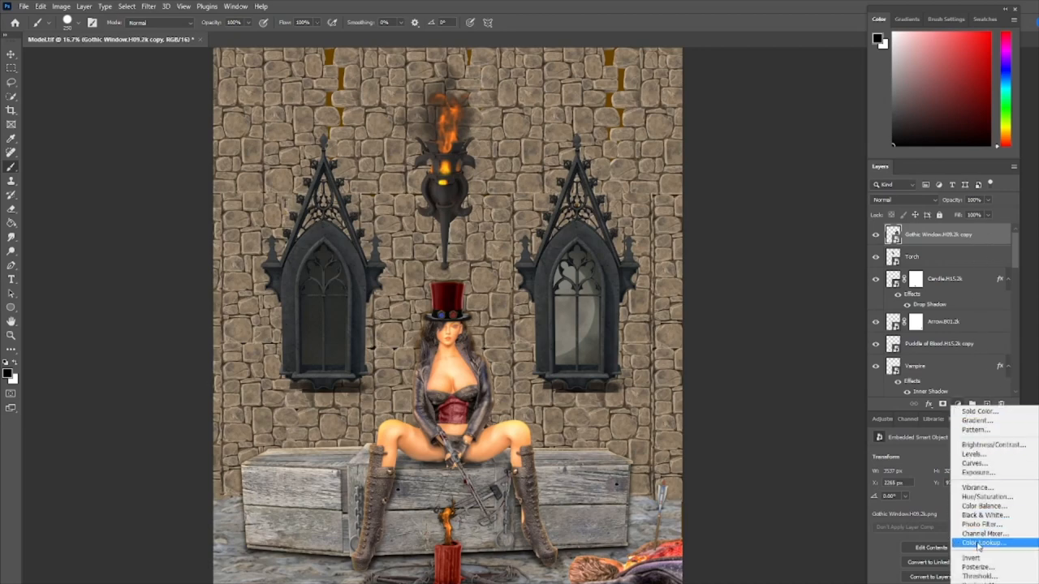
click(984, 542)
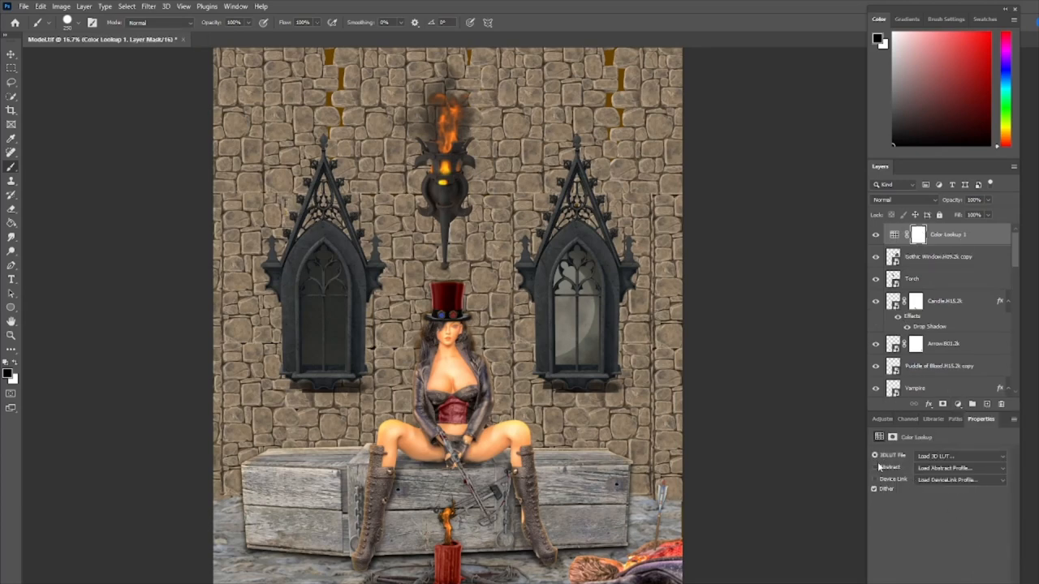
click(961, 454)
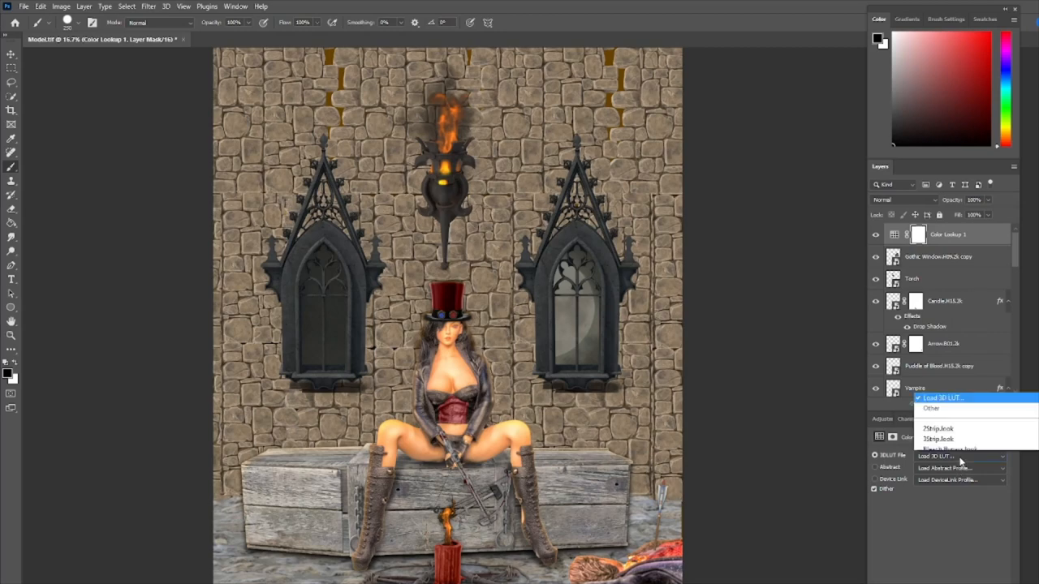
click(961, 455)
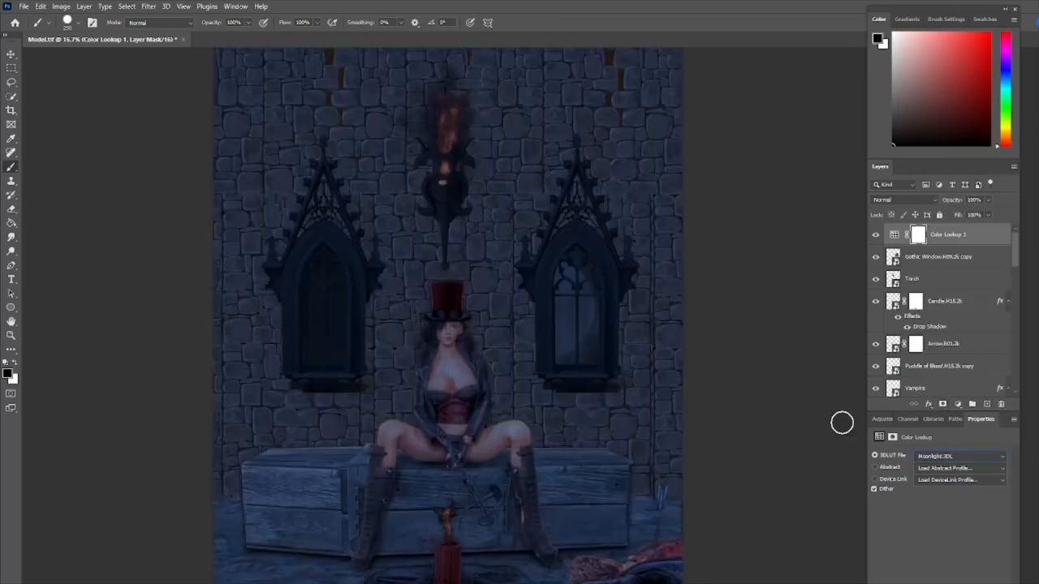
mouse_move(781, 416)
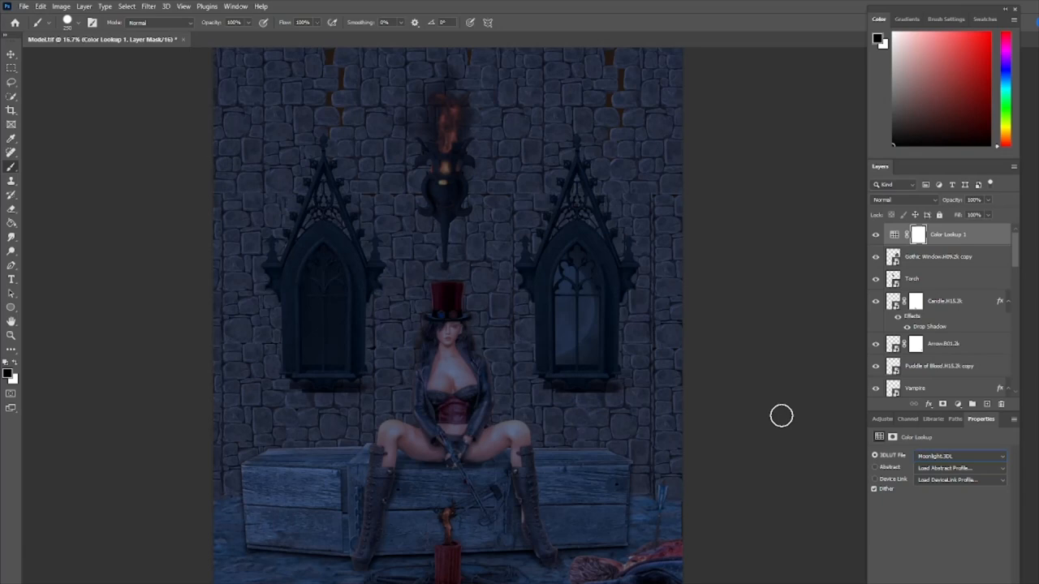
mouse_move(763, 286)
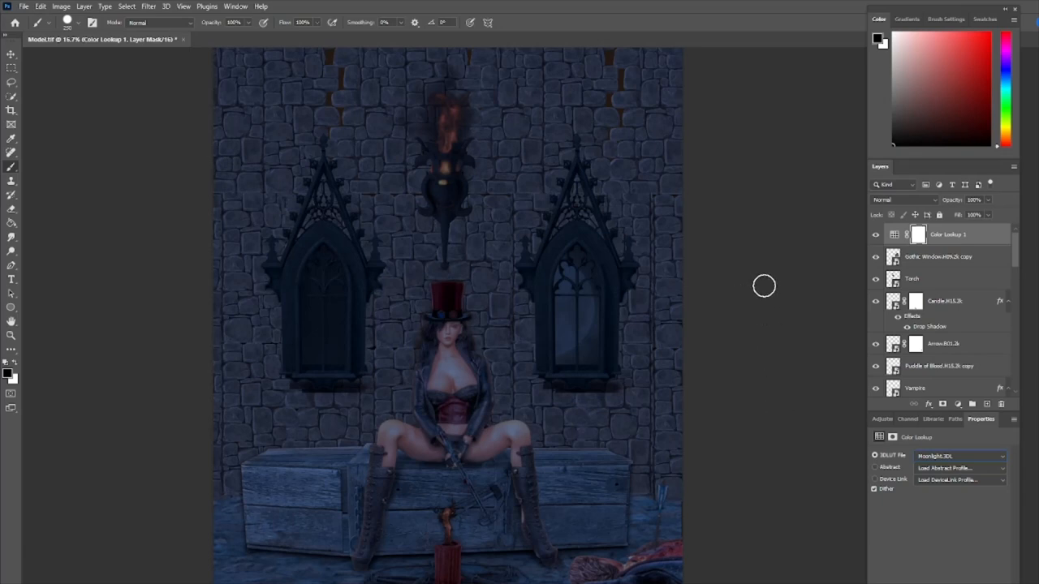
Step: Target the Color Lookup mask with a black brush at lowered opacity
click(919, 234)
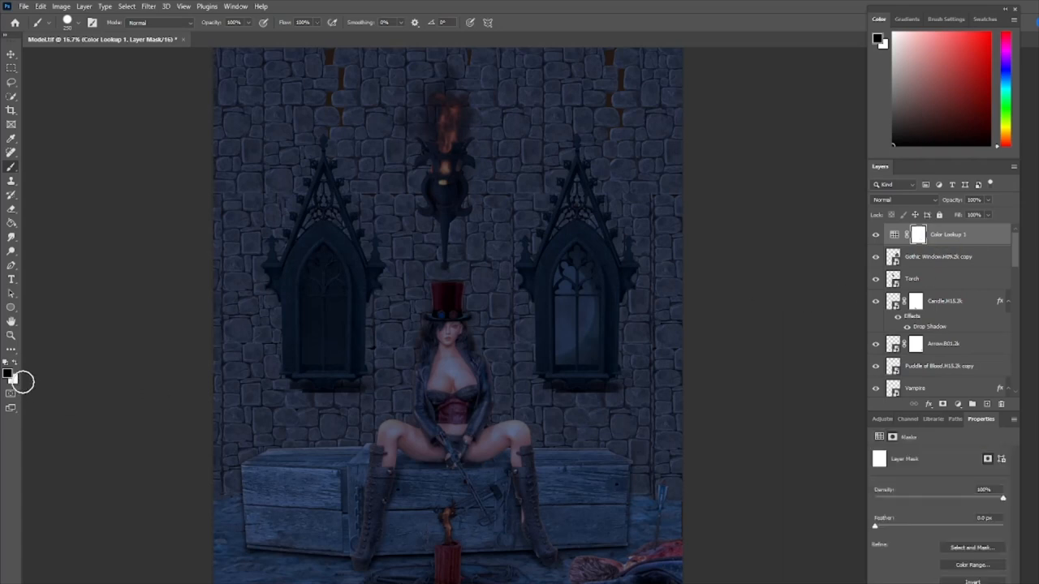
click(54, 23)
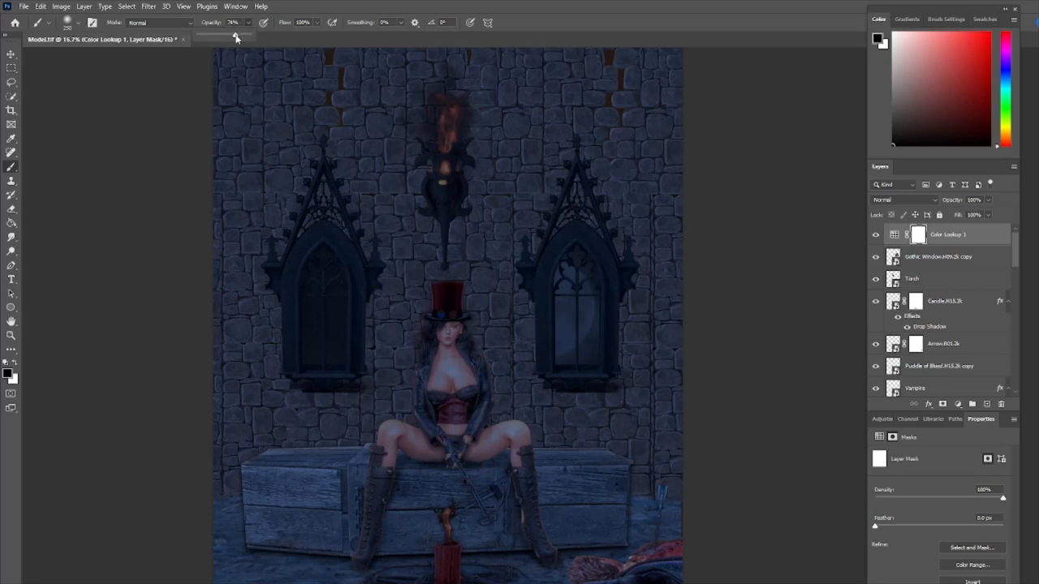
drag(237, 37, 220, 37)
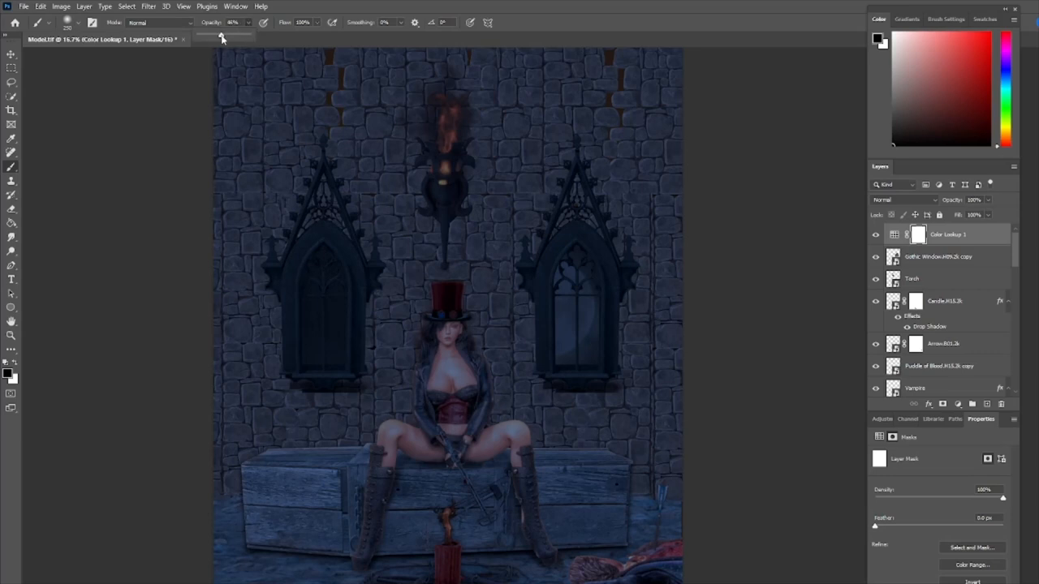
drag(221, 35, 226, 35)
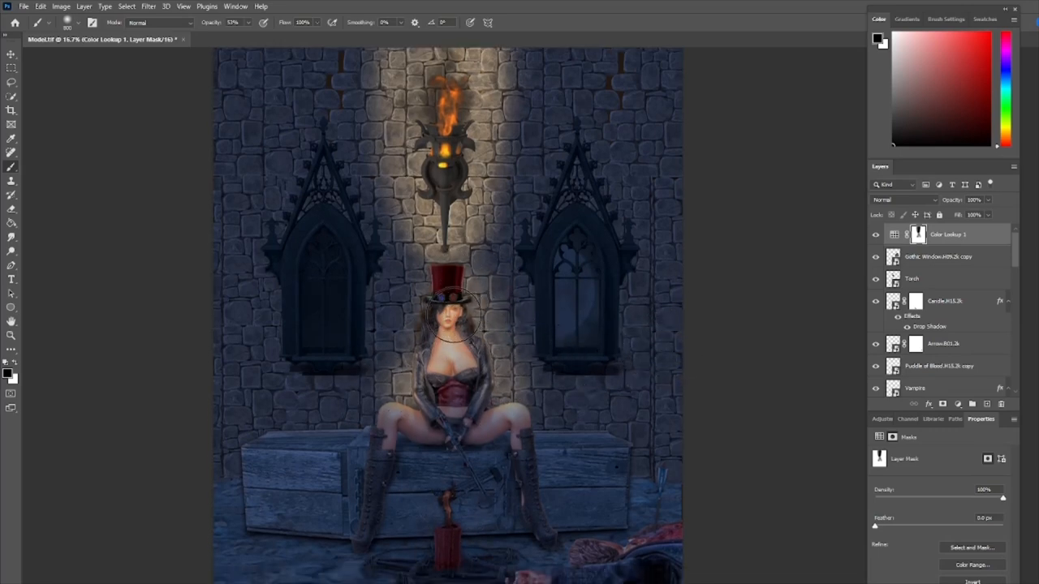
mouse_move(536, 325)
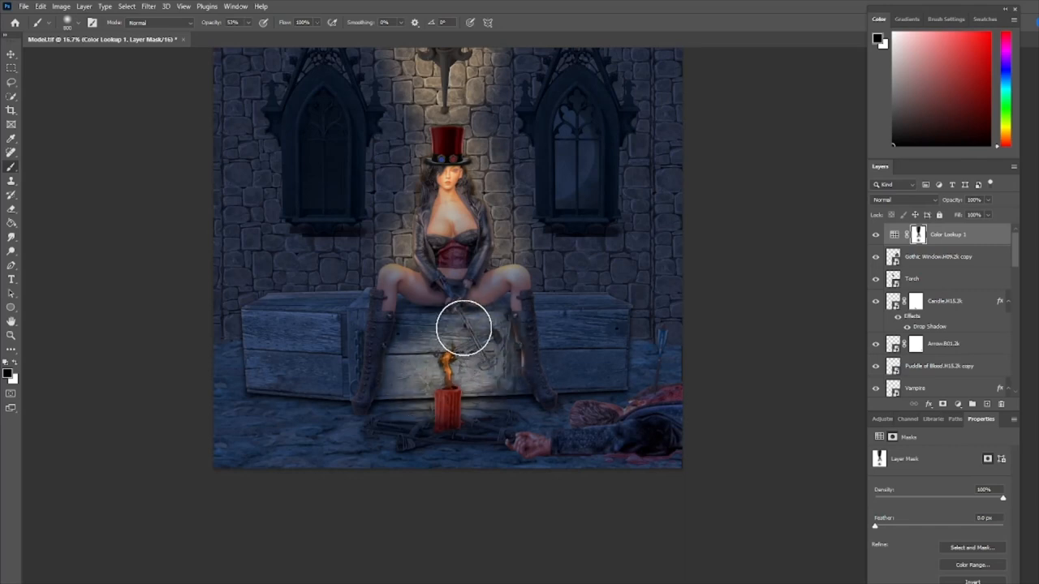
Step: Paint warm light back around the candle, across the floor and onto the crate front
drag(464, 327, 509, 413)
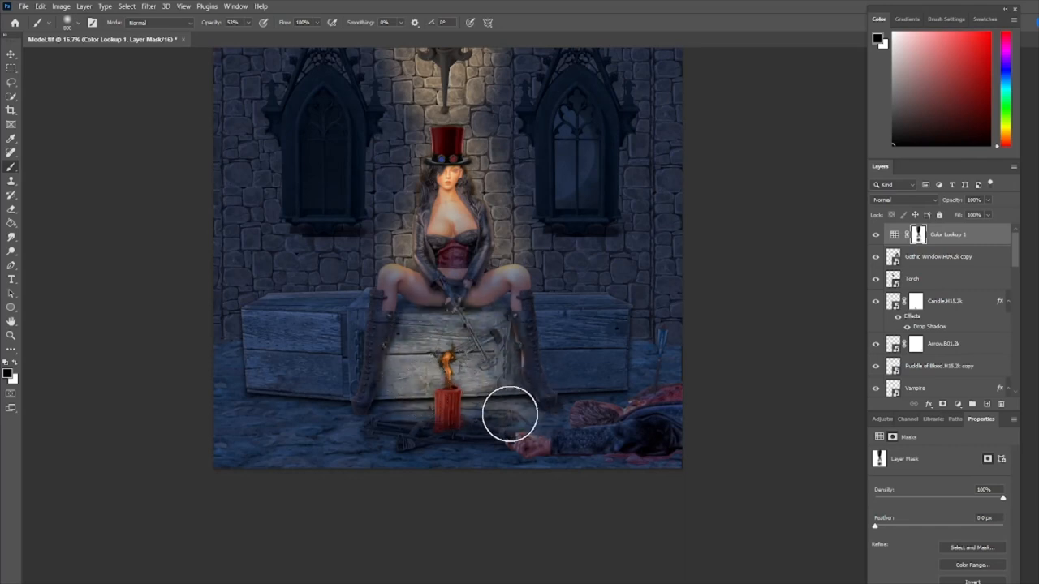
drag(509, 414, 382, 419)
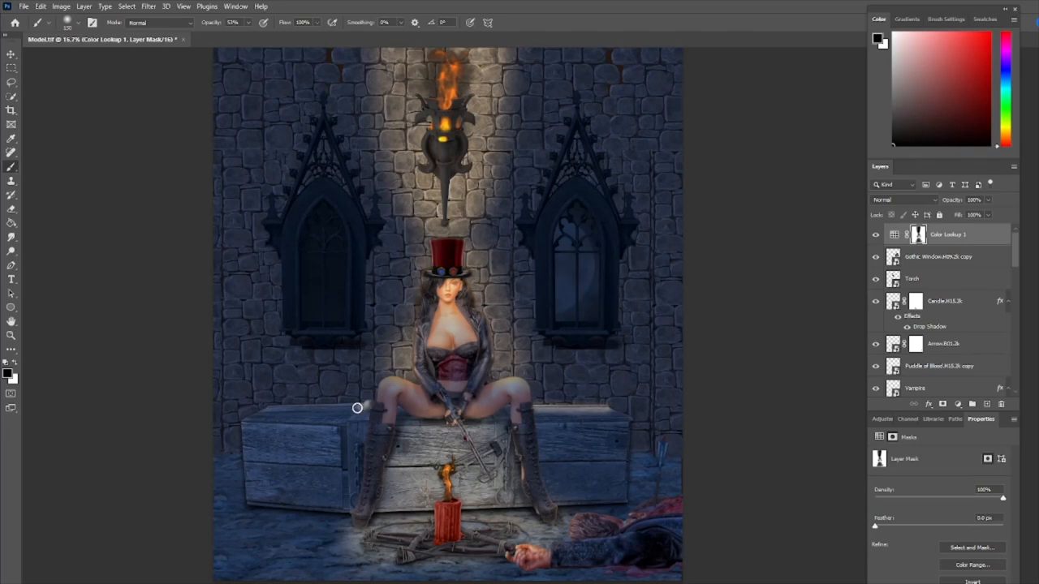
drag(357, 407, 282, 409)
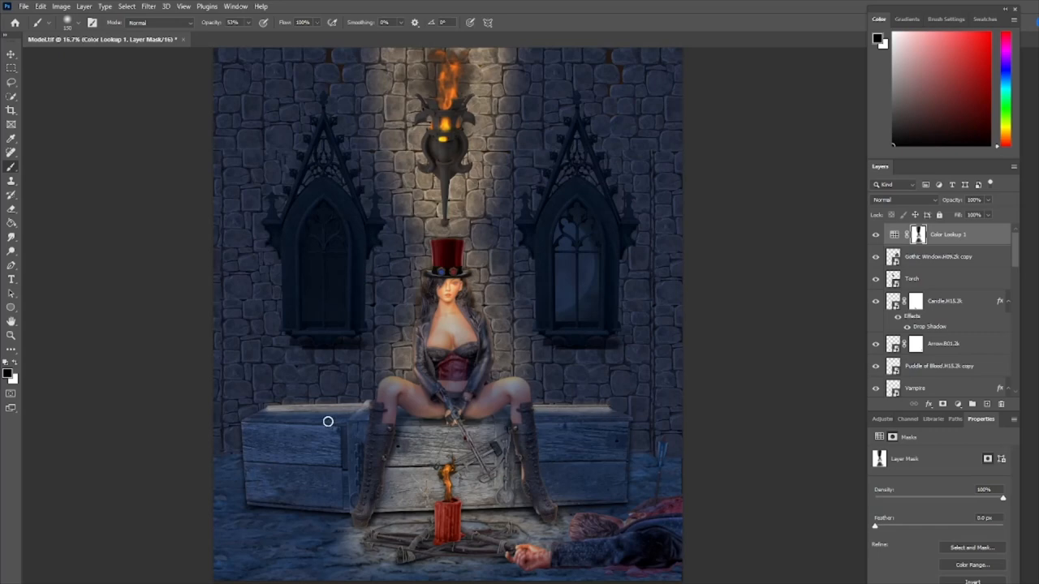
mouse_move(870, 425)
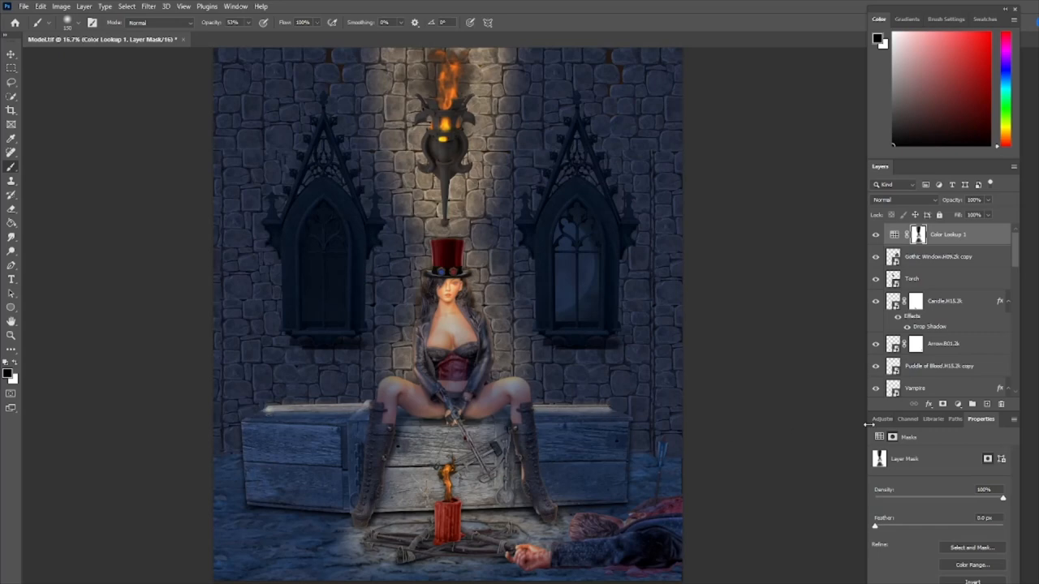
Step: Paint white on the Wall copy mask to brighten the torchlight beam around the torch
scroll(down, 3)
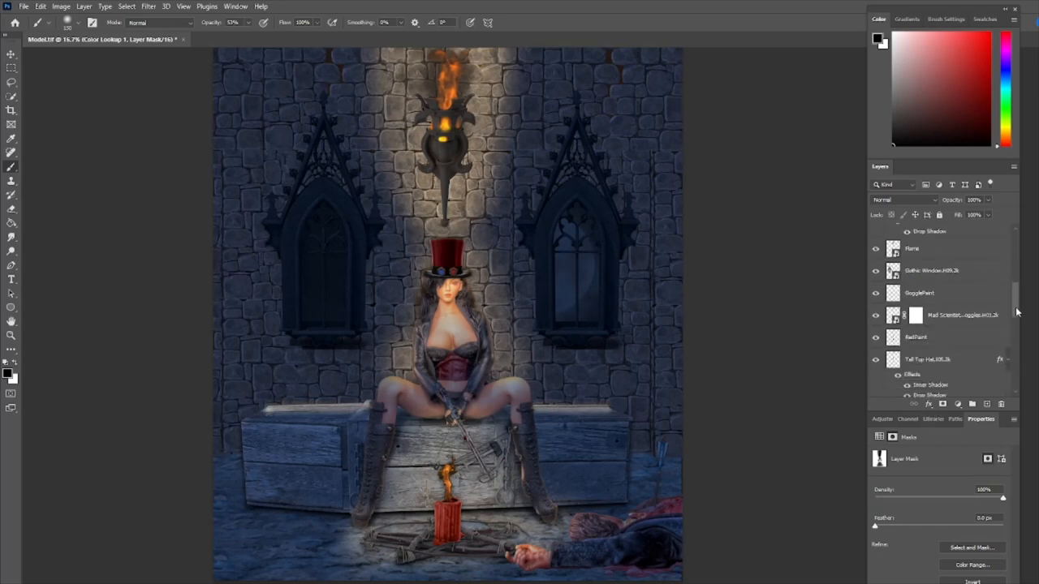
scroll(down, 3)
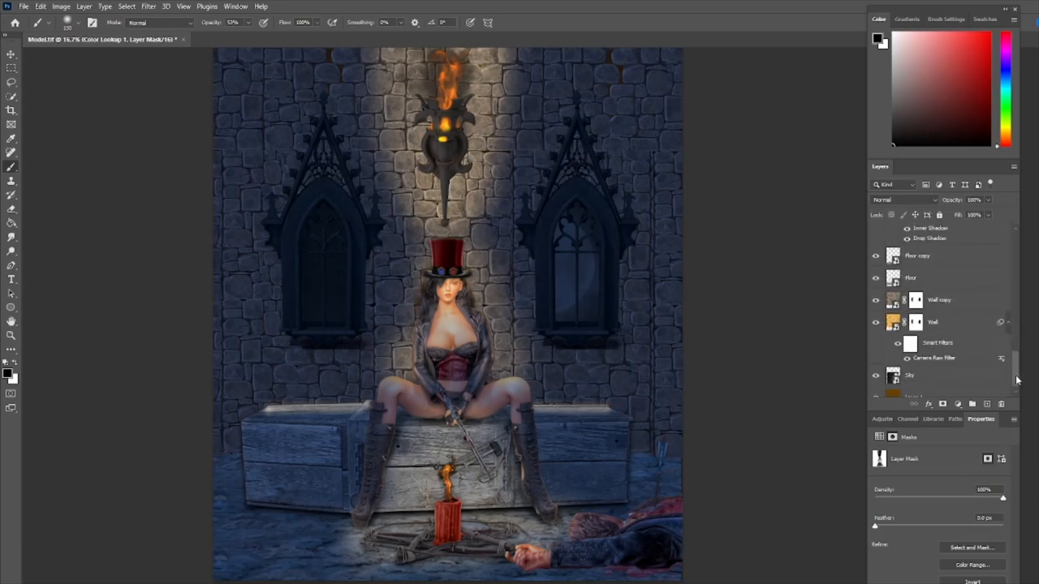
click(938, 297)
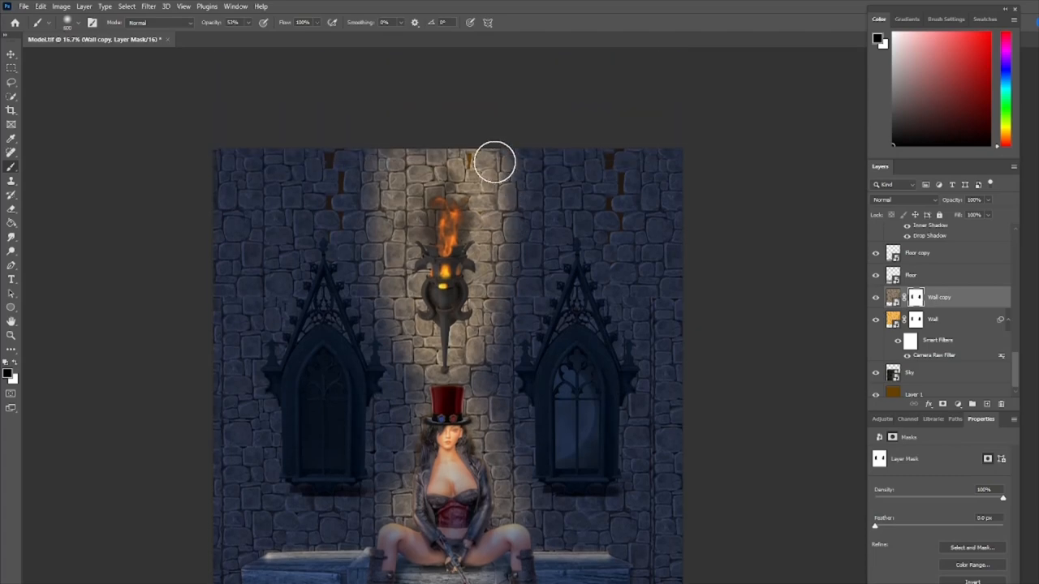
drag(495, 162, 471, 175)
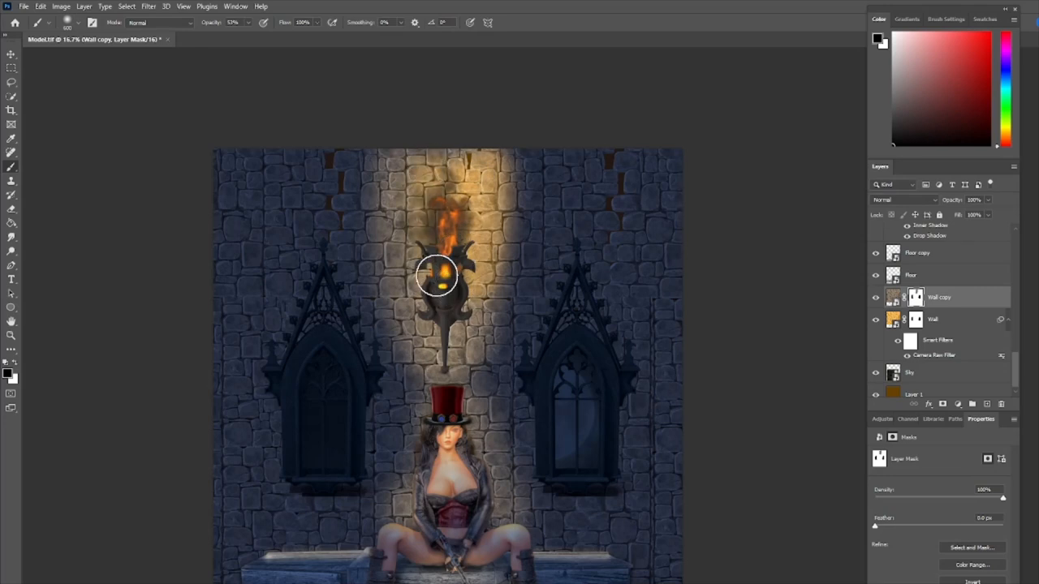
drag(437, 276, 438, 166)
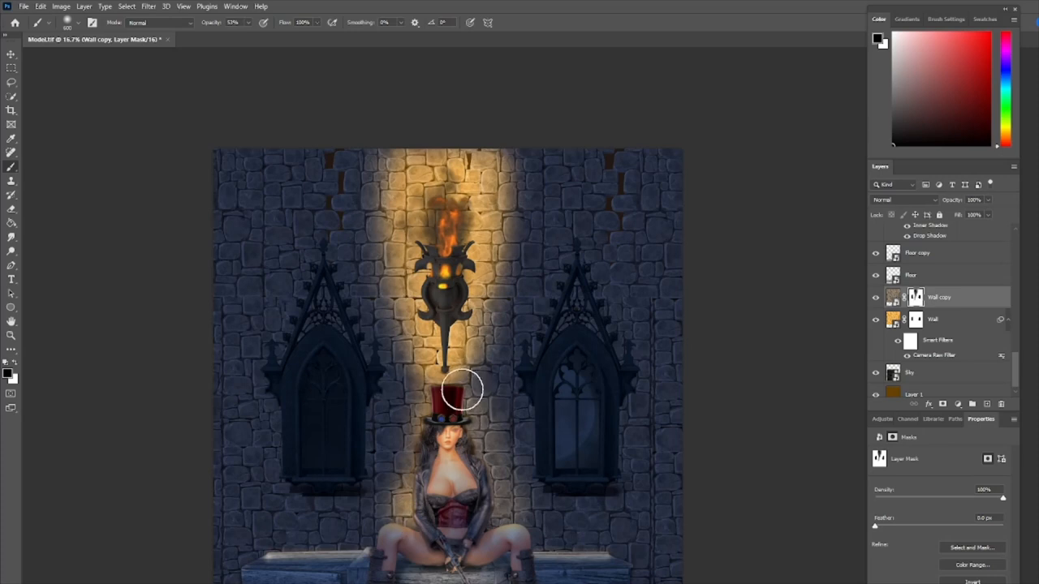
Step: Extend the warm beam down to the hat and spread the glow behind the woman and crates
drag(463, 389, 500, 511)
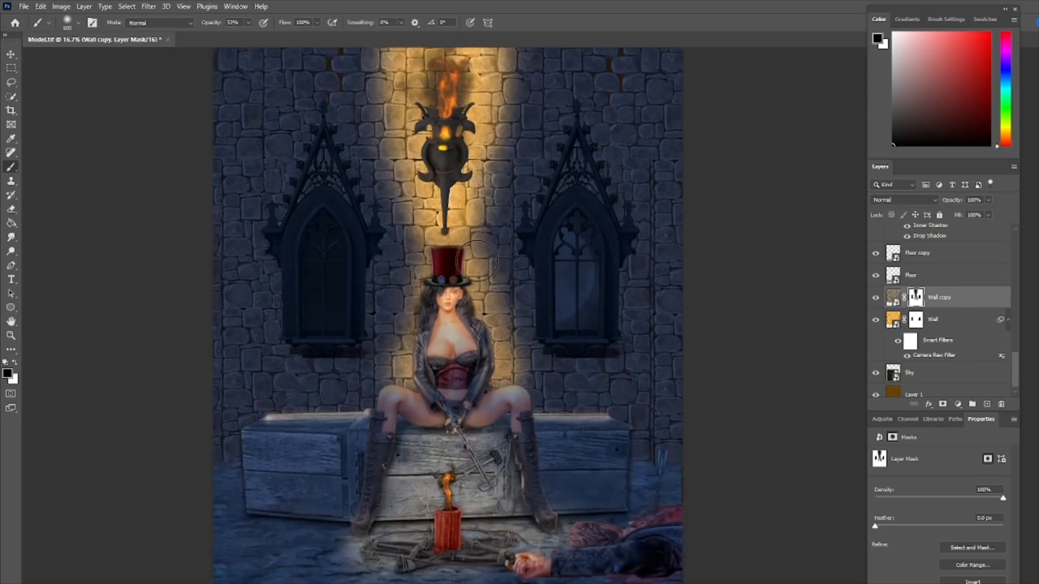
drag(470, 260, 409, 370)
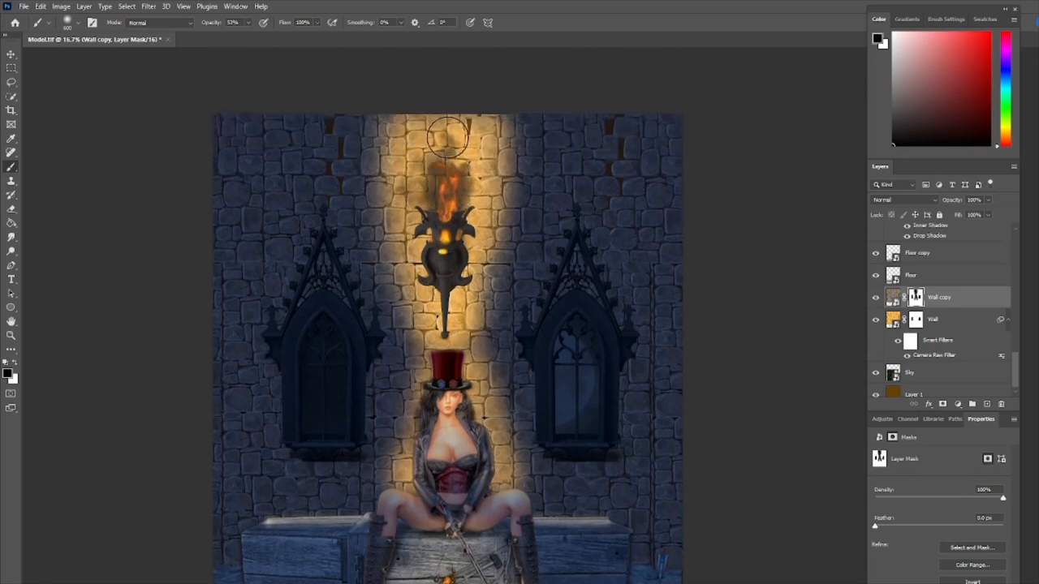
mouse_move(435, 180)
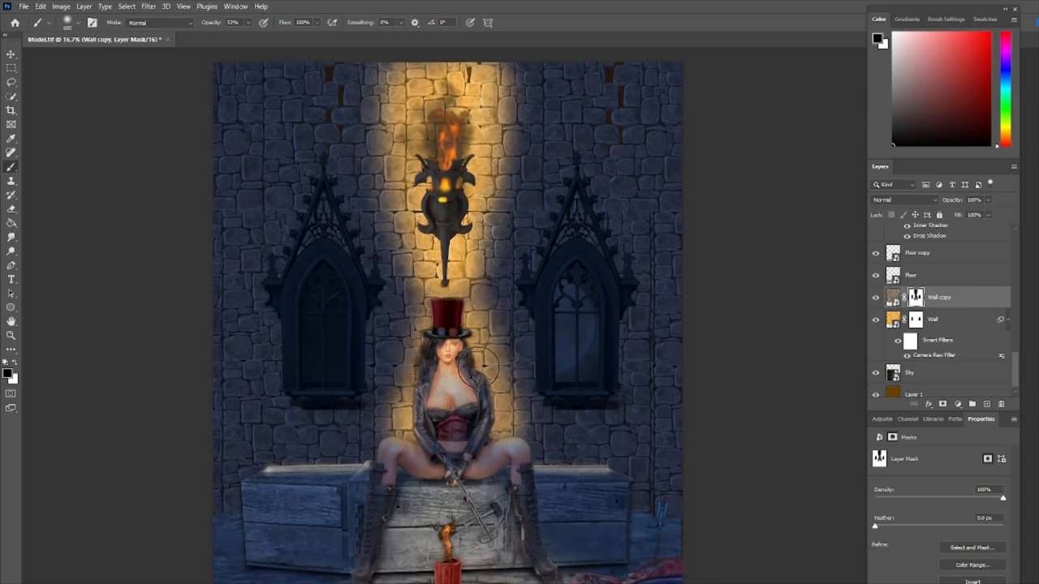
mouse_move(745, 267)
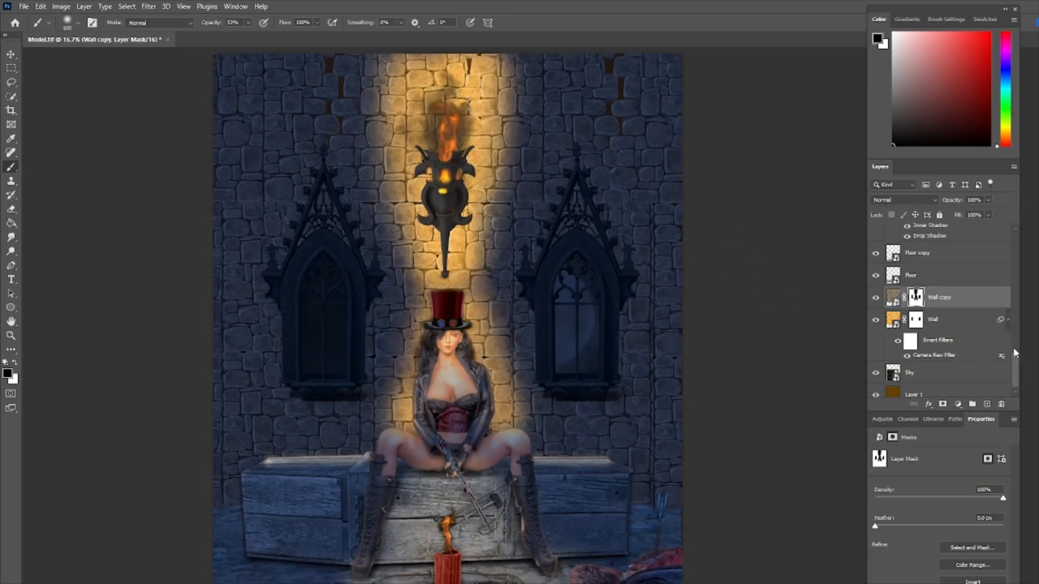
scroll(down, 3)
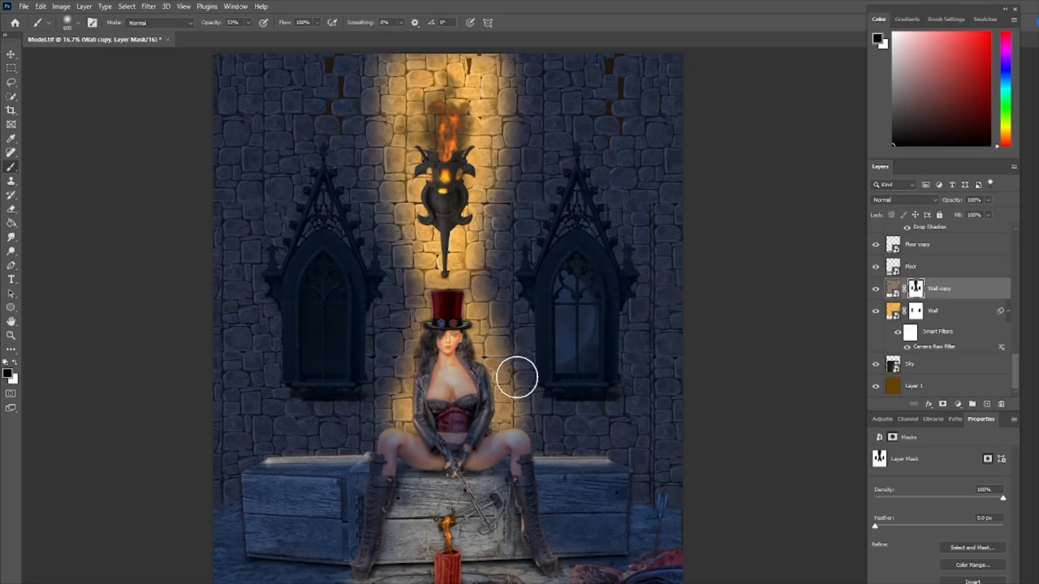
drag(519, 376, 451, 276)
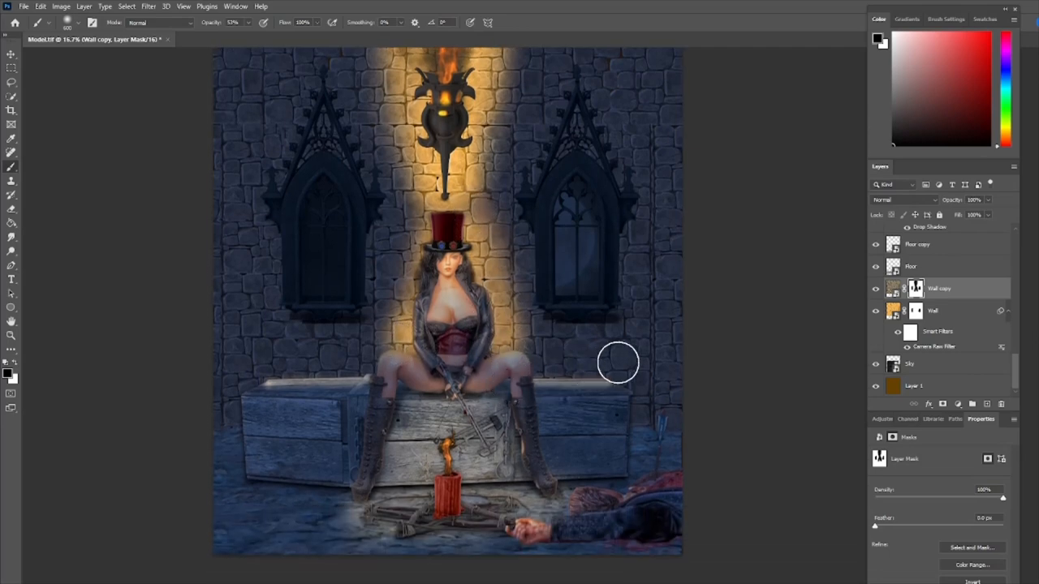
mouse_move(667, 315)
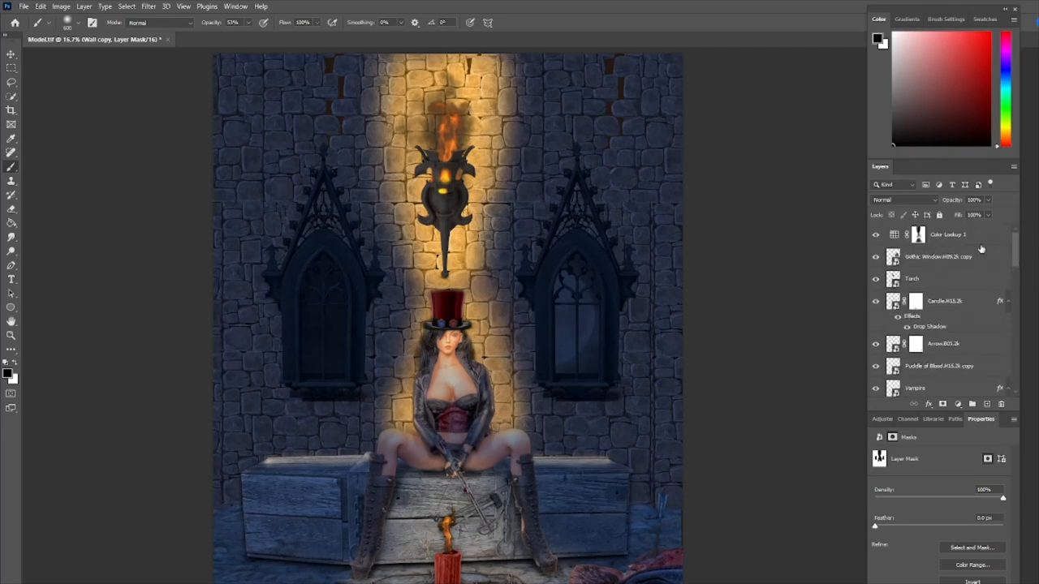
mouse_move(989, 237)
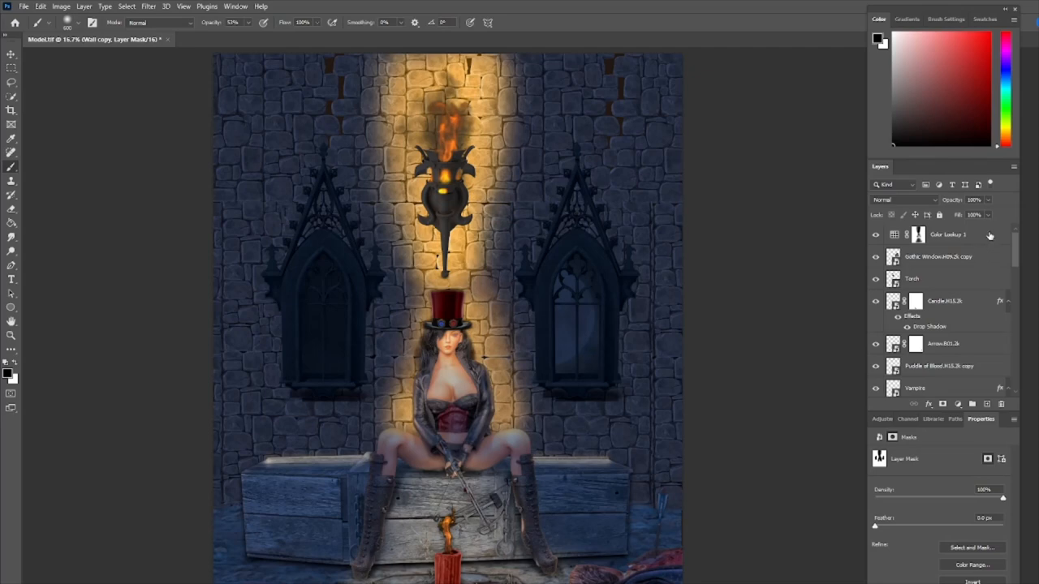
Step: Add a new layer named Glow above the Gothic Window copy layer and bring up its colour chooser
click(938, 257)
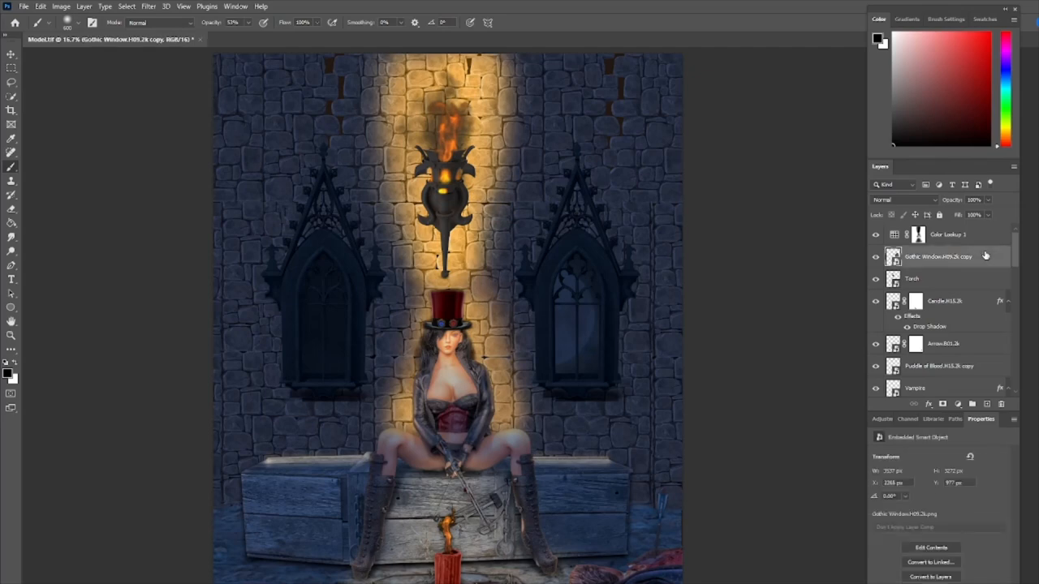
mouse_move(974, 388)
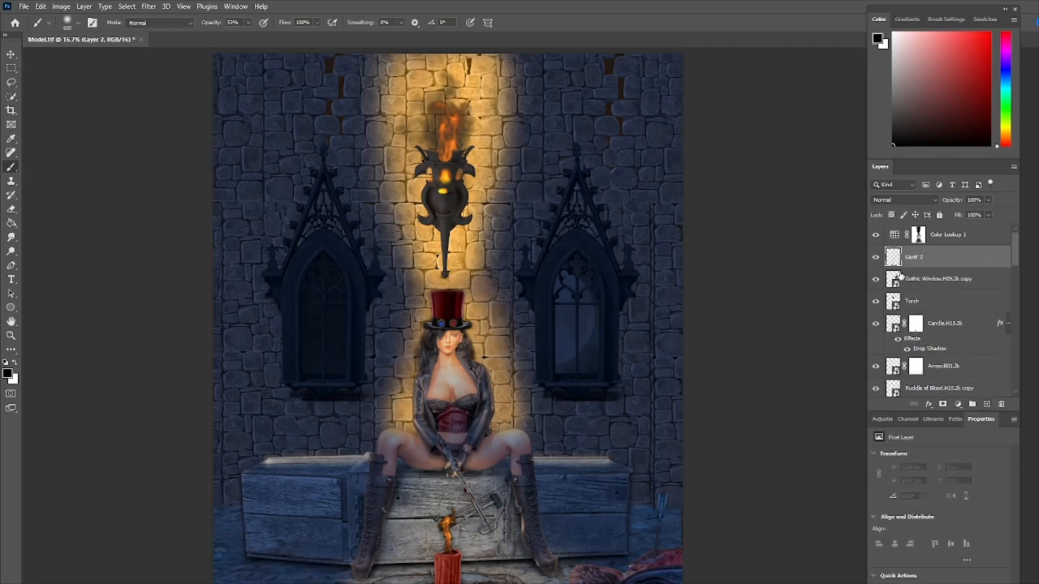
double_click(913, 256)
text(Glow)
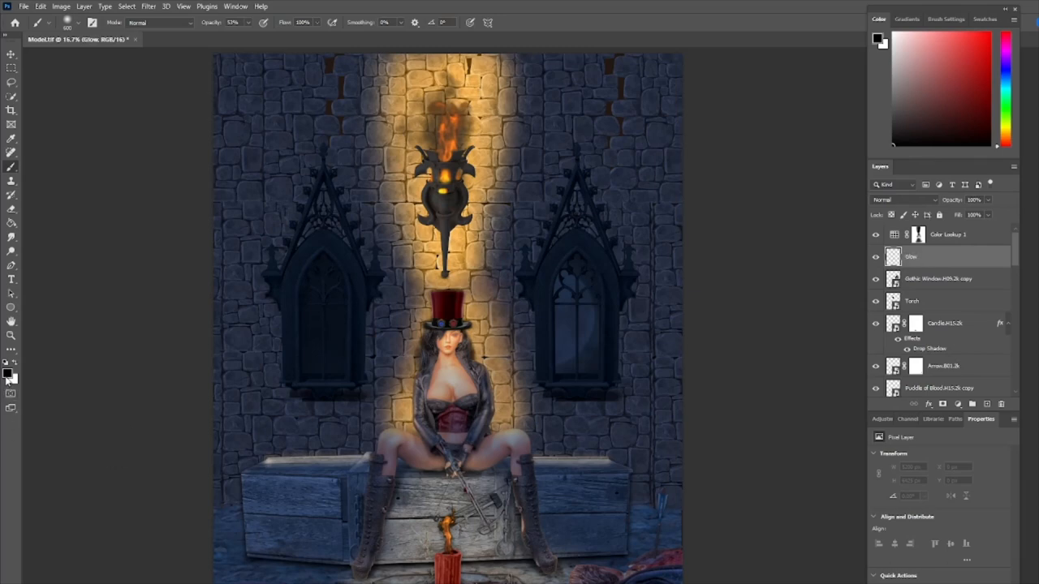
click(6, 372)
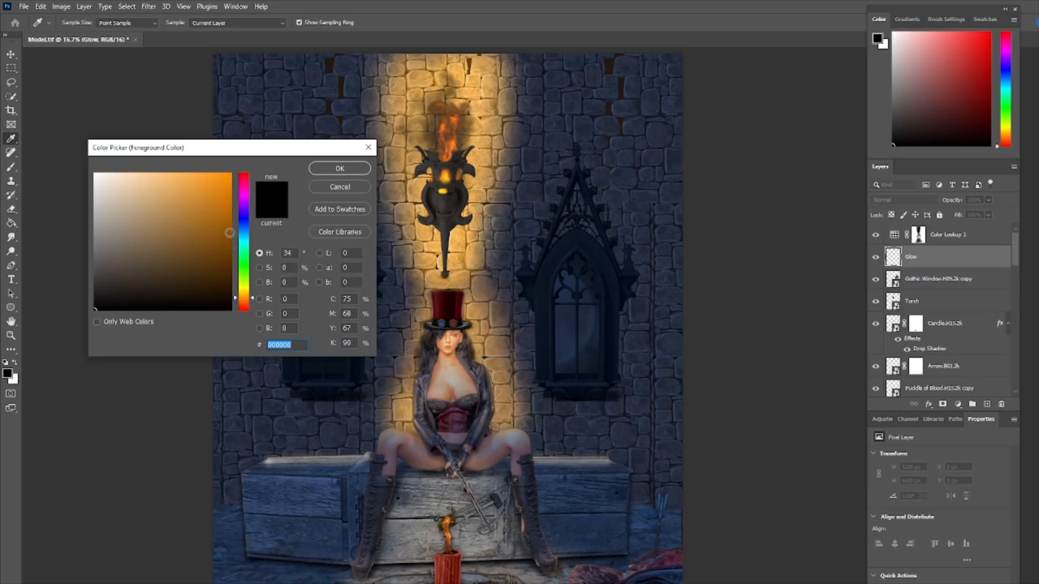
Step: Sample an orange from the torch flame as the Glow layer's painting colour
click(339, 167)
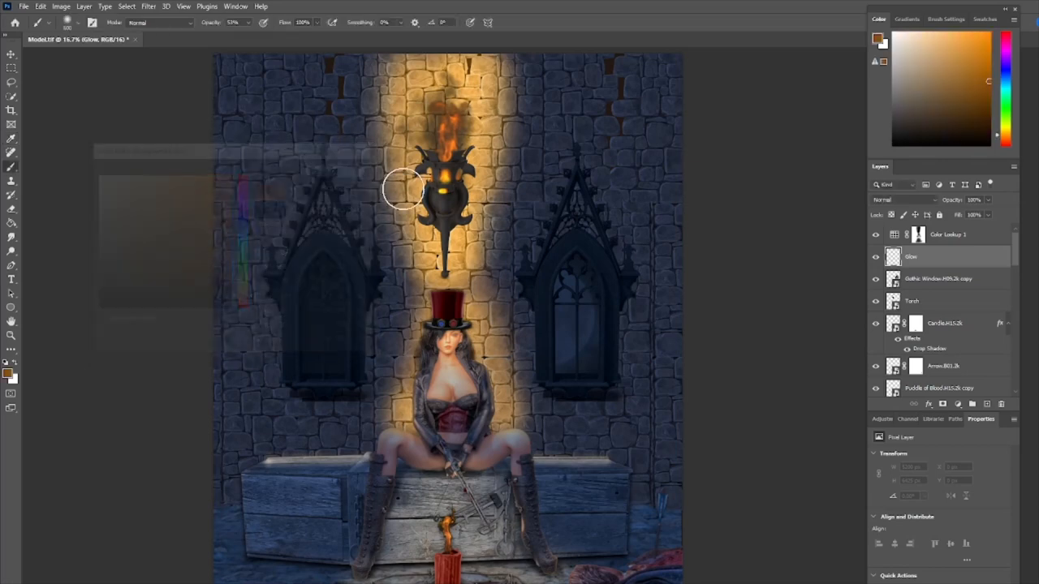
click(902, 199)
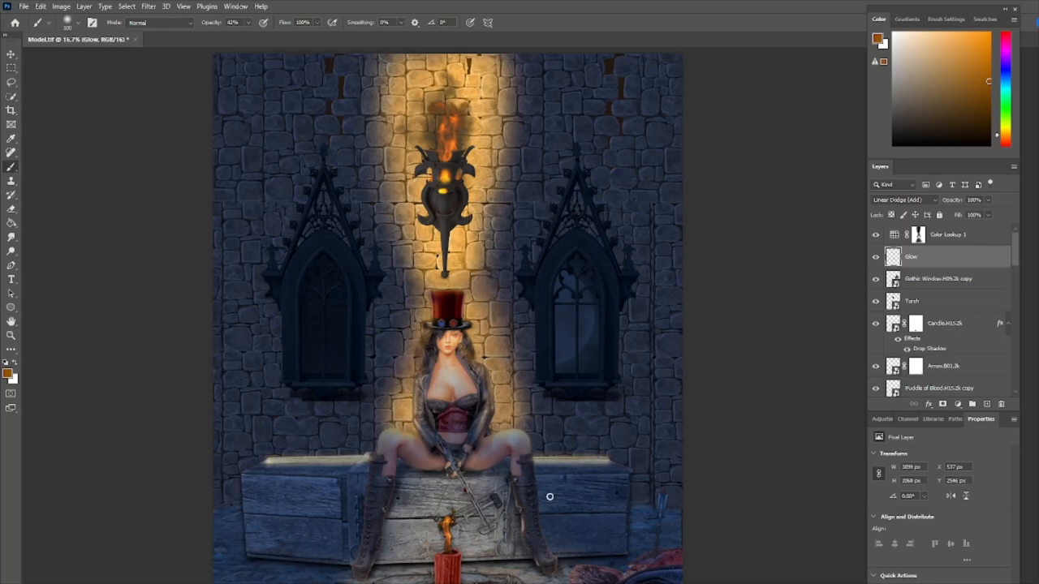
mouse_move(437, 516)
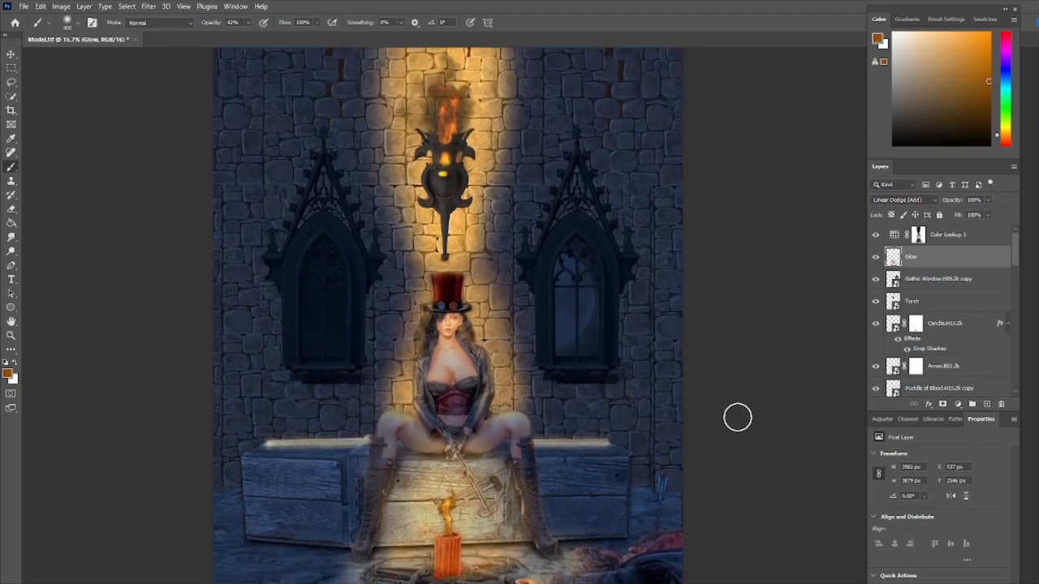
Step: Select Color Lookup 1 and bring up the adjustment layer list to add a Gradient Map
click(948, 234)
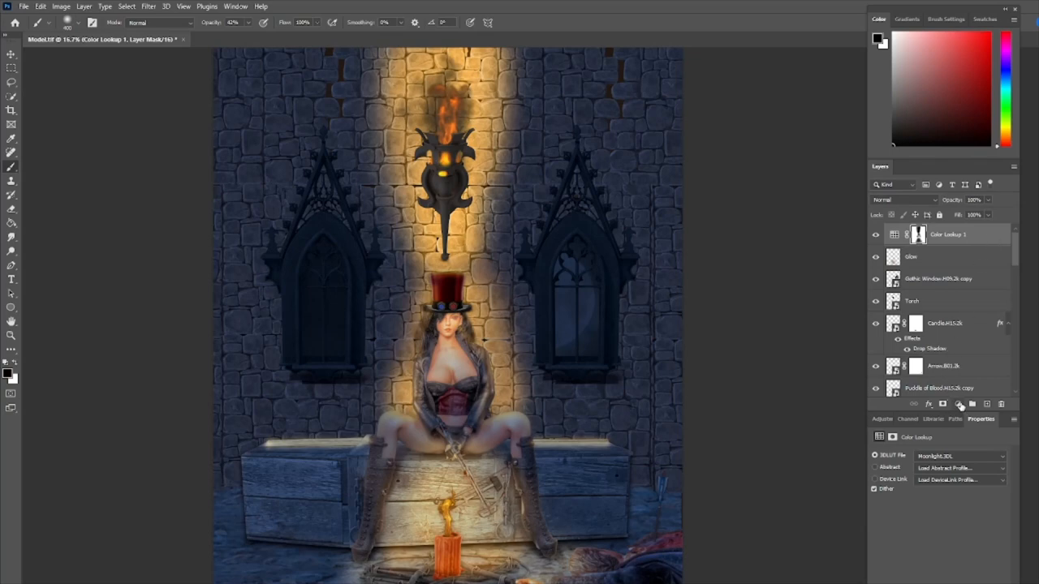
click(961, 402)
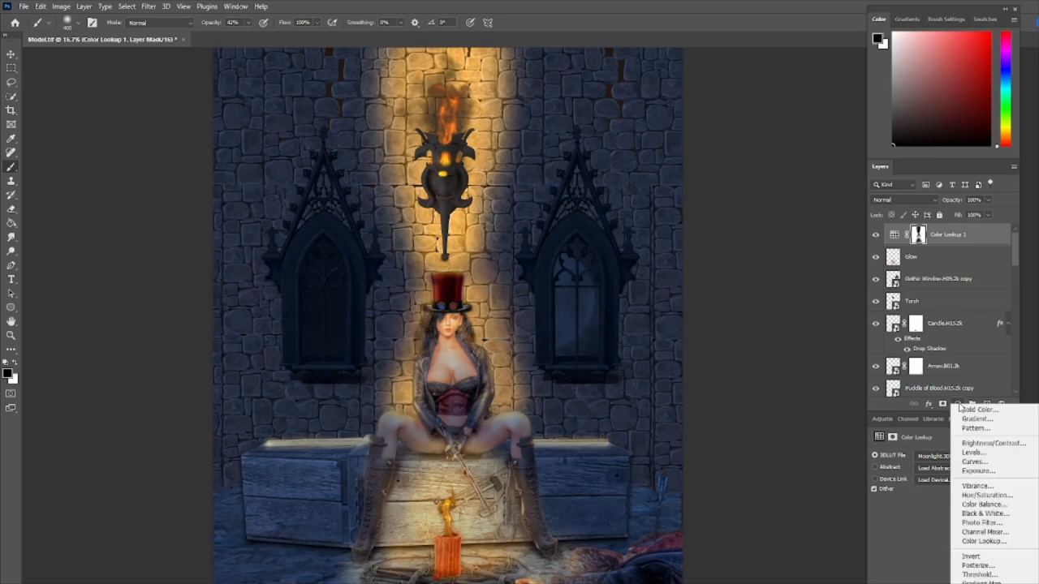
mouse_move(999, 552)
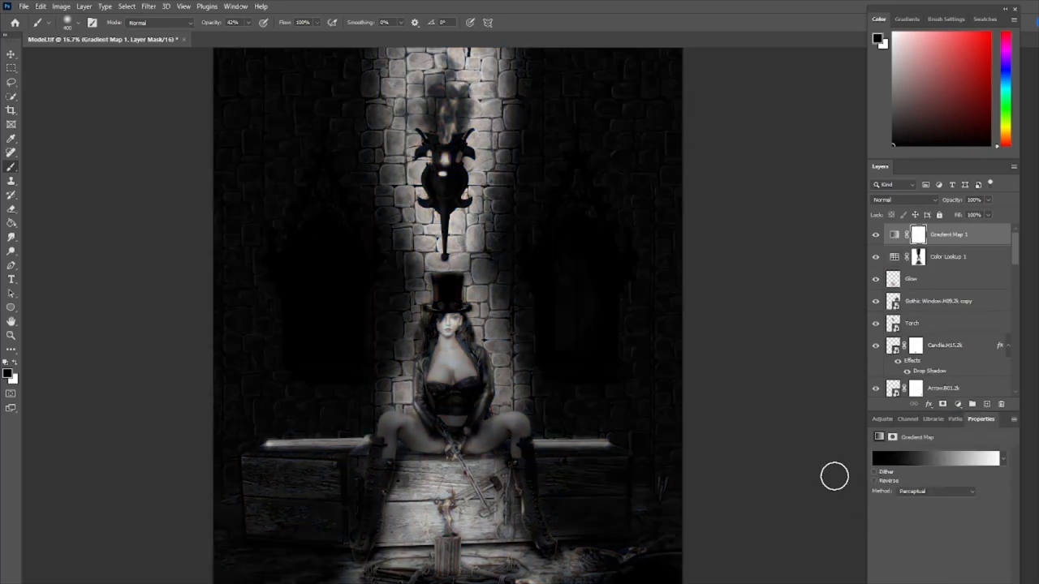
Step: Choose the Purple_07 purple-to-blue preset in the Gradient Editor for the map
click(938, 457)
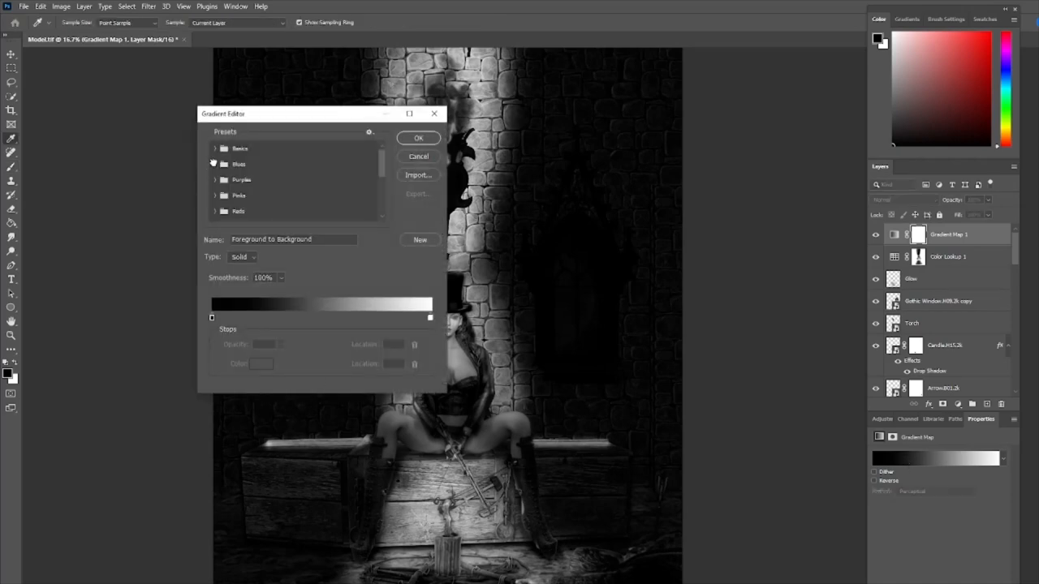
click(214, 164)
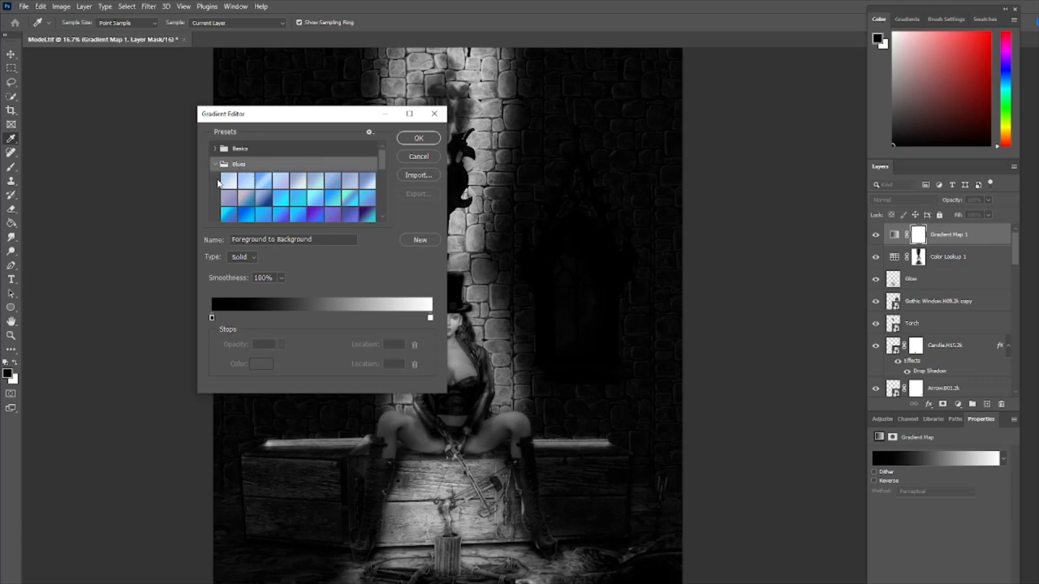
click(214, 164)
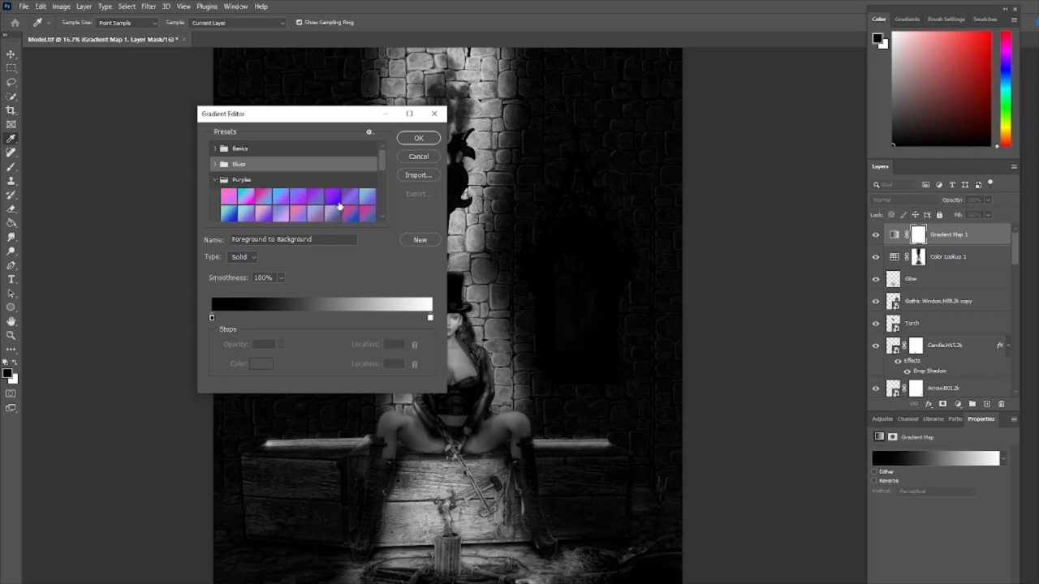
click(334, 196)
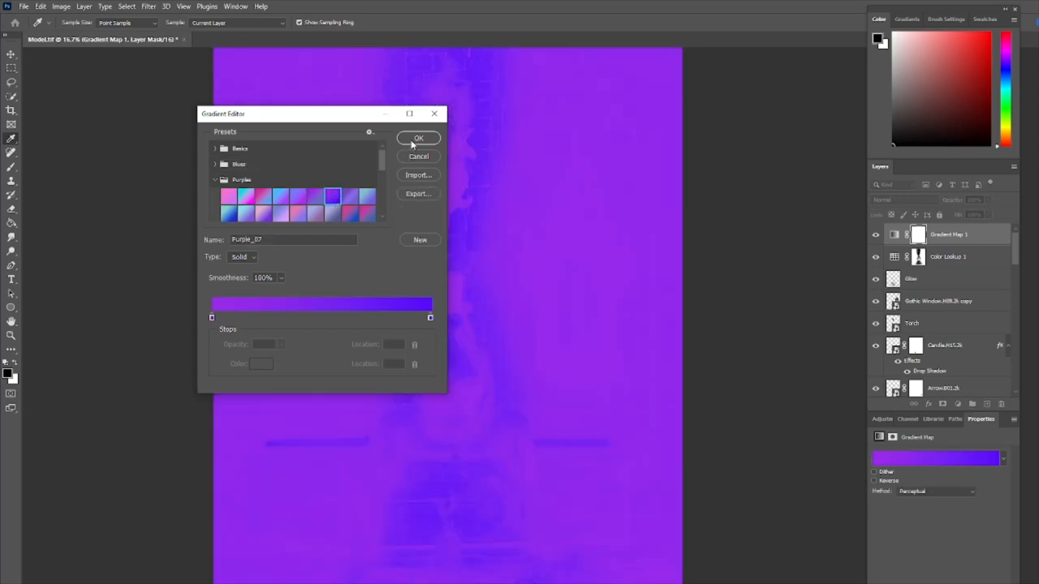
click(418, 136)
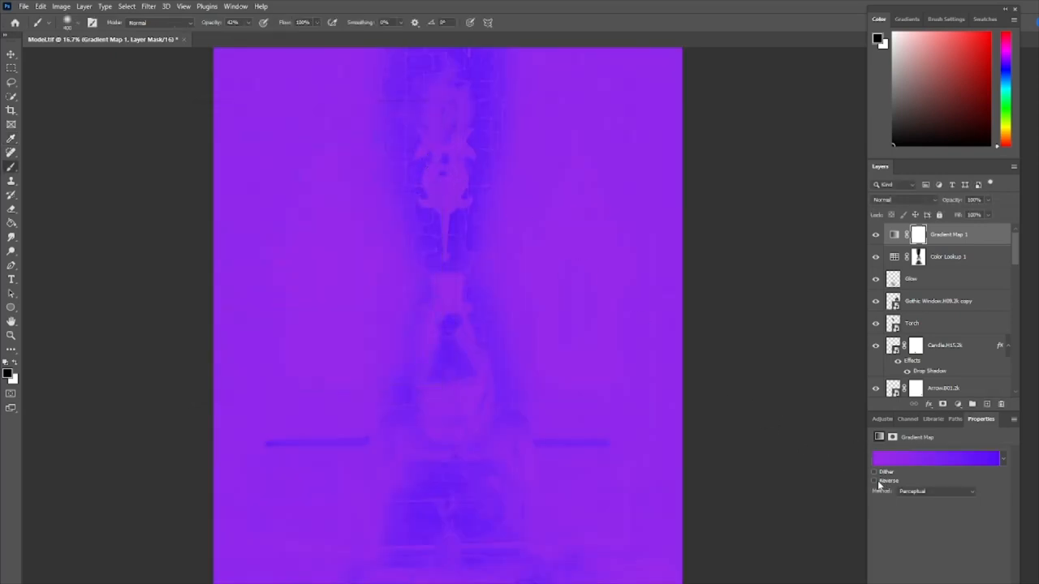
Step: Reverse the gradient and lower the Gradient Map layer opacity to 49%
click(873, 481)
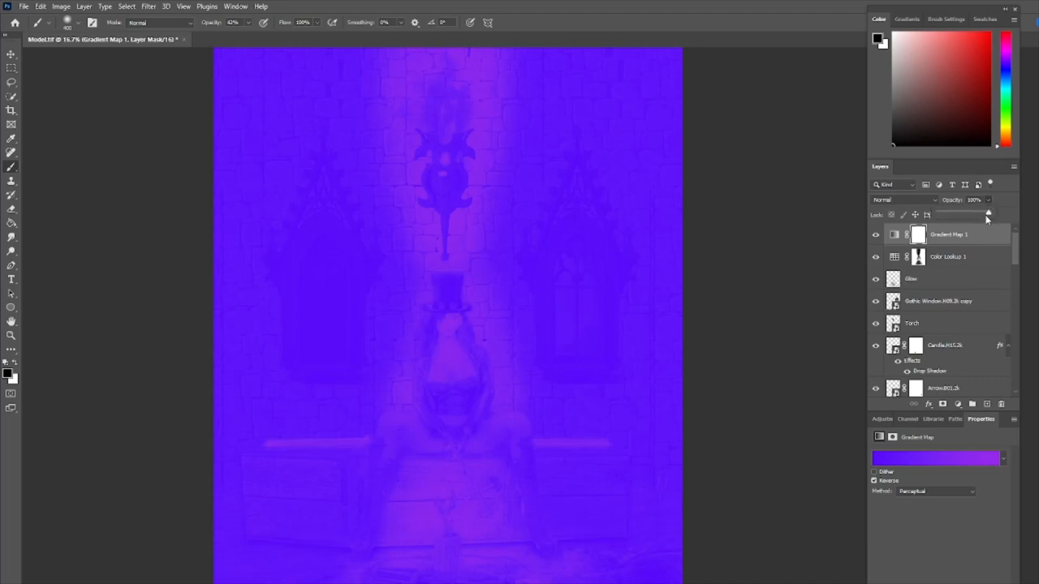
drag(987, 214, 964, 214)
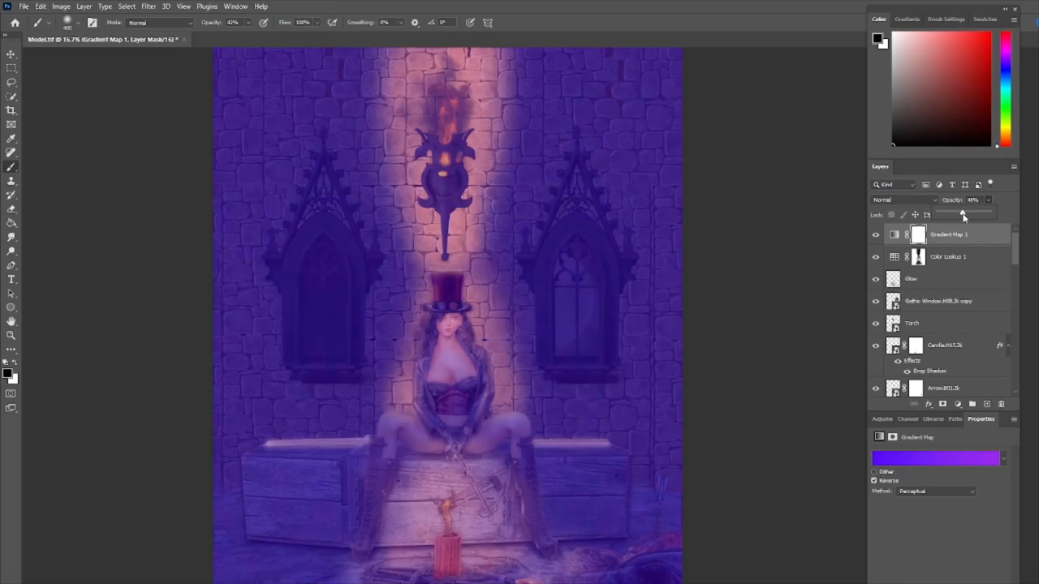
Step: Blend the Gradient Map as Overlay and adjust its opacity to tone down the tint
click(906, 199)
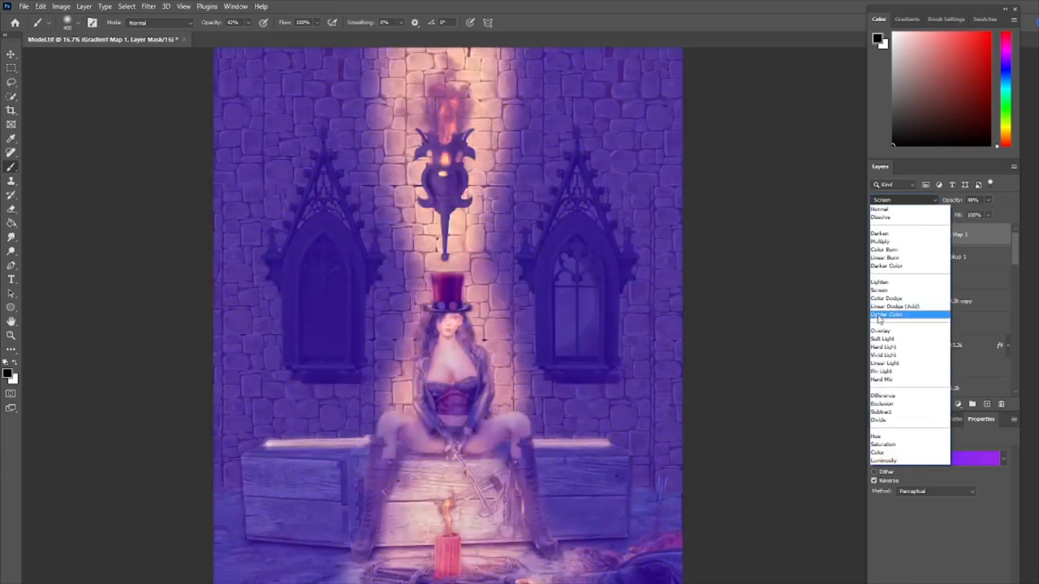
click(879, 331)
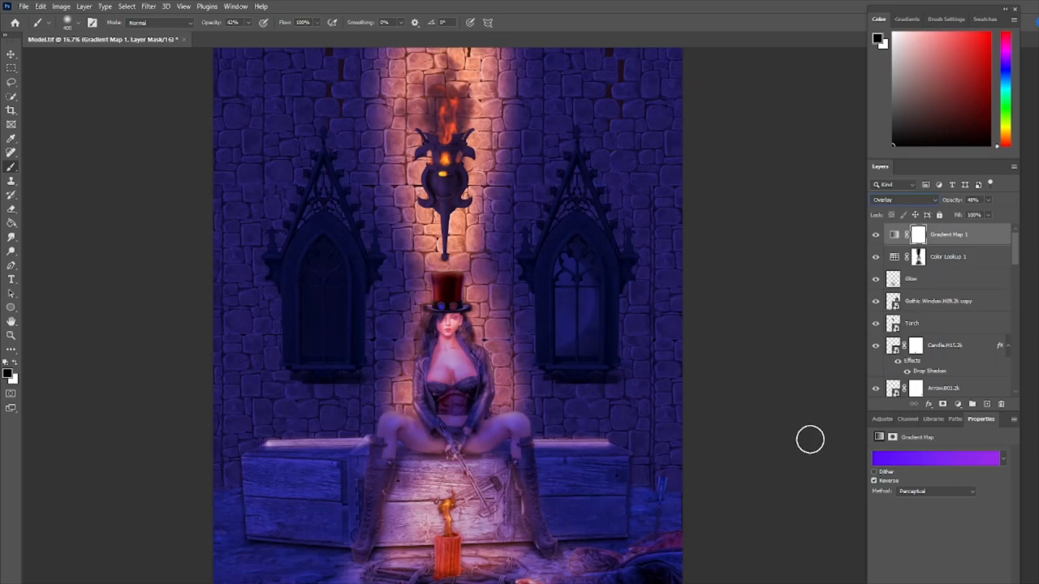
click(877, 235)
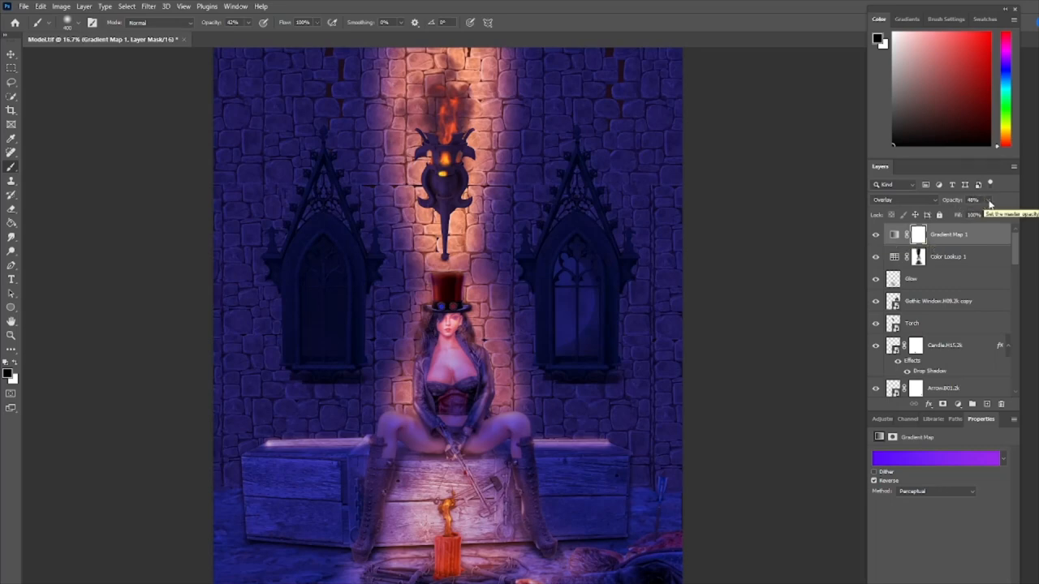
drag(993, 212, 981, 212)
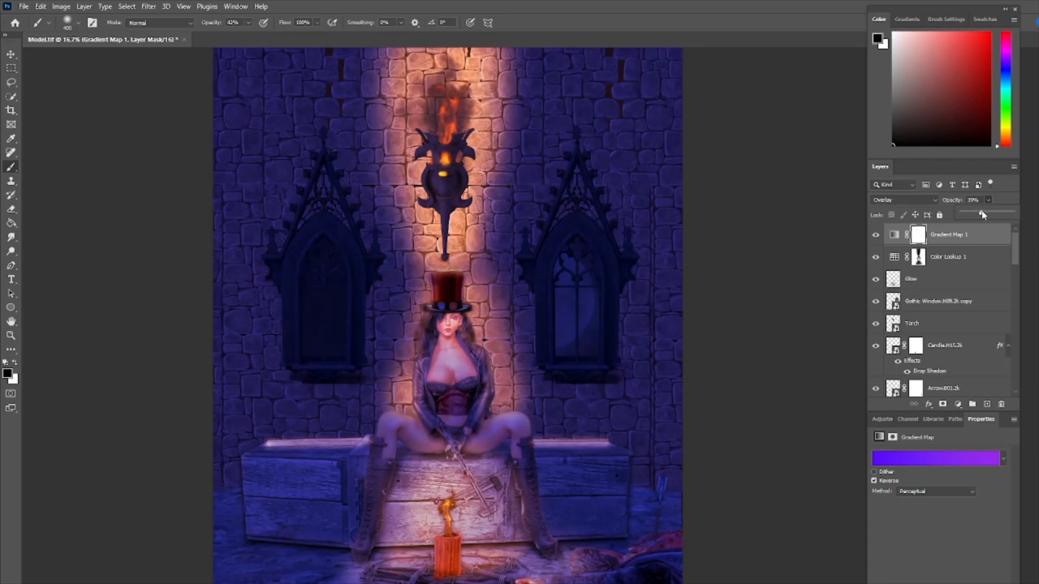
drag(982, 212, 981, 213)
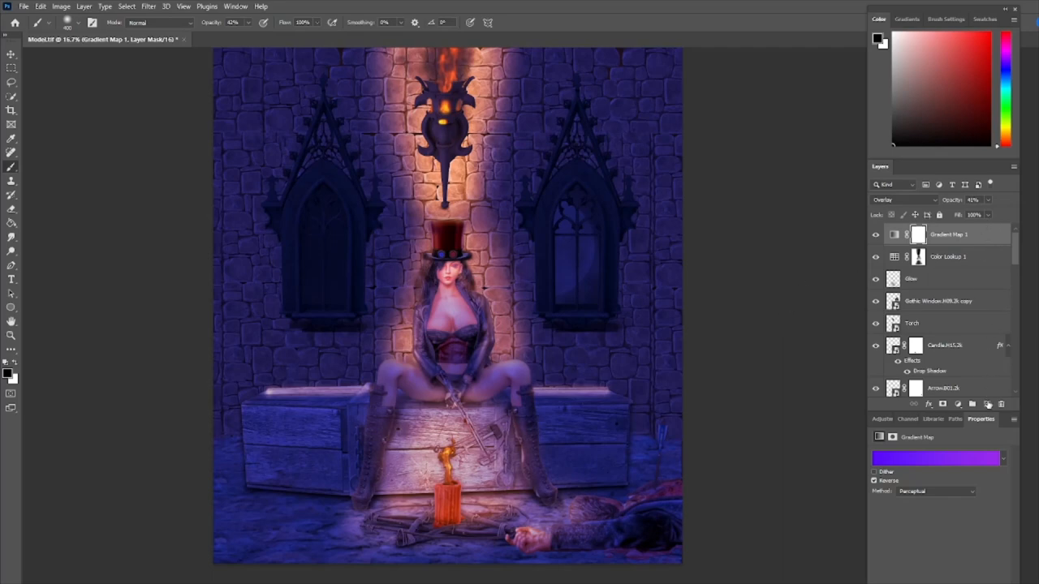
Step: Add a Hue/Saturation layer above the gradient map and nudge Saturation upward
click(890, 419)
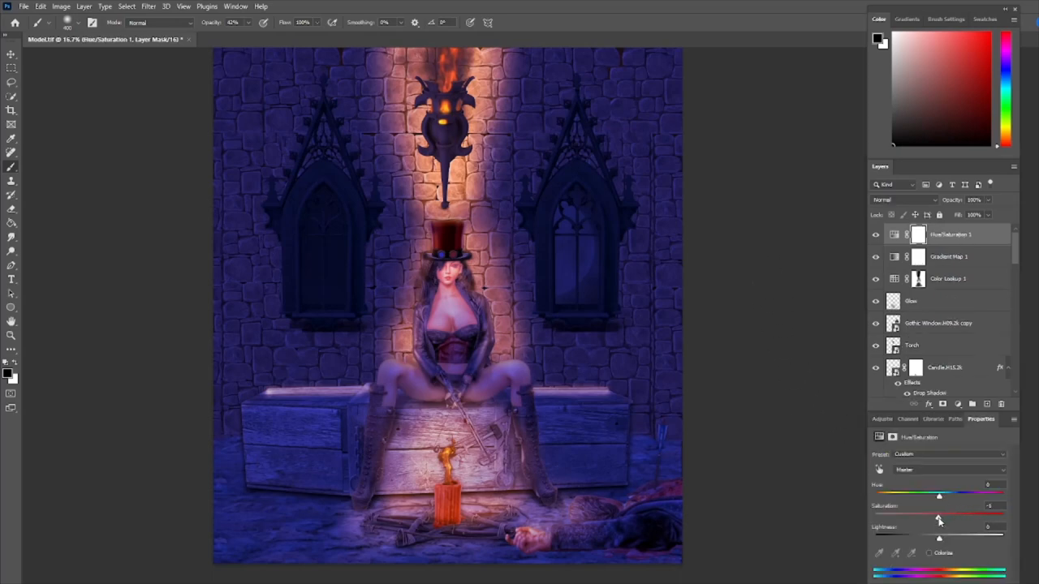
drag(938, 517, 951, 517)
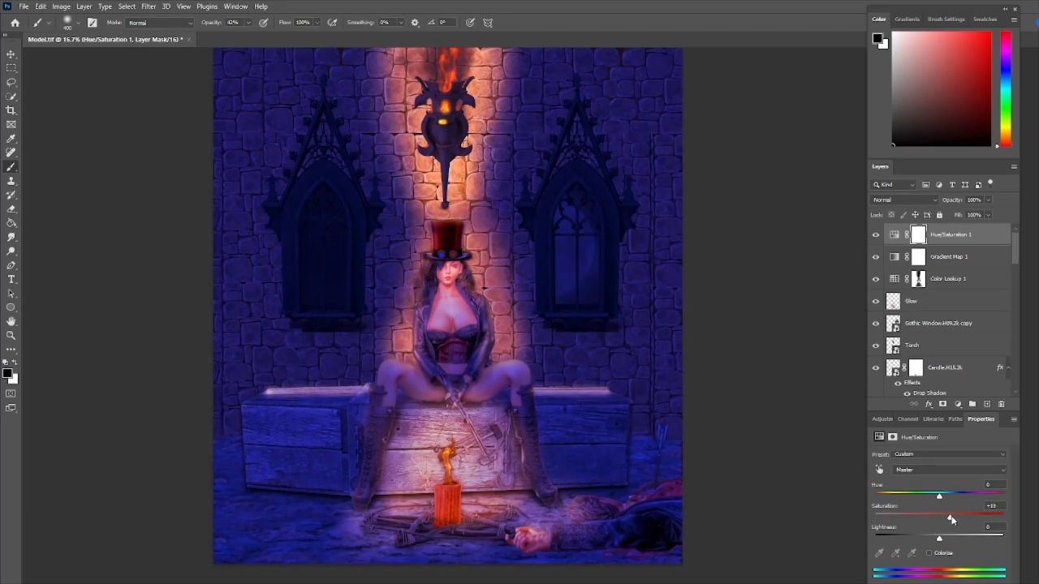
drag(950, 516, 943, 516)
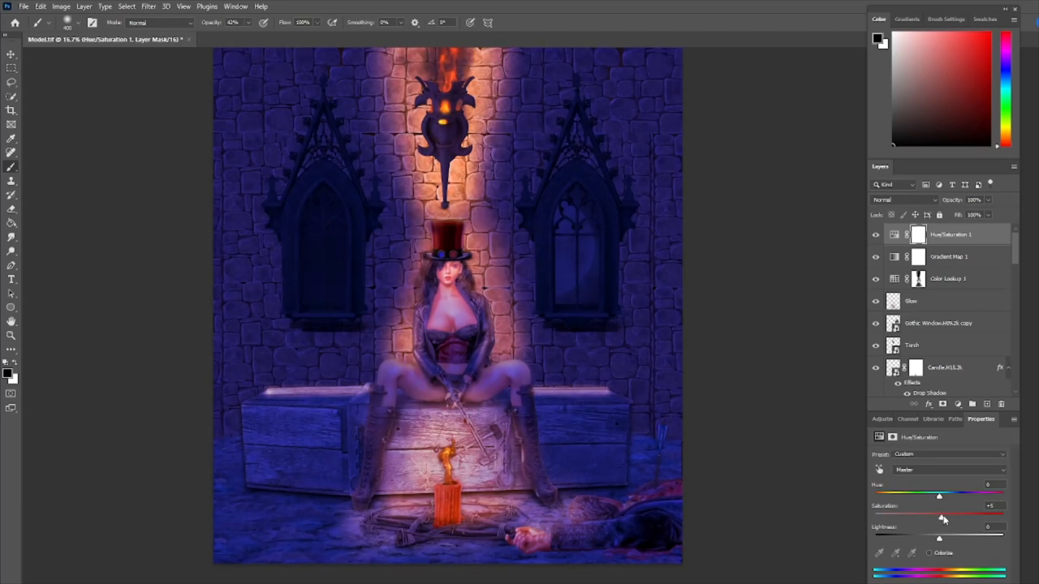
drag(938, 516, 951, 516)
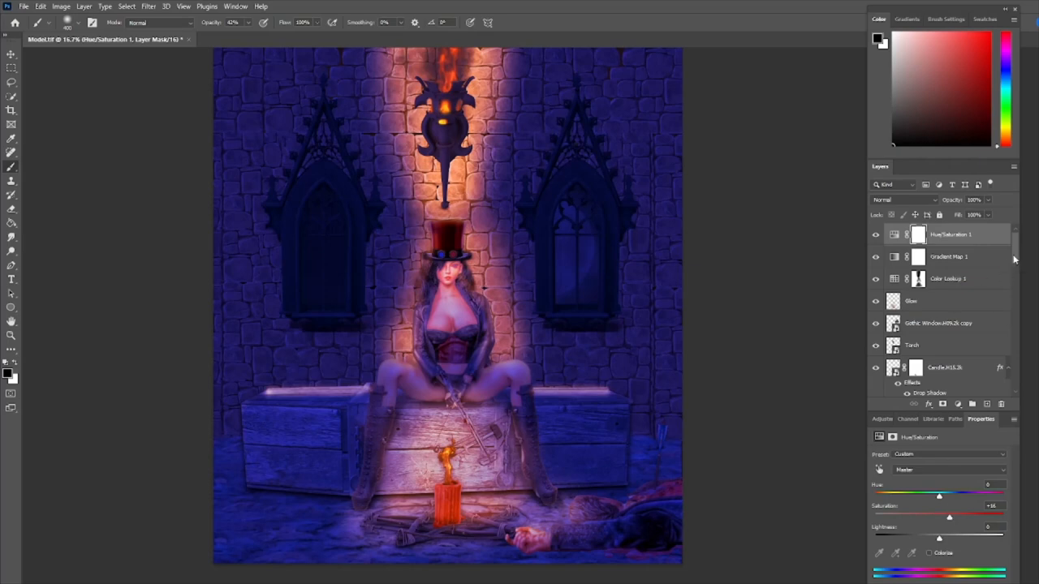
mouse_move(728, 359)
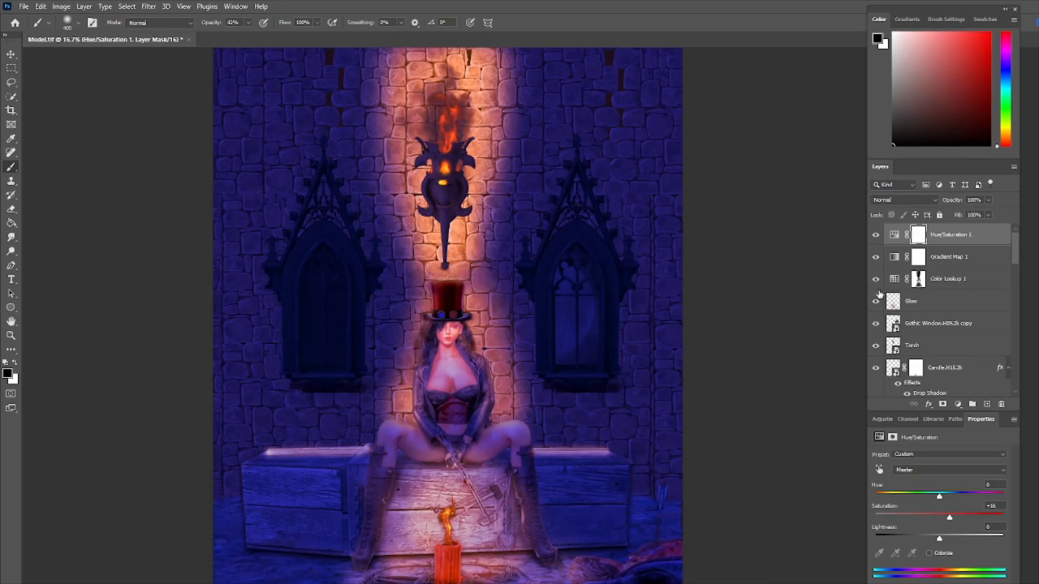
Step: Bring up the Filter menu before stamping visible layers into Layer 2
click(148, 7)
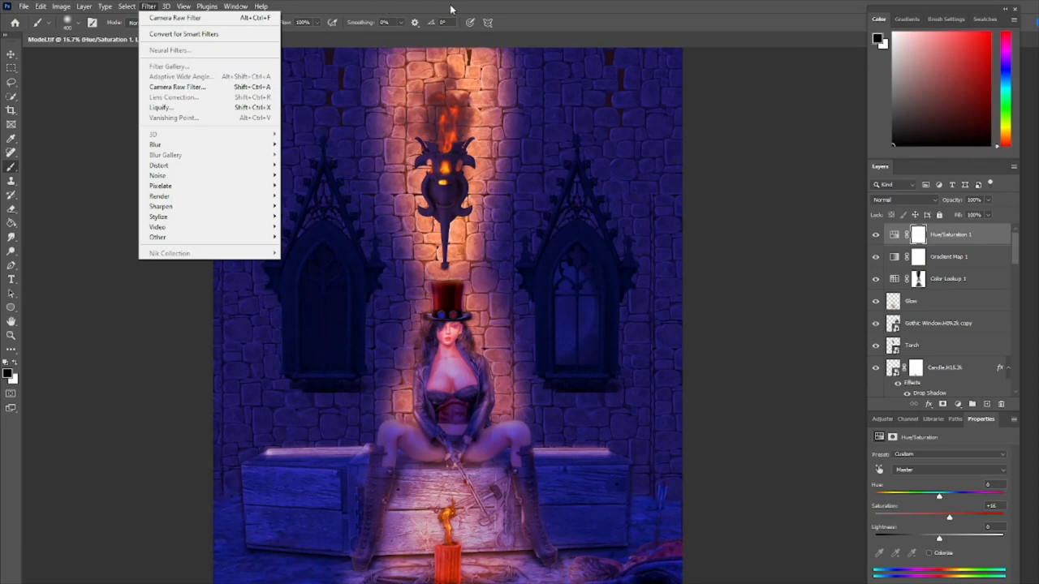
mouse_move(710, 91)
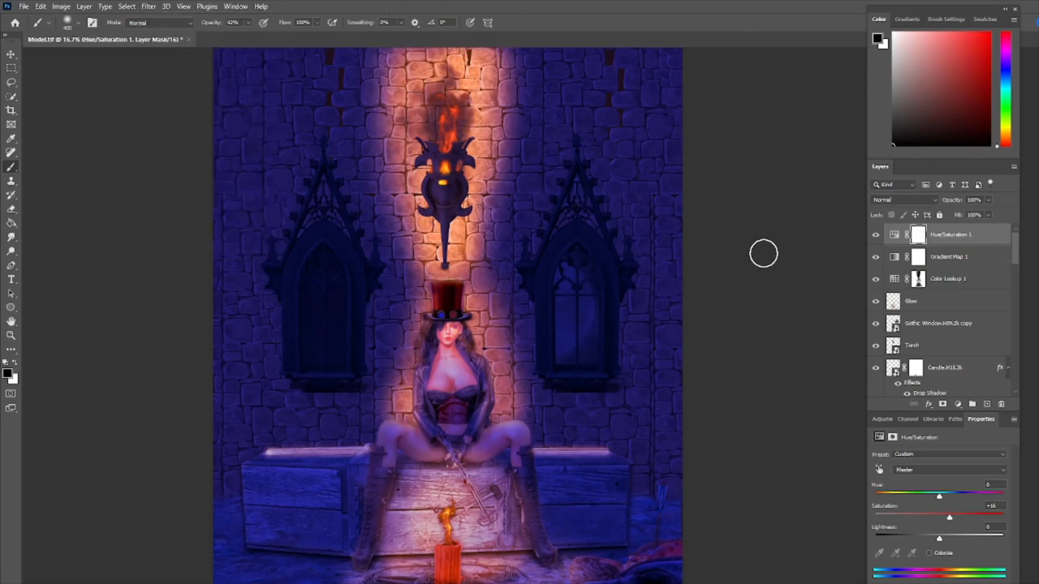
mouse_move(425, 289)
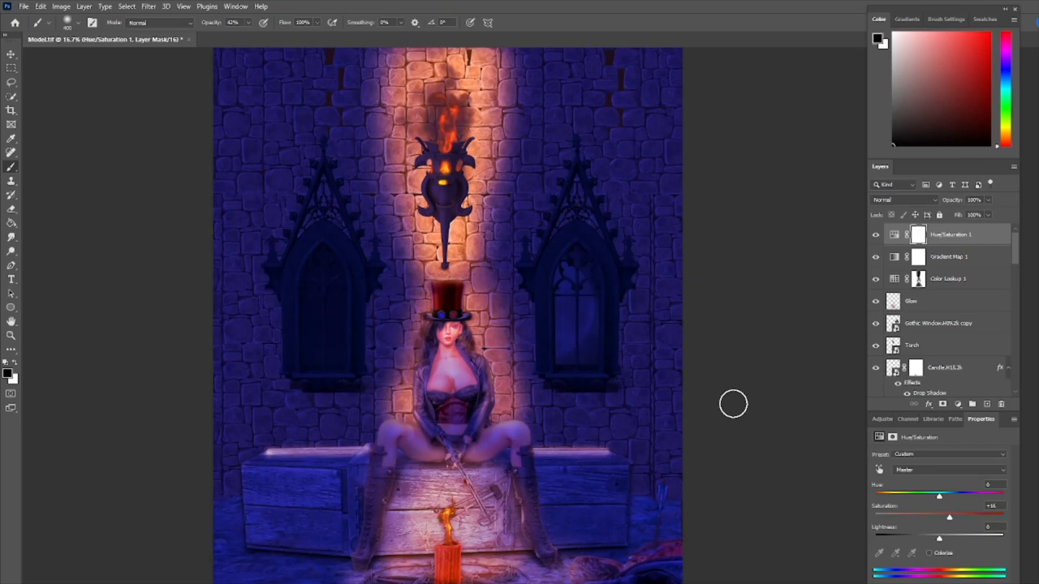
mouse_move(733, 407)
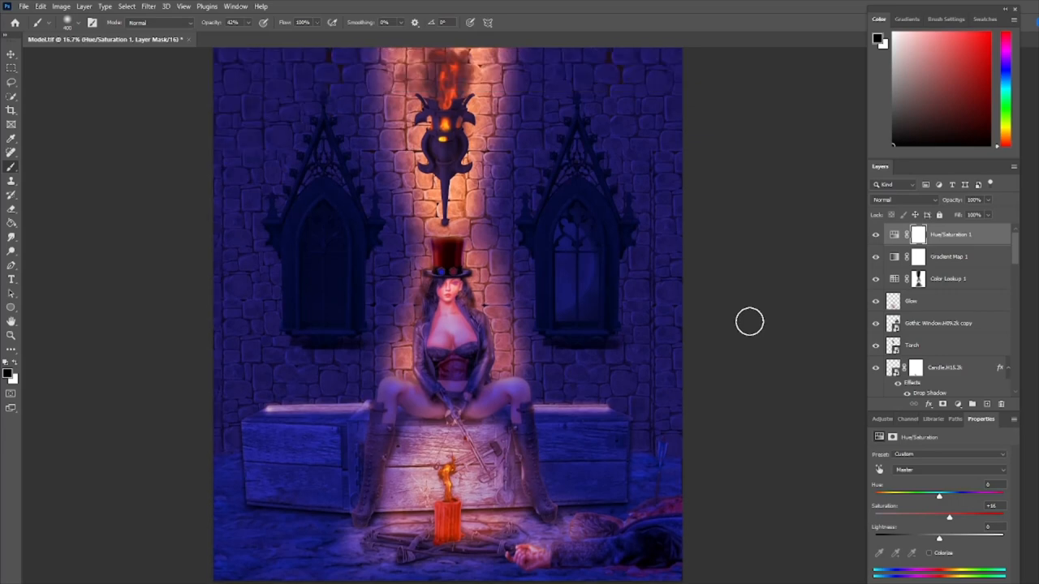
mouse_move(750, 319)
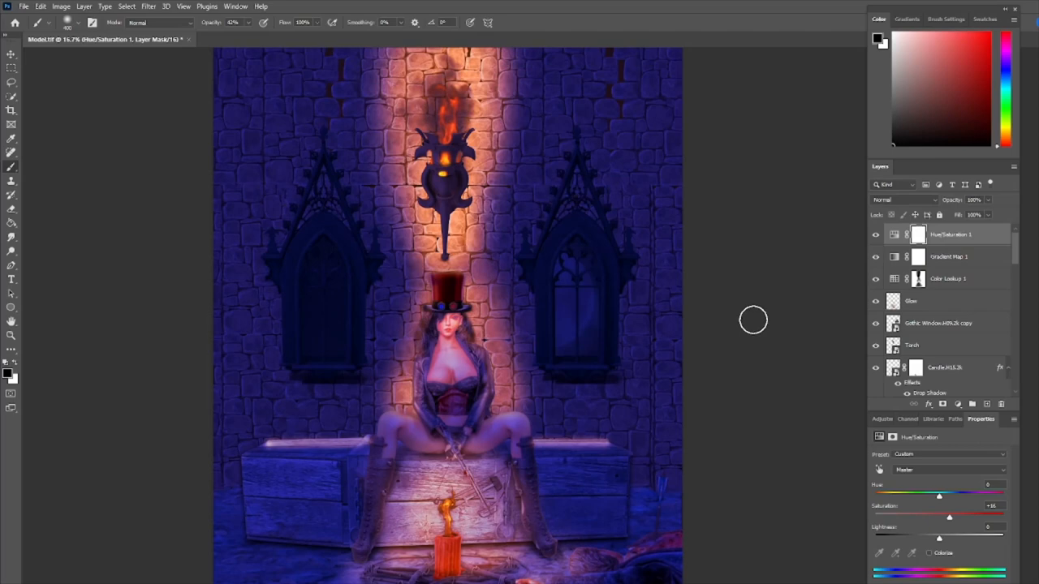
mouse_move(738, 339)
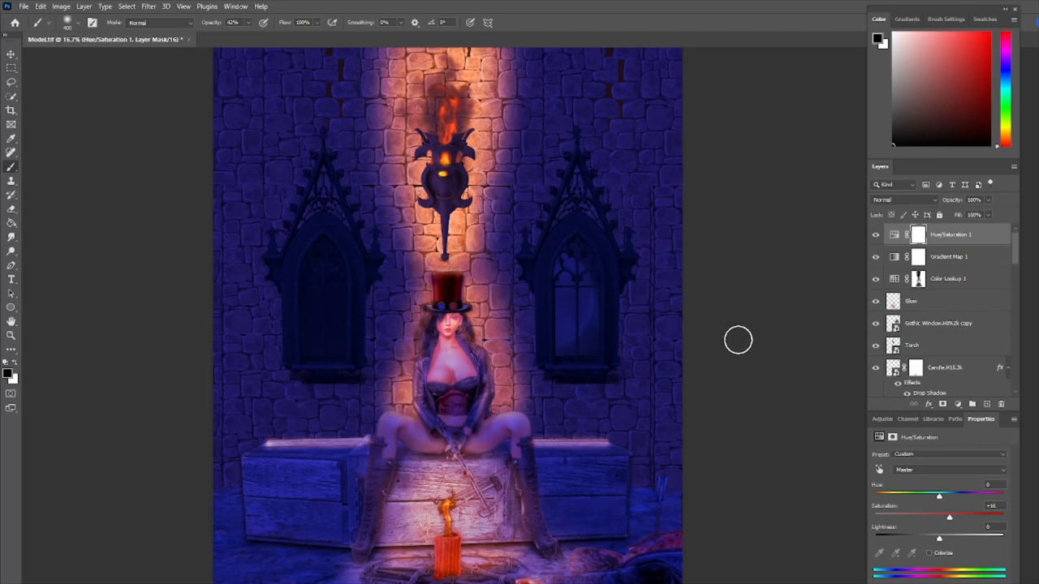
mouse_move(474, 212)
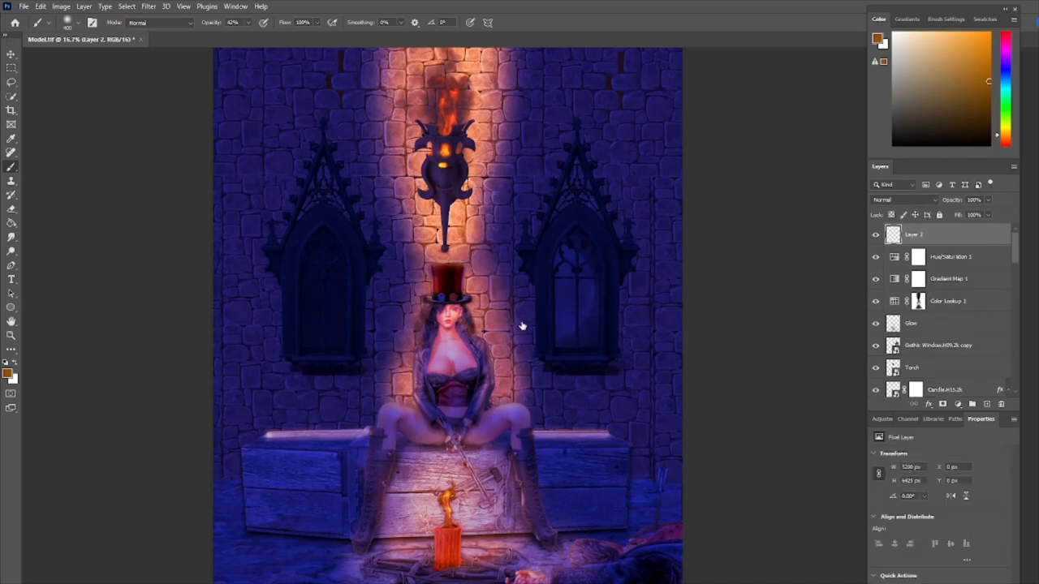
Step: Run Color Efex Pro 4 on the merged layer and apply the 010 Super Punch recipe
click(148, 6)
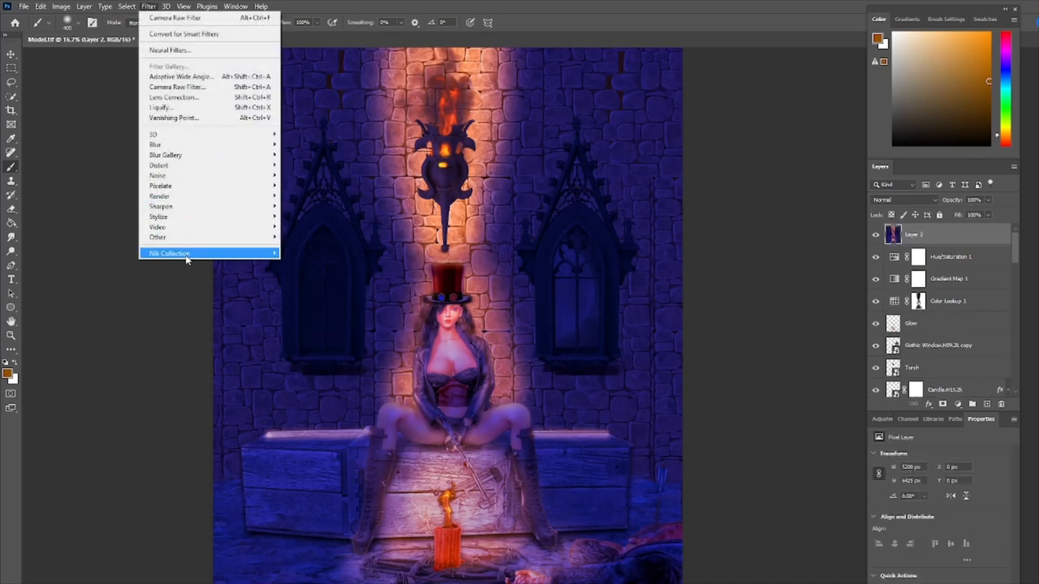
click(183, 201)
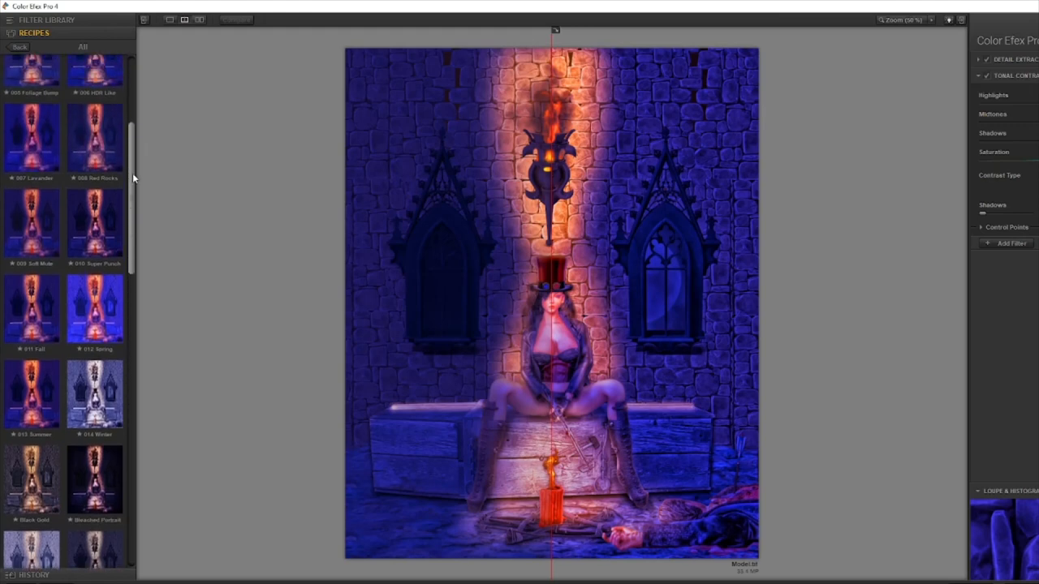
scroll(down, 3)
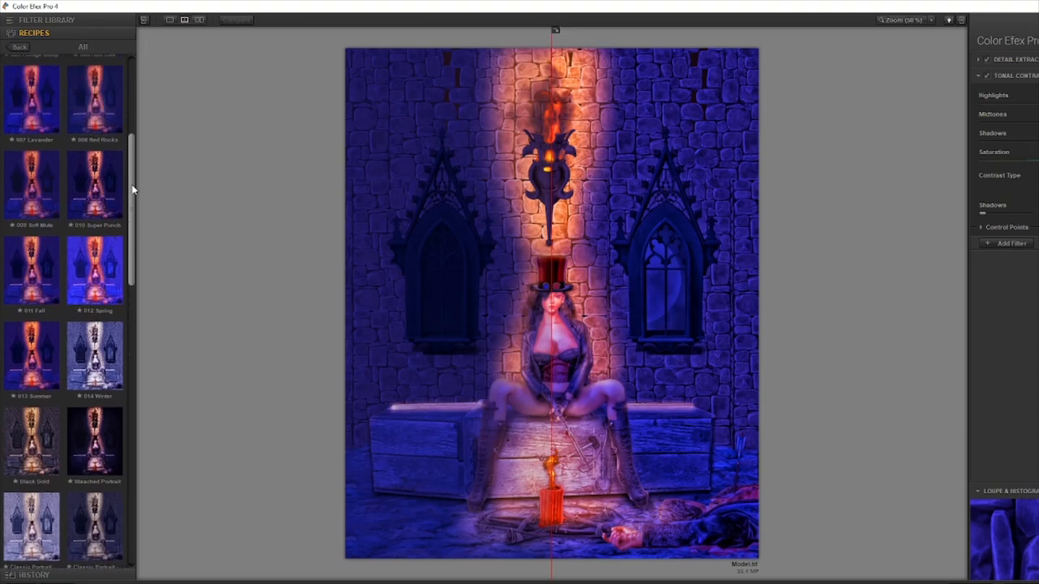
click(94, 192)
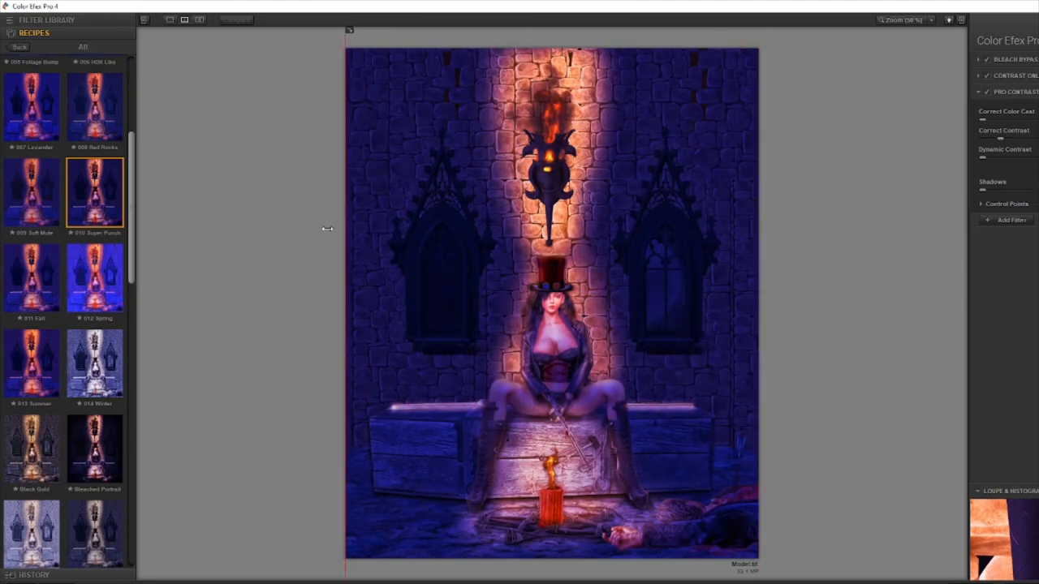
mouse_move(316, 227)
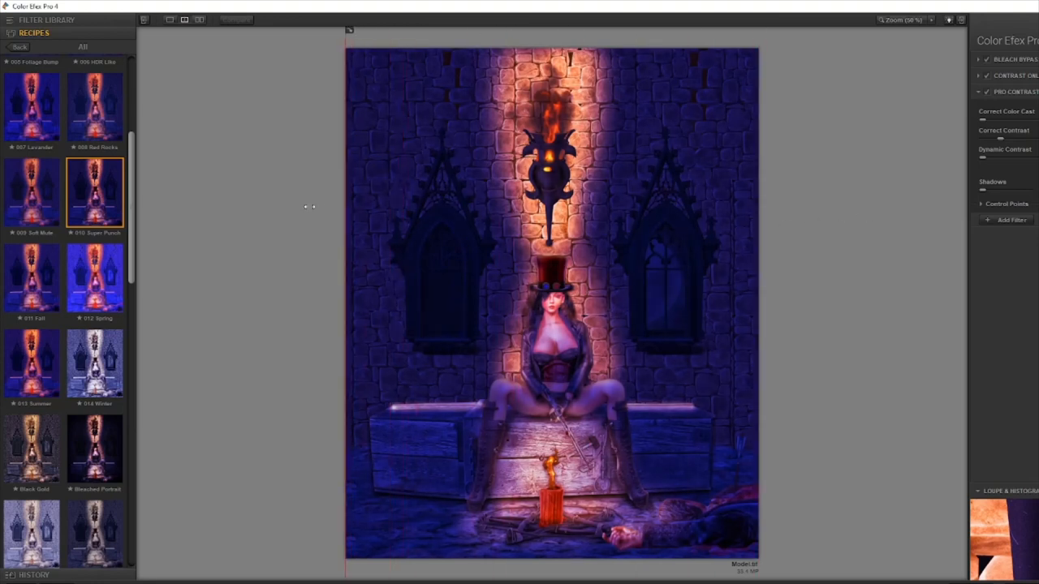
mouse_move(249, 214)
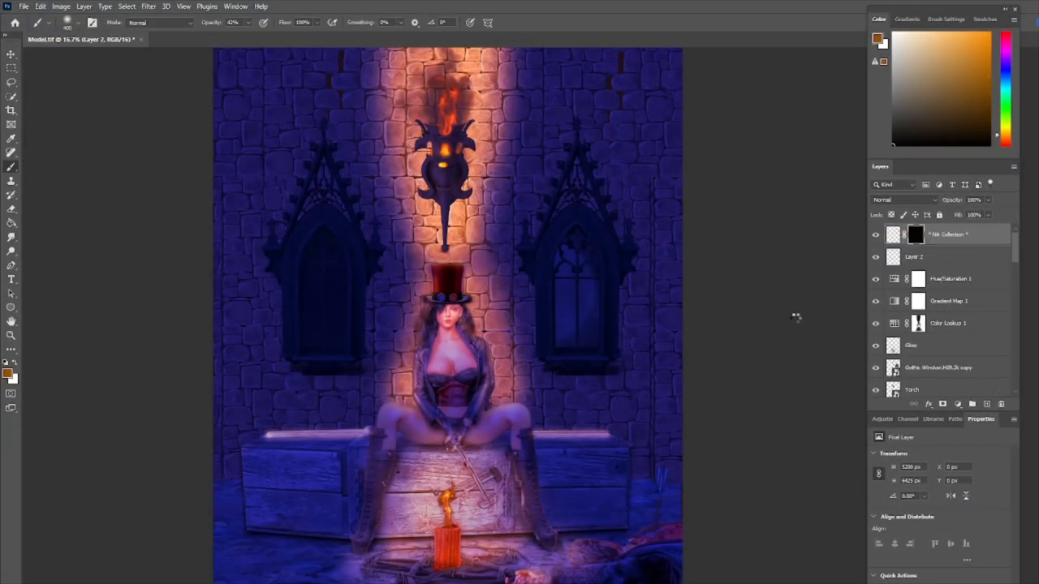
Step: Select the Color Efex result layer to rename it after the Super Punch recipe
click(915, 234)
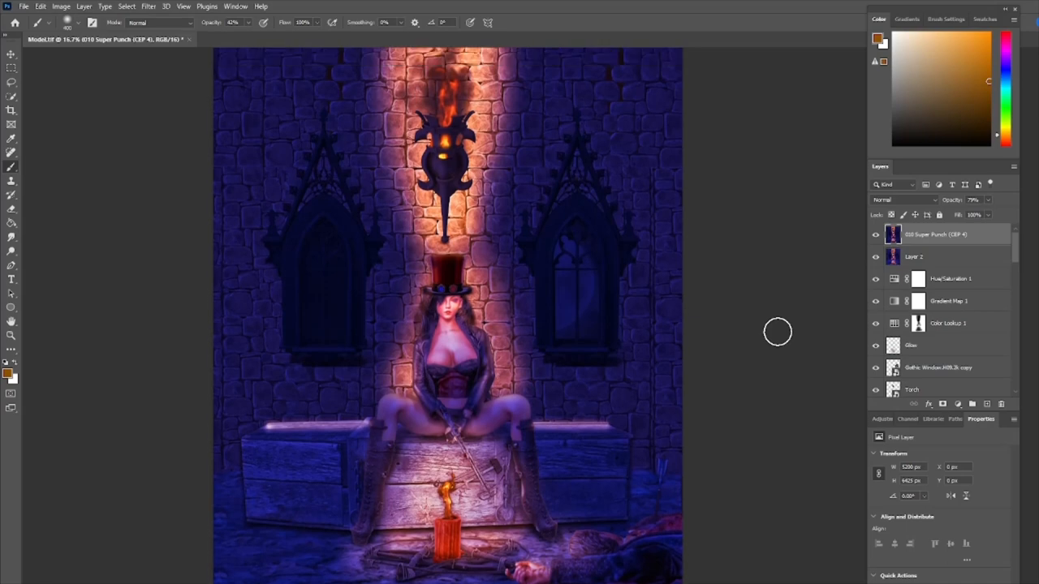
mouse_move(782, 338)
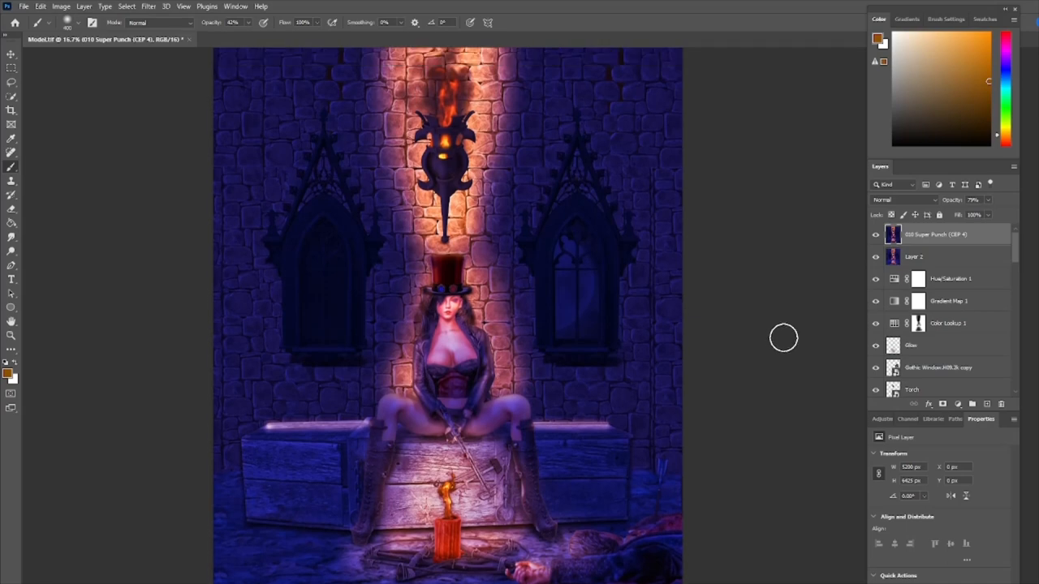
mouse_move(816, 320)
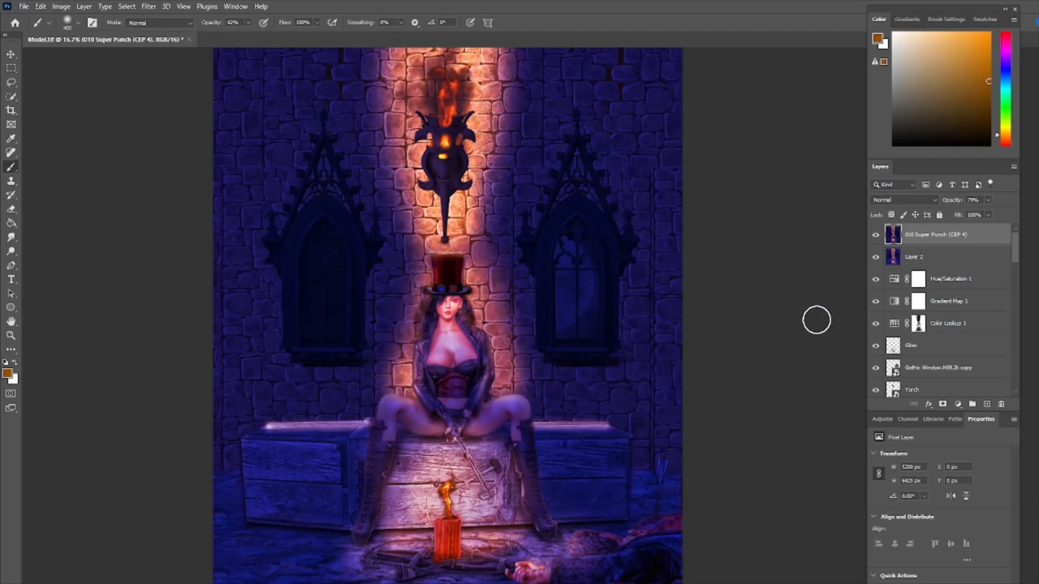